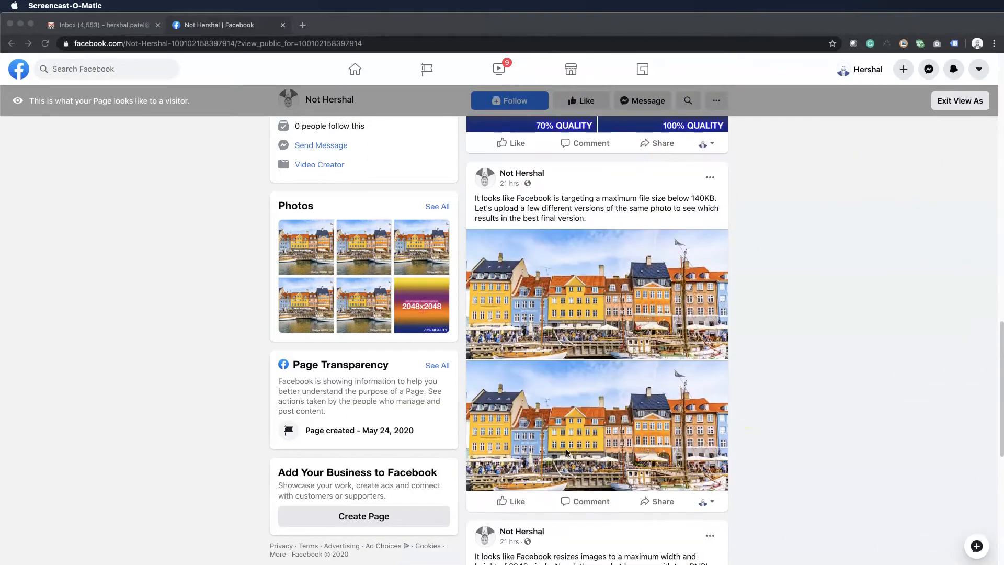
# Scroll the Page timeline down past the JPG quality posts to the PNG test posts.
pyautogui.scroll(-3)
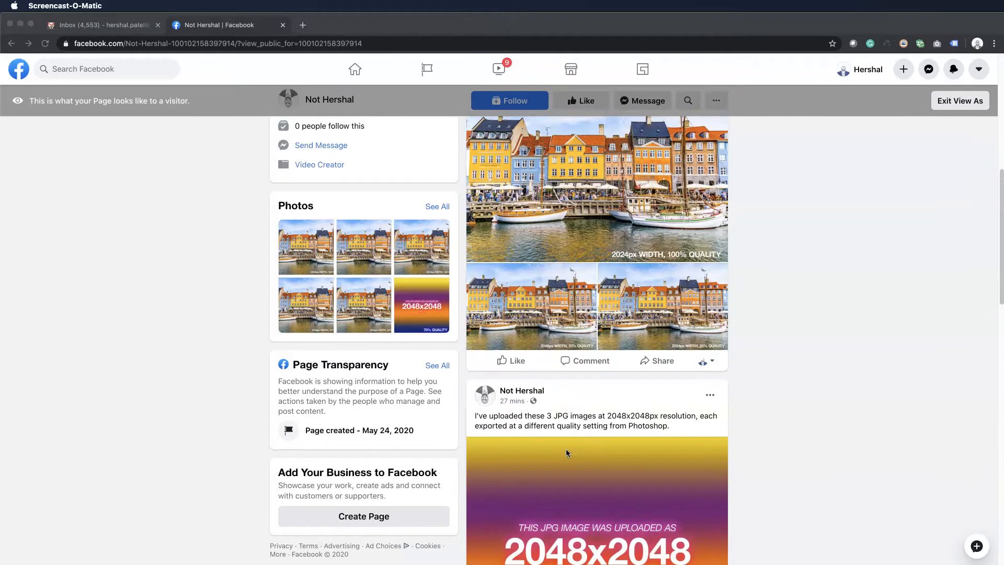
pyautogui.scroll(-3)
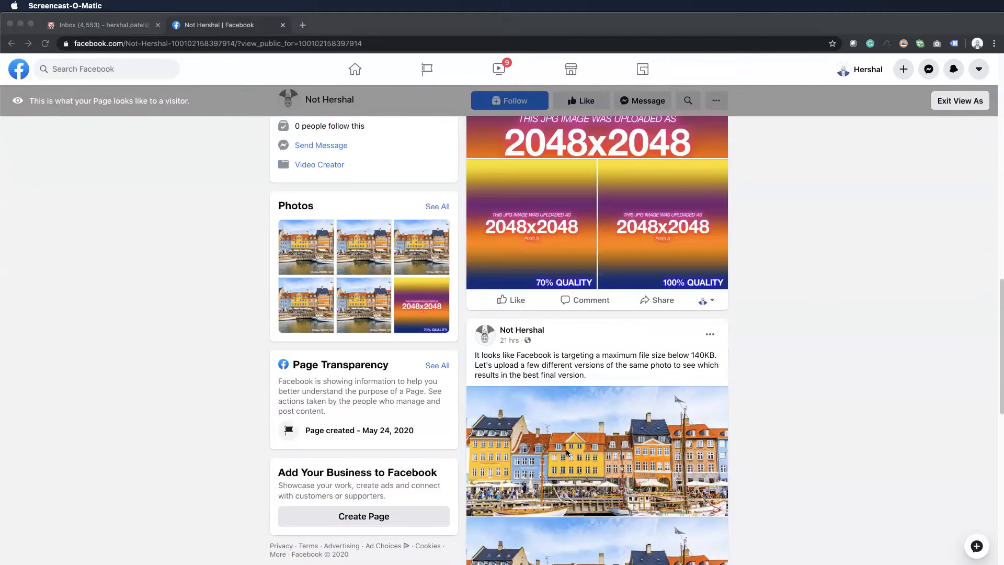
pyautogui.scroll(-3)
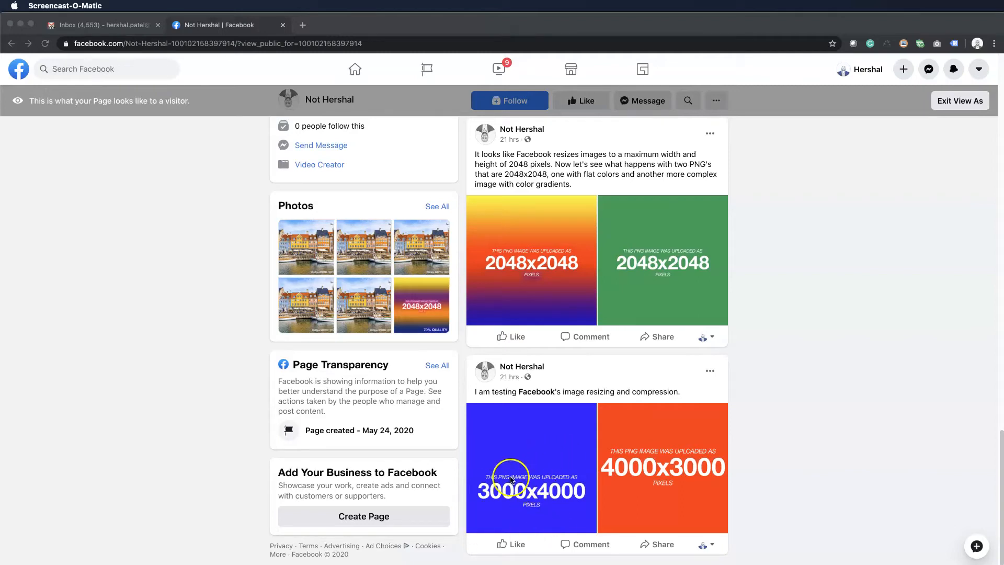
# View the 3000x4000 PNG full size in the photo viewer, then advance to the 4000x3000 image.
pyautogui.click(532, 468)
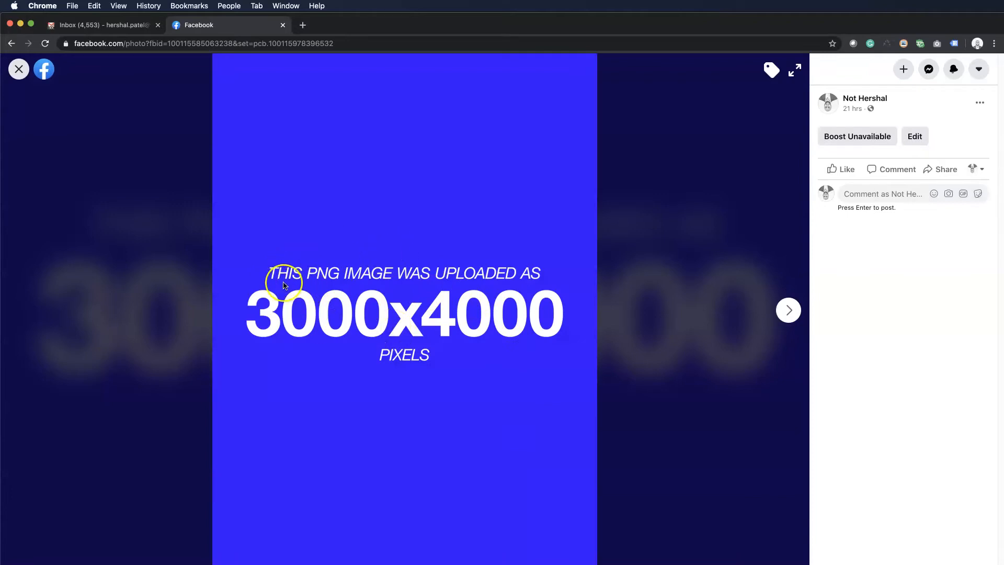
pyautogui.moveTo(329, 310)
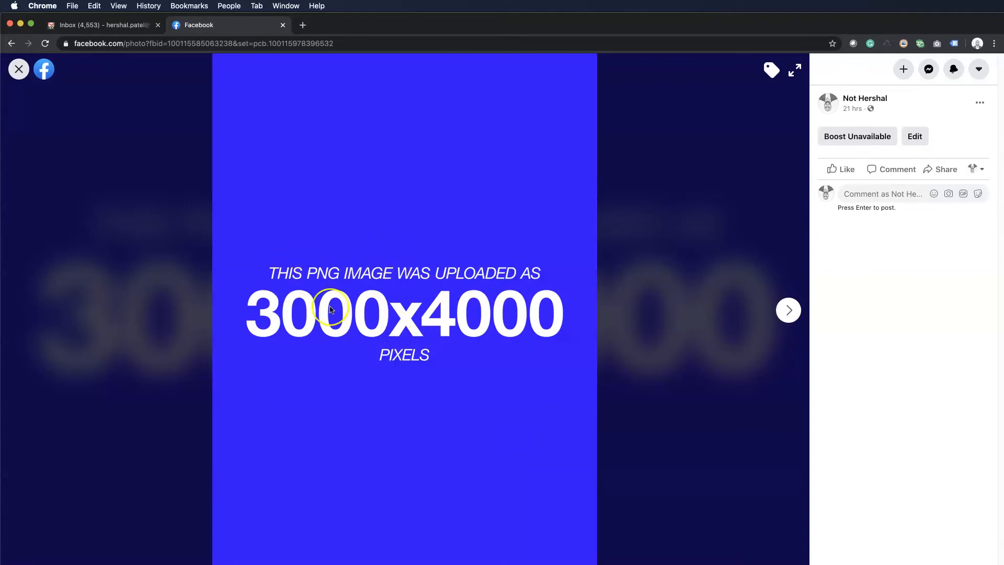
pyautogui.moveTo(467, 323)
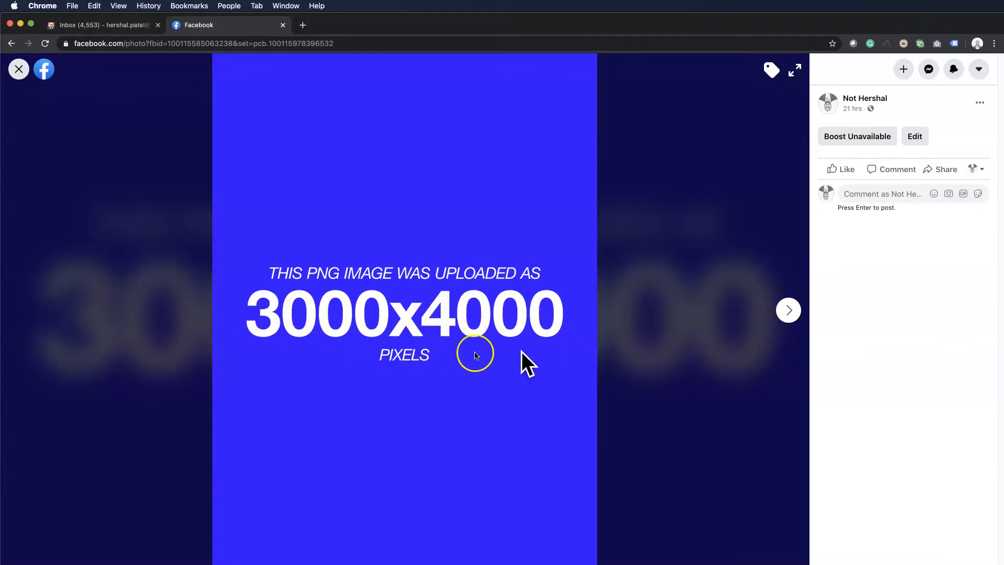
pyautogui.moveTo(493, 444)
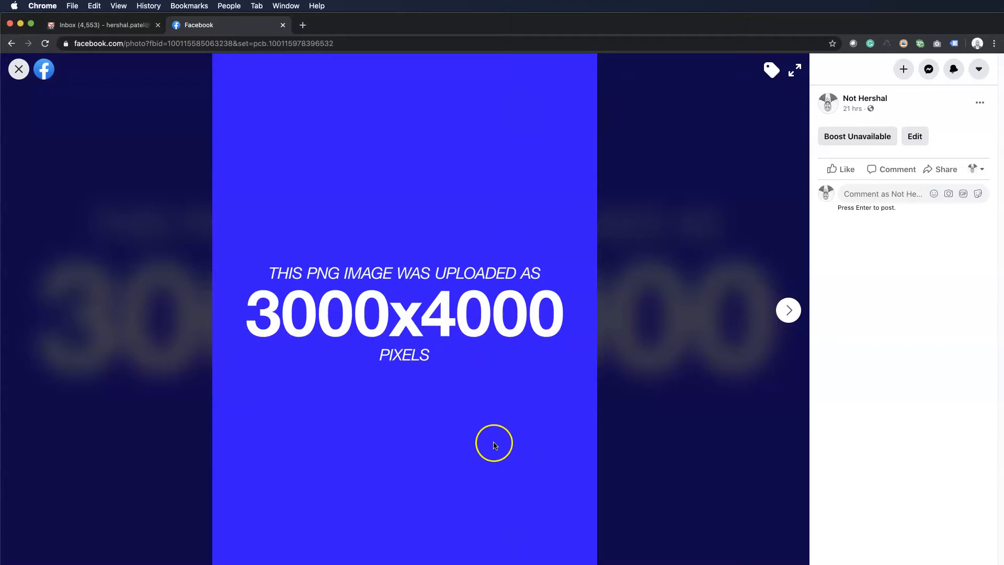
pyautogui.moveTo(437, 197)
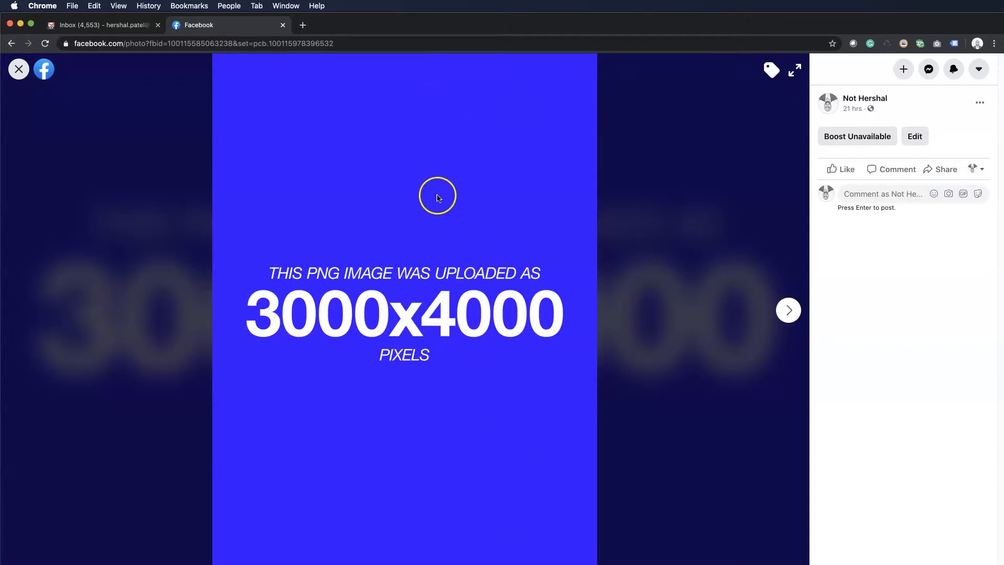
pyautogui.moveTo(481, 46)
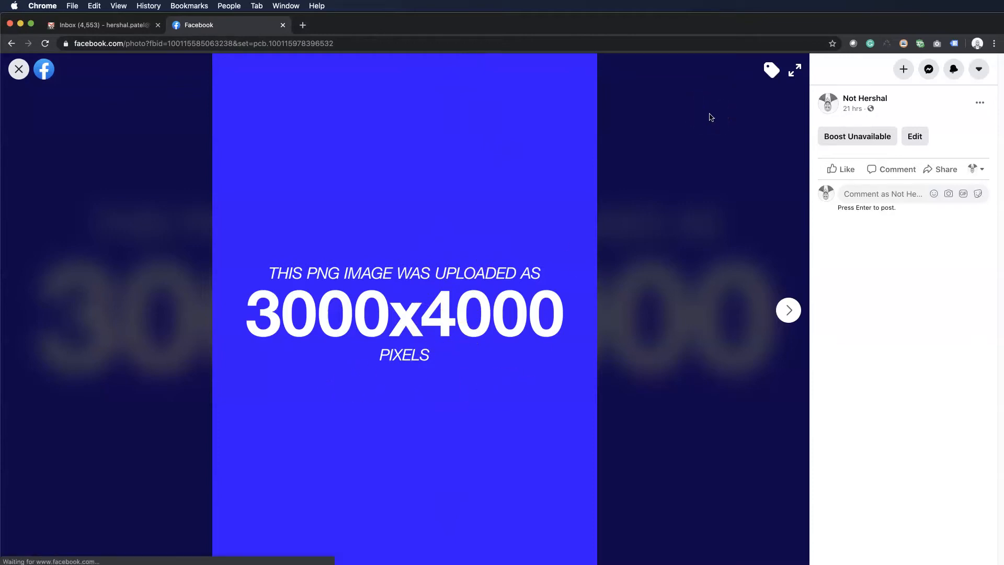
pyautogui.click(789, 309)
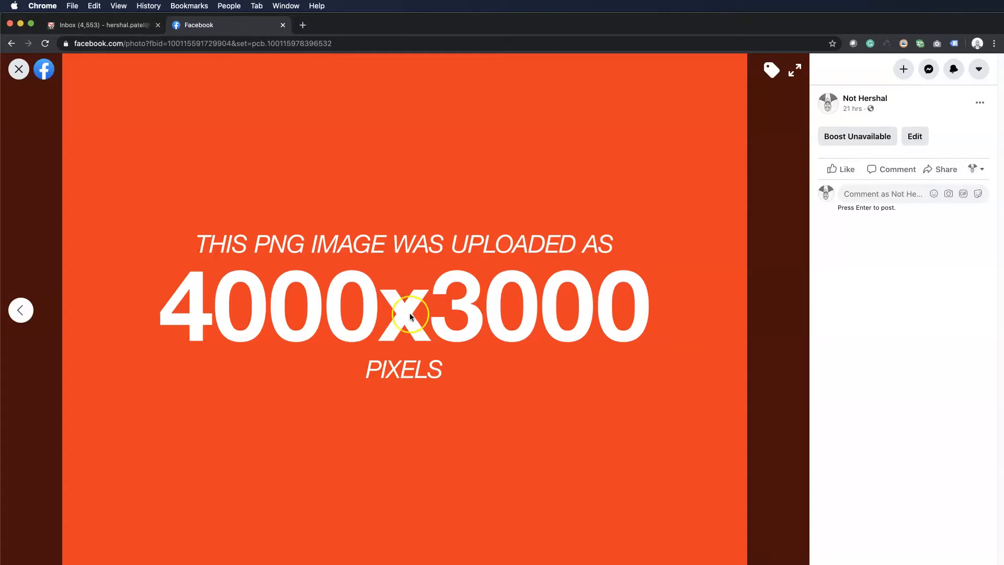
pyautogui.moveTo(559, 359)
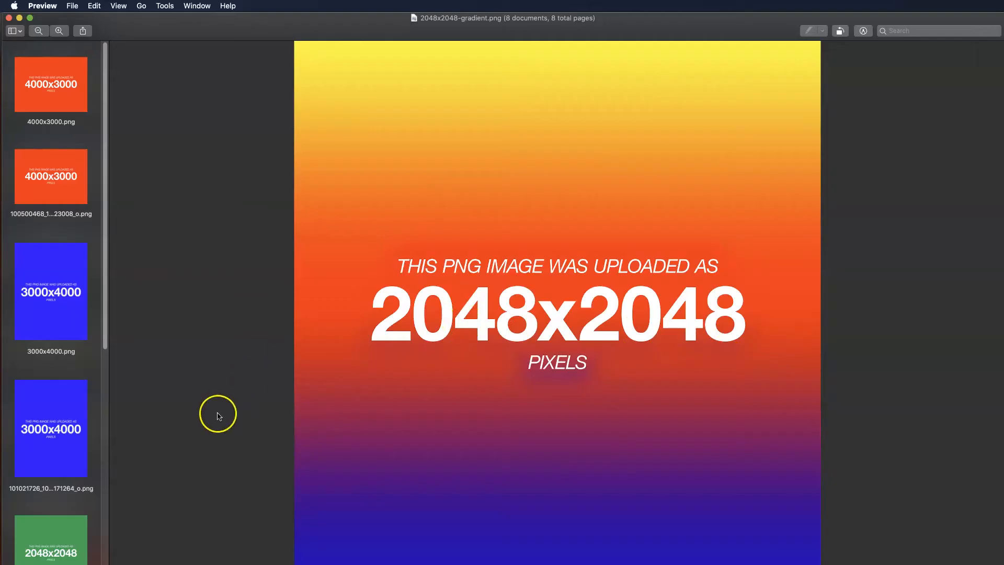
# Show the original 4000x3000.png with its Inspector info: 170 KB at 4000 × 3000 pixels.
pyautogui.click(50, 83)
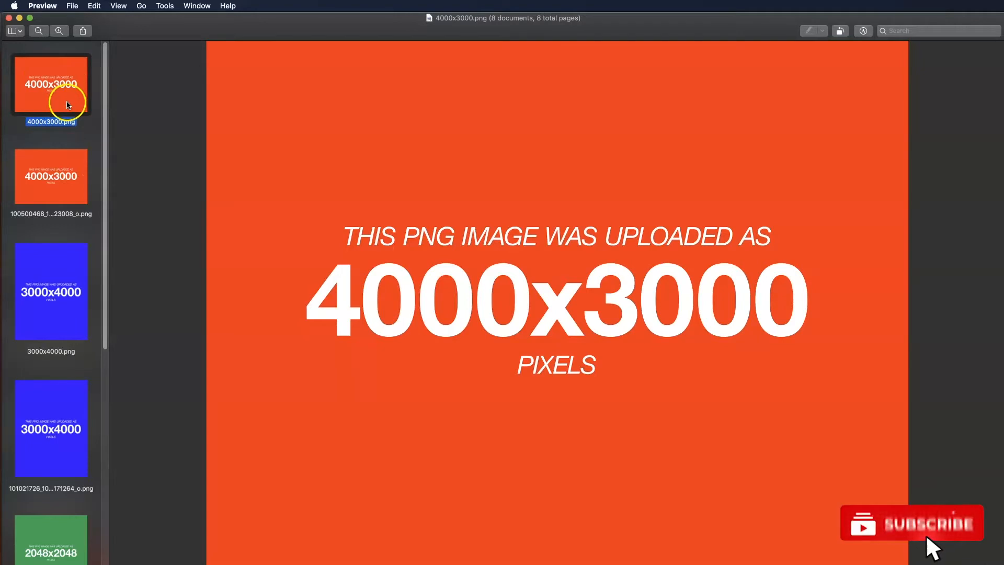
pyautogui.moveTo(23, 233)
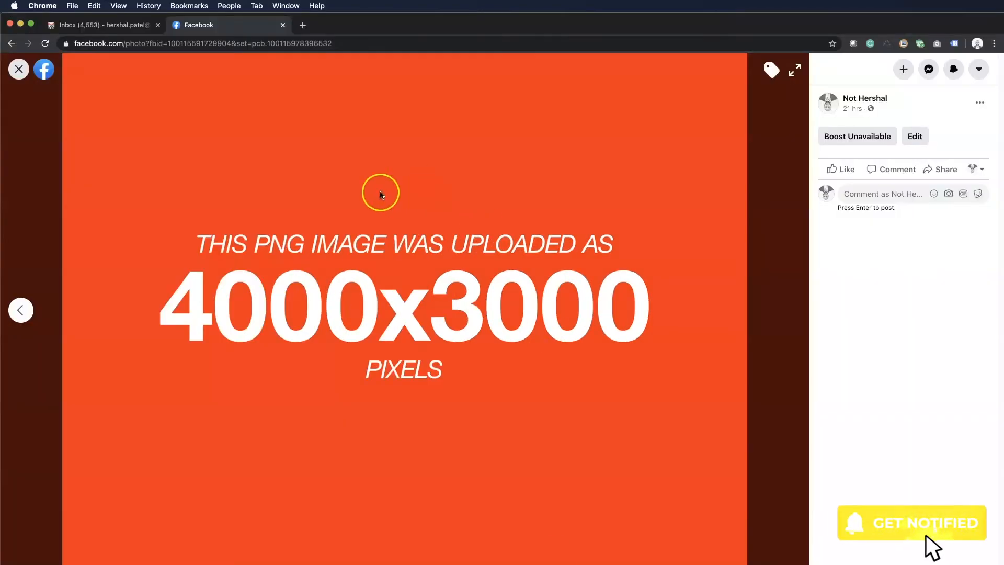
pyautogui.rightClick(380, 192)
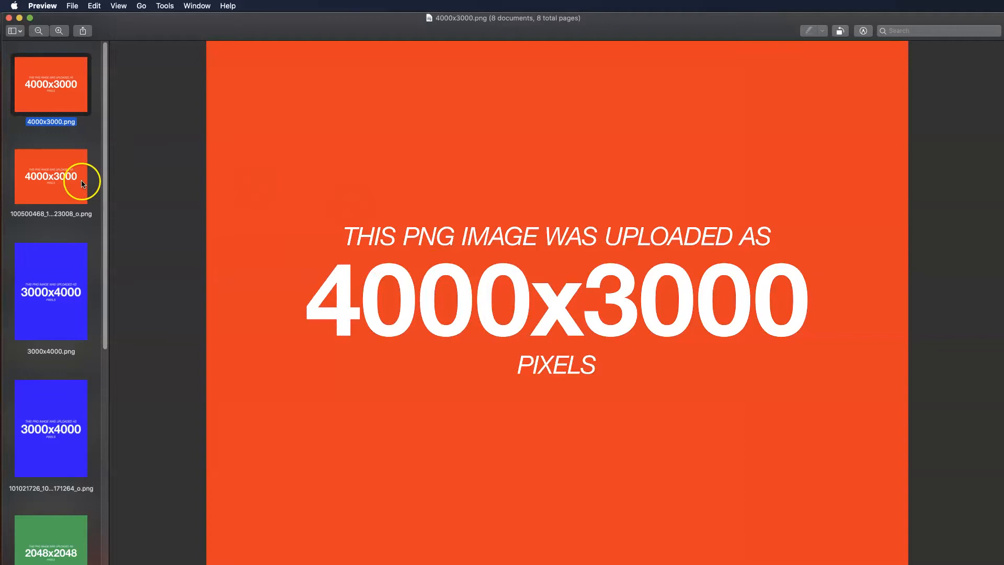
pyautogui.moveTo(59, 383)
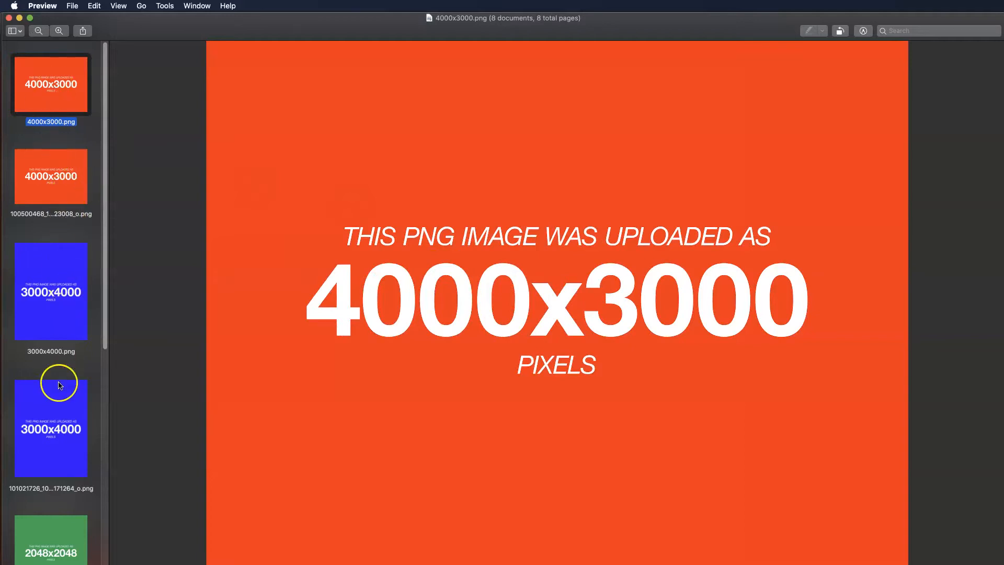
pyautogui.click(50, 176)
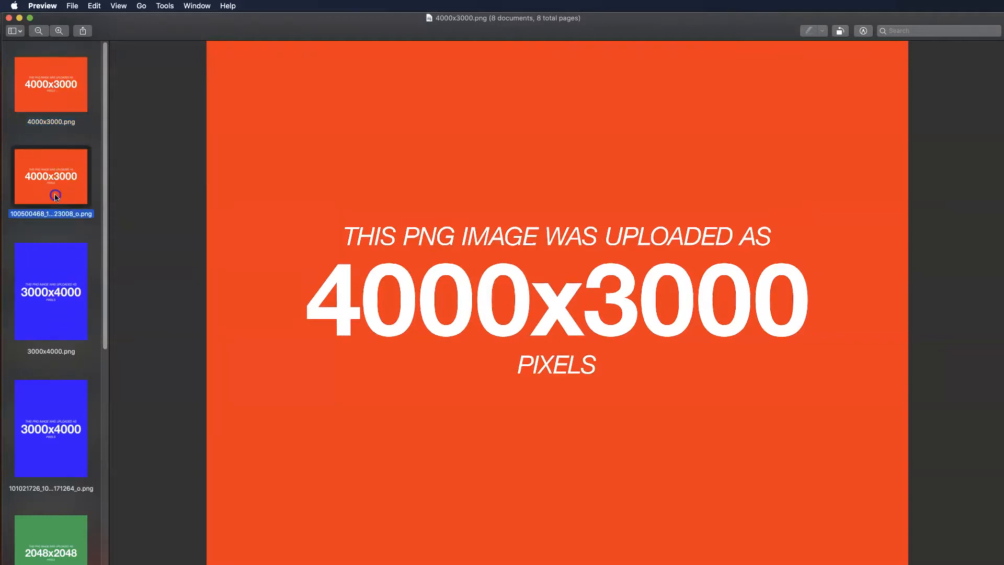
pyautogui.click(50, 84)
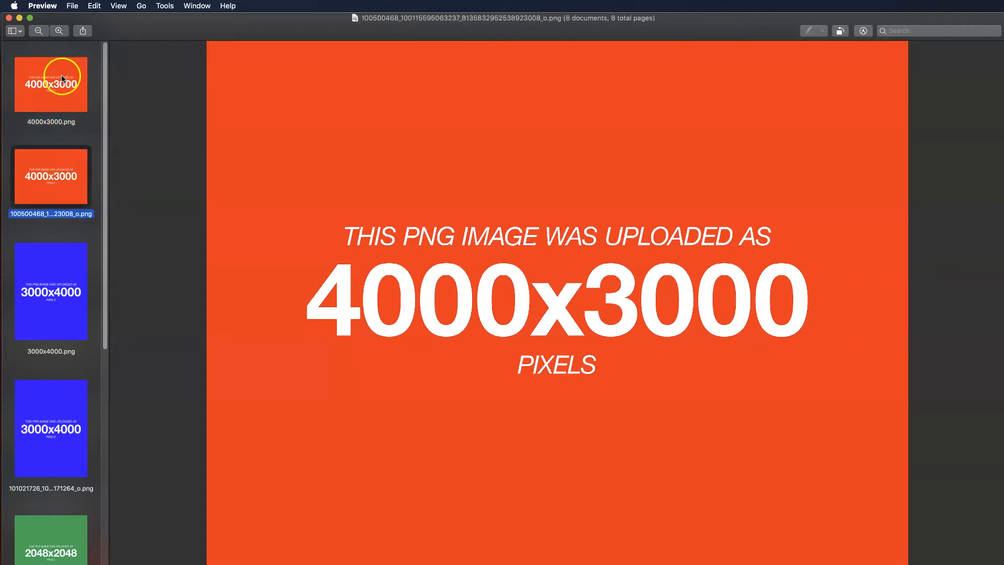
pyautogui.click(50, 84)
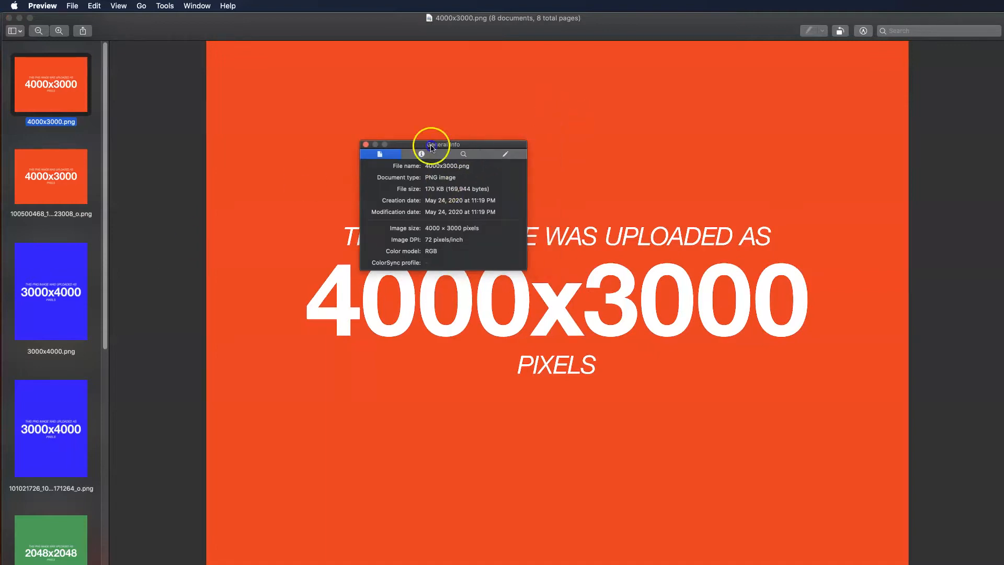
# Compare the original against Facebook's 2048 × 1536, 133 KB copy, then select 3000x4000.png.
pyautogui.moveTo(442, 144); pyautogui.dragTo(261, 134)
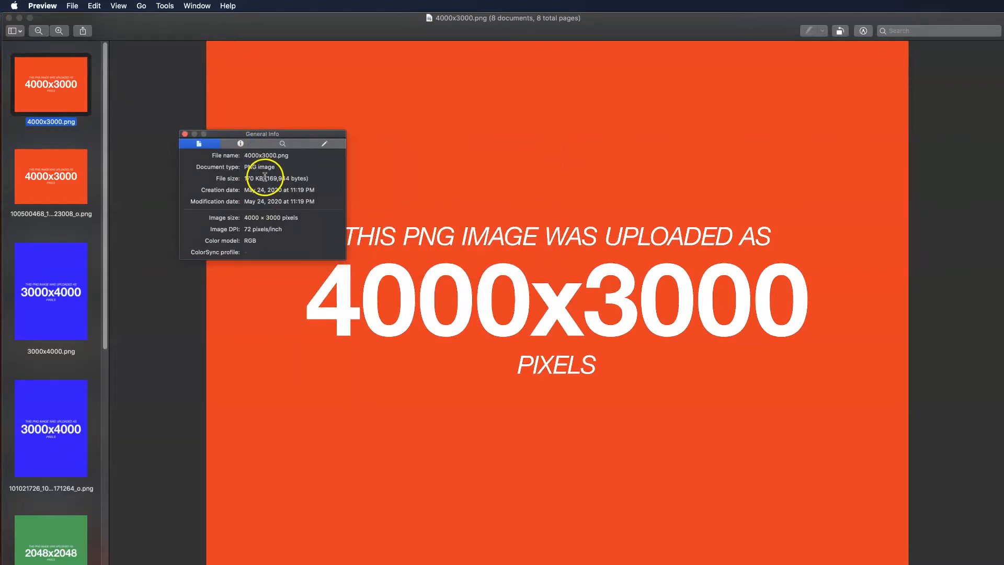
pyautogui.moveTo(457, 320)
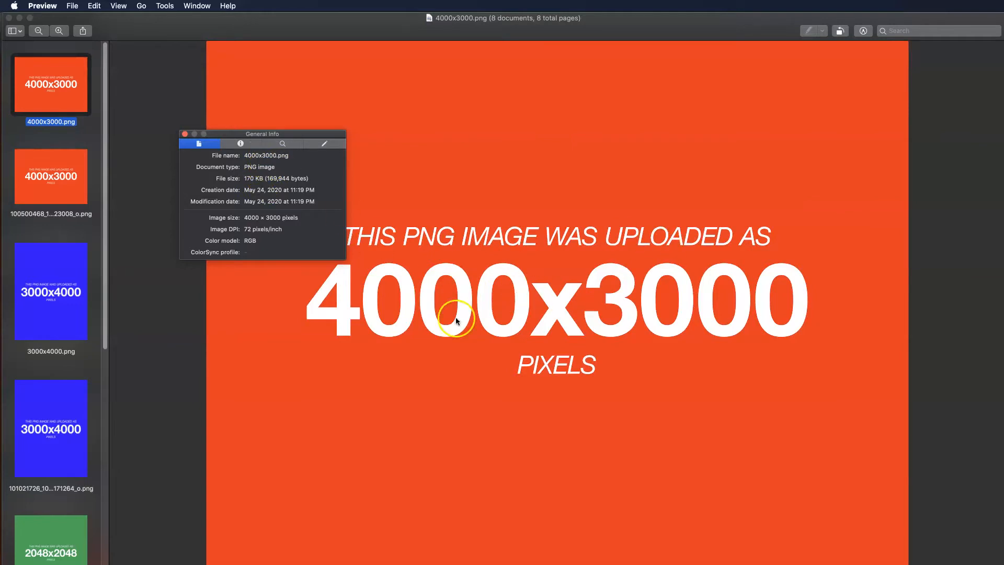
pyautogui.moveTo(538, 312)
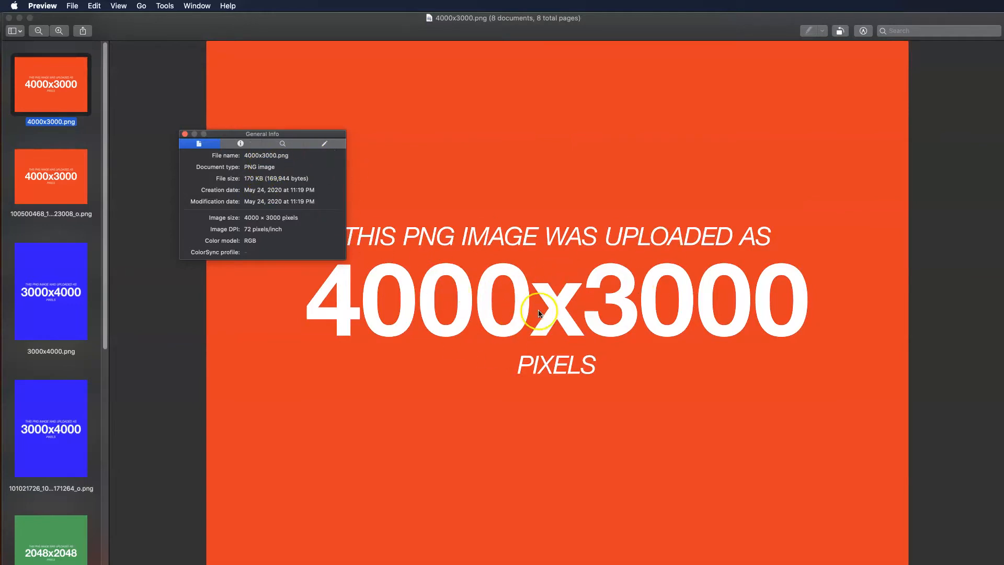
pyautogui.moveTo(256, 160)
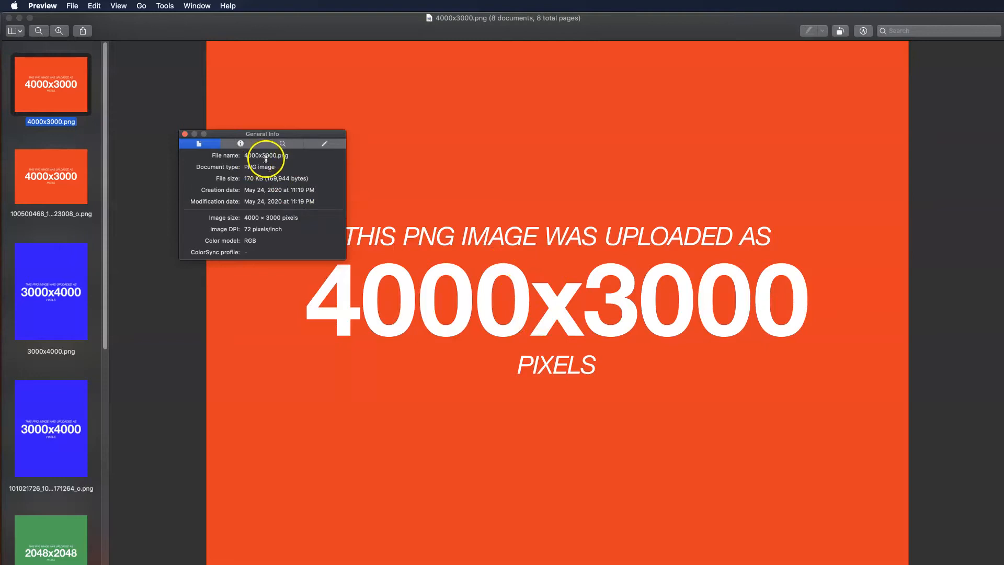
pyautogui.moveTo(290, 187)
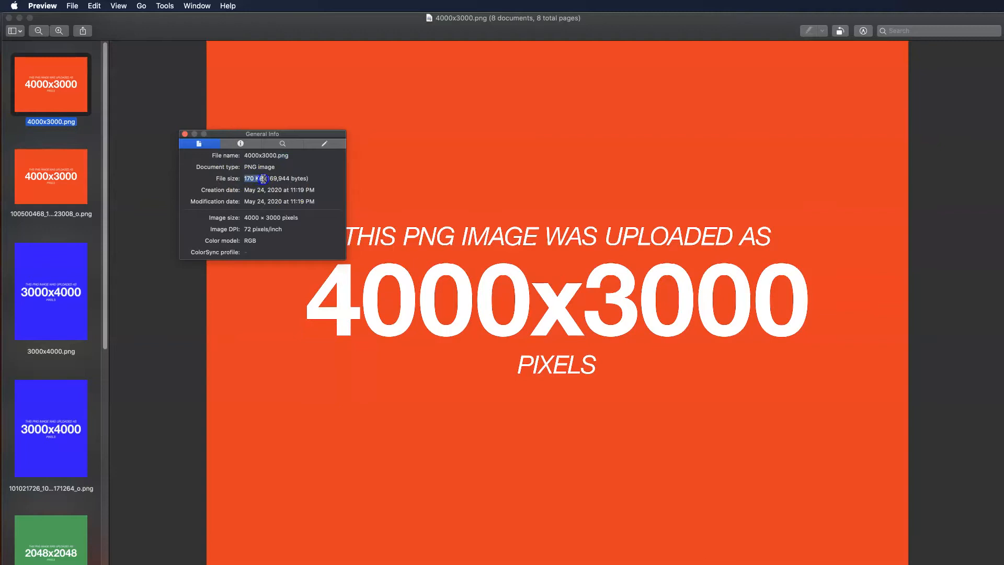
pyautogui.click(50, 176)
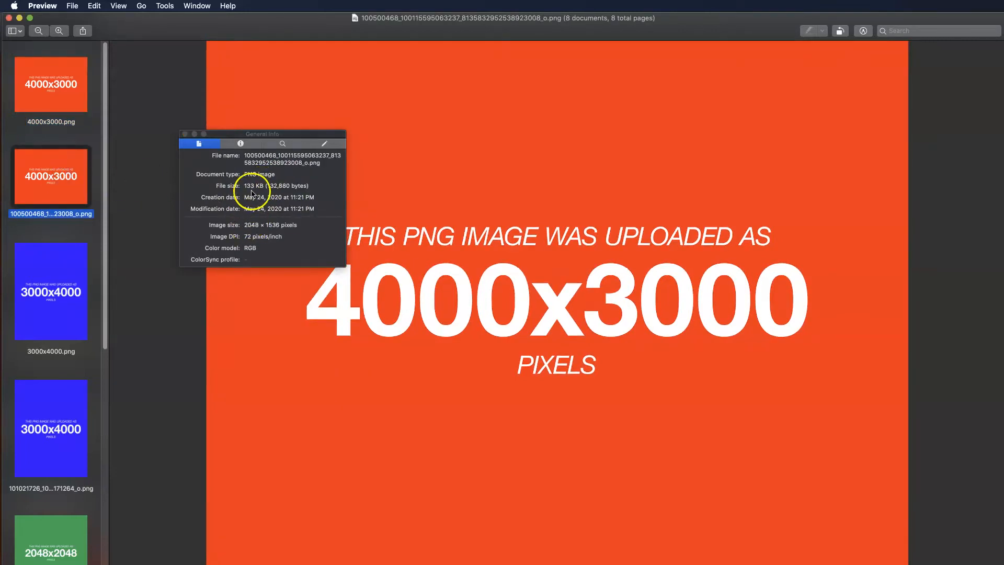
pyautogui.moveTo(247, 226)
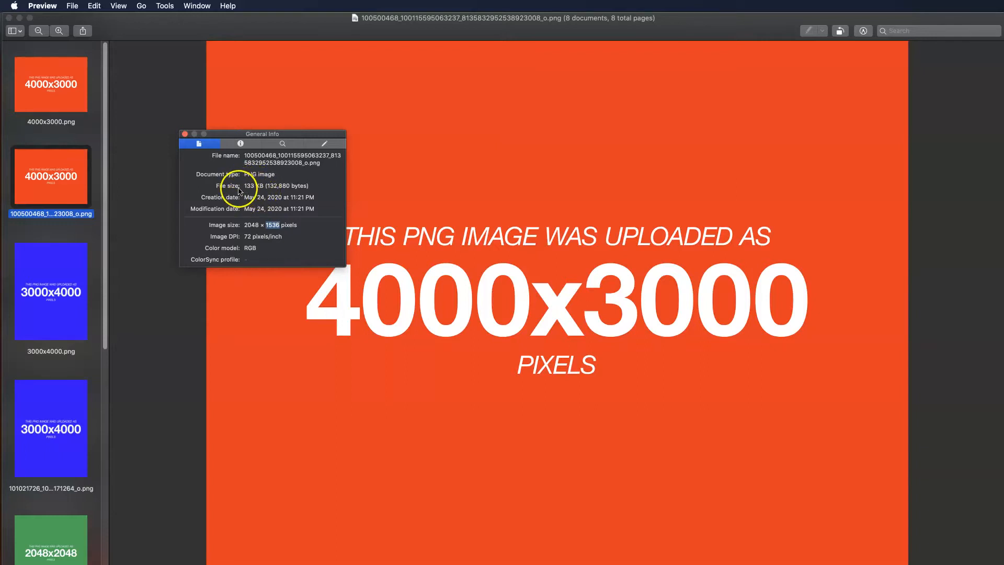
pyautogui.click(50, 84)
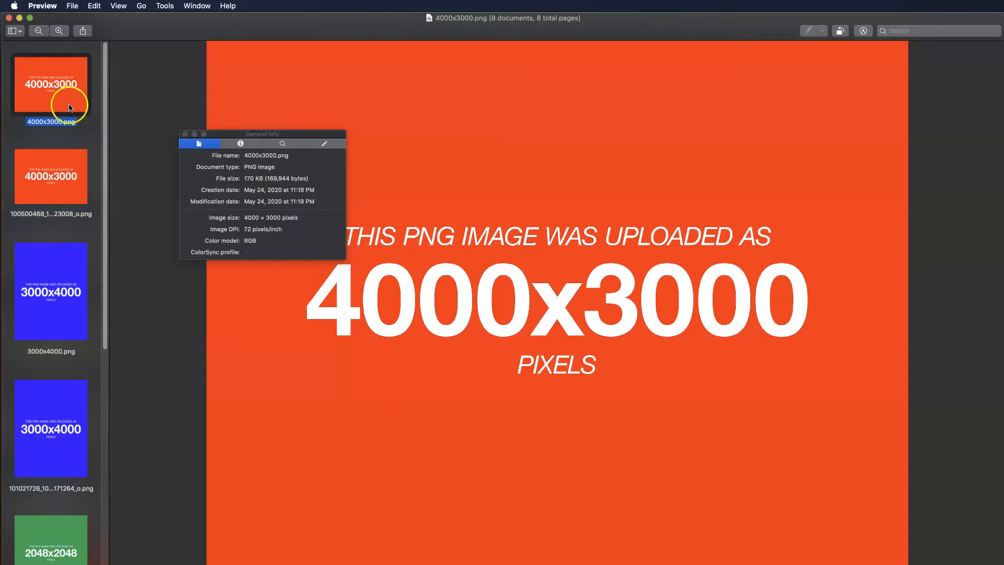
pyautogui.moveTo(257, 173)
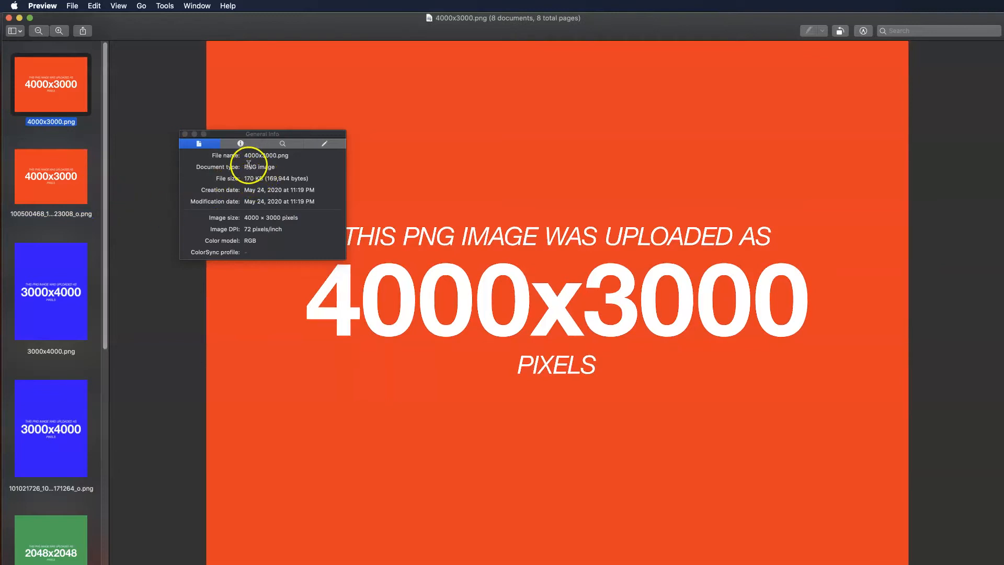
pyautogui.moveTo(88, 201)
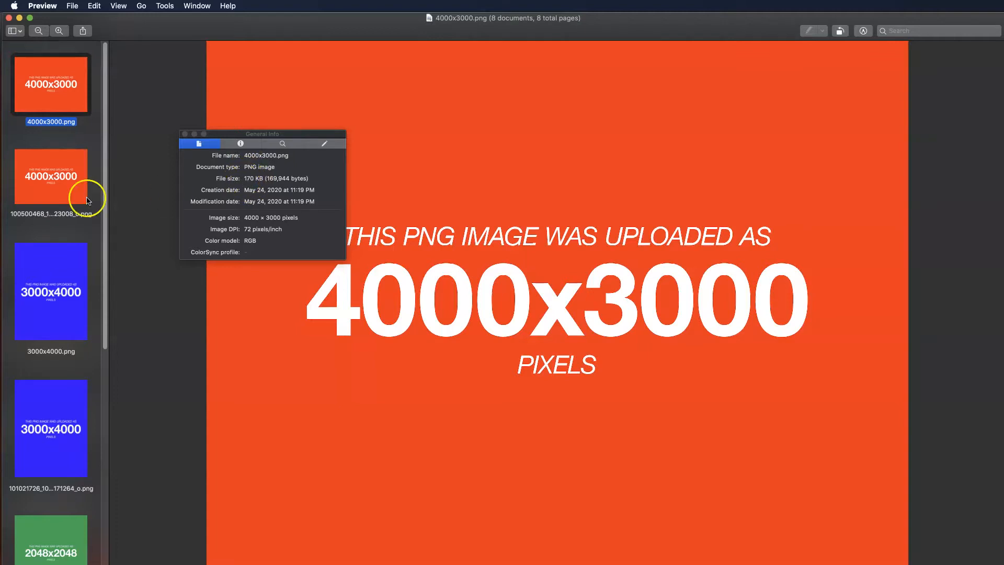
pyautogui.click(50, 176)
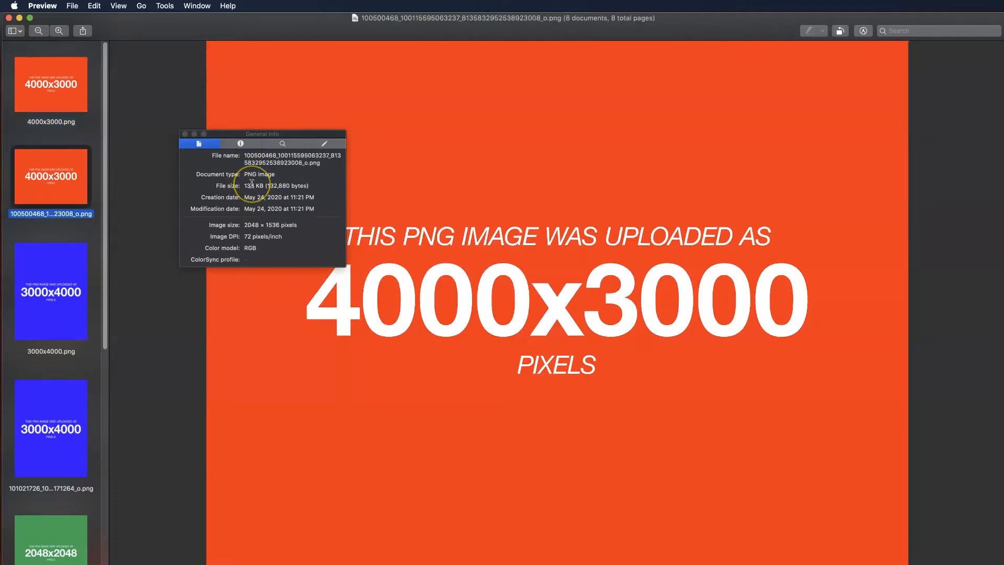
pyautogui.click(50, 291)
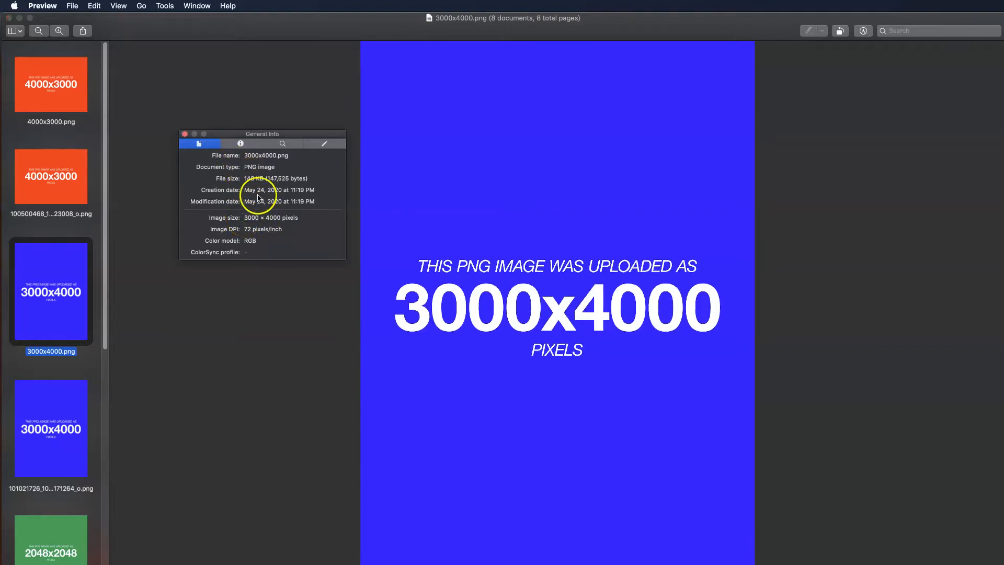
pyautogui.click(50, 429)
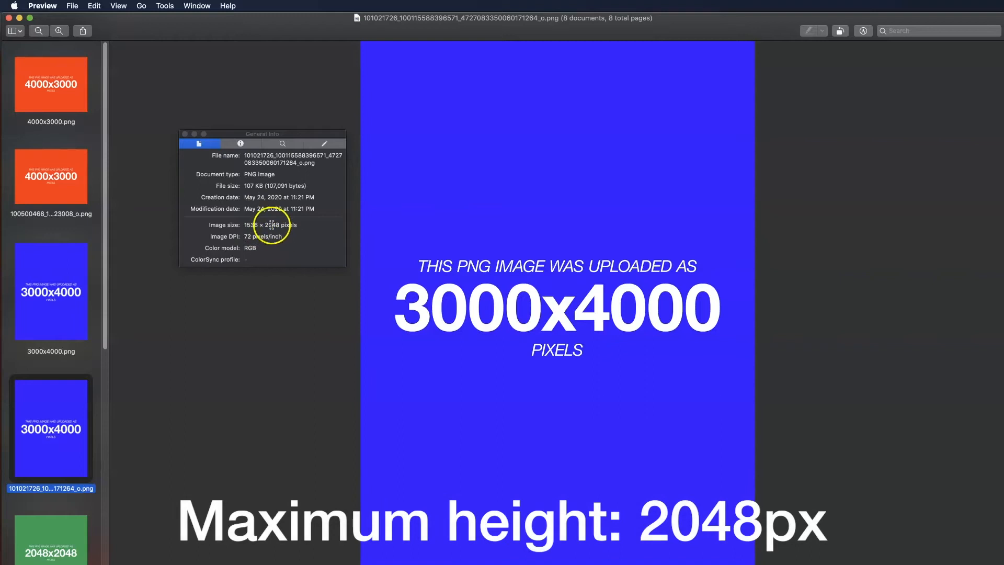
pyautogui.moveTo(660, 193)
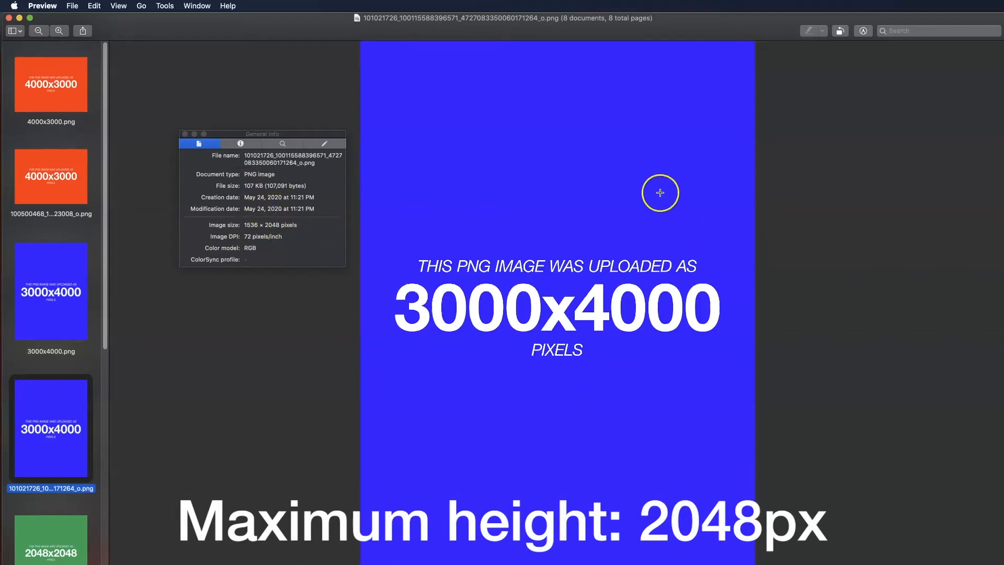
pyautogui.moveTo(487, 381)
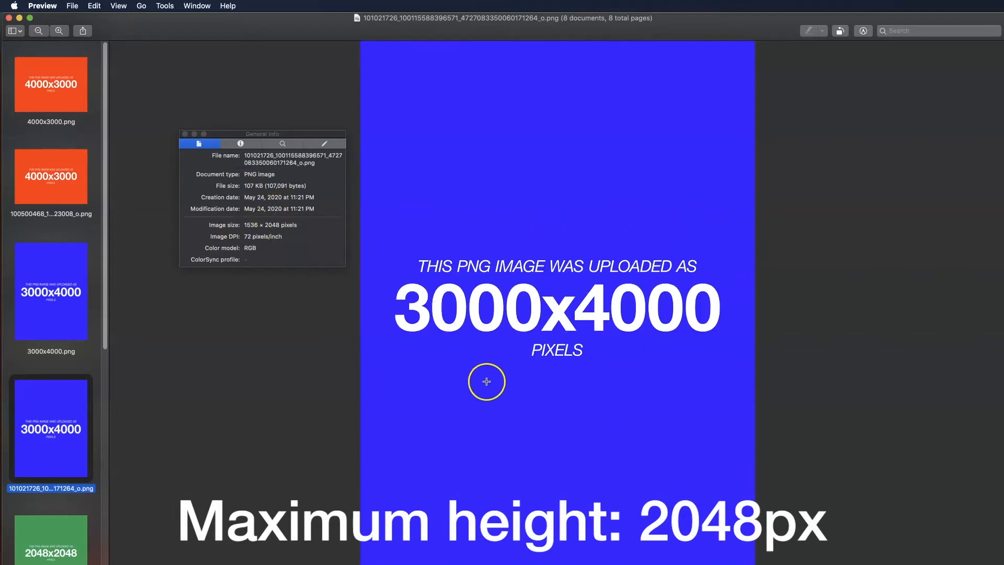
pyautogui.moveTo(390, 270)
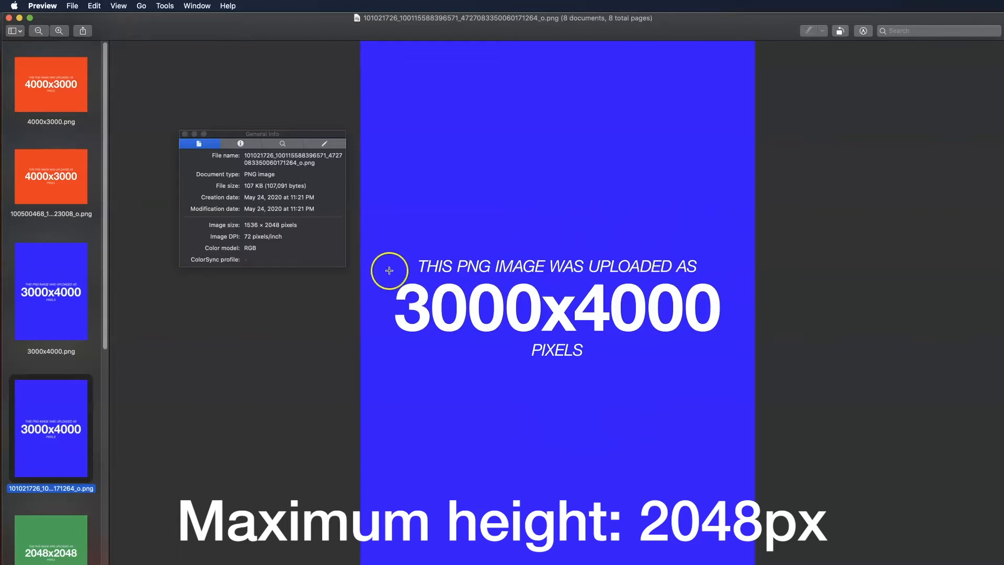
pyautogui.moveTo(478, 305)
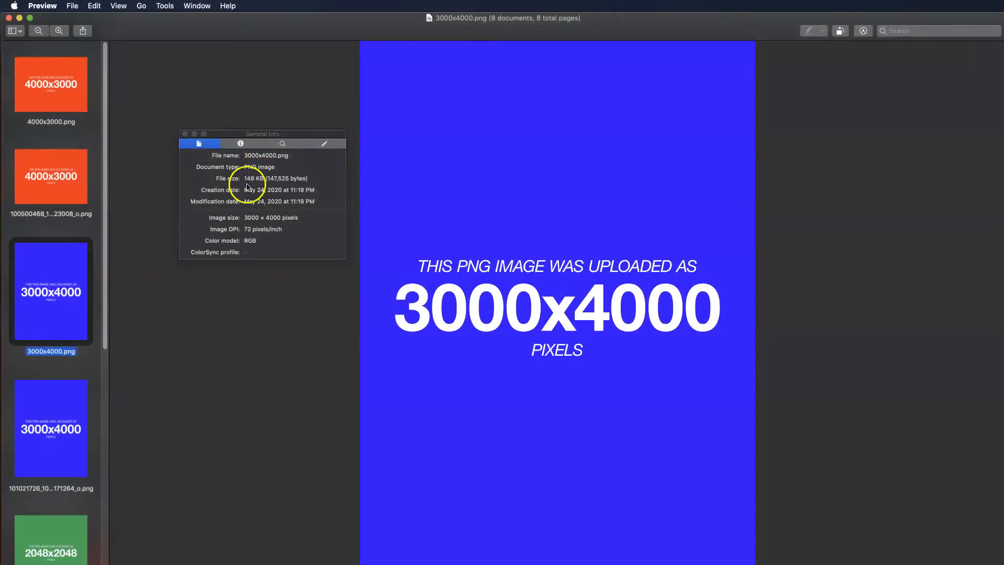
pyautogui.click(50, 428)
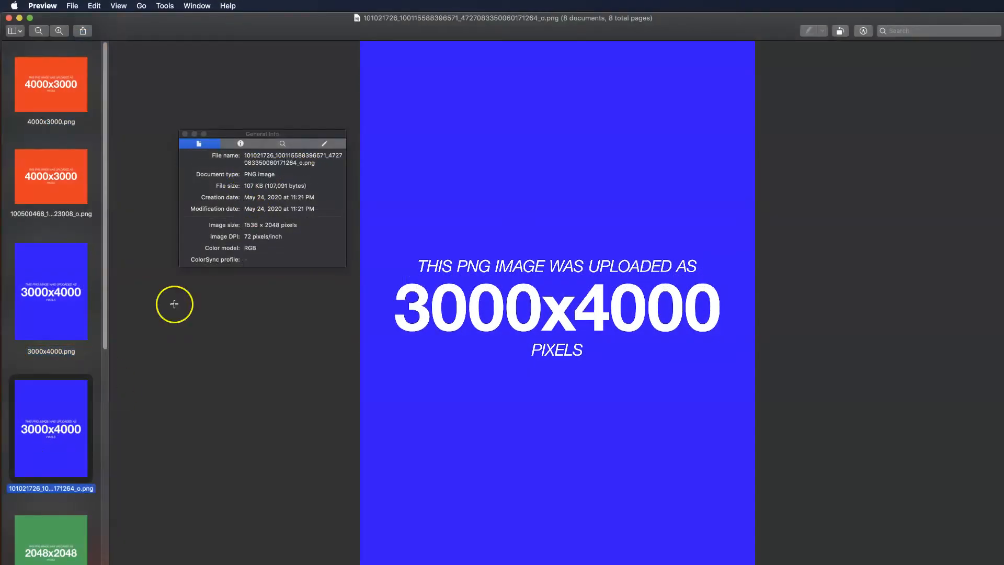
pyautogui.moveTo(218, 453)
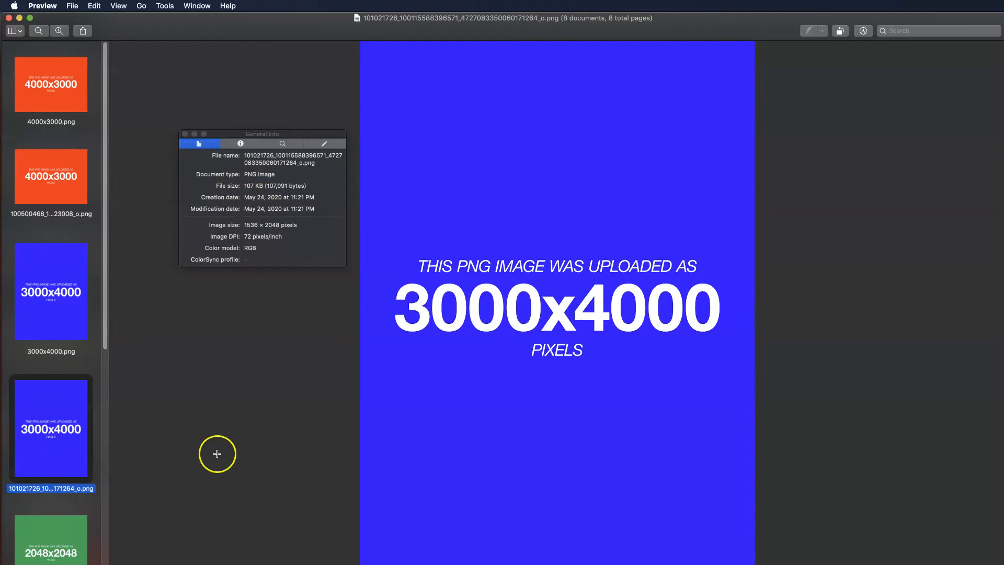
pyautogui.moveTo(227, 187)
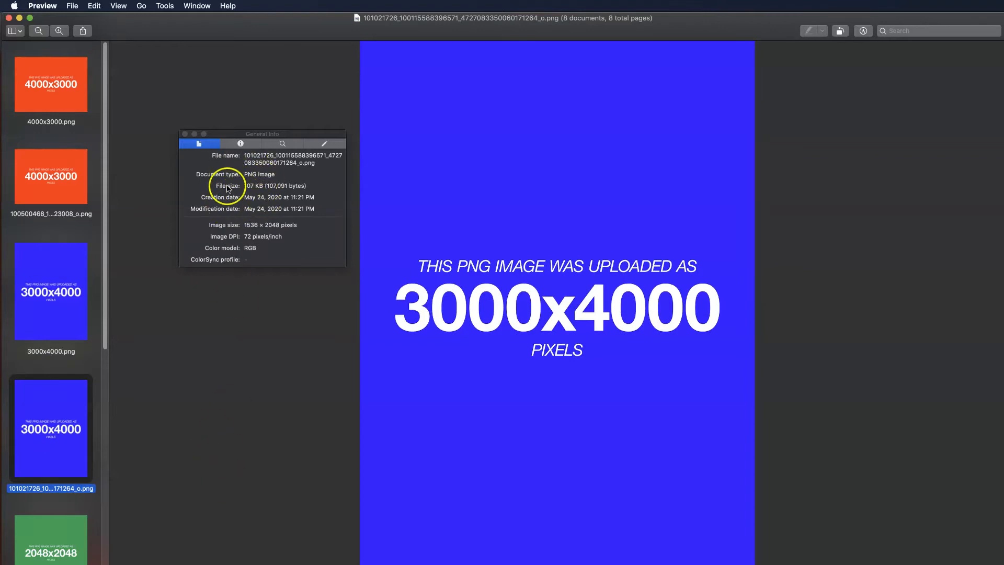
pyautogui.moveTo(250, 206)
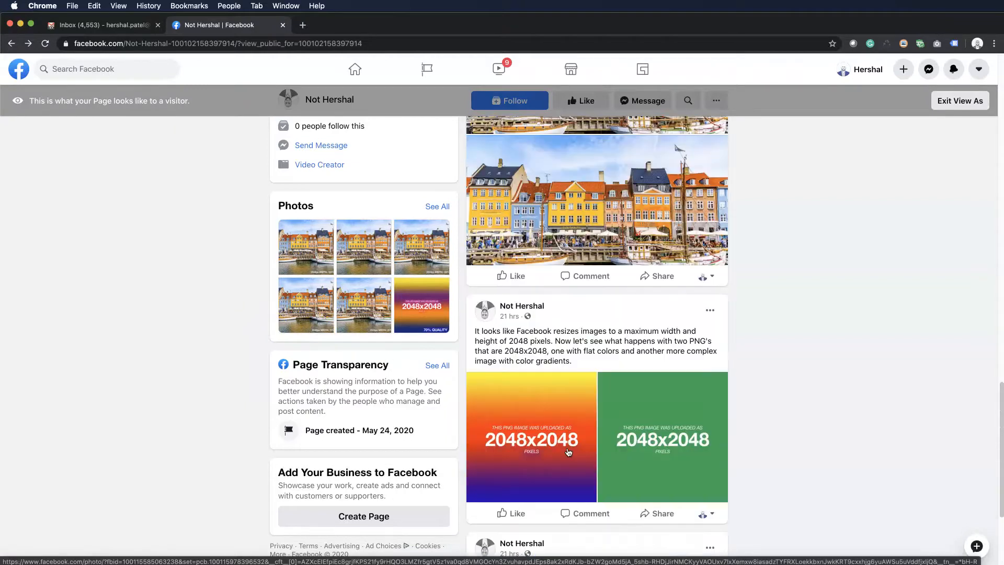
pyautogui.scroll(-3)
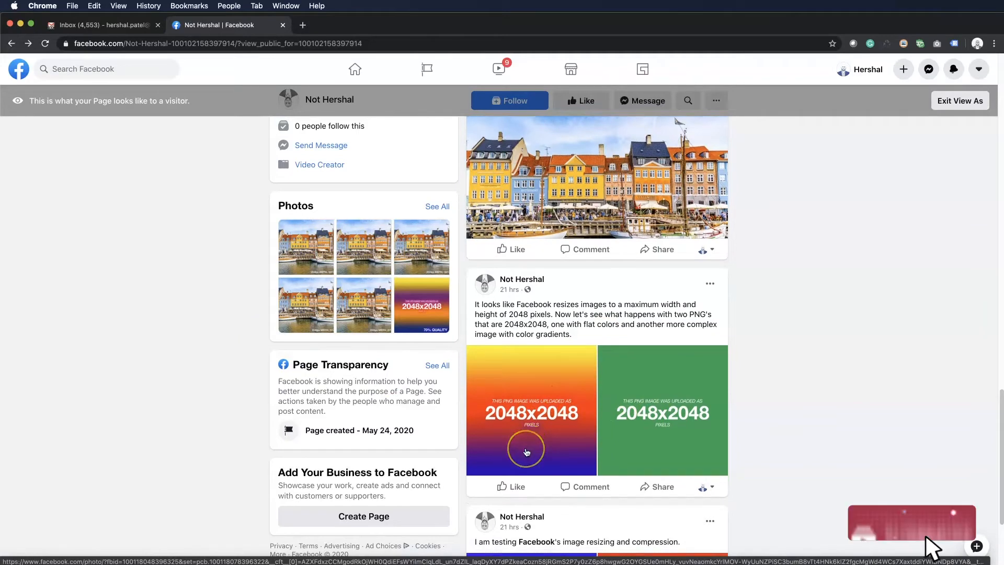
pyautogui.scroll(-3)
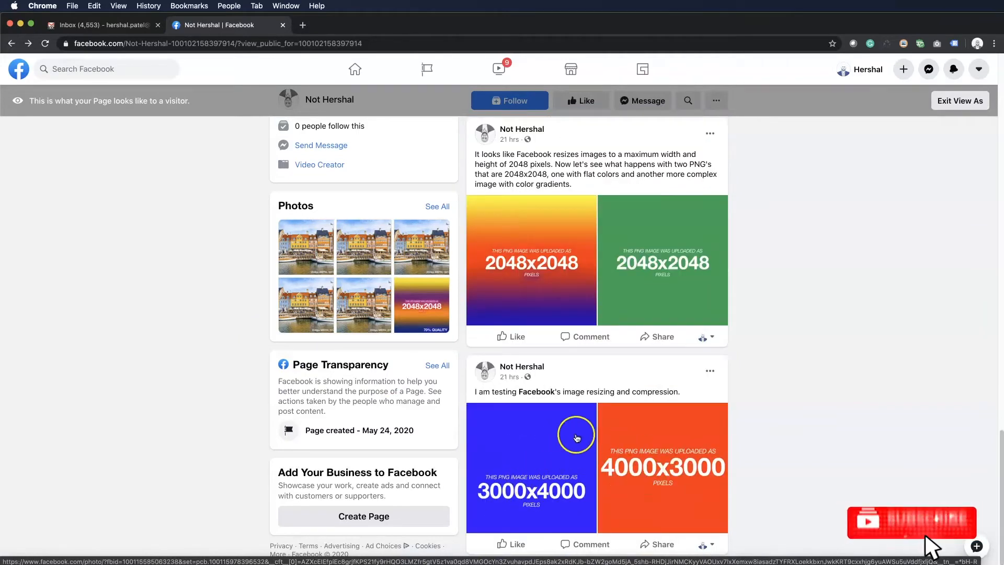
pyautogui.scroll(-3)
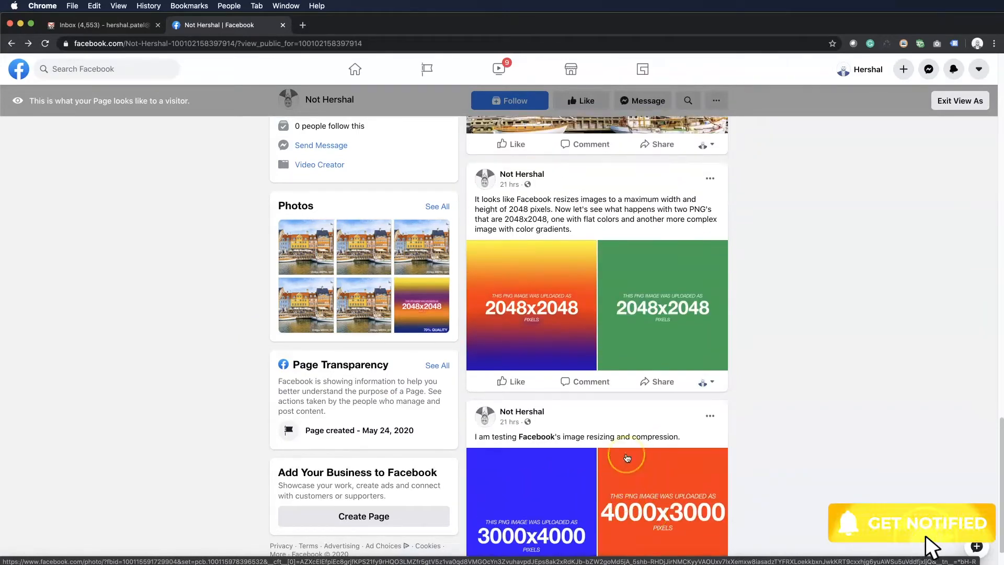
pyautogui.scroll(3)
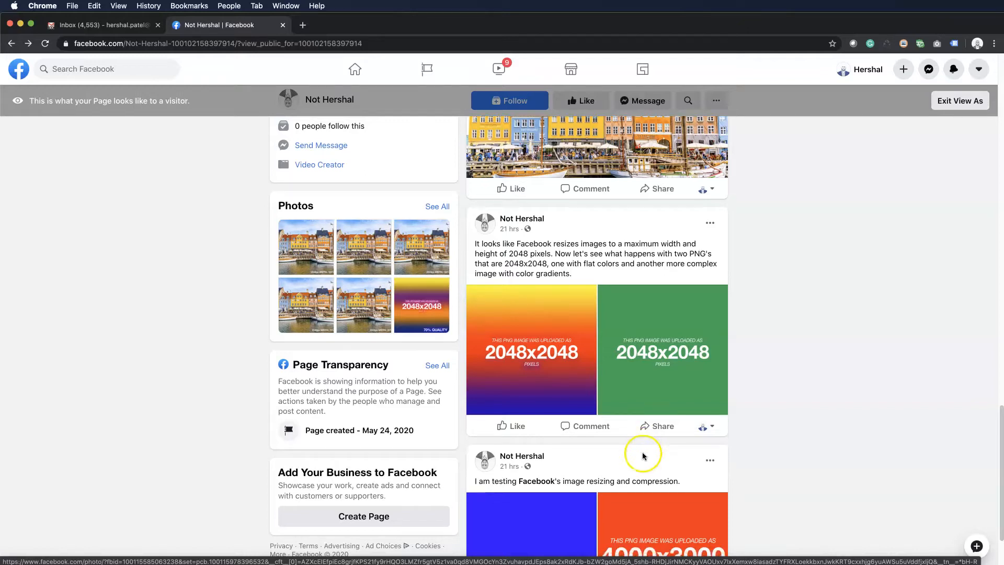
pyautogui.scroll(-3)
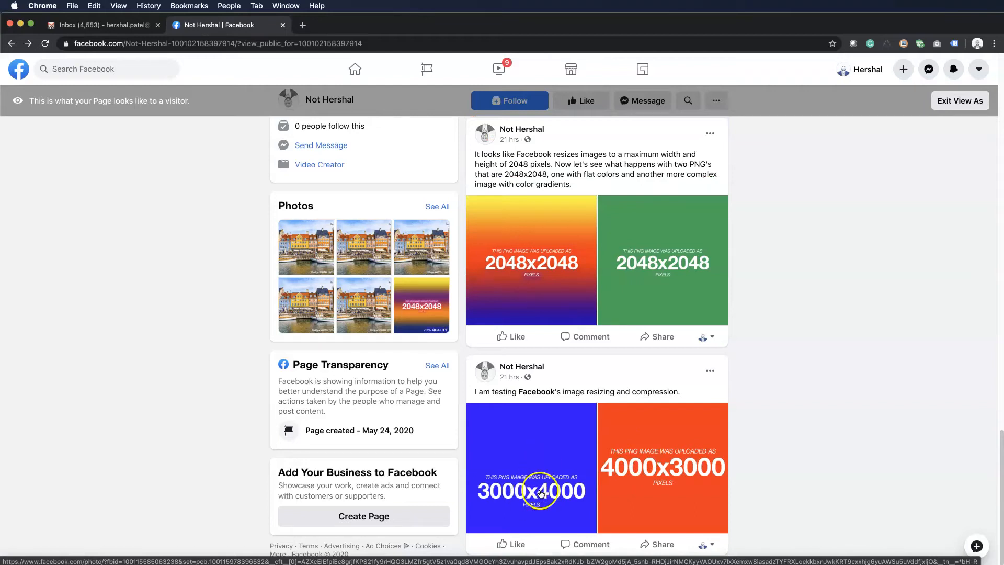
pyautogui.moveTo(660, 442)
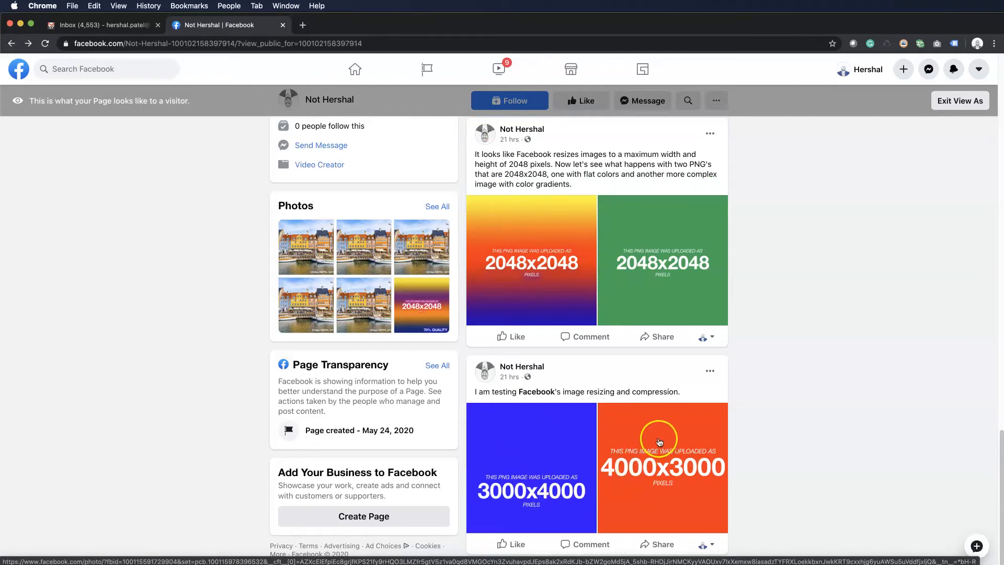
pyautogui.moveTo(686, 468)
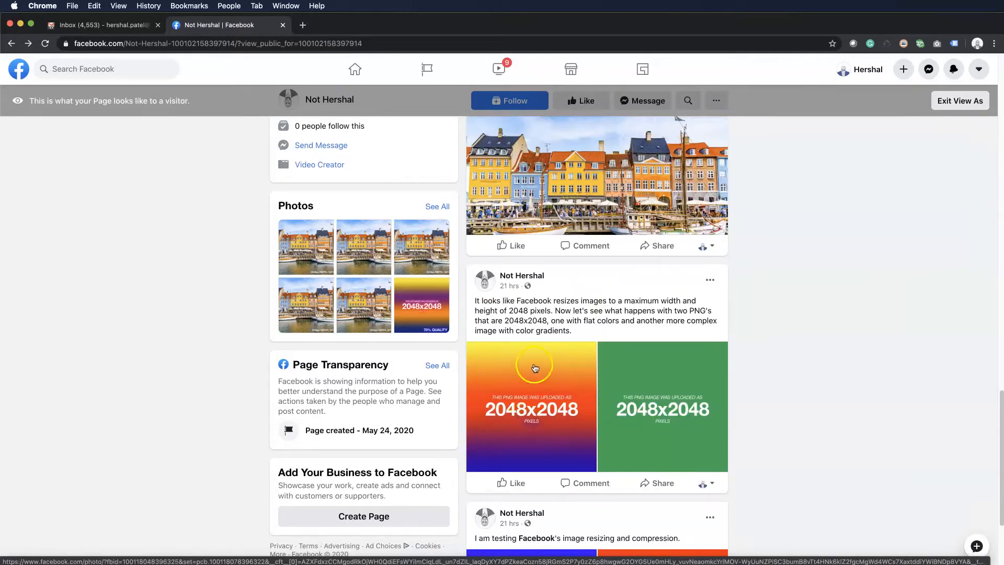
pyautogui.moveTo(537, 447)
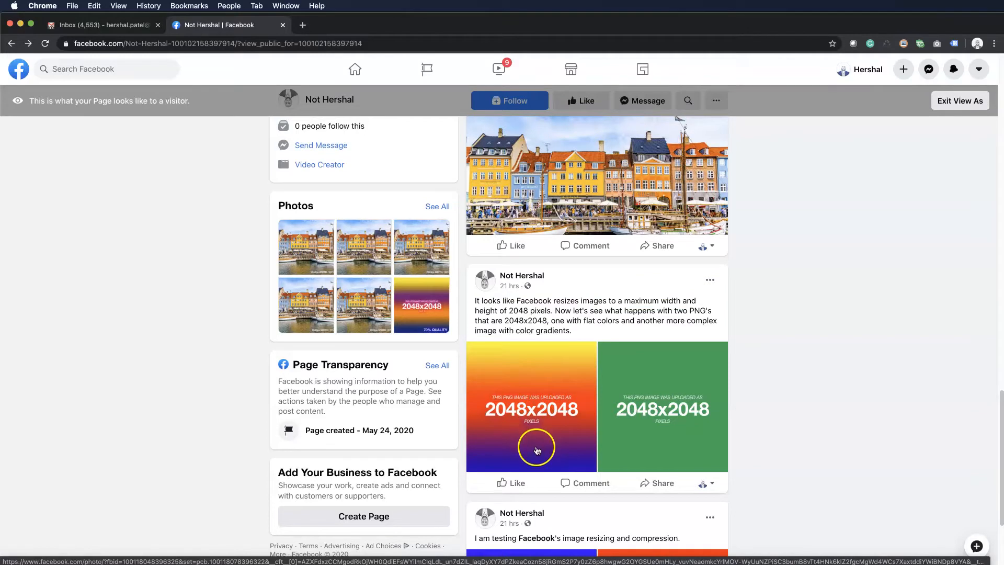
pyautogui.click(531, 408)
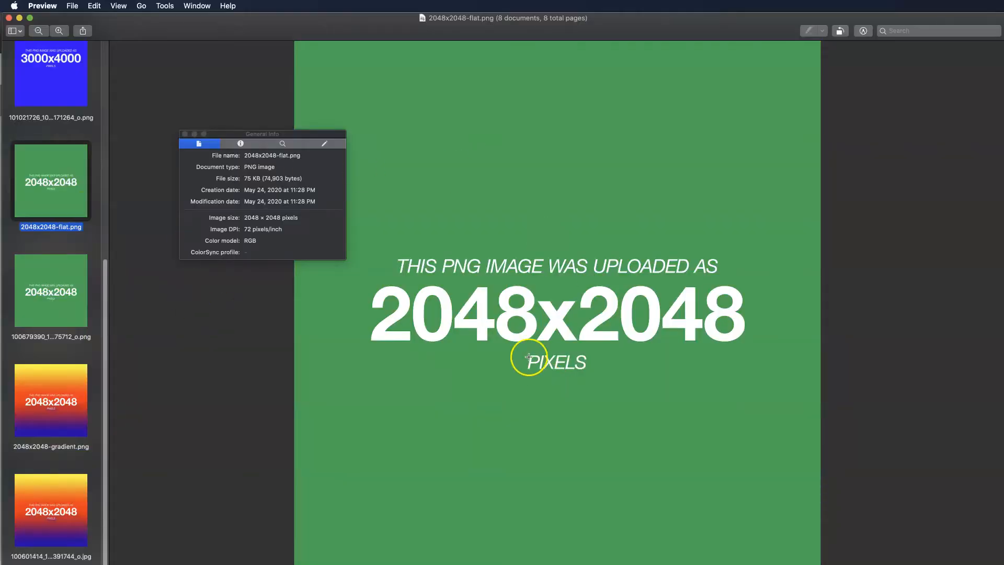
# Compare the flat green 2048x2048 PNG (75 KB) with Facebook's 68 KB, 2048 × 2048 copy.
pyautogui.moveTo(262, 134); pyautogui.dragTo(235, 102)
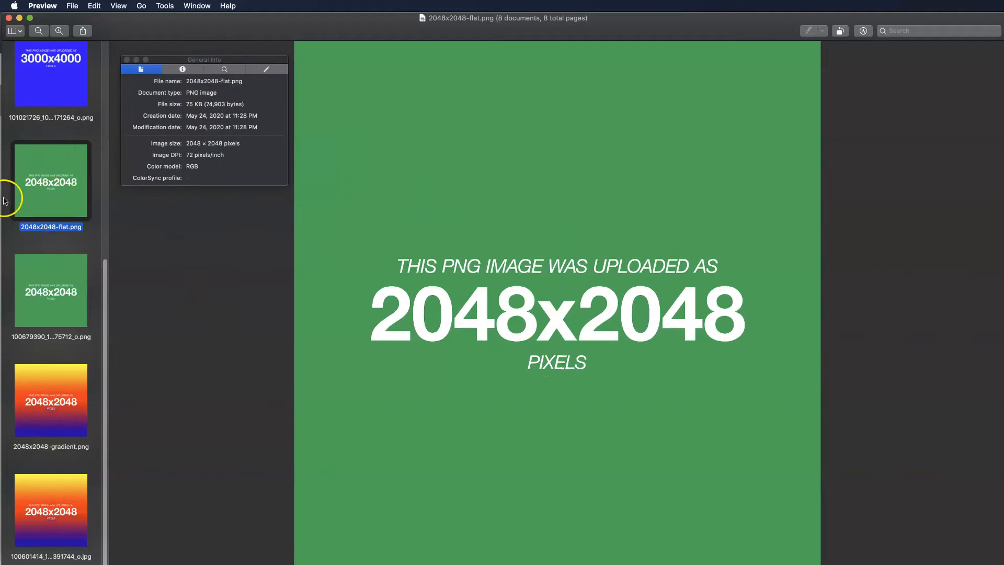
pyautogui.moveTo(27, 333)
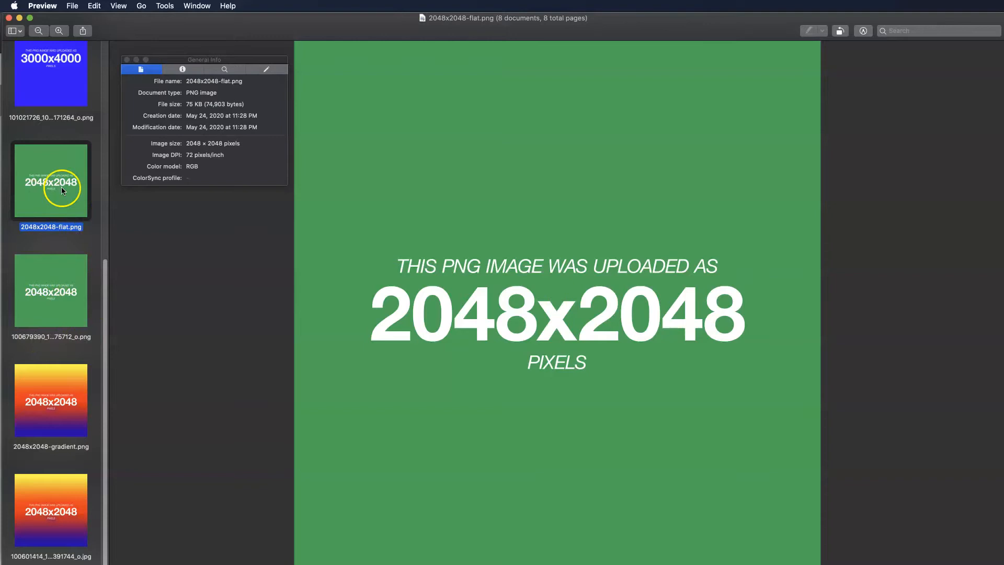
pyautogui.moveTo(395, 345)
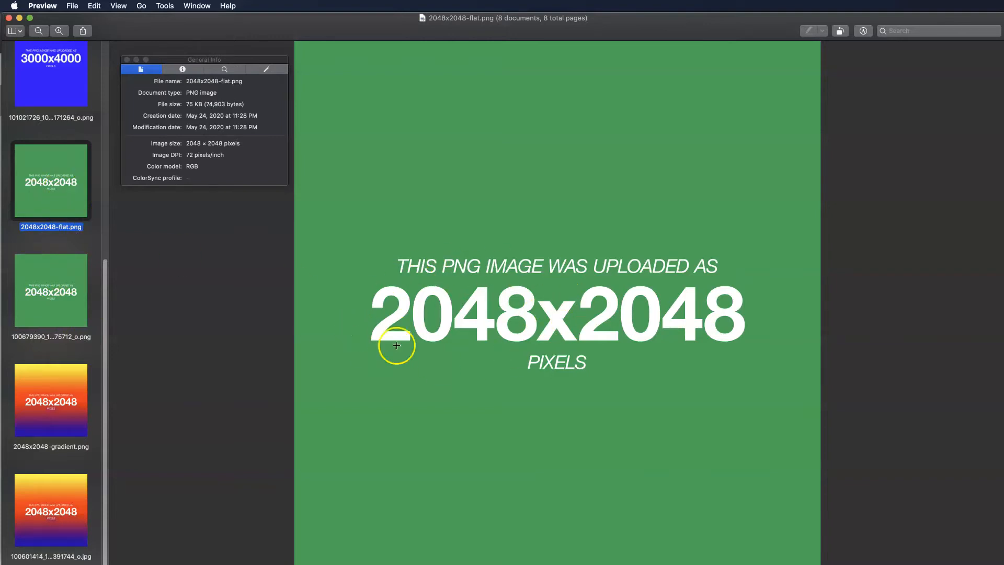
pyautogui.moveTo(445, 256)
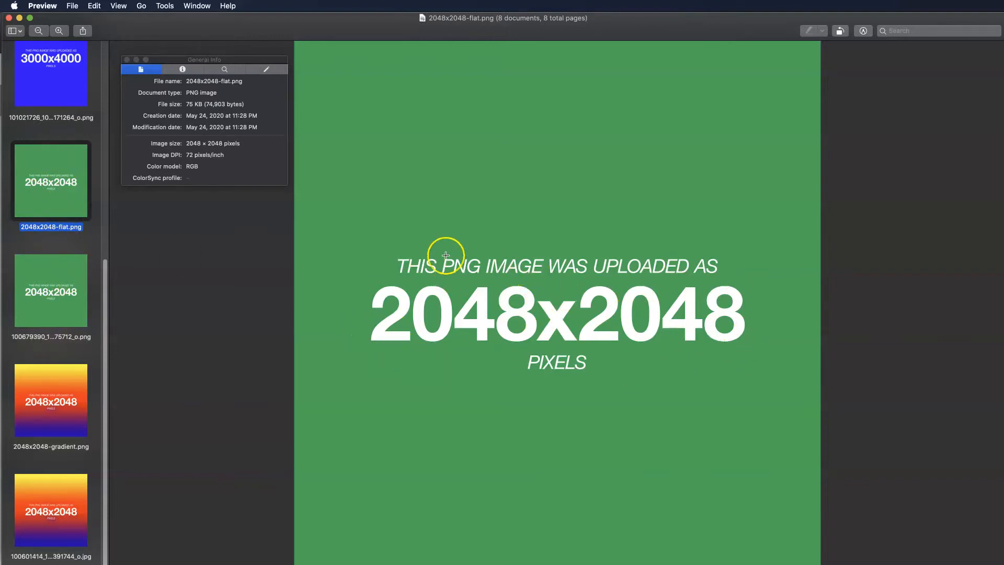
pyautogui.moveTo(440, 430)
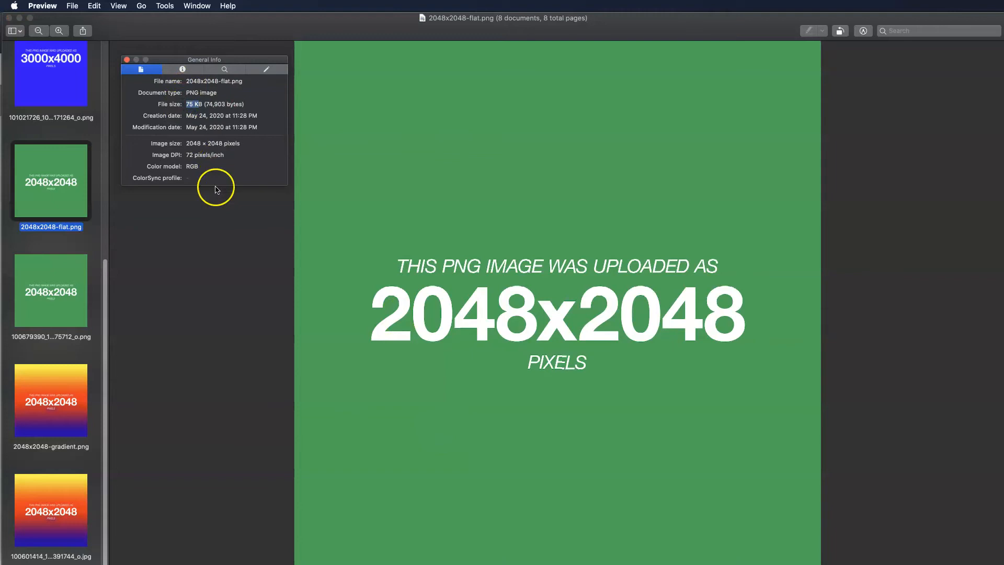
pyautogui.moveTo(186, 143)
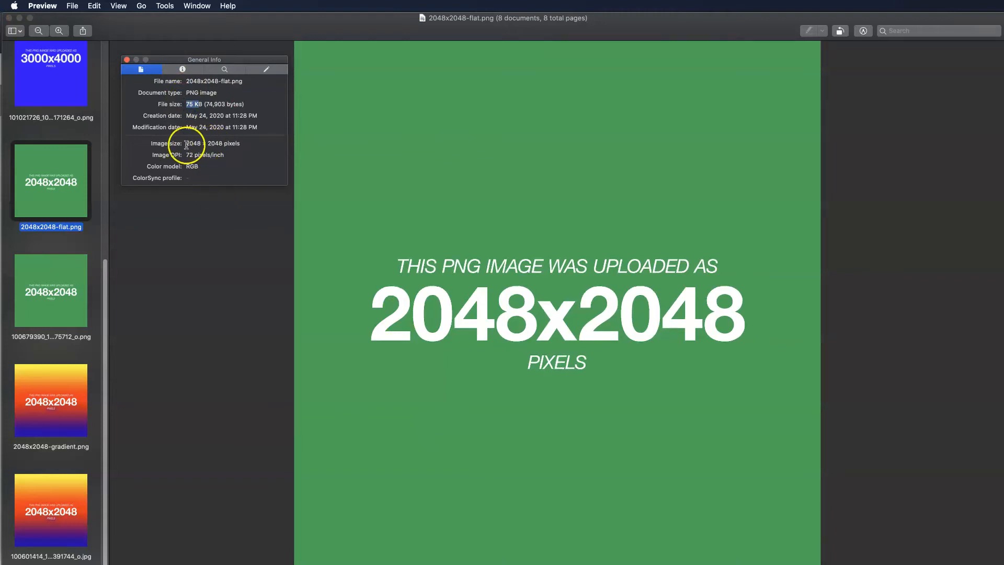
pyautogui.click(50, 291)
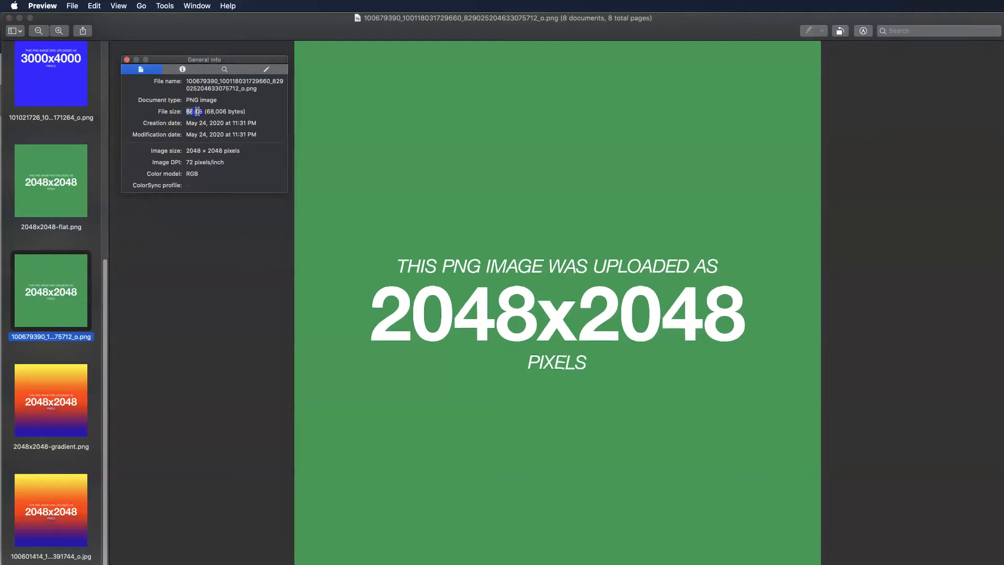
pyautogui.click(50, 179)
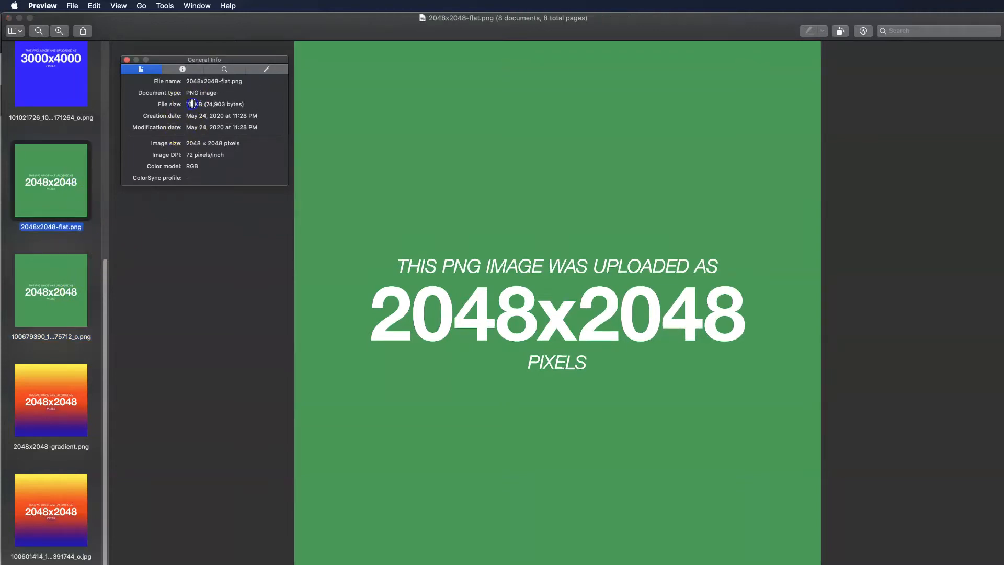
pyautogui.moveTo(61, 273)
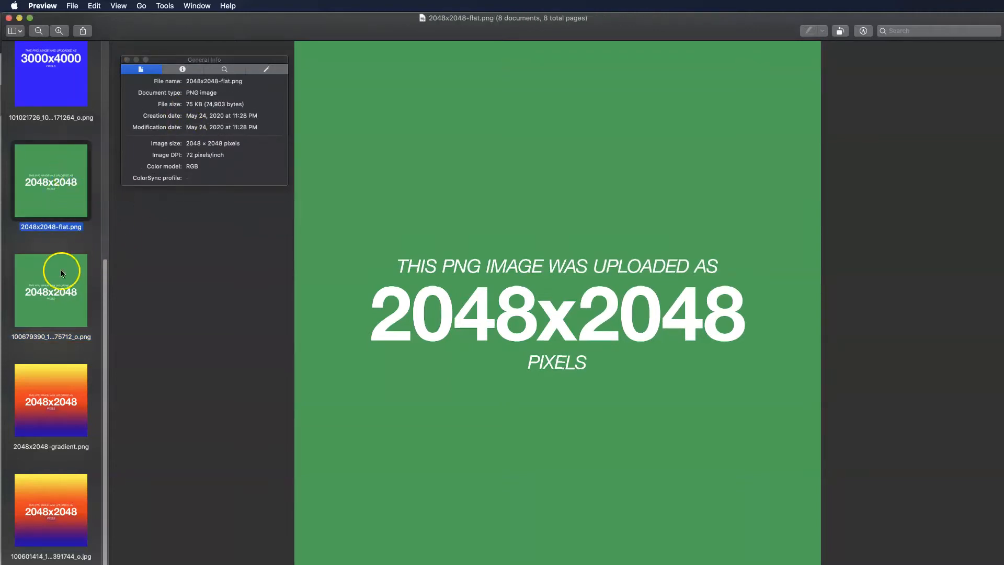
pyautogui.moveTo(45, 295)
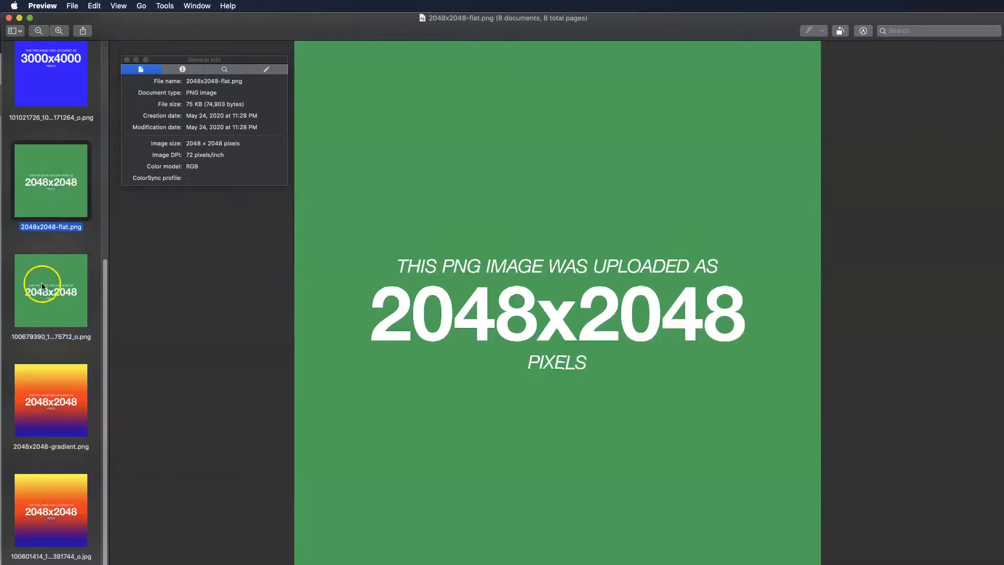
pyautogui.click(51, 289)
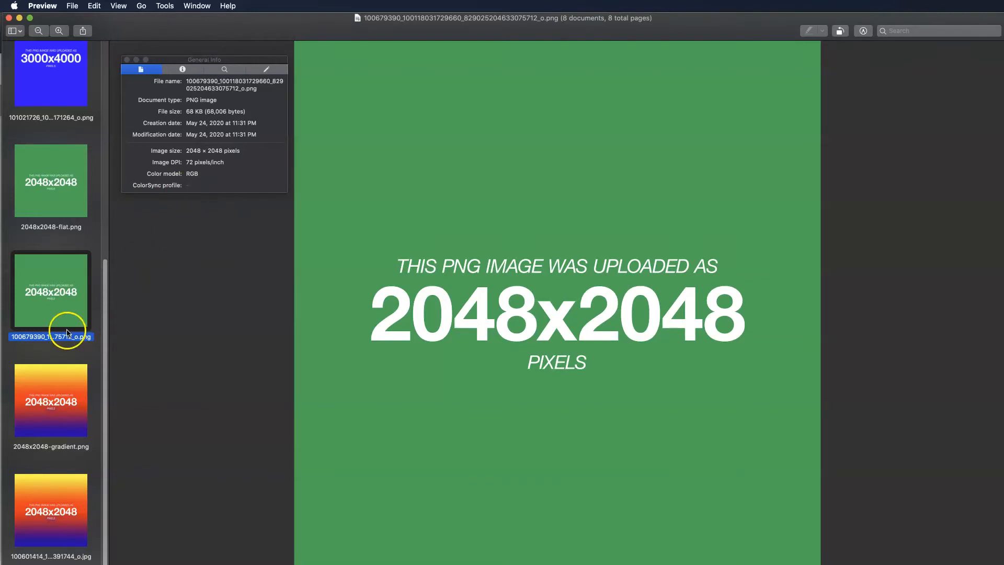
pyautogui.click(50, 401)
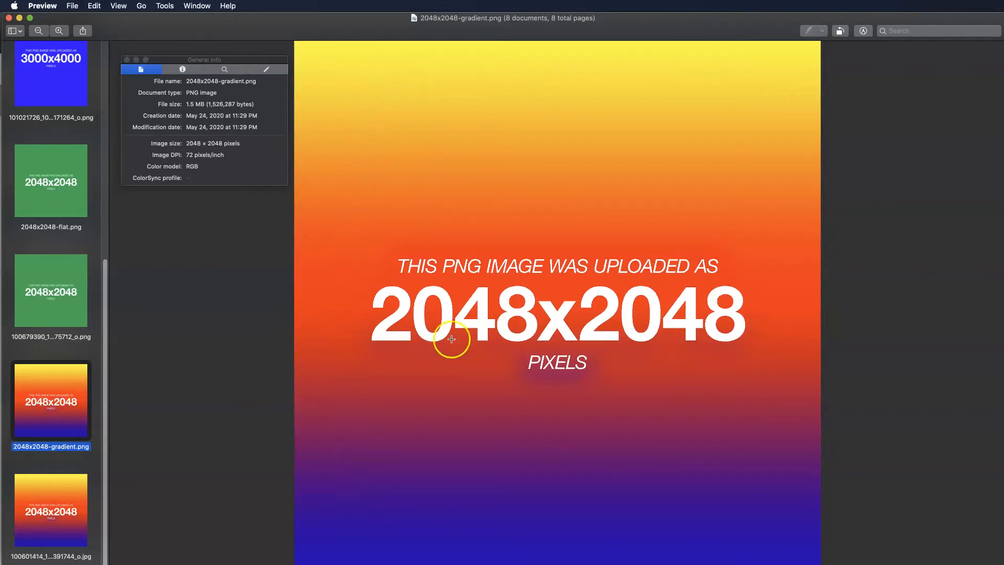
pyautogui.moveTo(449, 251)
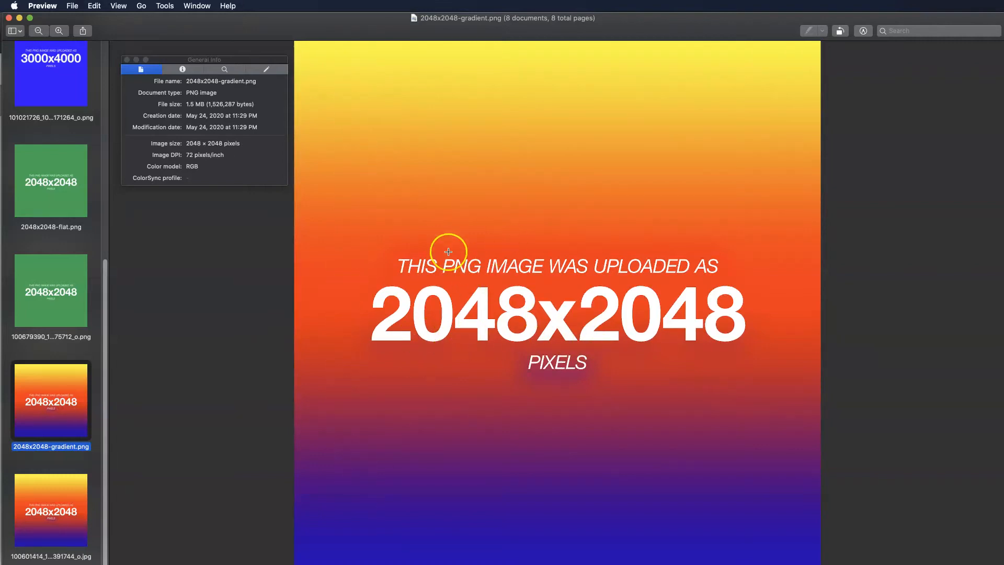
pyautogui.moveTo(186, 104)
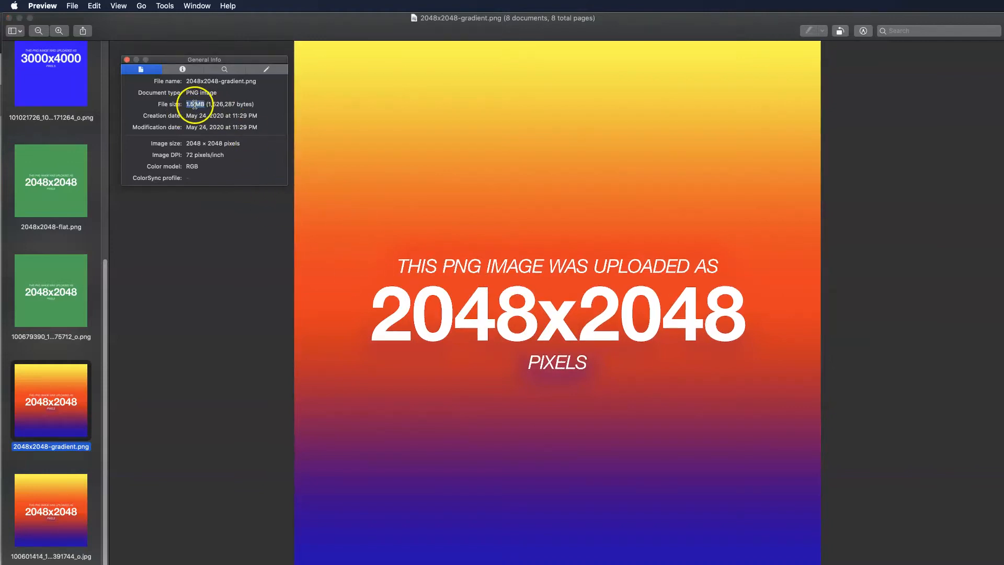
pyautogui.click(50, 180)
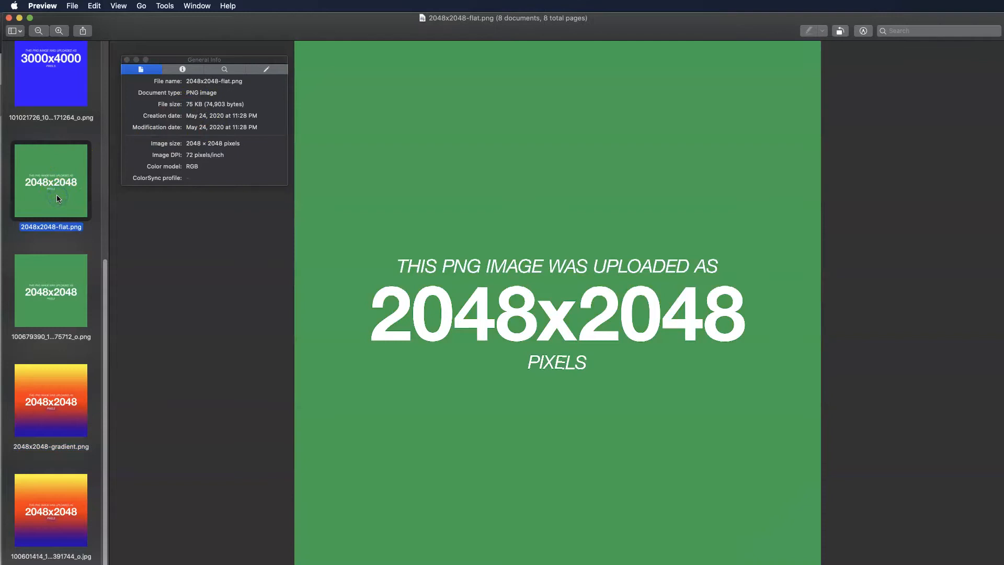
pyautogui.moveTo(614, 358)
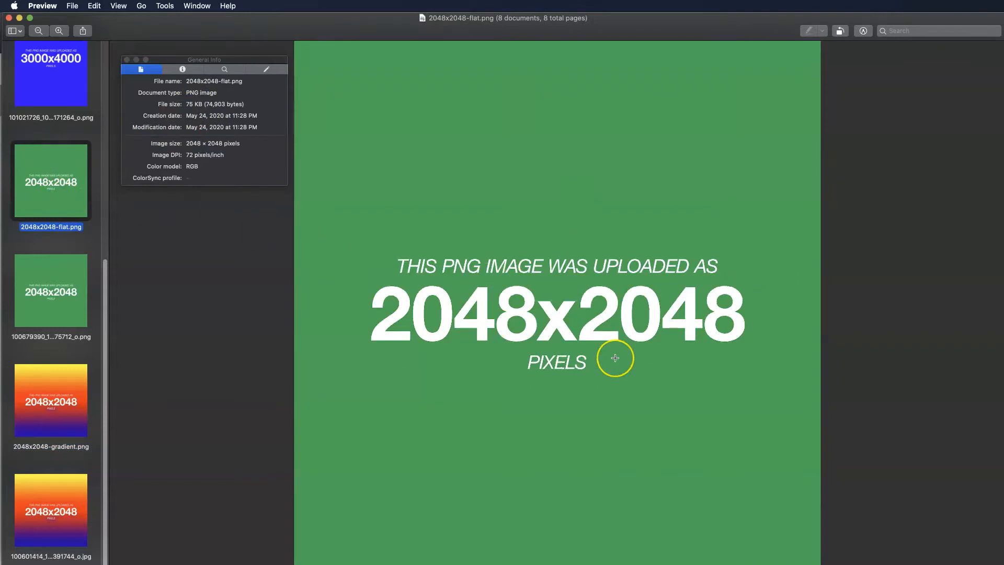
pyautogui.moveTo(276, 328)
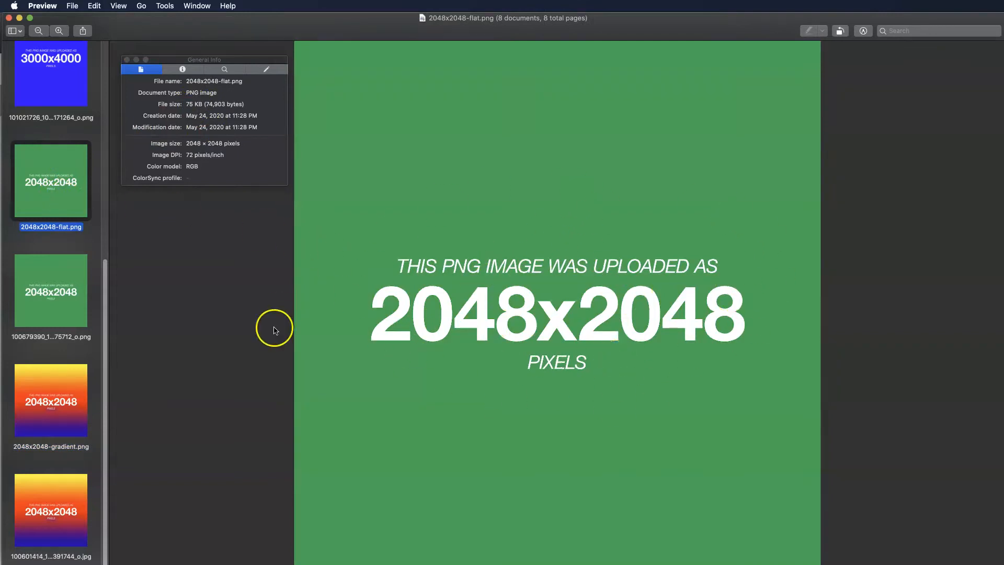
pyautogui.moveTo(50, 379)
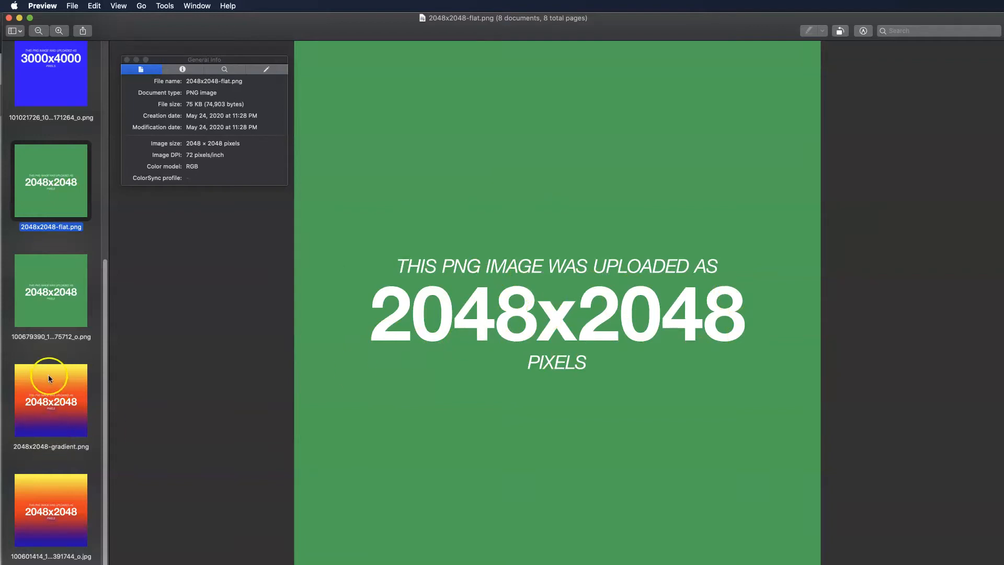
pyautogui.moveTo(502, 356)
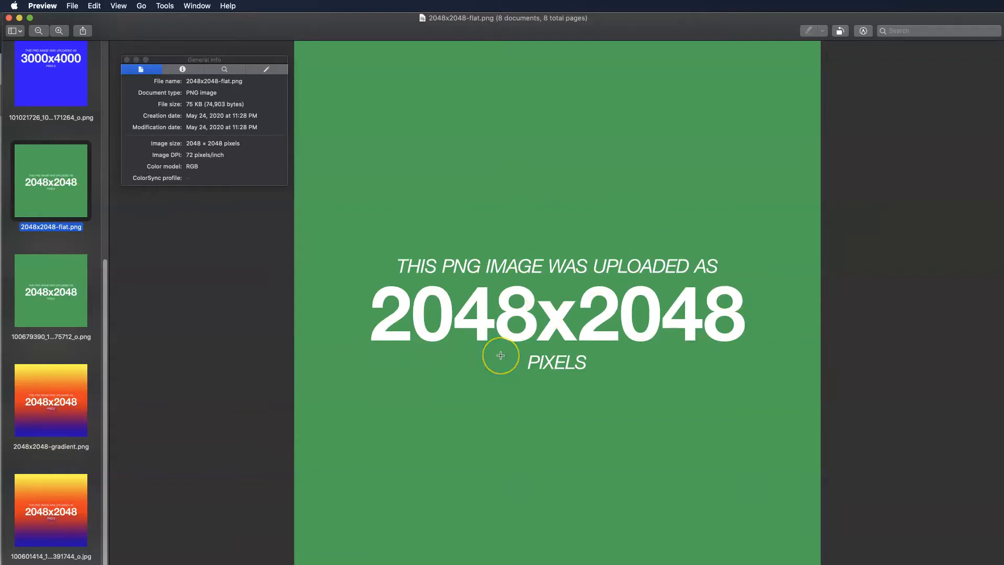
pyautogui.moveTo(64, 392)
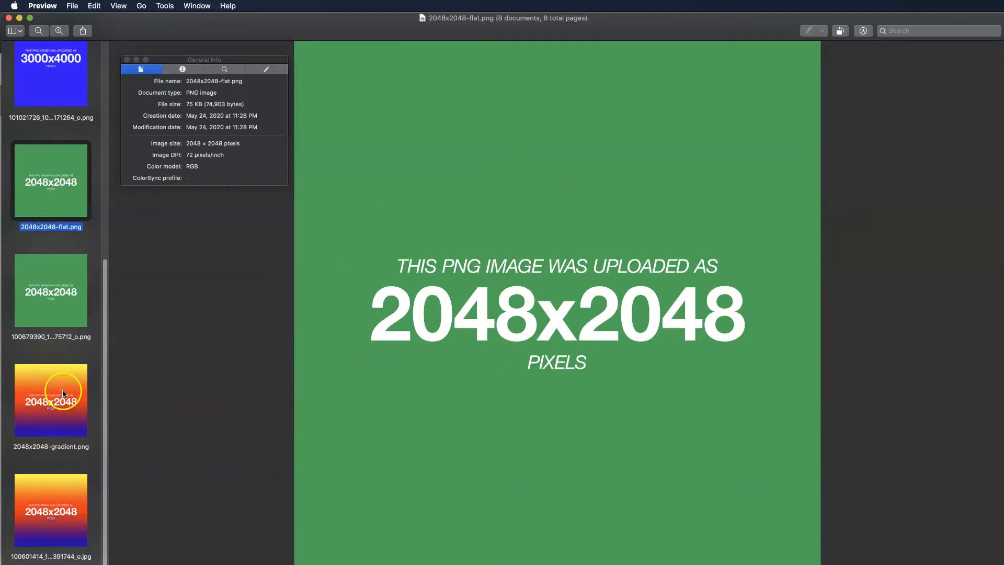
pyautogui.click(50, 399)
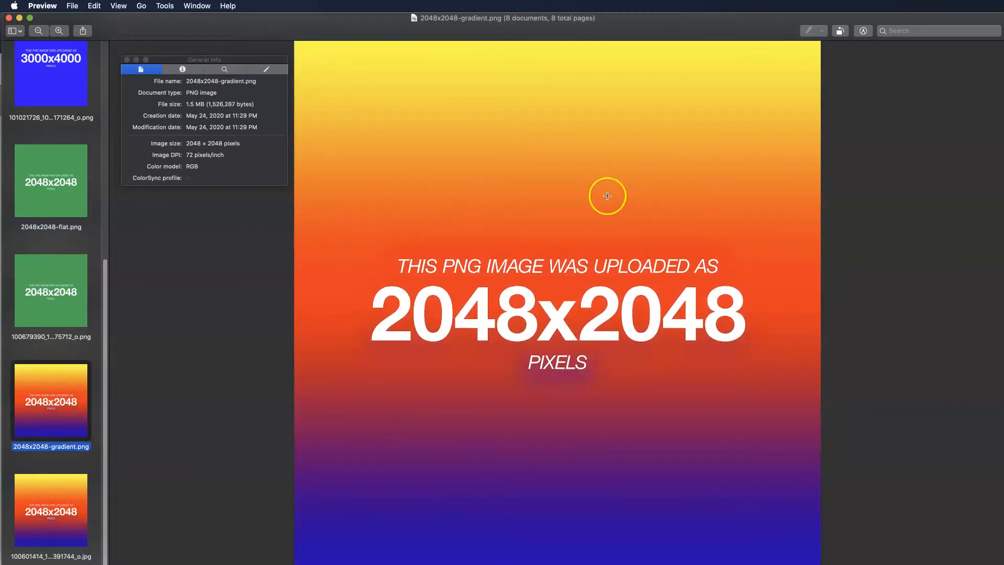
pyautogui.moveTo(186, 97)
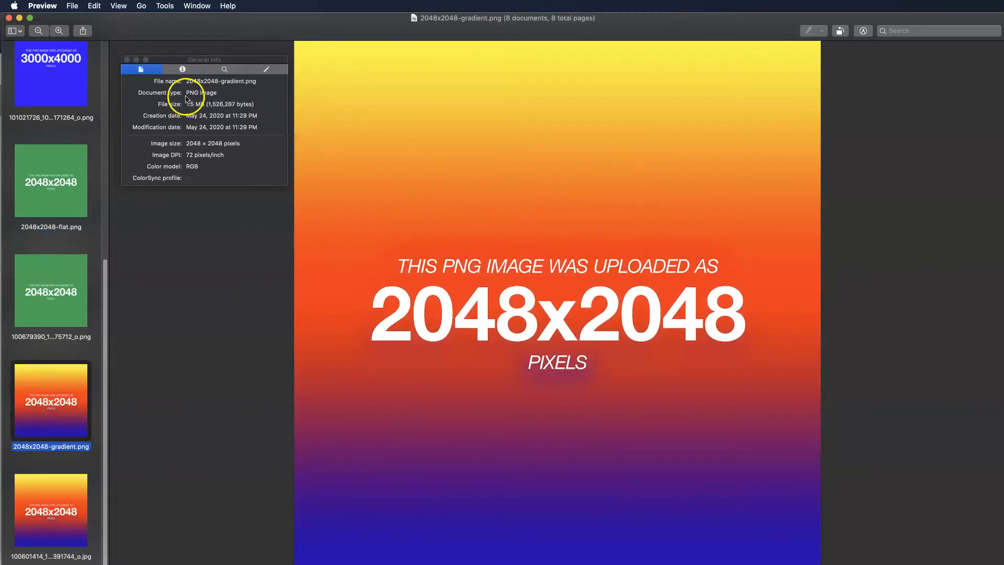
pyautogui.doubleClick(196, 103)
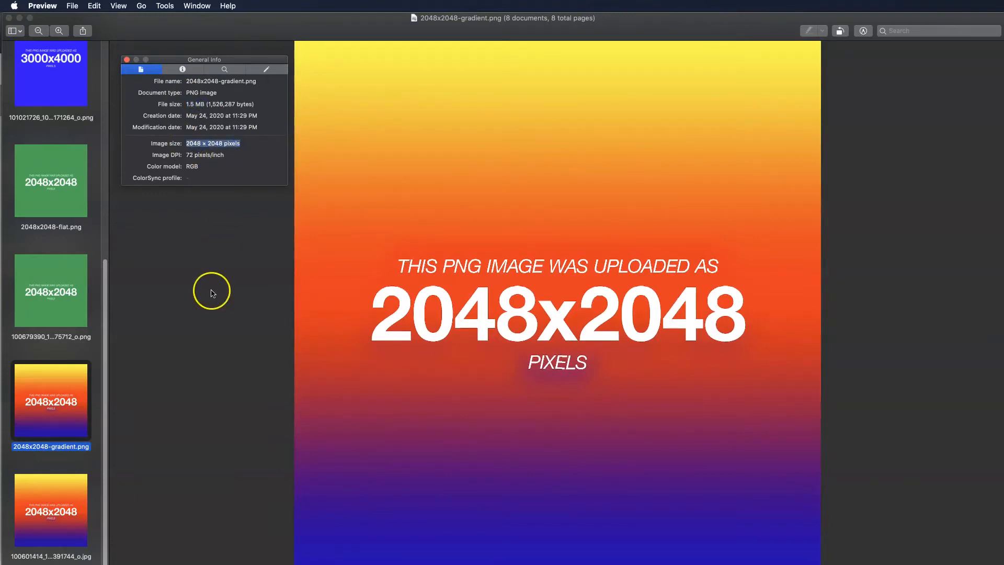
pyautogui.moveTo(62, 498)
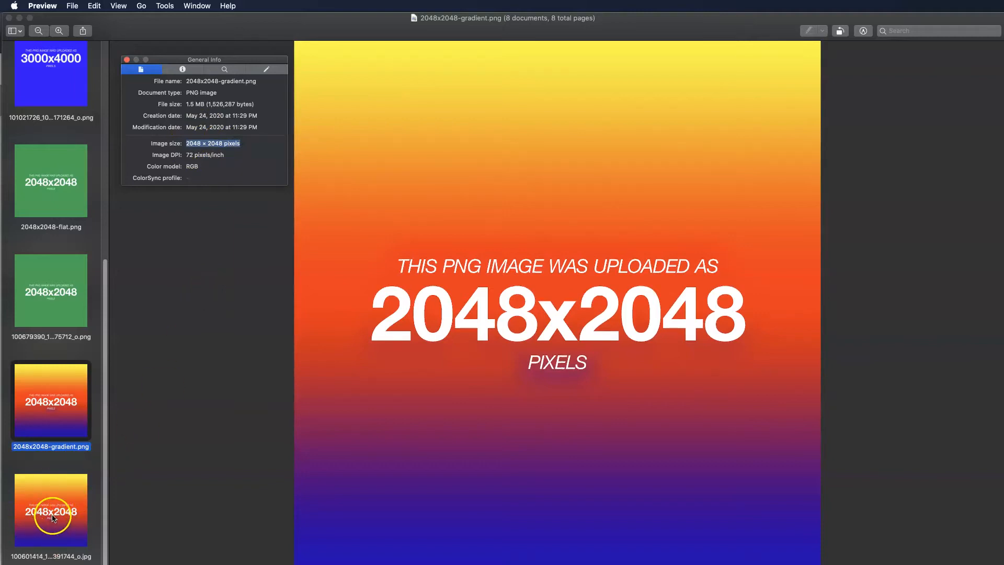
pyautogui.click(51, 509)
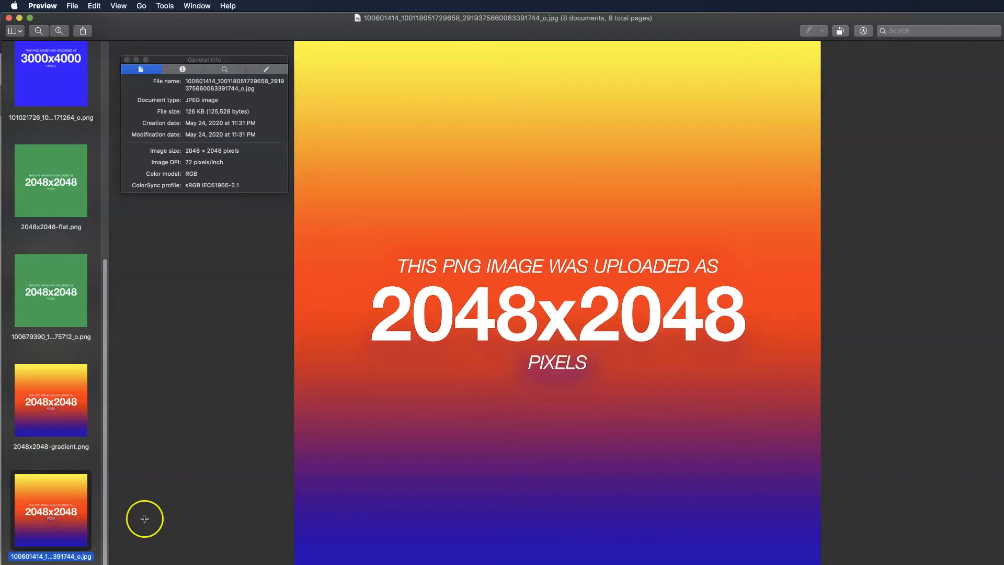
pyautogui.moveTo(419, 438)
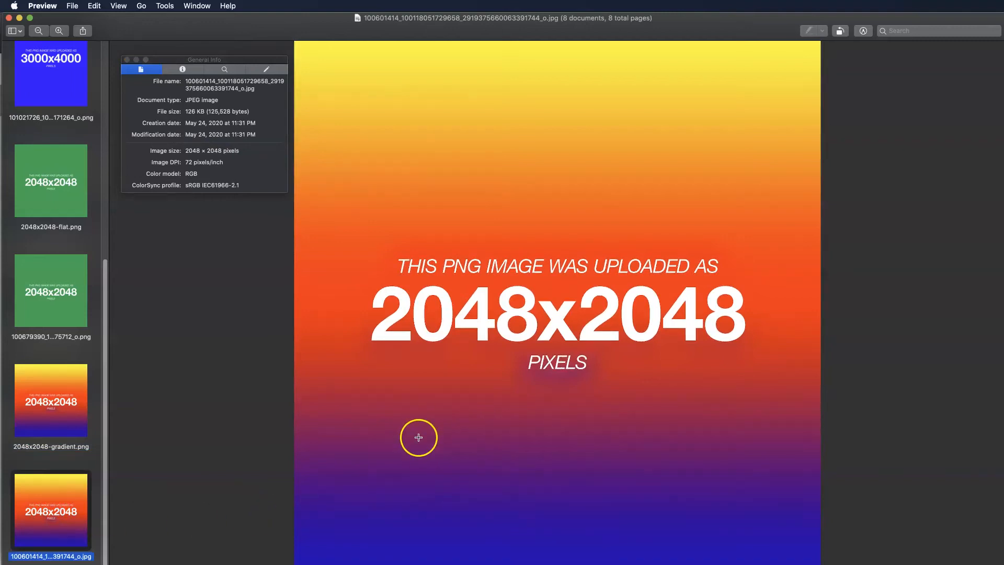
pyautogui.moveTo(588, 264)
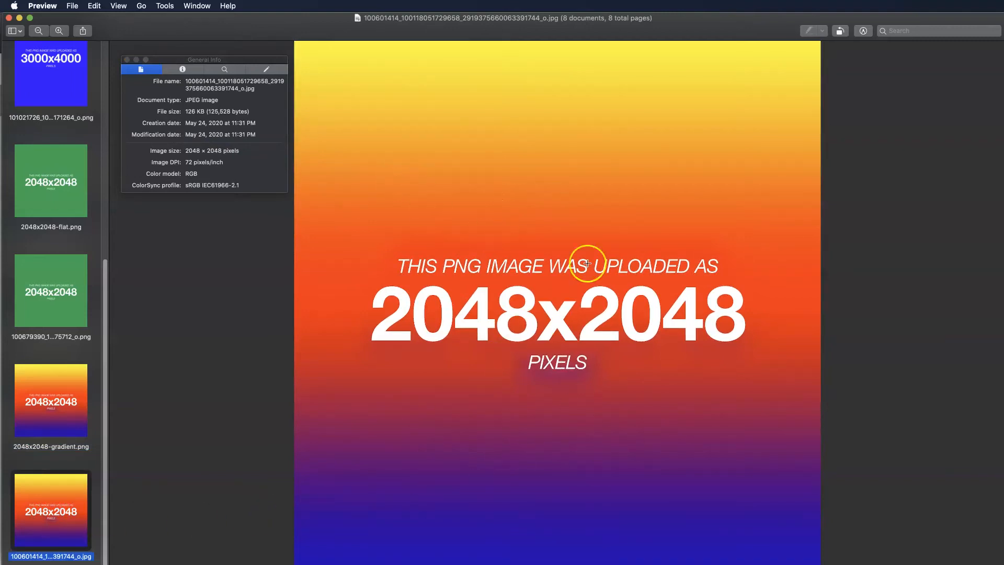
pyautogui.moveTo(465, 254)
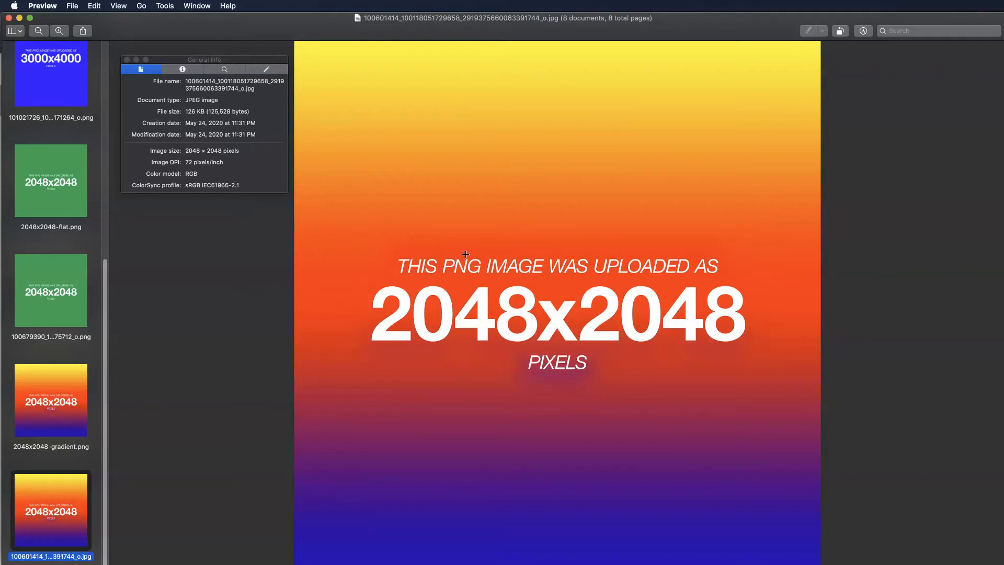
pyautogui.moveTo(103, 392)
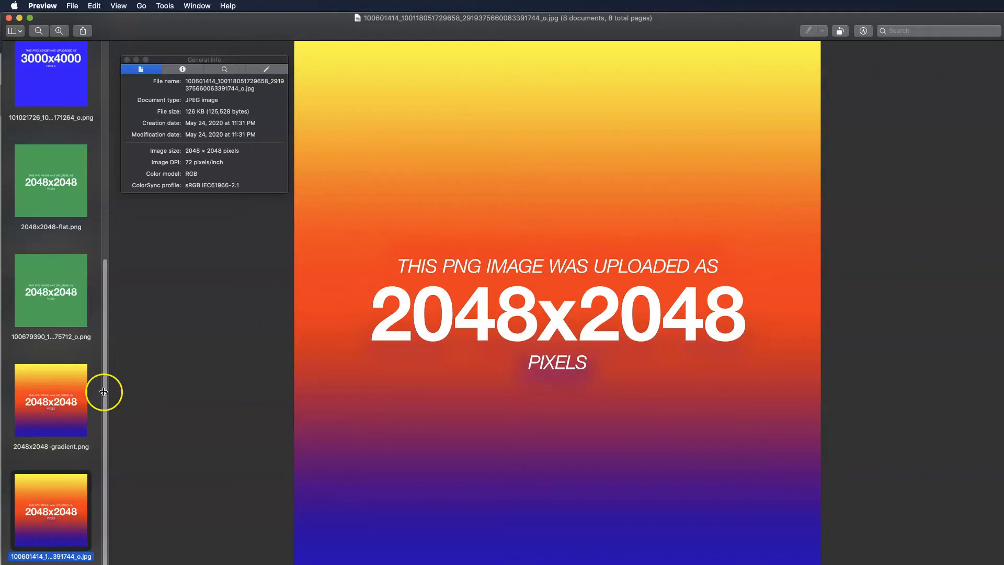
pyautogui.click(50, 400)
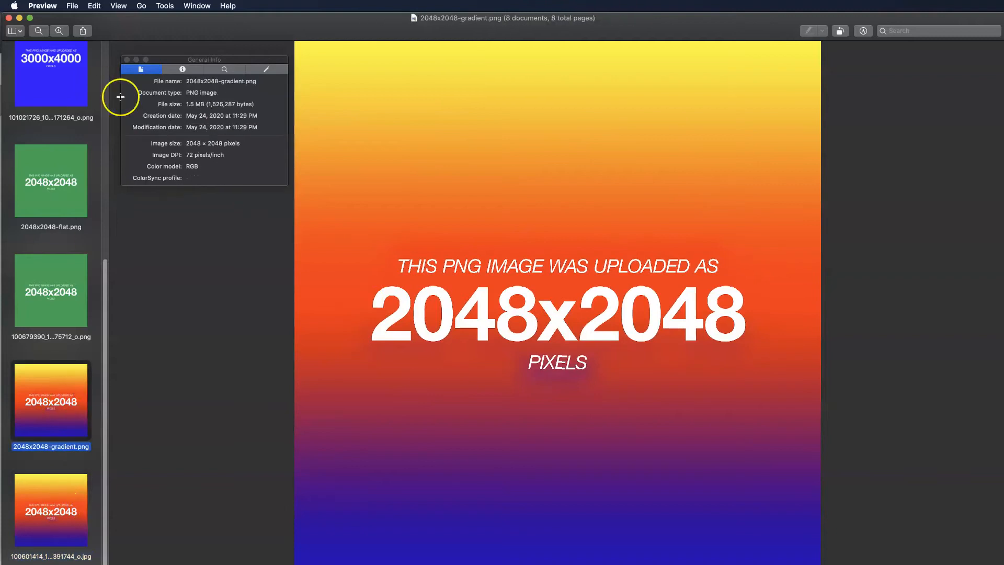
# View the gradient PNG and Facebook's 126 KB JPG copy at actual size to inspect quality.
pyautogui.click(141, 6)
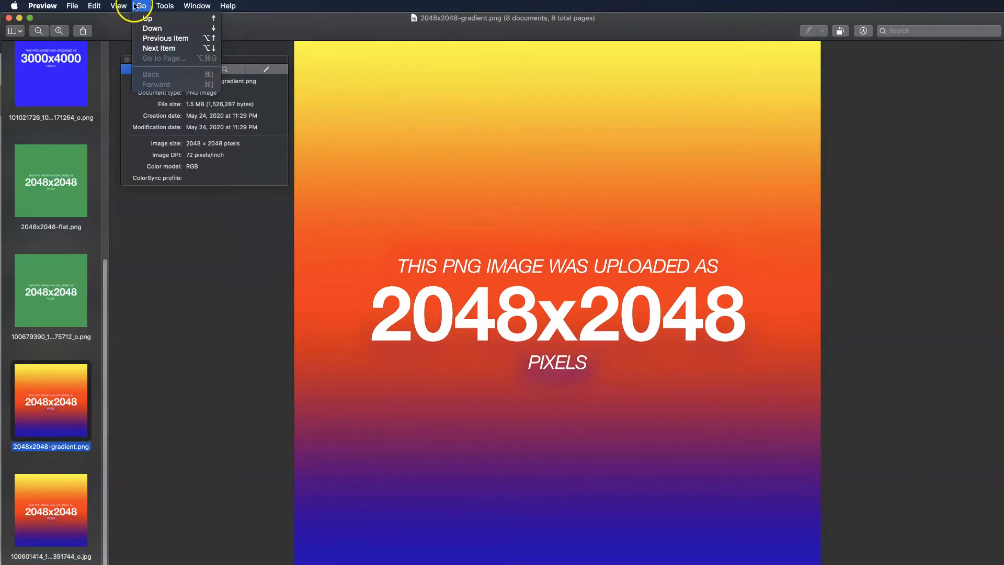
pyautogui.click(118, 7)
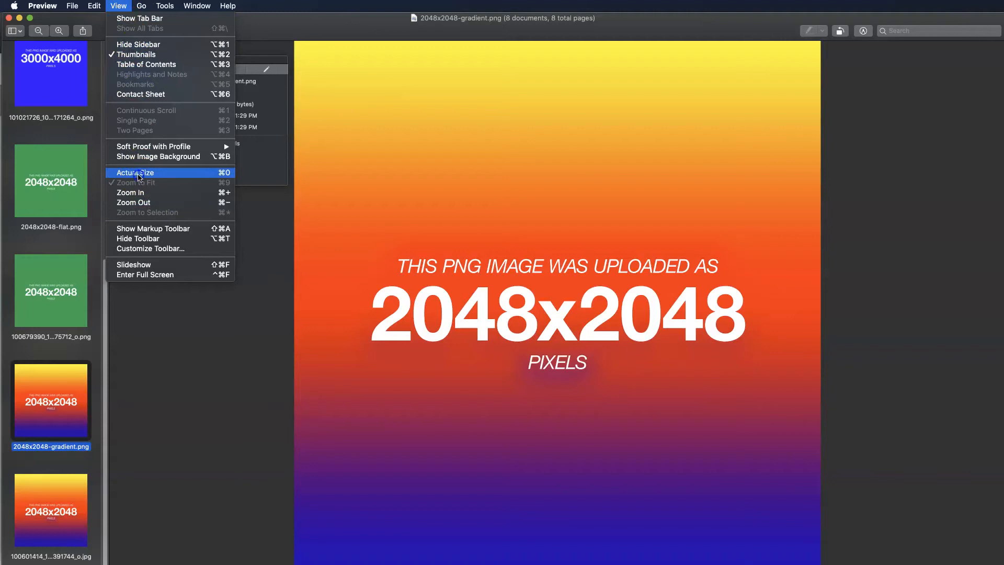
pyautogui.click(135, 173)
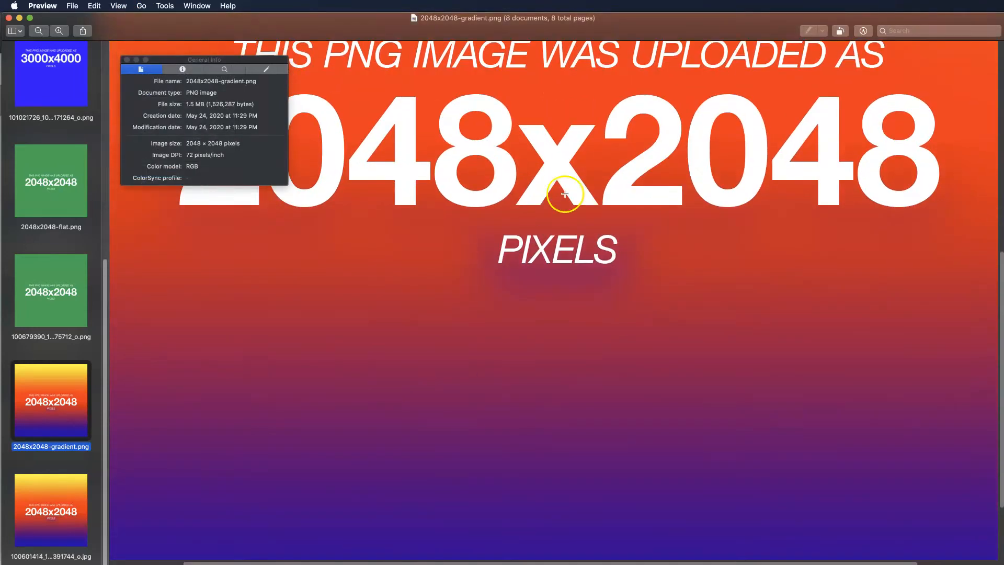
pyautogui.click(50, 510)
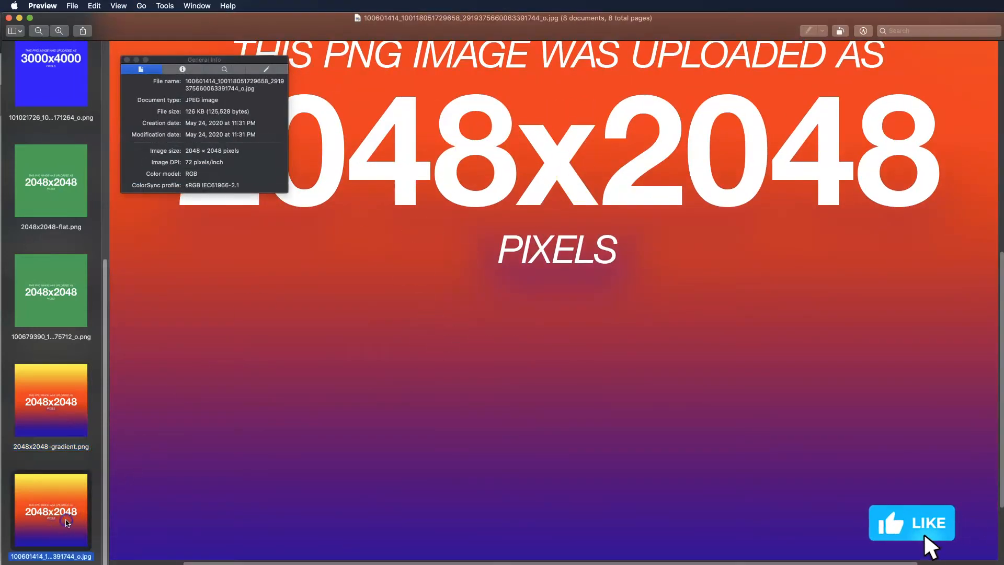
pyautogui.click(118, 6)
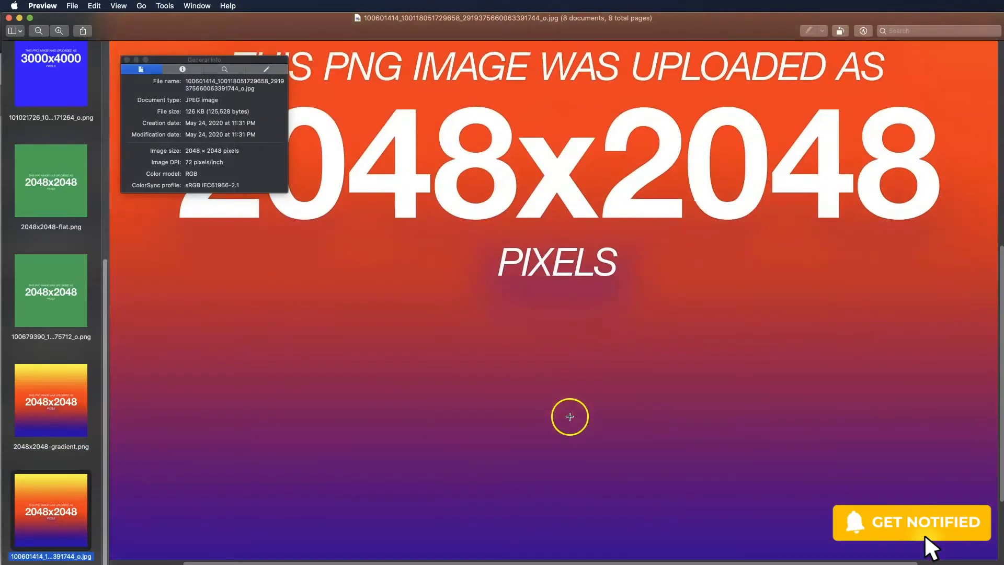
pyautogui.moveTo(516, 252)
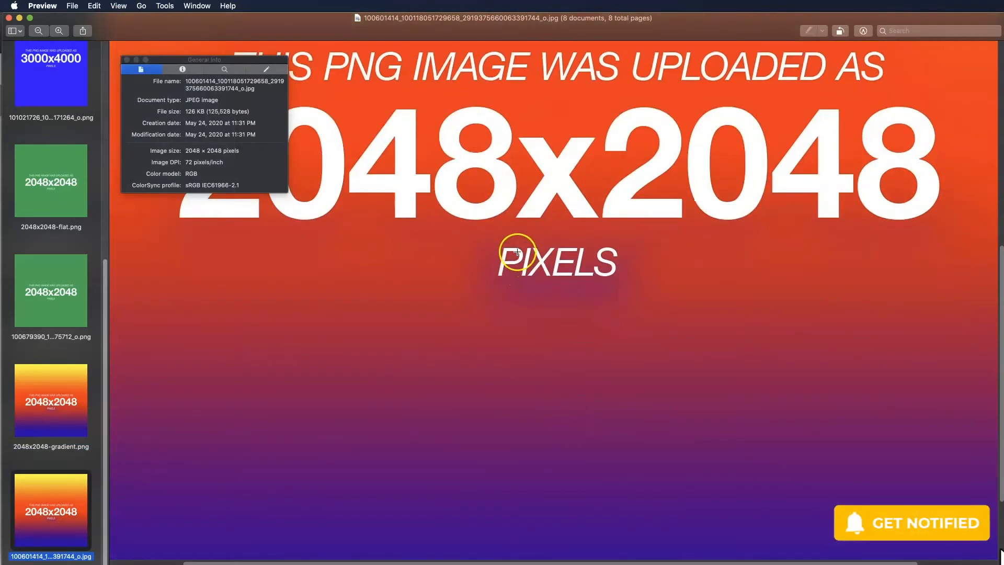
pyautogui.moveTo(529, 261)
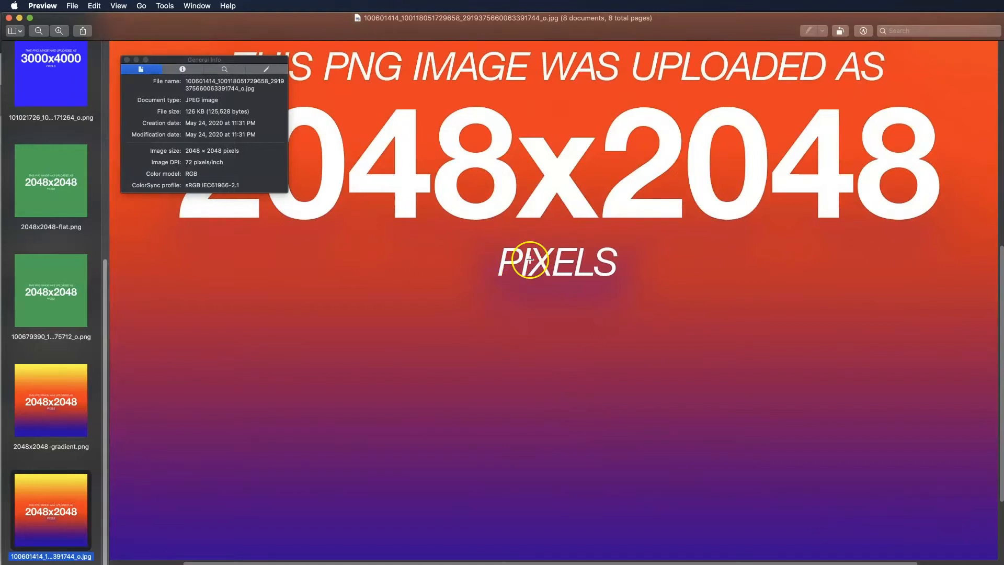
pyautogui.moveTo(575, 158)
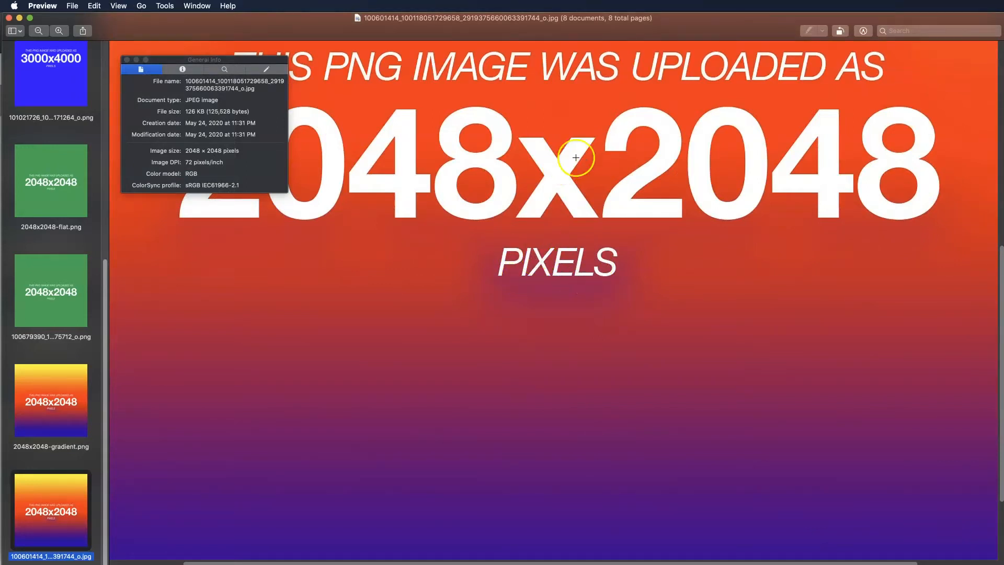
pyautogui.scroll(-3)
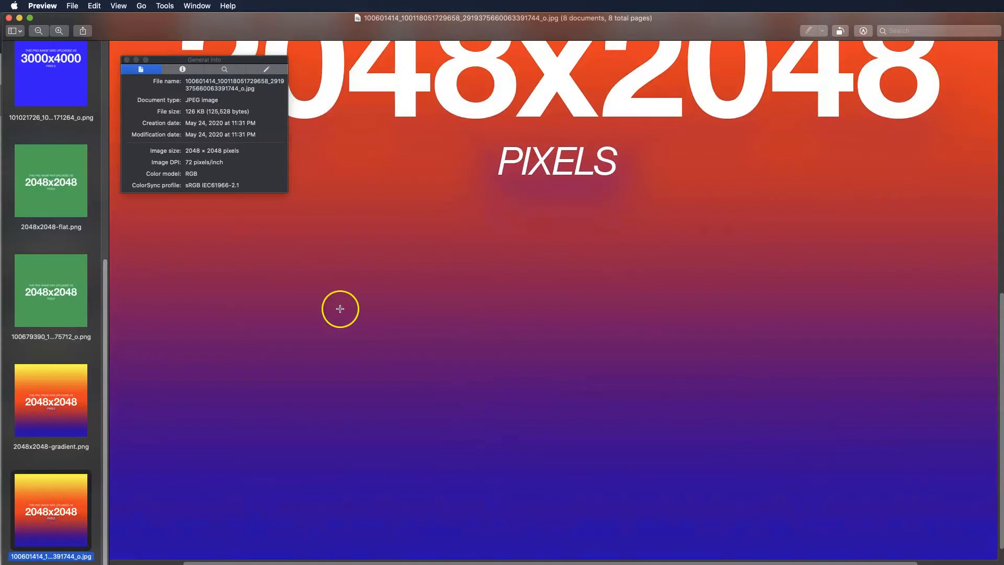
pyautogui.moveTo(477, 404)
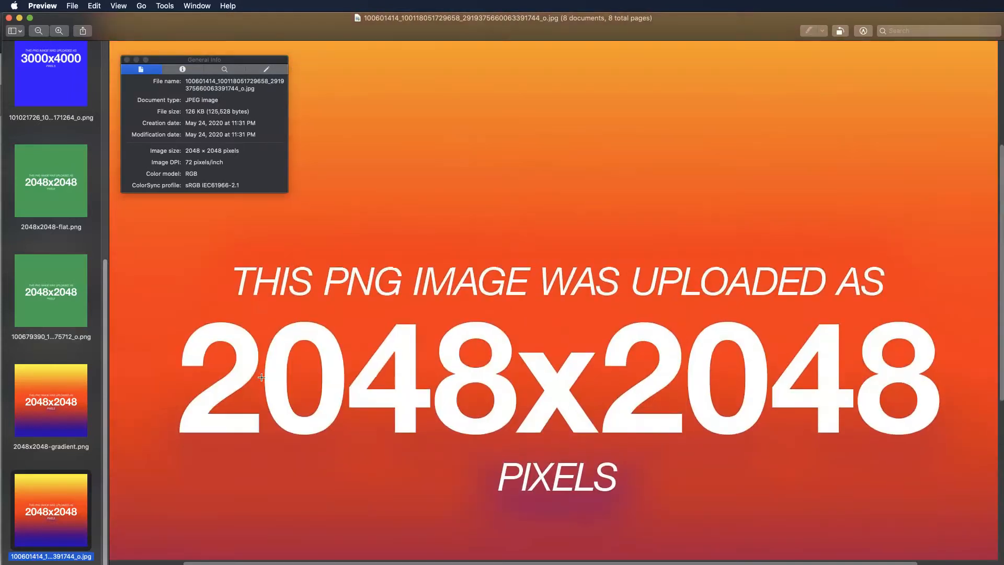
# Highlight the JPG copy's 126 KB size, then show the original gradient PNG's 1.6 MB for comparison.
pyautogui.click(50, 400)
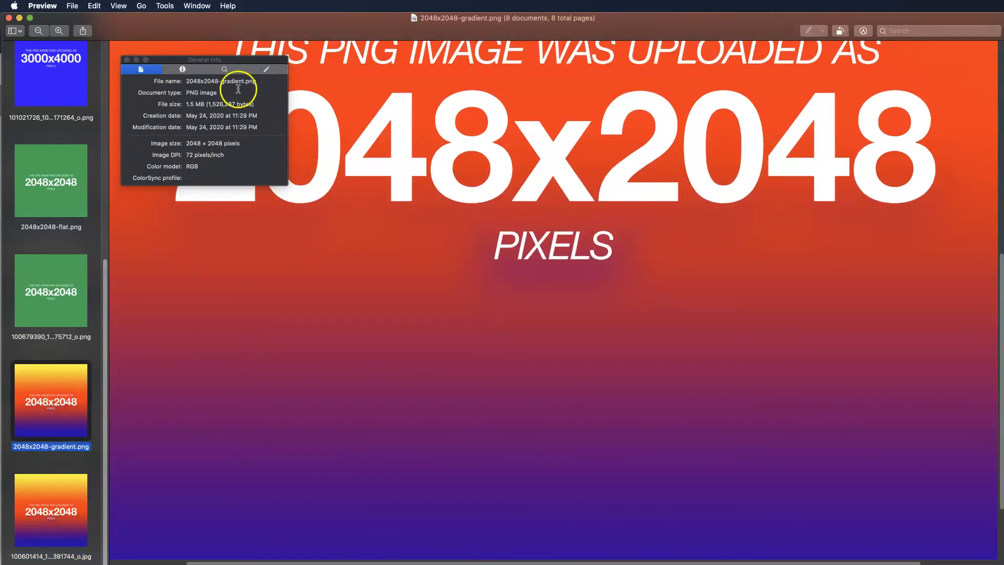
pyautogui.moveTo(209, 346)
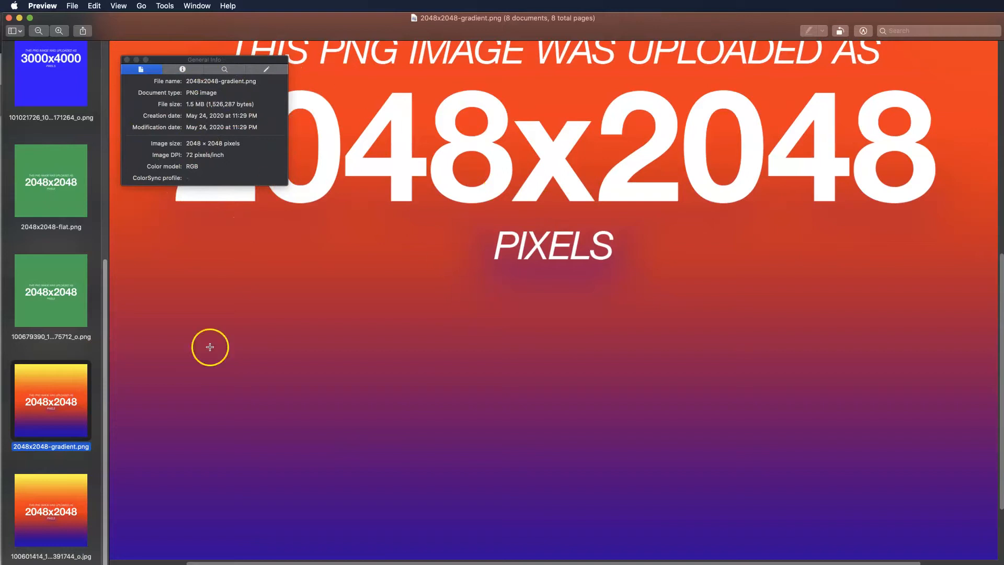
pyautogui.click(51, 510)
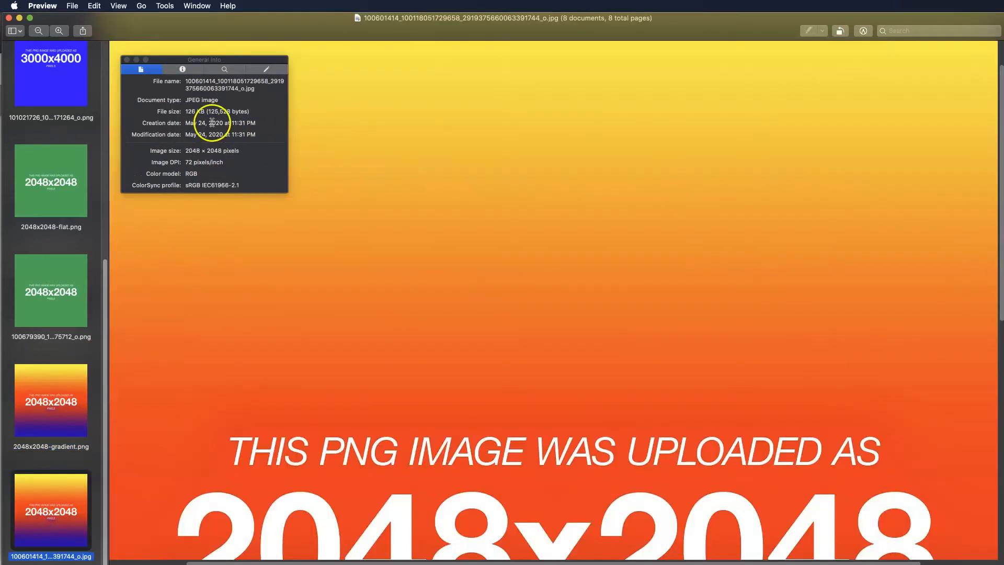
pyautogui.doubleClick(201, 101)
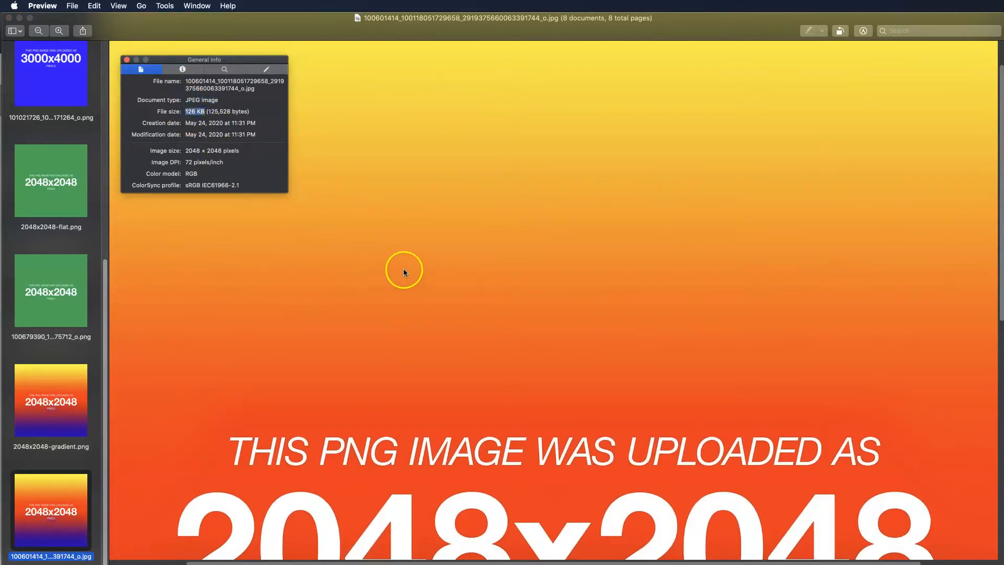
pyautogui.scroll(-3)
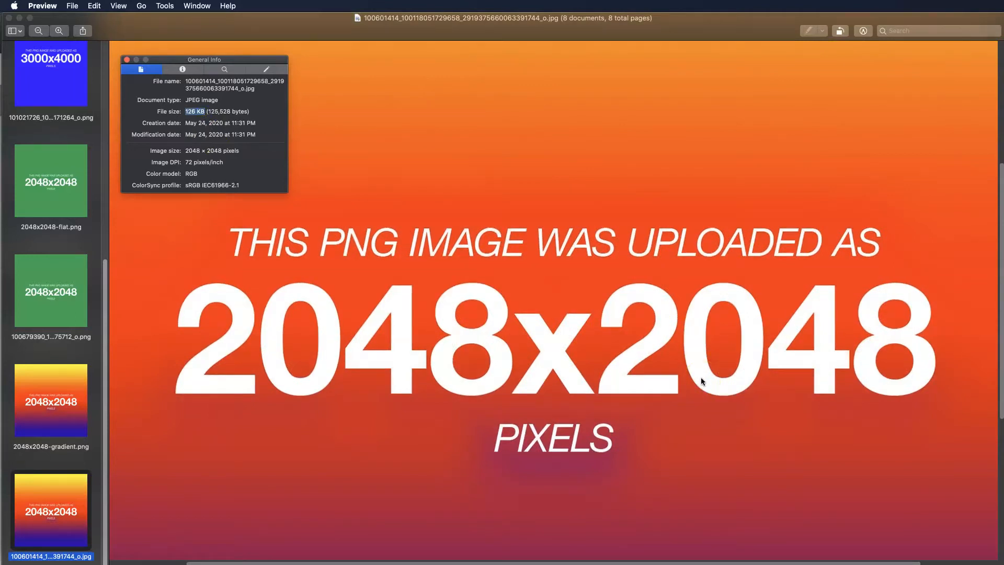
pyautogui.click(50, 400)
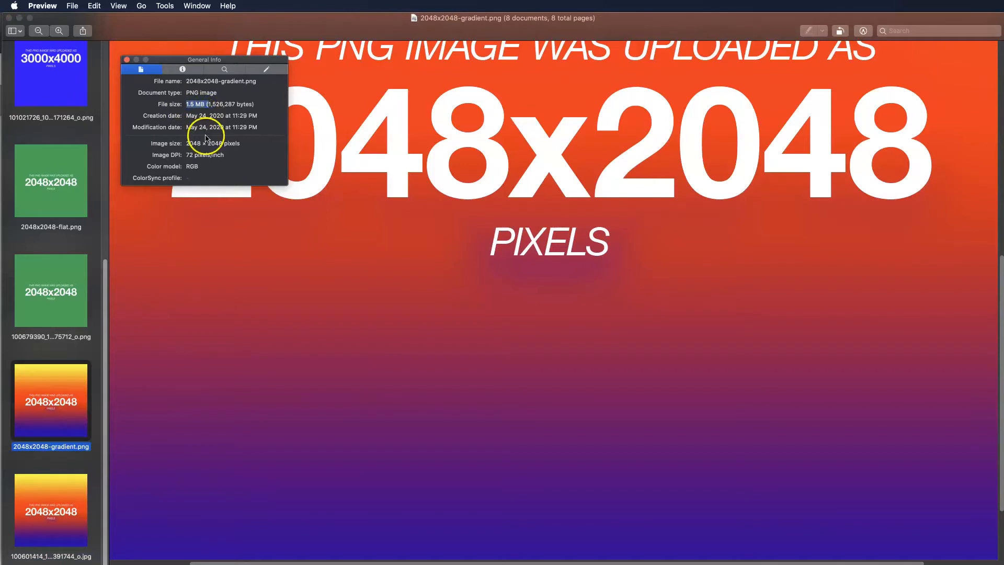
pyautogui.moveTo(187, 318)
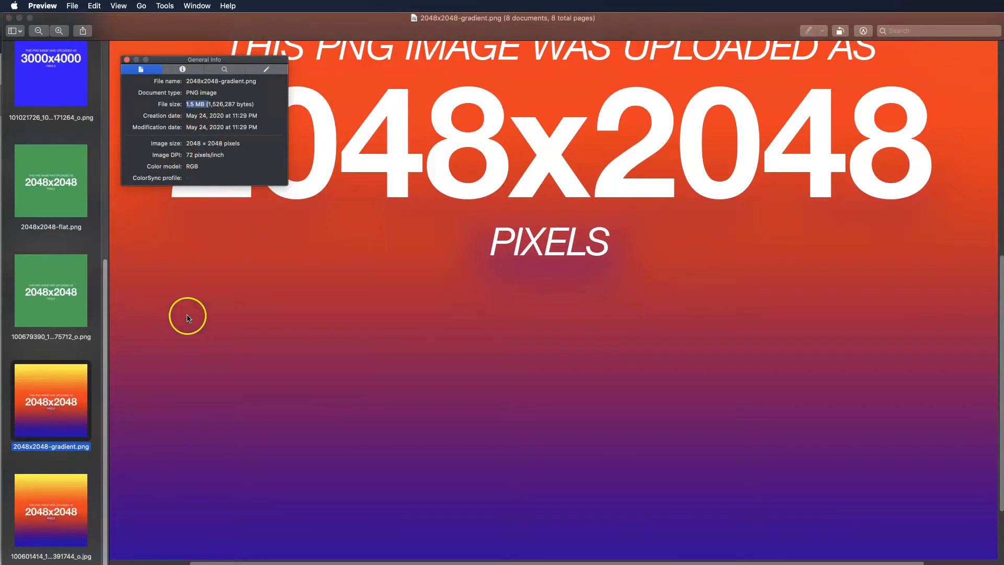
pyautogui.moveTo(346, 259)
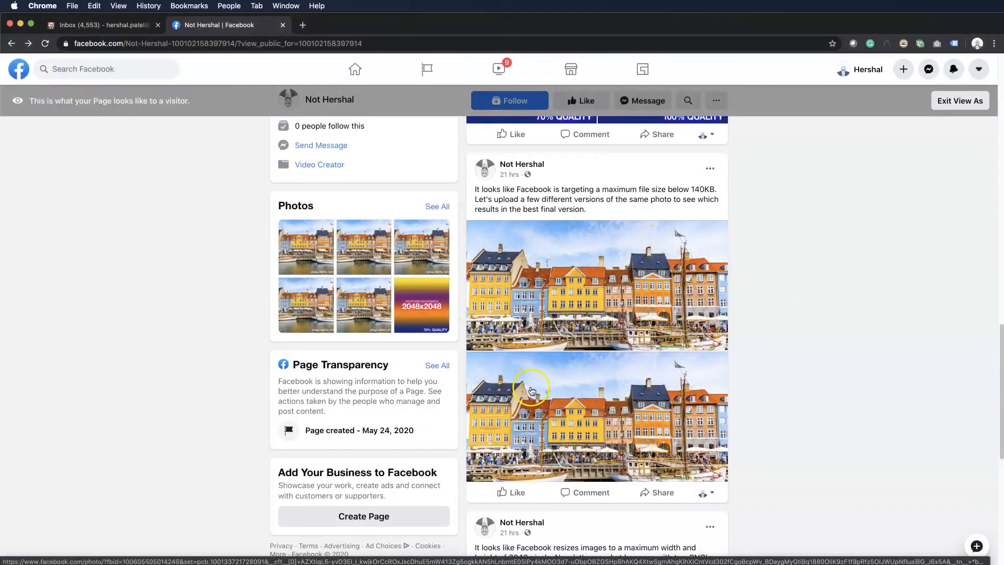
# Flip between the ORIGINAL and the 2048px WIDTH, 100% QUALITY harbour photos in the viewer.
pyautogui.click(597, 417)
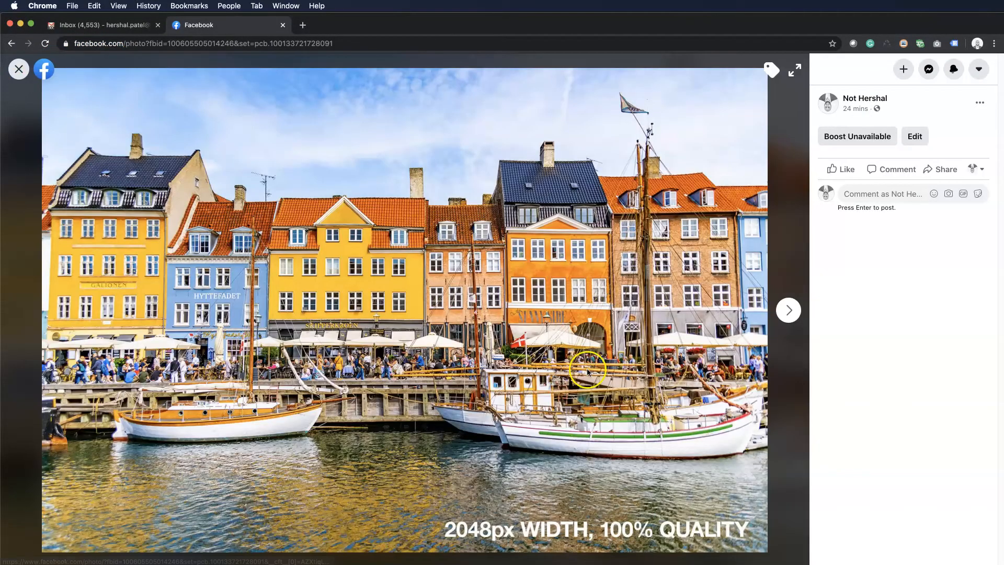
pyautogui.click(789, 309)
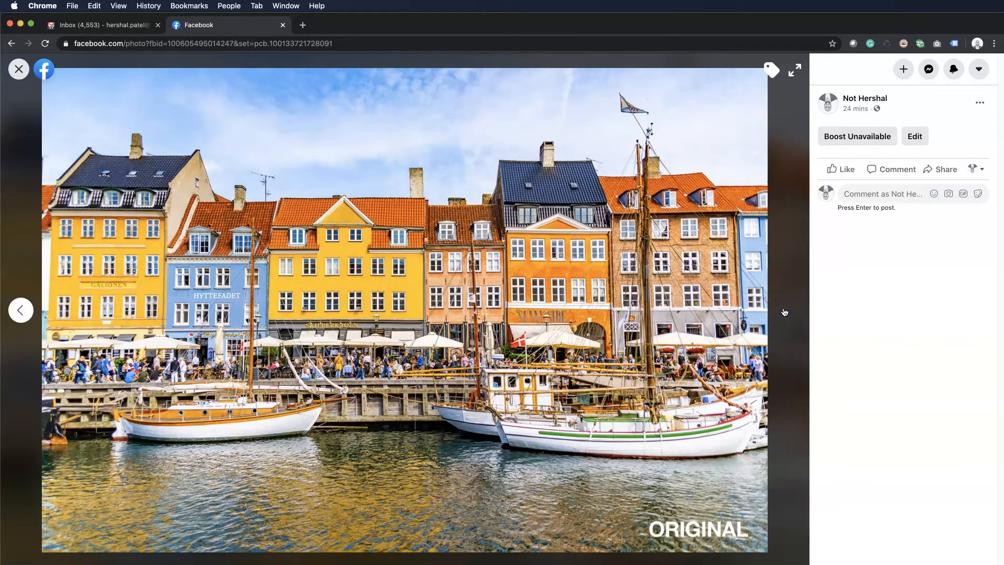
pyautogui.click(787, 310)
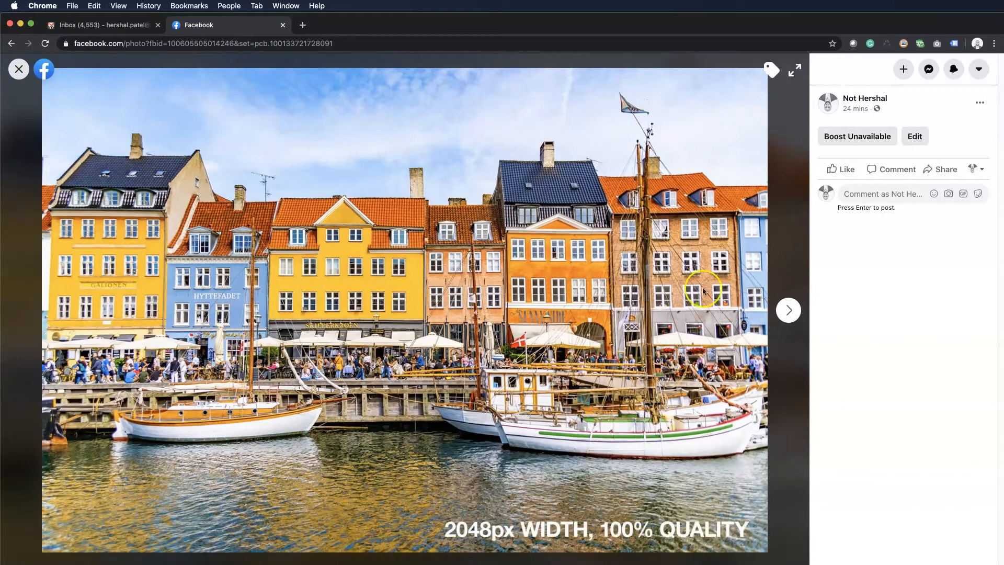
pyautogui.click(788, 310)
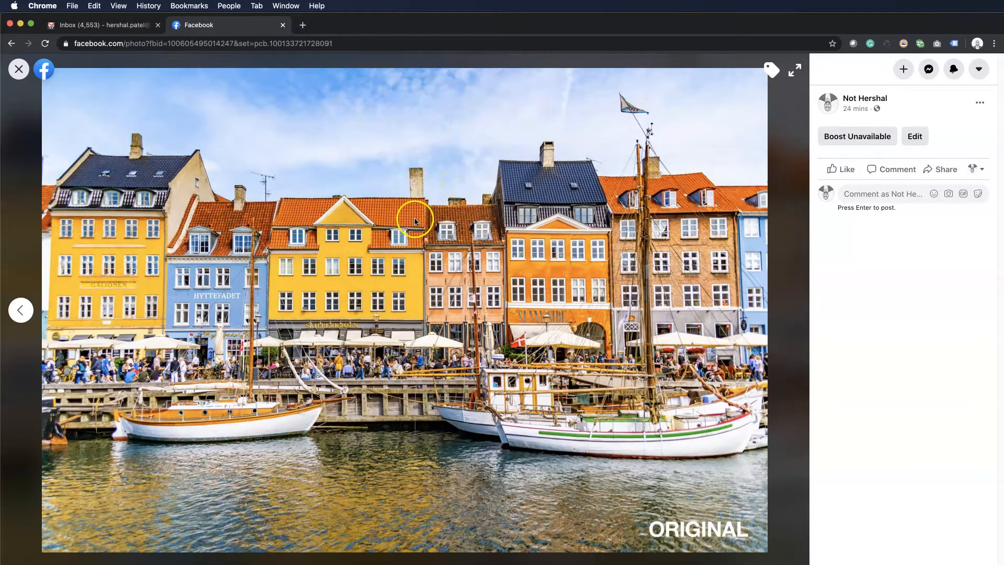
pyautogui.moveTo(382, 551)
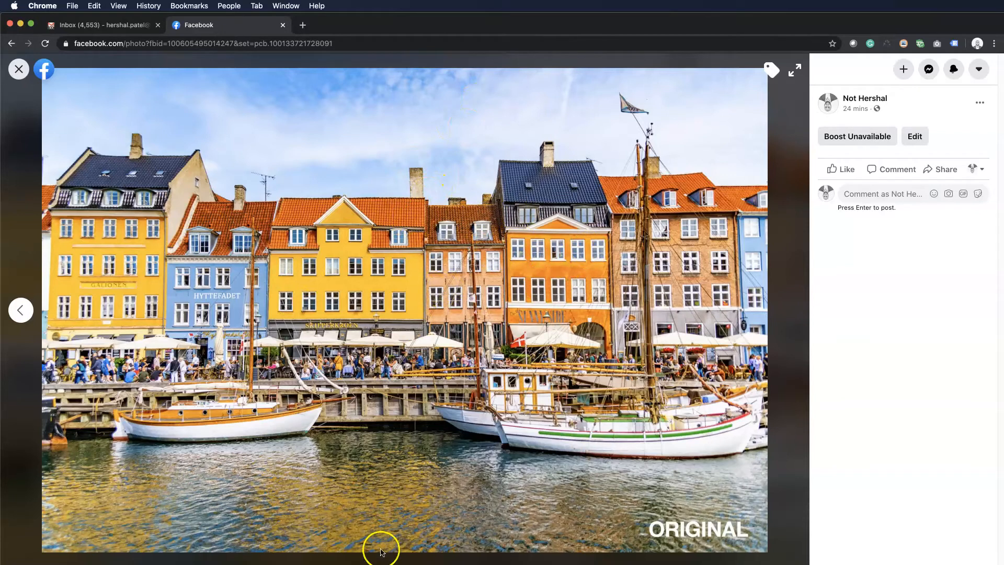
pyautogui.moveTo(318, 257)
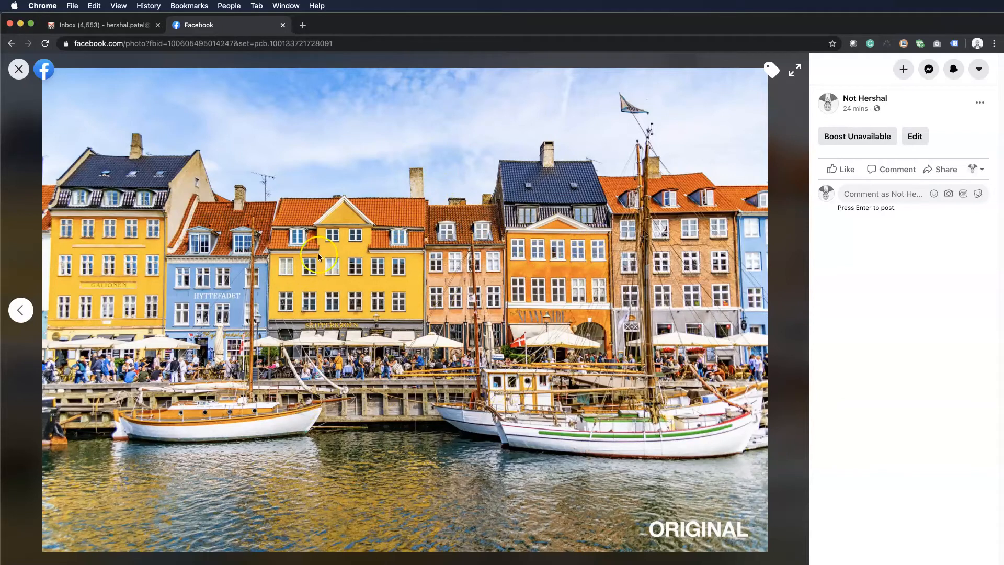
pyautogui.moveTo(21, 317)
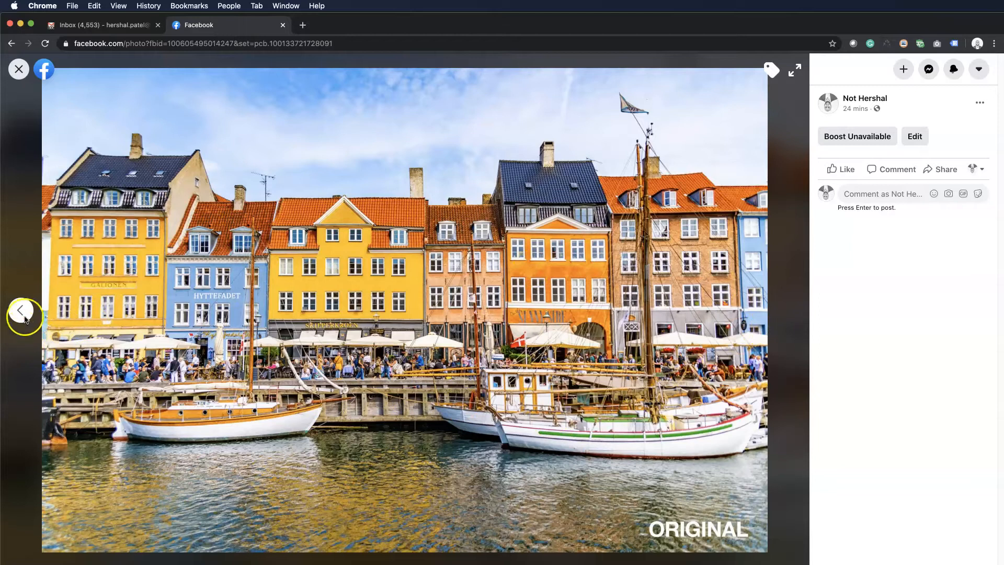
pyautogui.moveTo(450, 341)
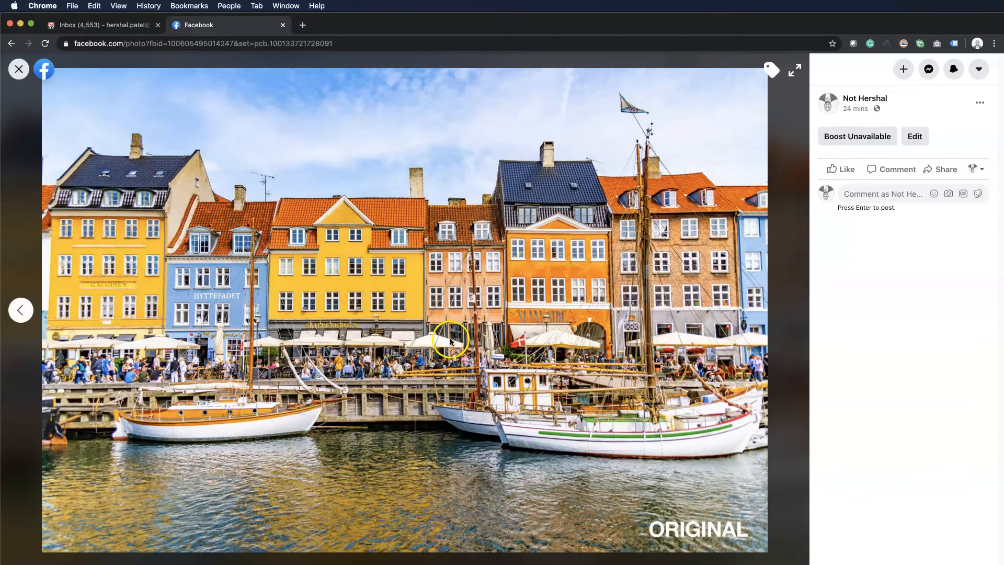
pyautogui.moveTo(281, 362)
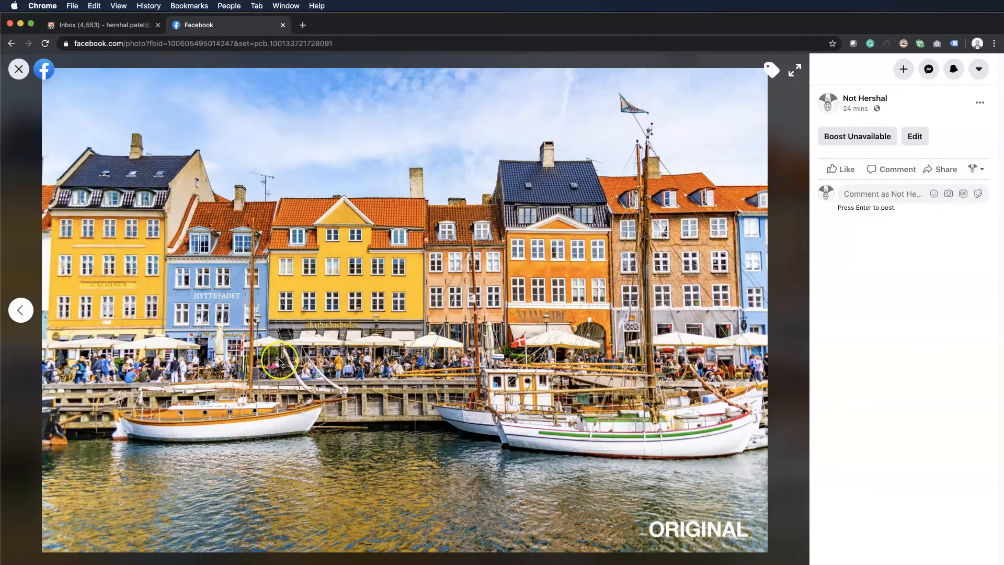
pyautogui.moveTo(566, 253)
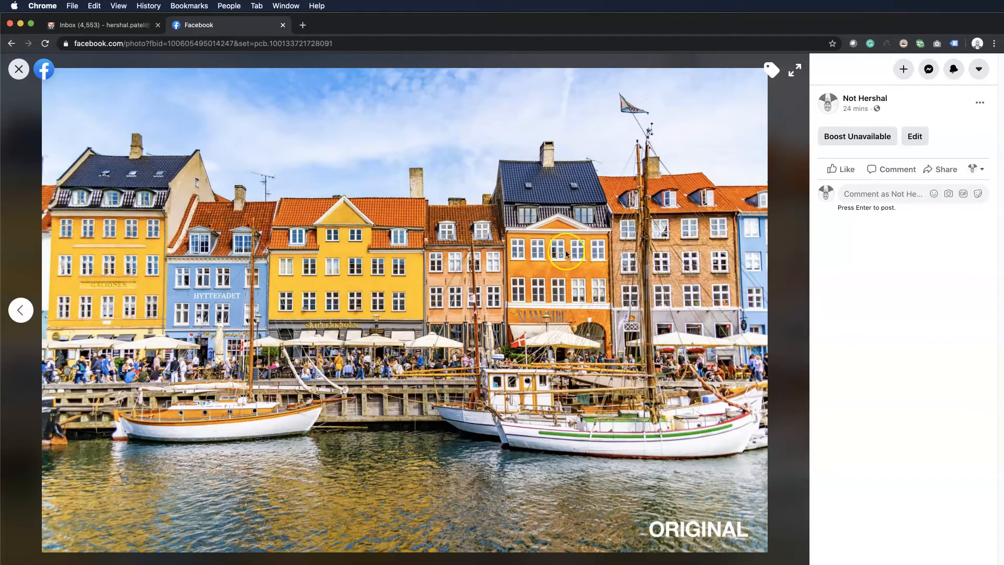
pyautogui.moveTo(312, 268)
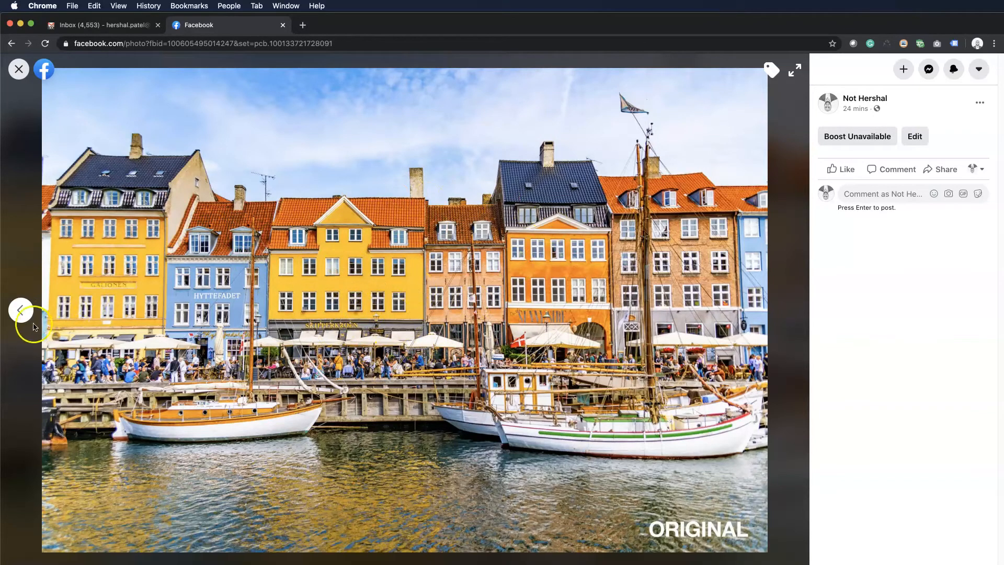
pyautogui.click(21, 309)
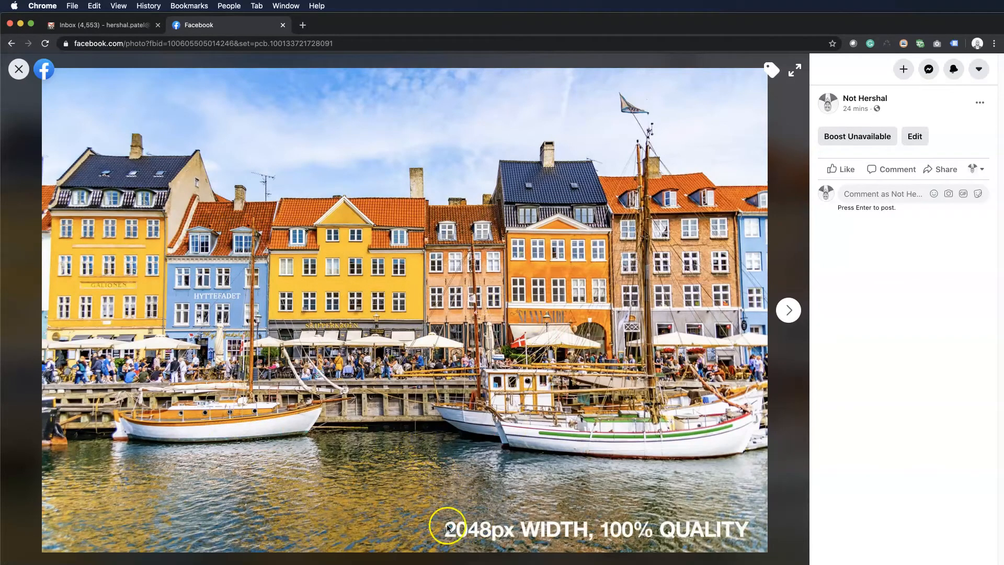
pyautogui.moveTo(503, 335)
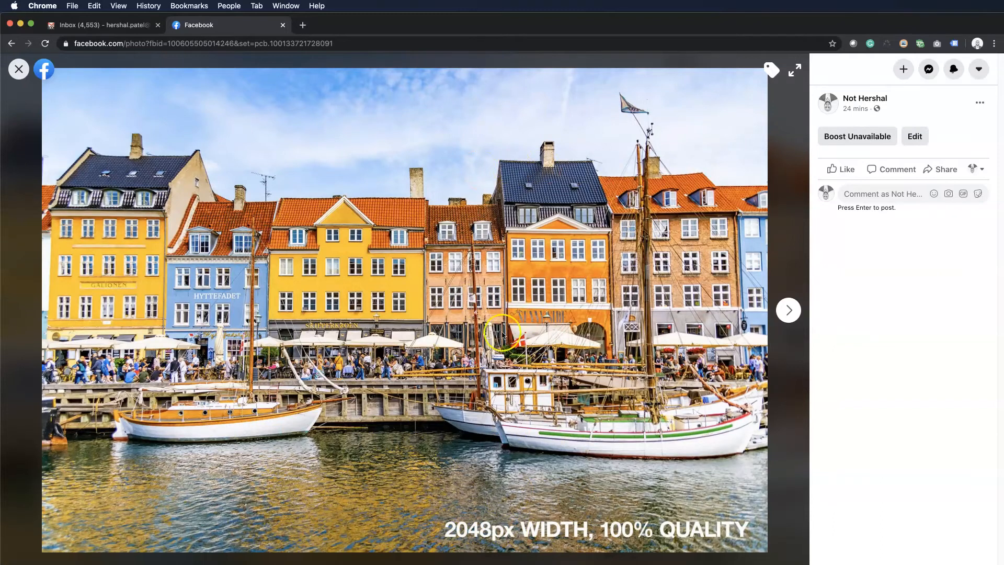
pyautogui.moveTo(362, 381)
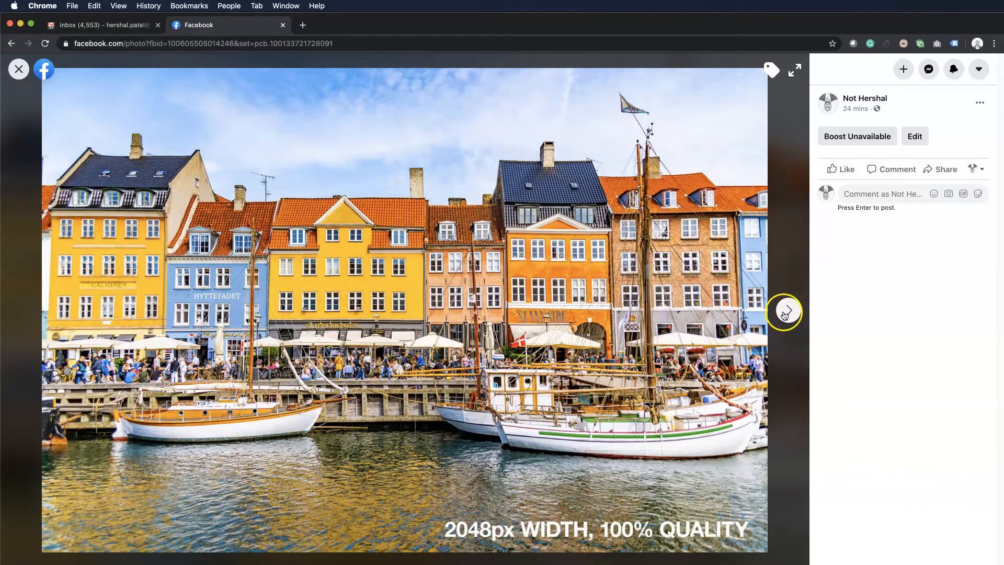
pyautogui.click(784, 311)
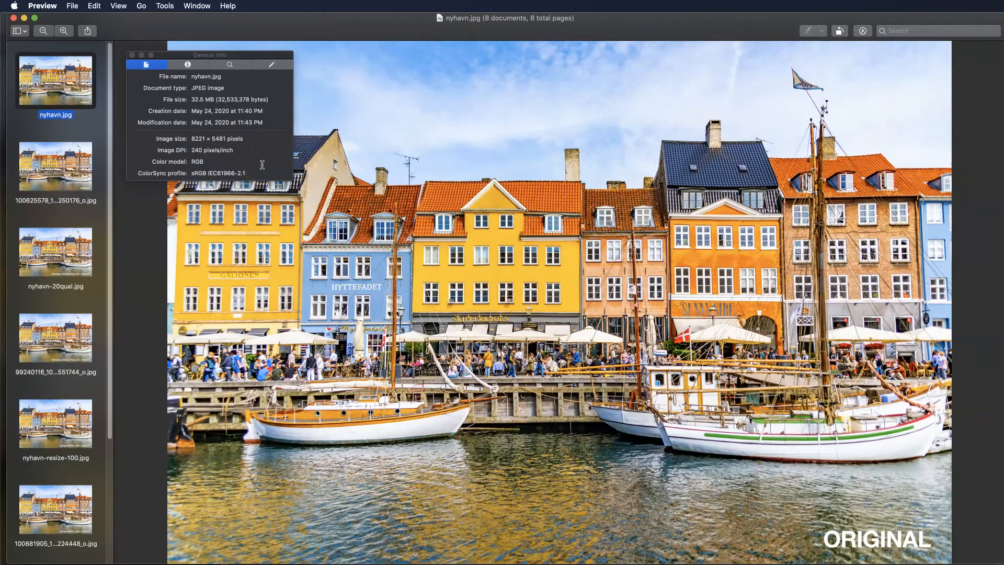
pyautogui.moveTo(145, 127)
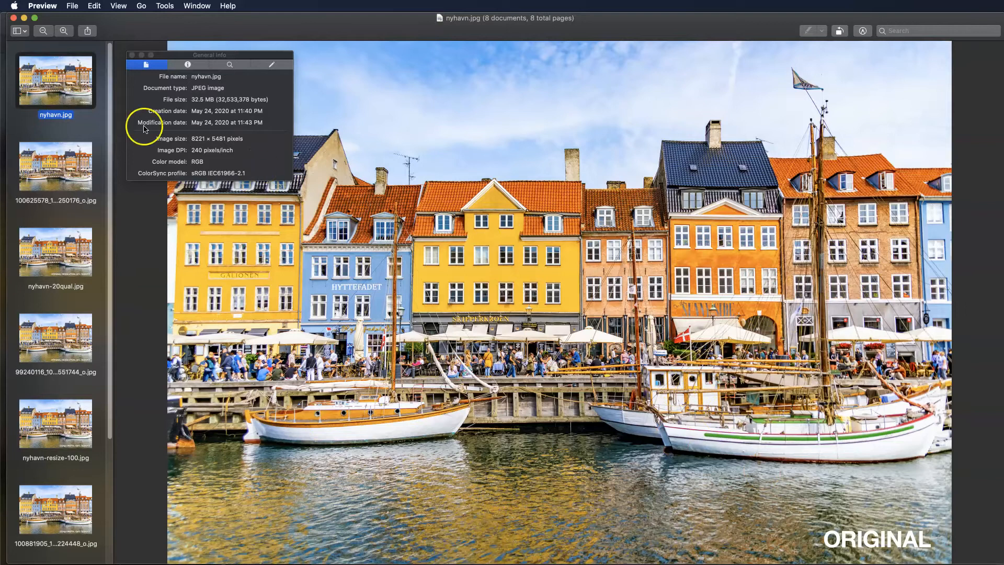
# Read nyhavn.jpg's info (32.5 MB, 8221 × 5481 pixels) and zoom into the harbour photo.
pyautogui.doubleClick(197, 138)
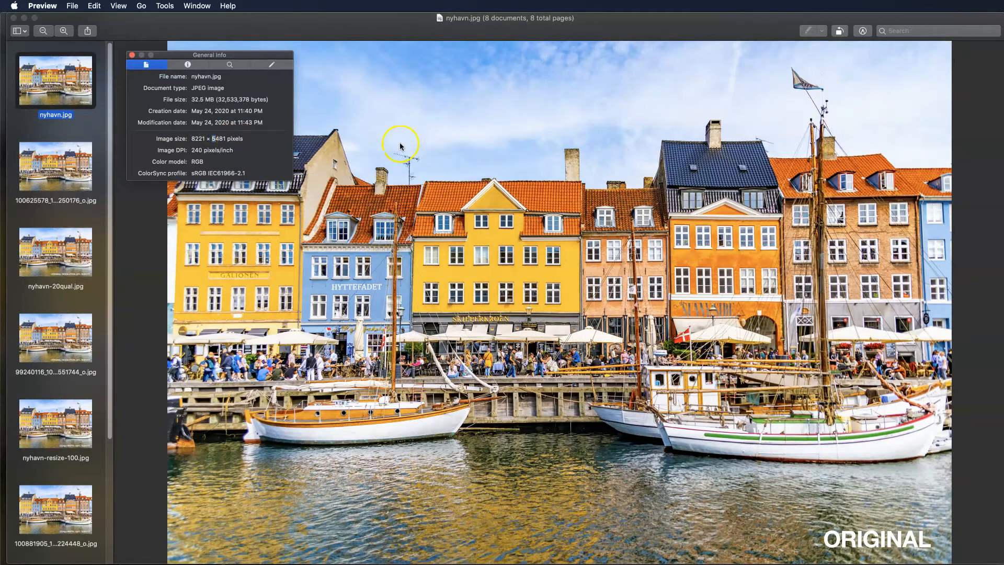
pyautogui.moveTo(189, 158)
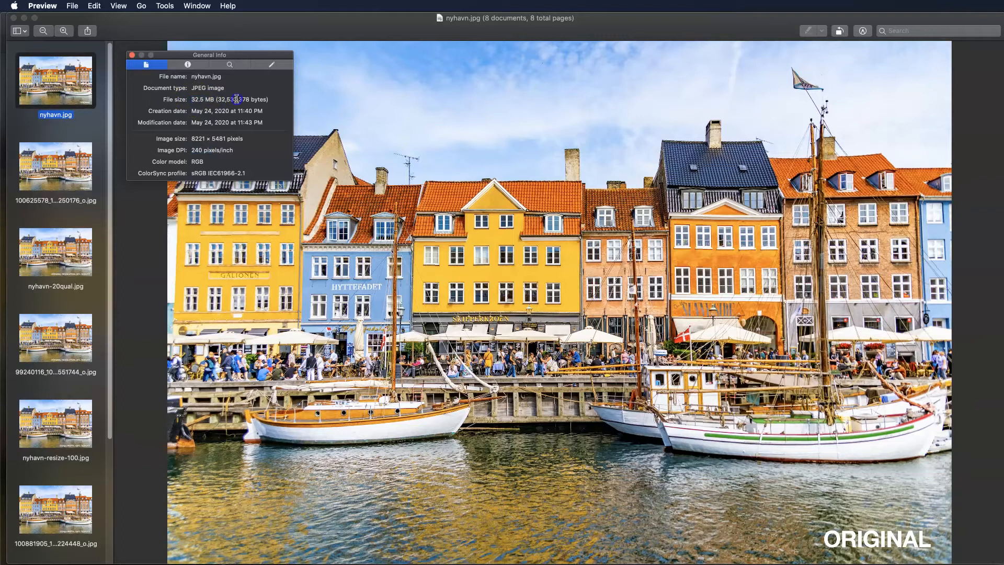
pyautogui.moveTo(295, 221)
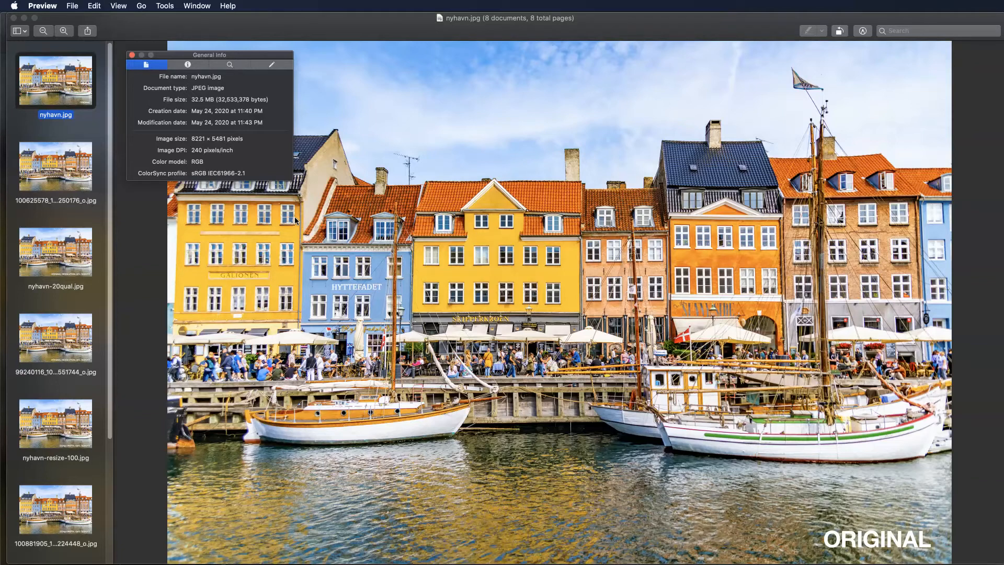
pyautogui.click(64, 31)
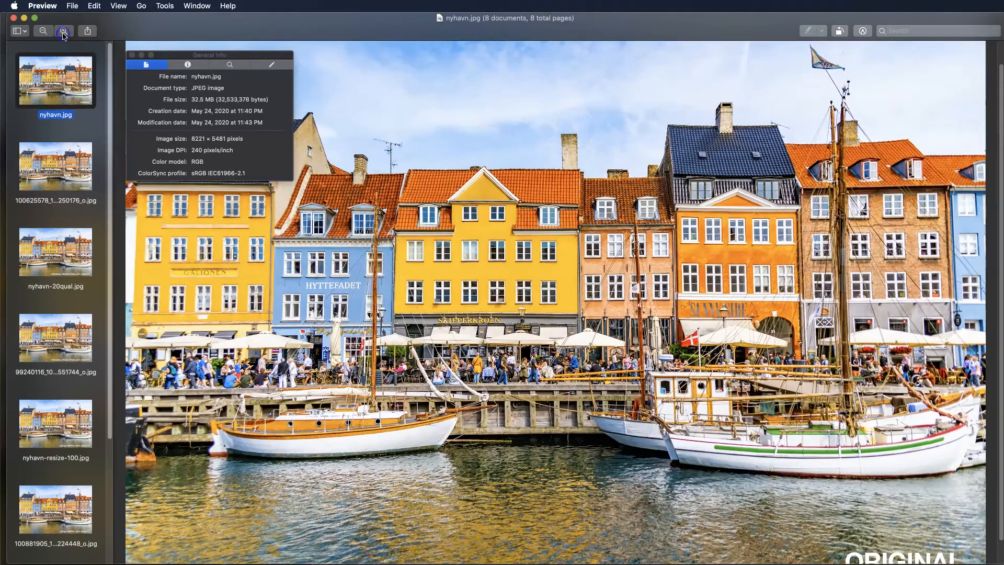
# Compare the 32.5 MB original nyhavn.jpg with the 3.5 MB 2048px, 100% quality resized copy.
pyautogui.click(64, 31)
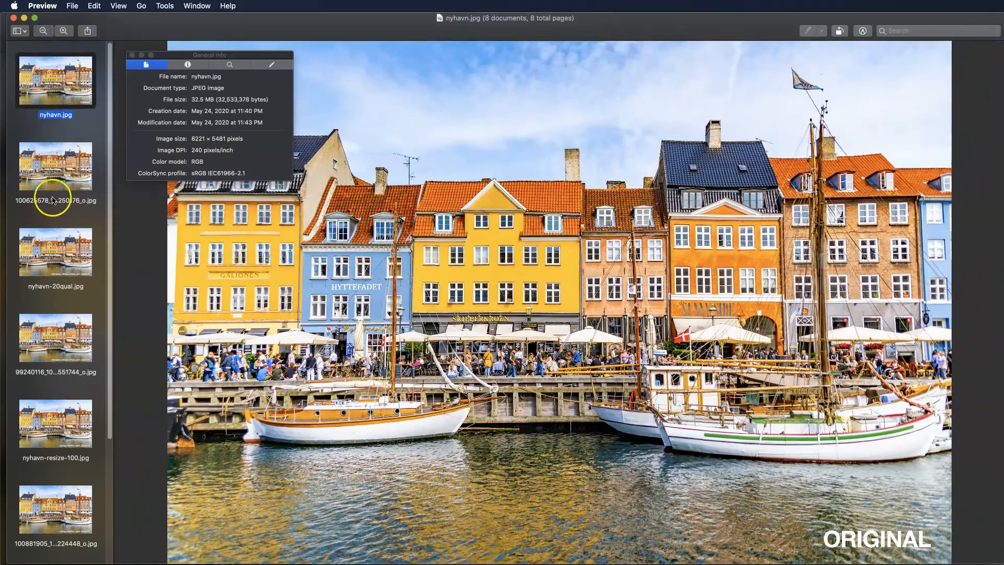
pyautogui.click(55, 166)
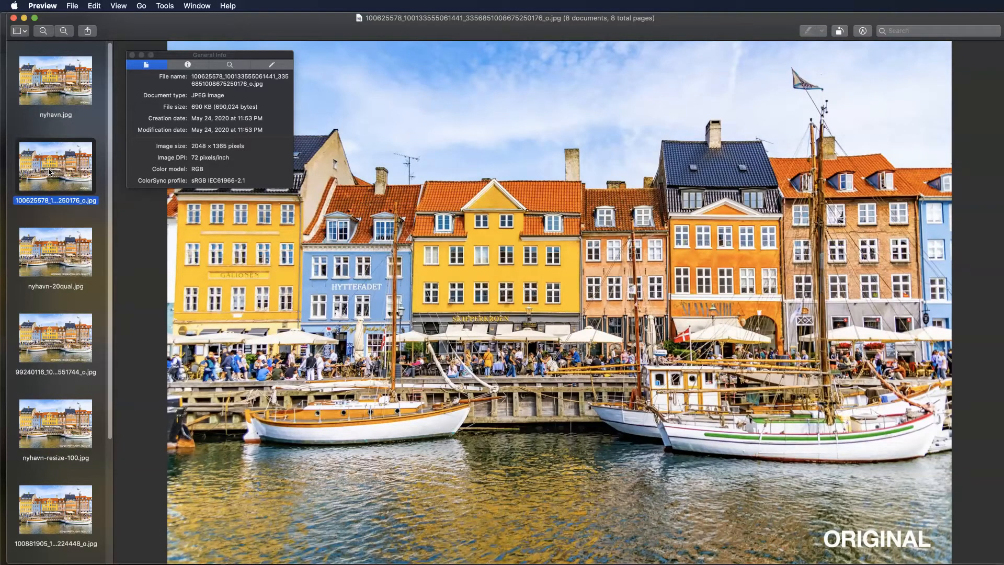
pyautogui.click(55, 252)
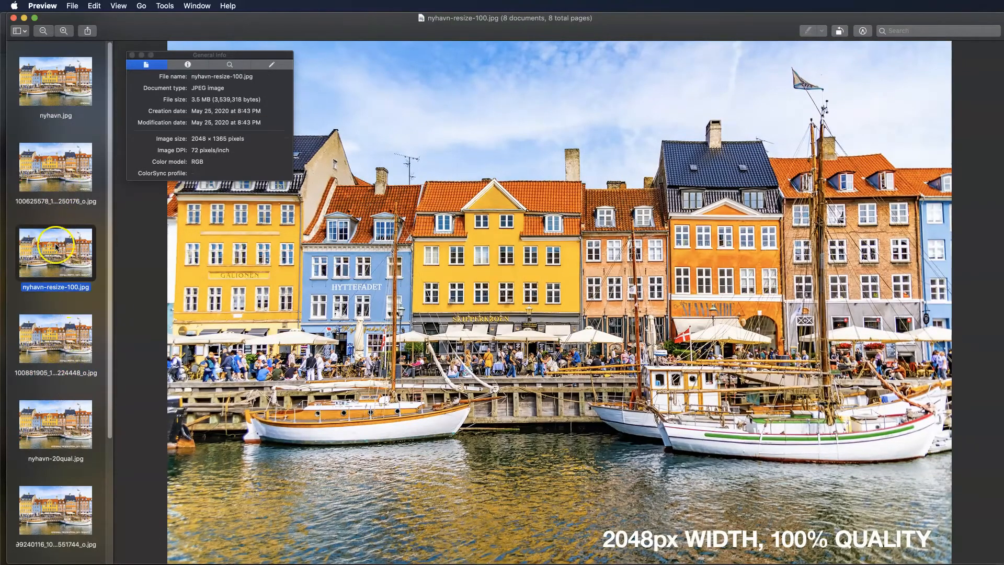
pyautogui.click(55, 82)
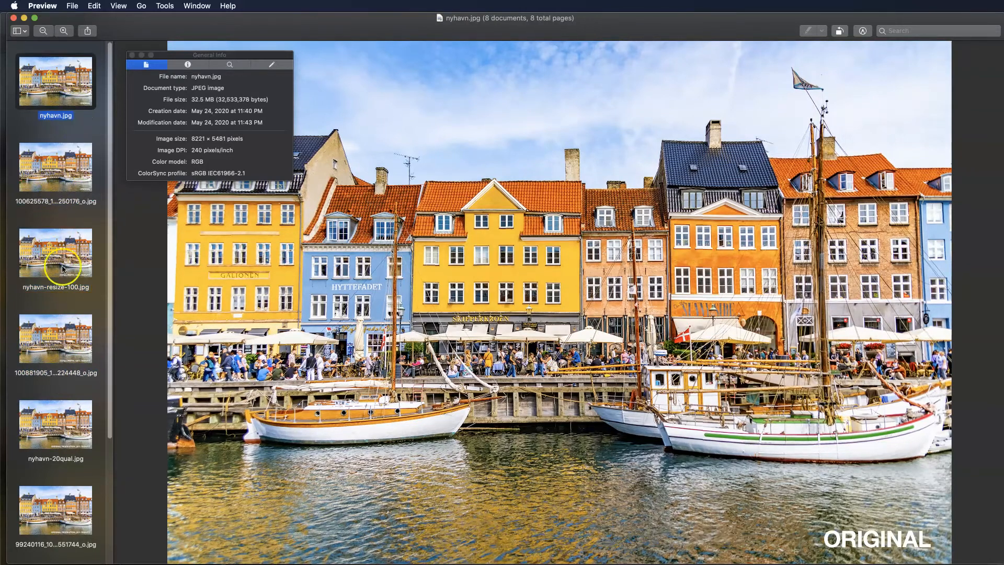
pyautogui.click(55, 252)
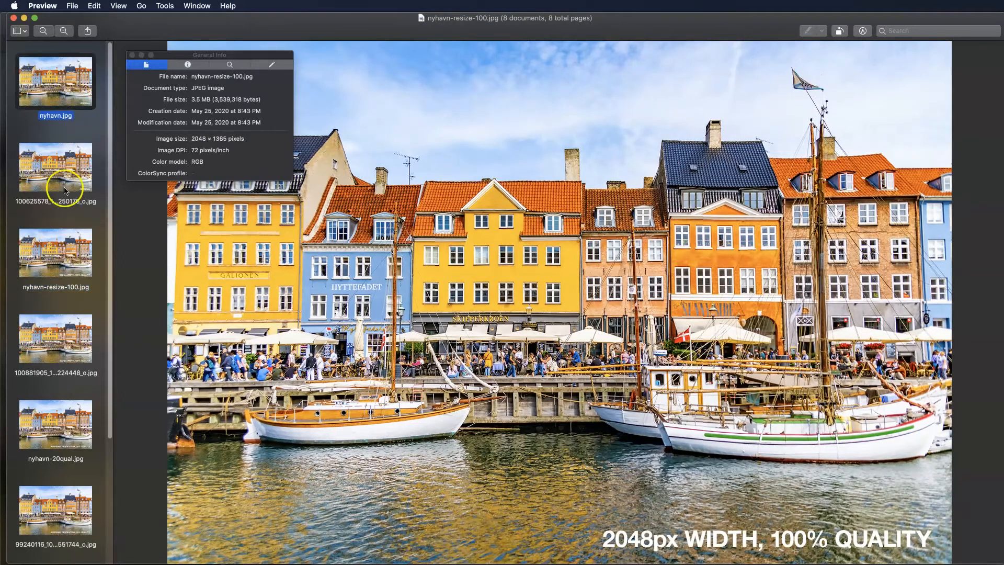
pyautogui.click(55, 252)
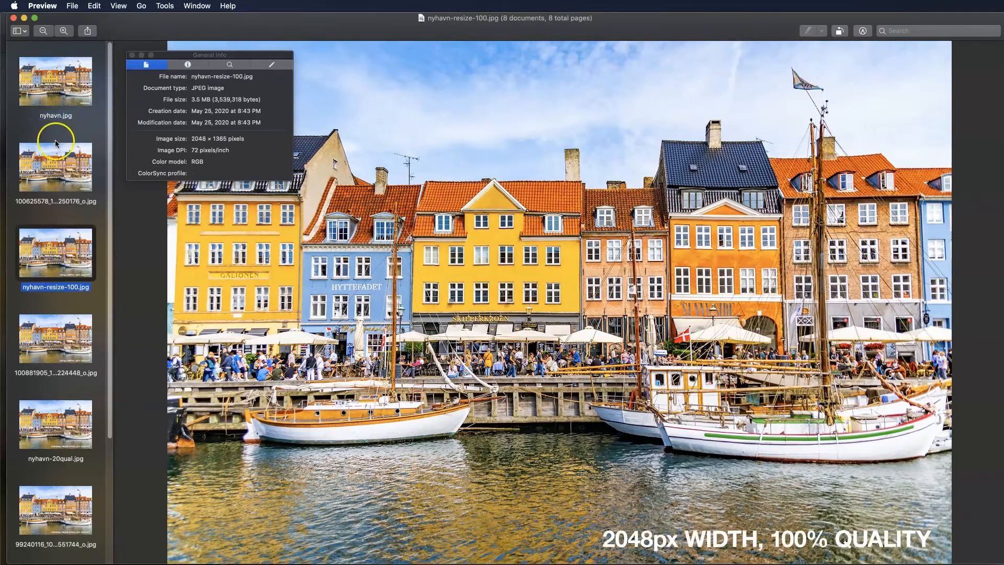
pyautogui.click(56, 80)
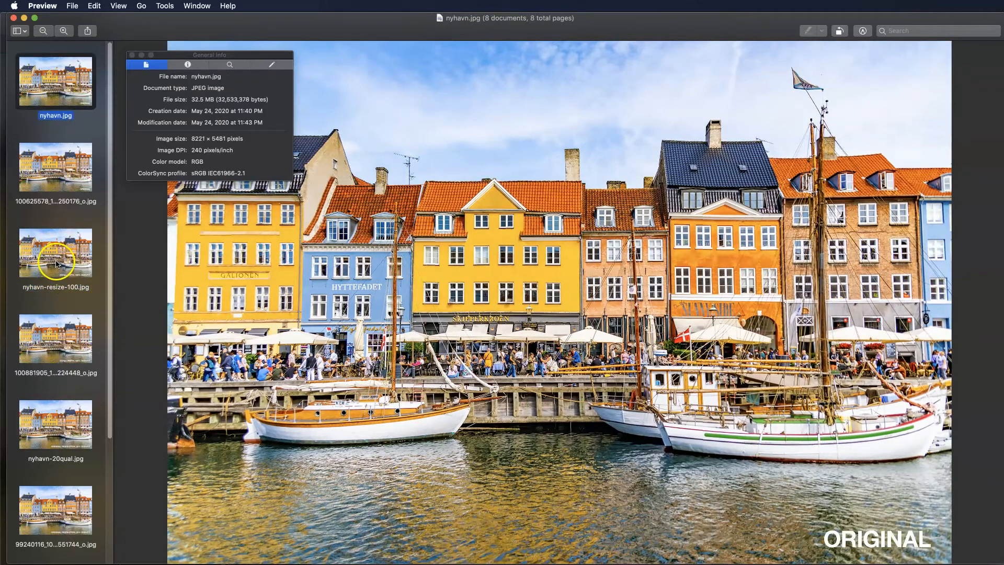
pyautogui.click(56, 252)
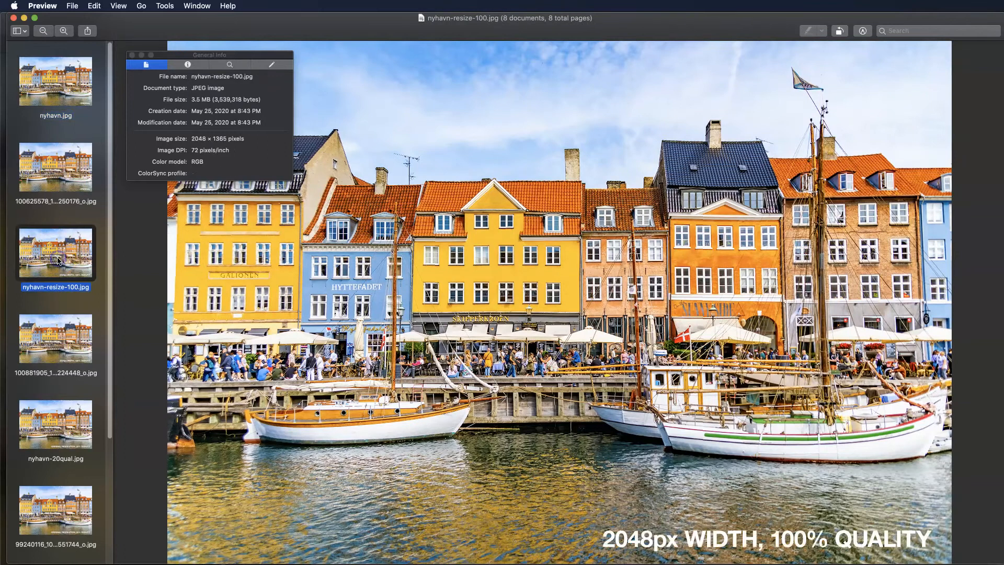
pyautogui.click(56, 81)
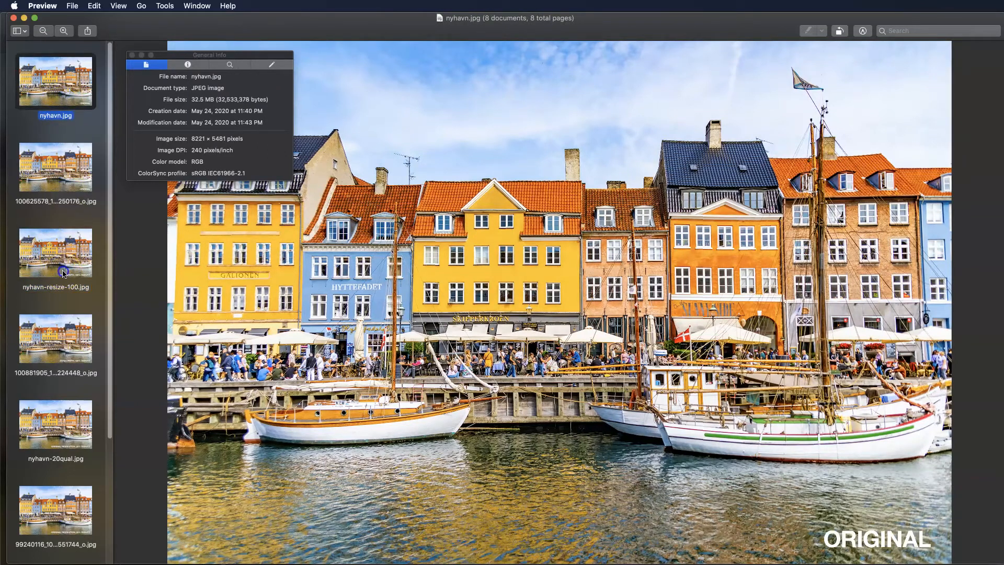
pyautogui.click(55, 253)
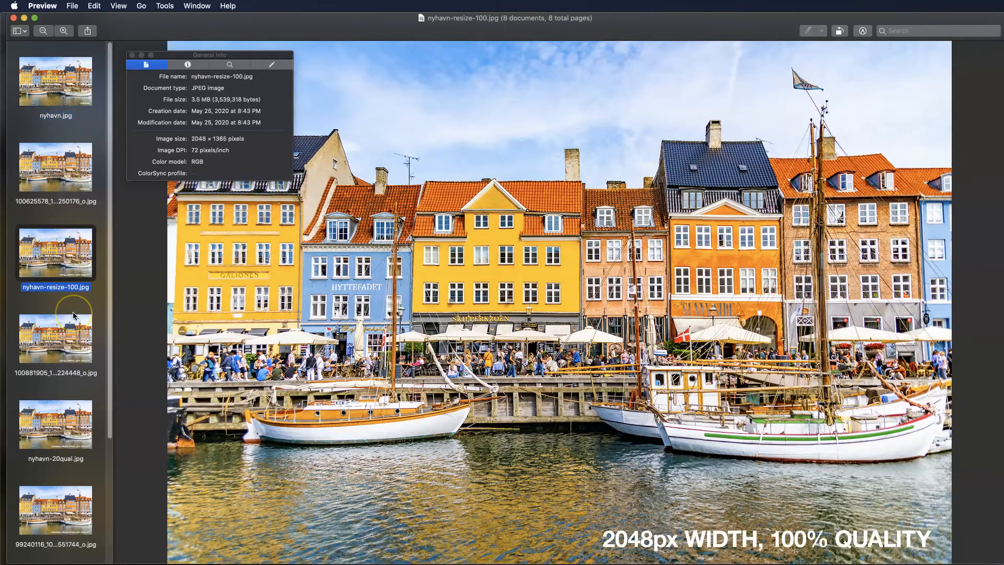
# Compare Facebook's downloads: 949 KB from the resized image versus 690 KB from the original.
pyautogui.click(56, 334)
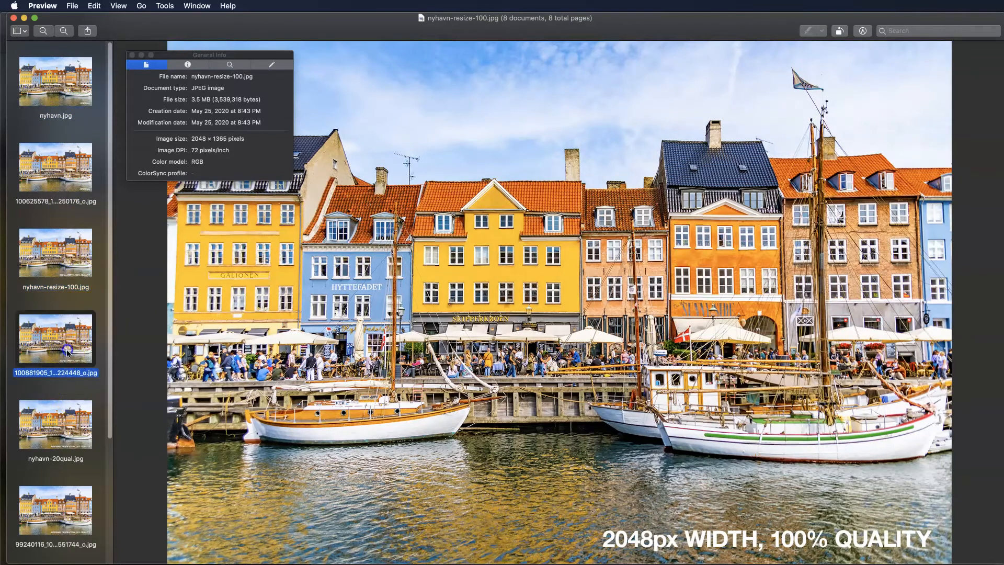
pyautogui.click(56, 169)
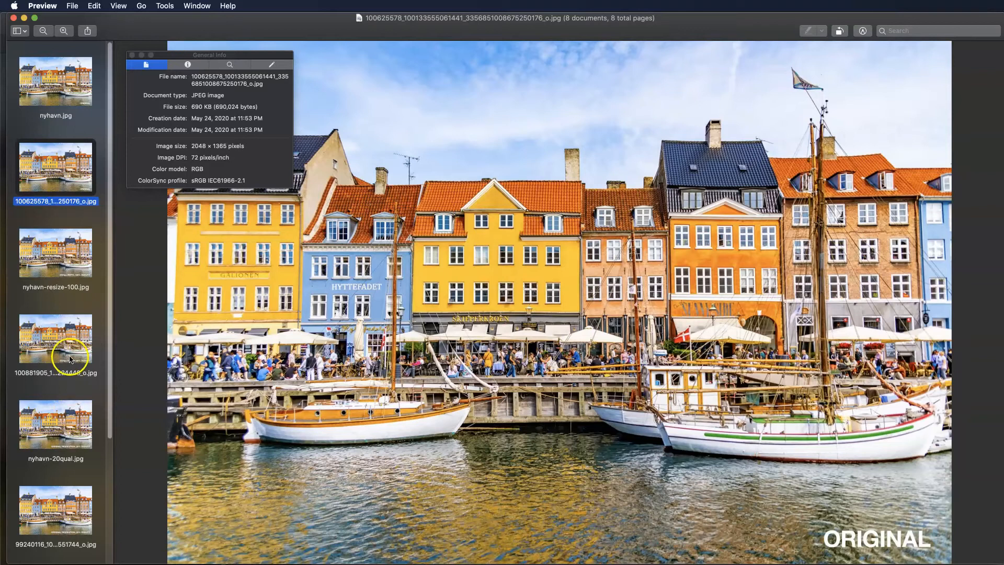
pyautogui.click(55, 340)
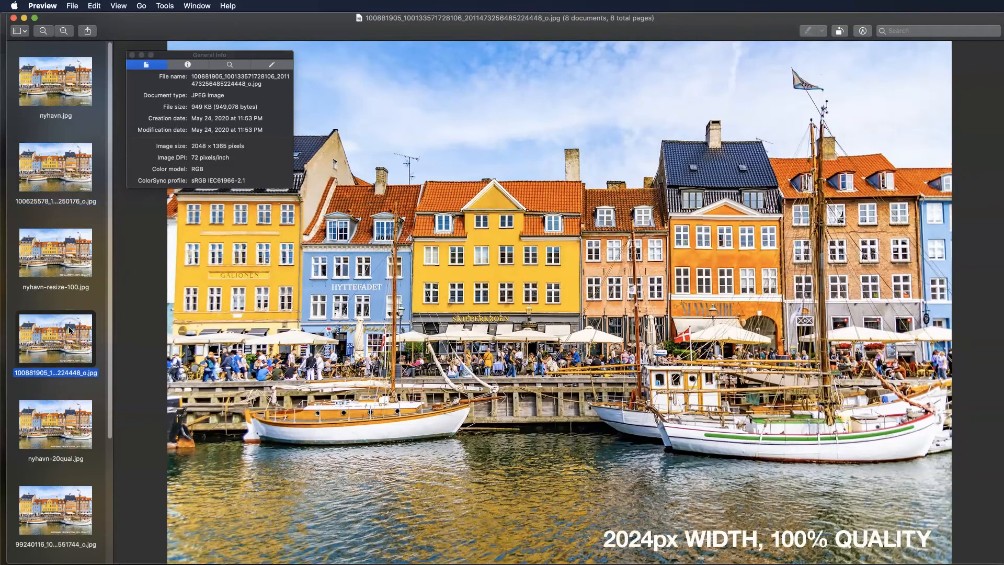
pyautogui.click(56, 167)
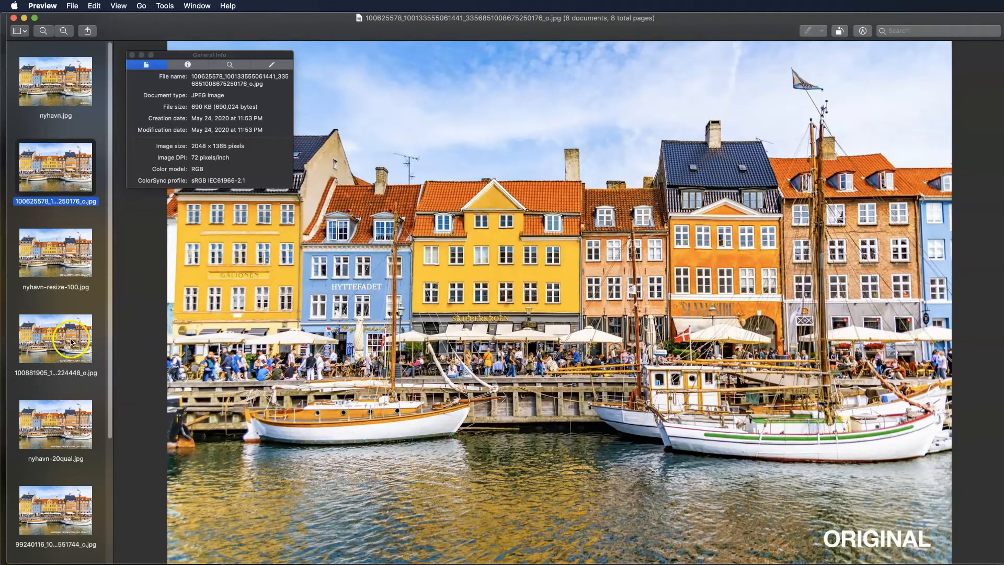
# Compare the 949 KB Facebook download with the 3.5 MB resized 100% quality file in the Inspector.
pyautogui.click(56, 338)
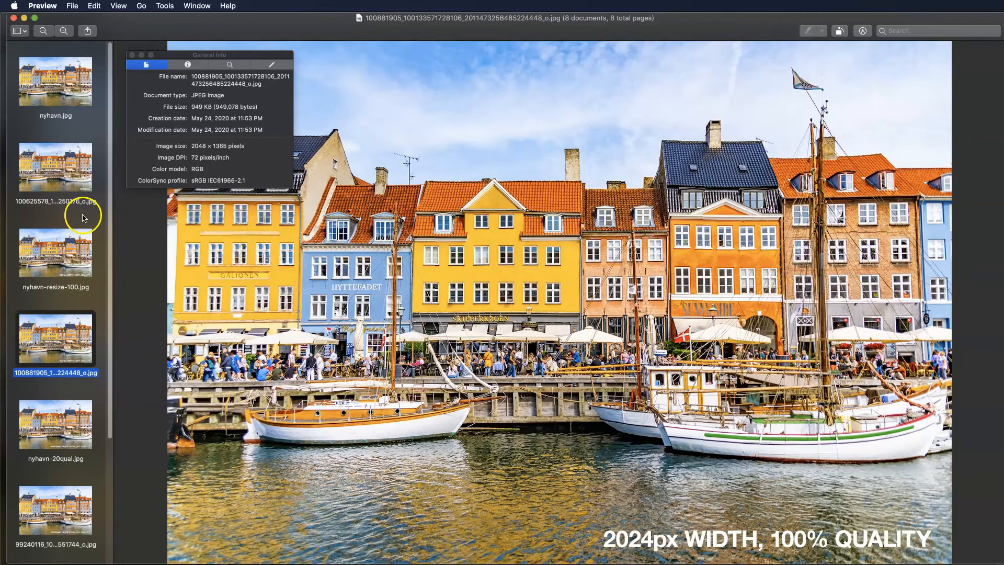
pyautogui.moveTo(64, 335)
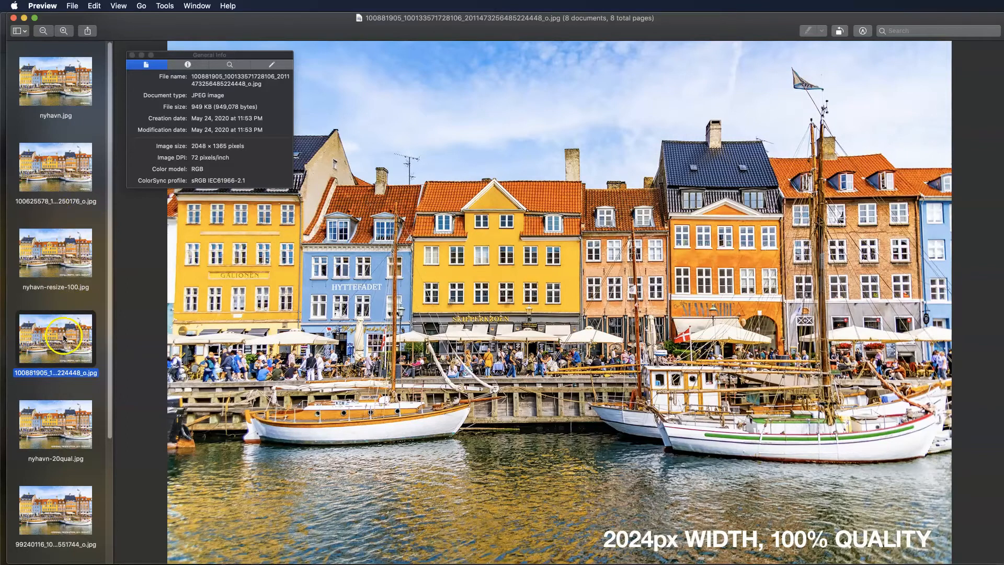
pyautogui.moveTo(595, 344)
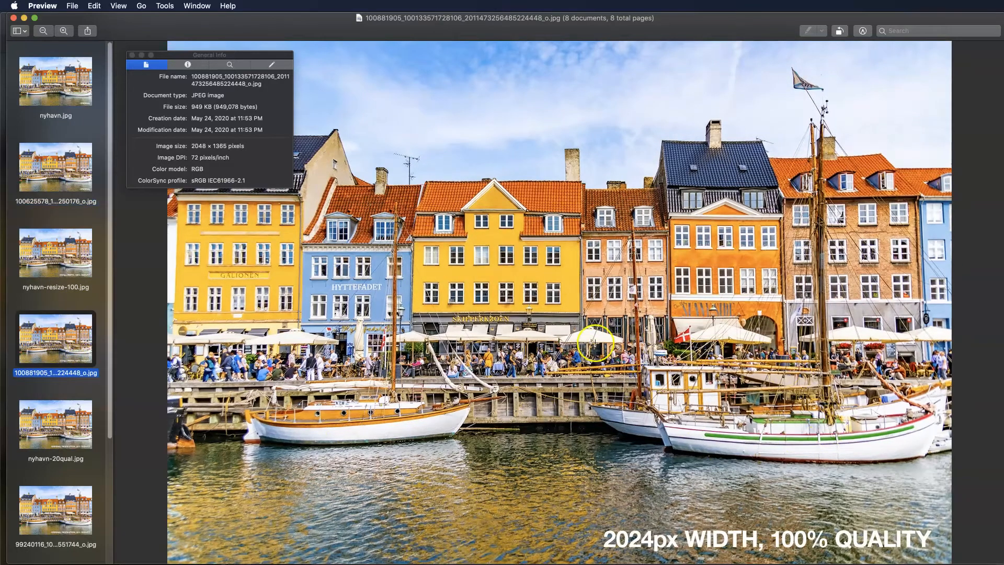
pyautogui.moveTo(402, 250)
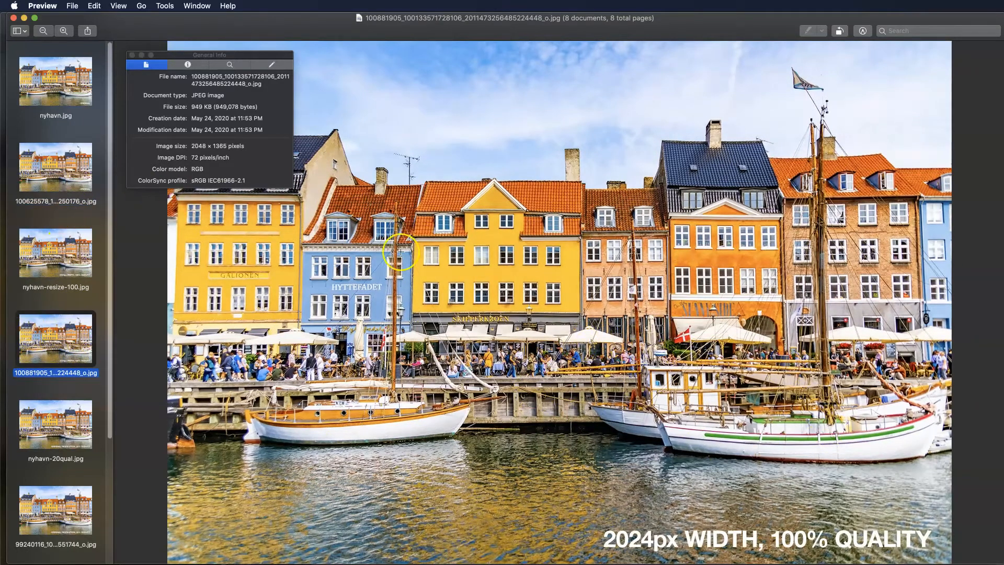
pyautogui.moveTo(805, 272)
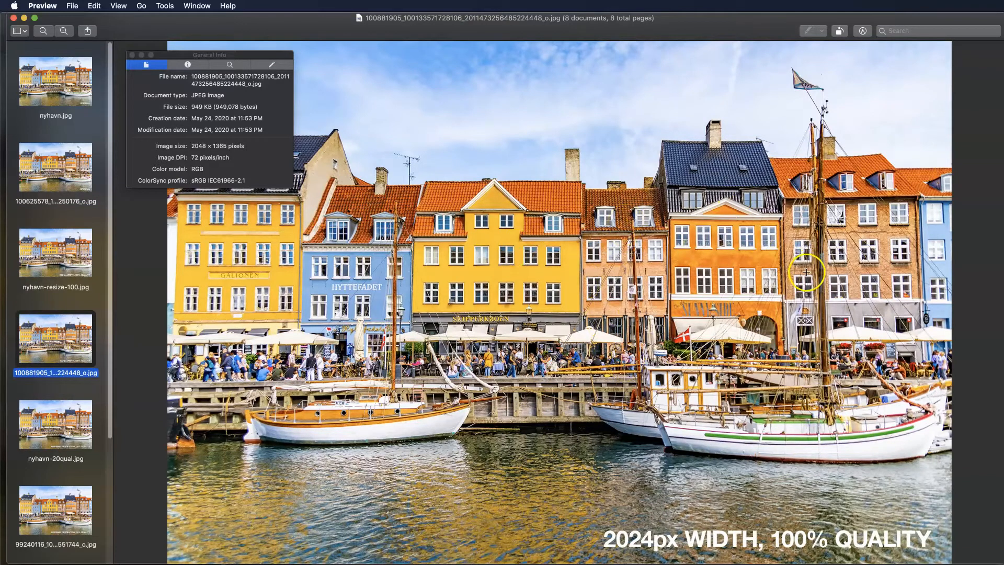
pyautogui.moveTo(21, 289)
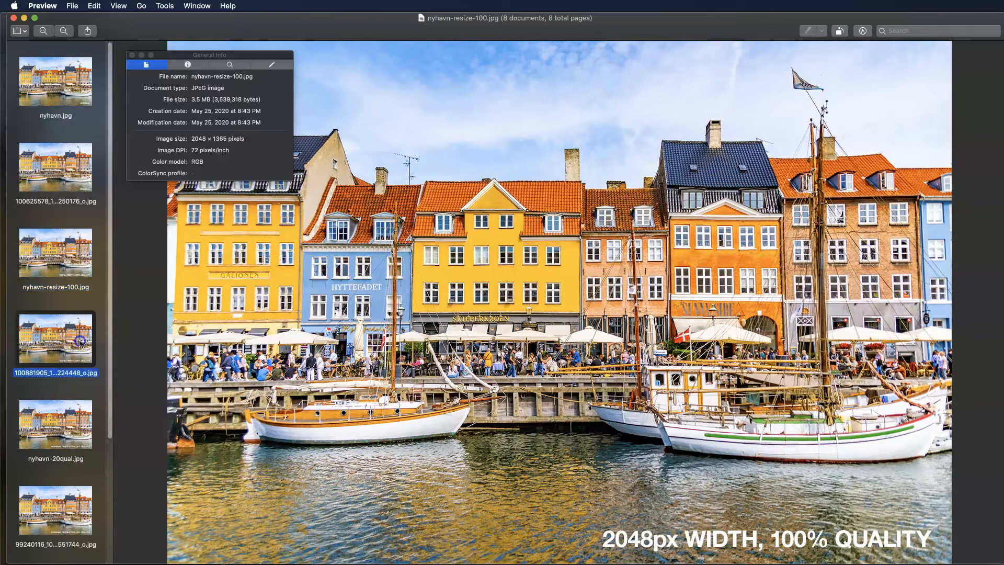
pyautogui.click(55, 339)
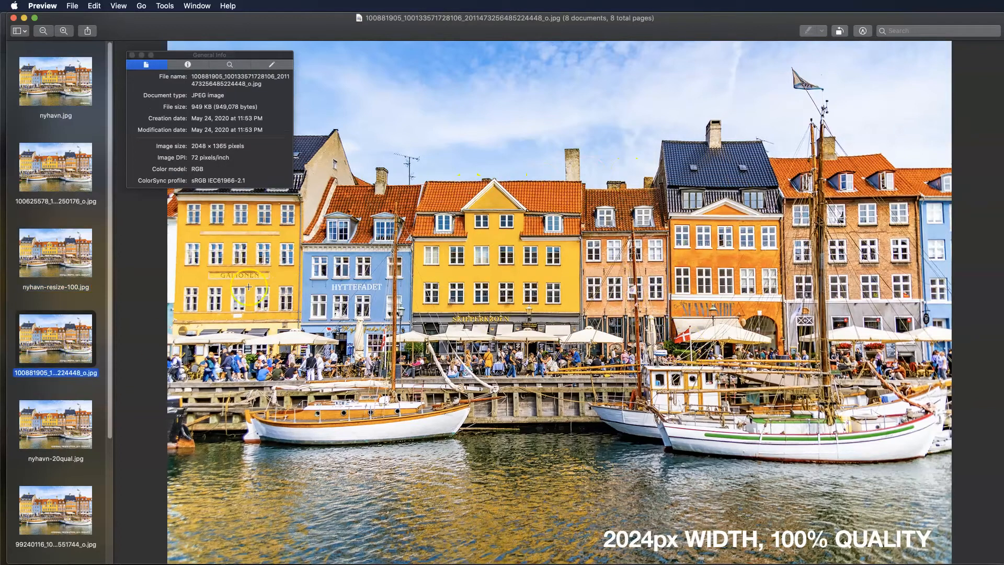
pyautogui.click(56, 252)
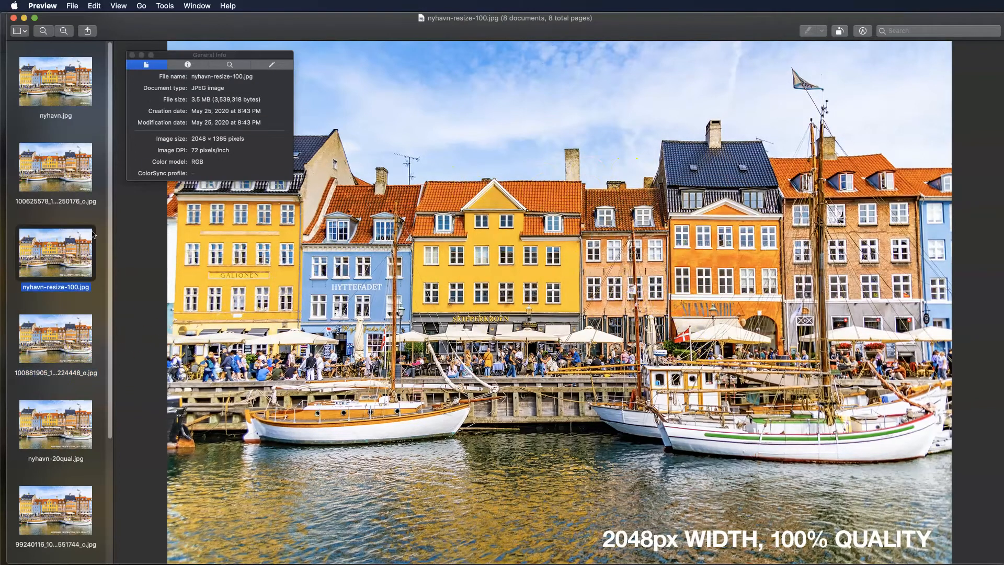
pyautogui.click(56, 339)
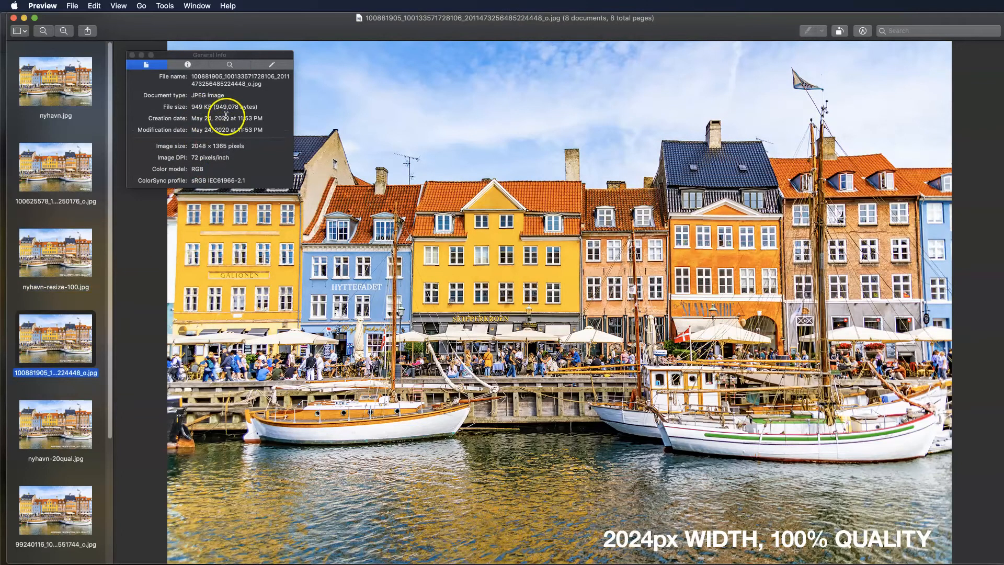
pyautogui.moveTo(84, 106)
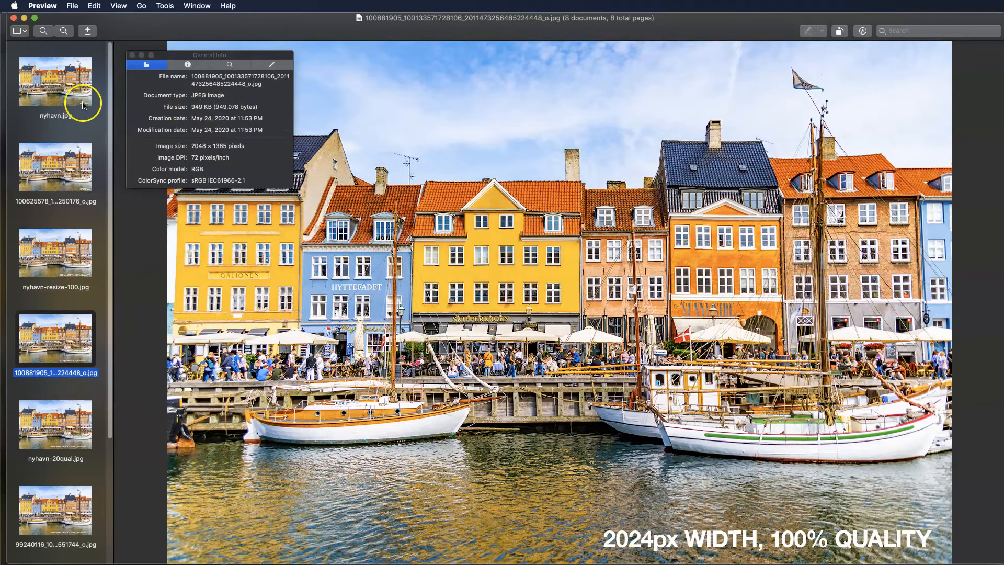
# Check the 32.5 MB original, its 690 KB download, the 3.5 MB resize and the 949 KB download in turn.
pyautogui.click(56, 81)
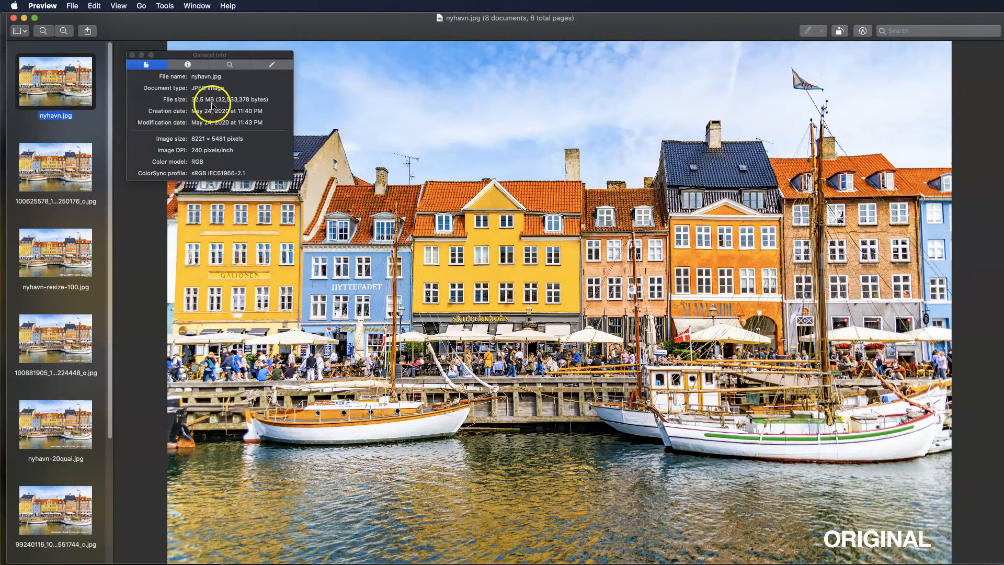
pyautogui.click(55, 167)
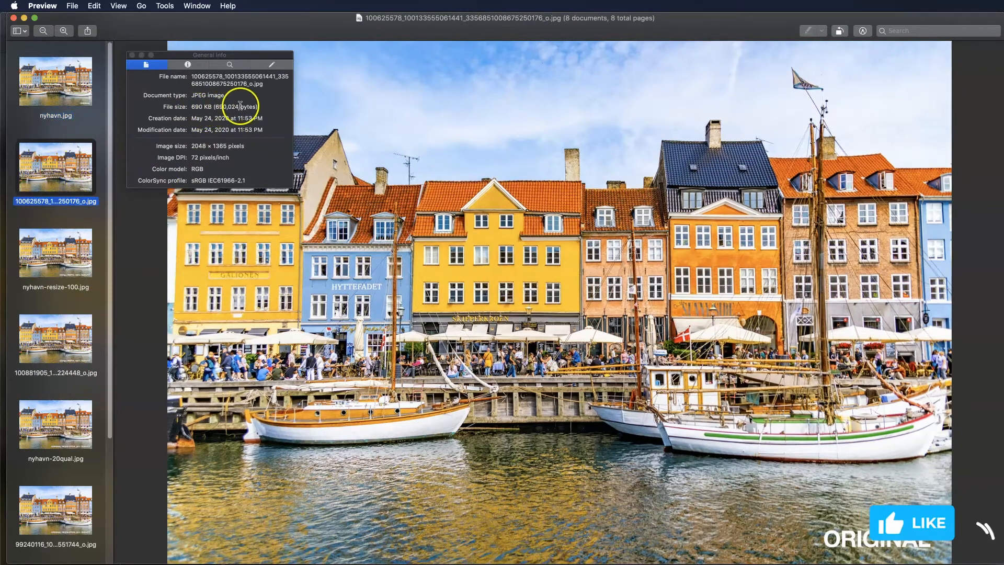
pyautogui.click(55, 252)
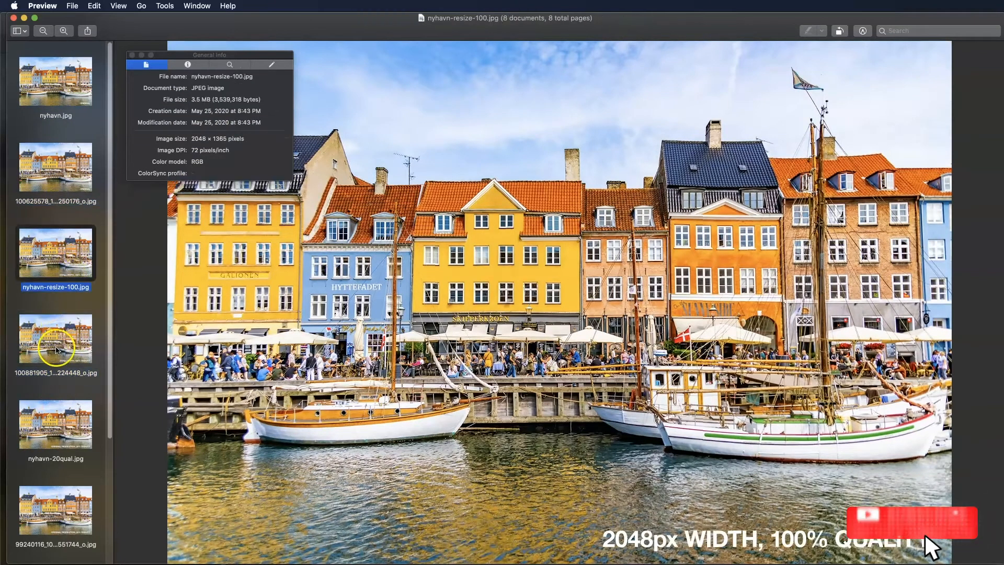
pyautogui.click(55, 336)
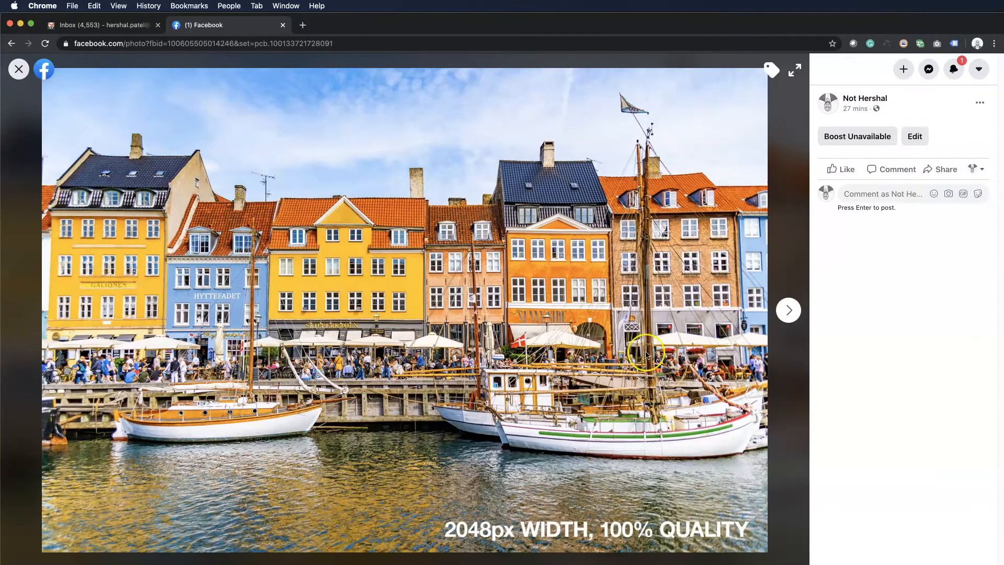
# Close the Nyhavn photo viewer and return to the Page's visitor view.
pyautogui.click(18, 69)
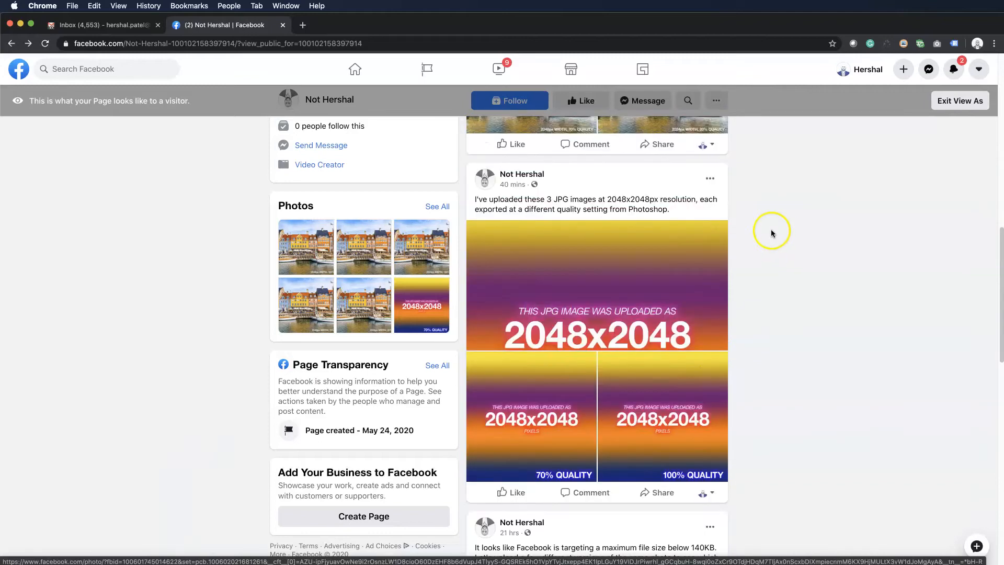
pyautogui.moveTo(656, 346)
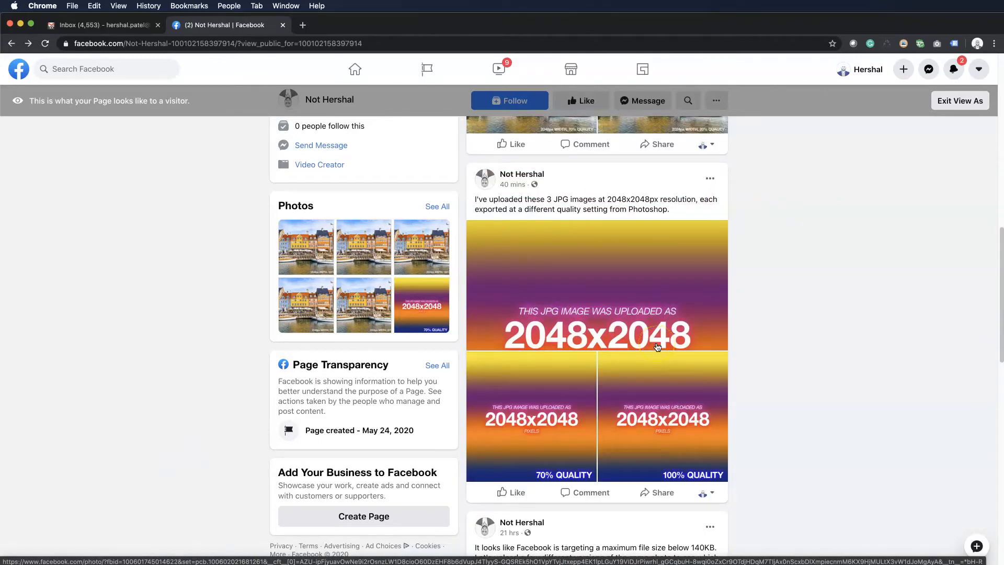
pyautogui.moveTo(599, 311)
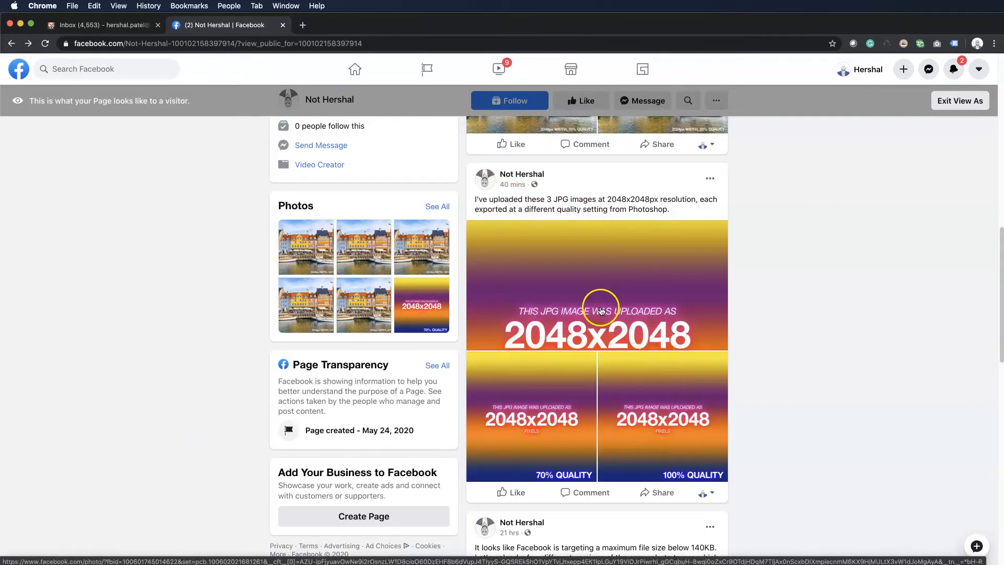
# View the 2048x2048 gradient test full size and step between the 20%, 100% and 70% quality uploads.
pyautogui.click(597, 310)
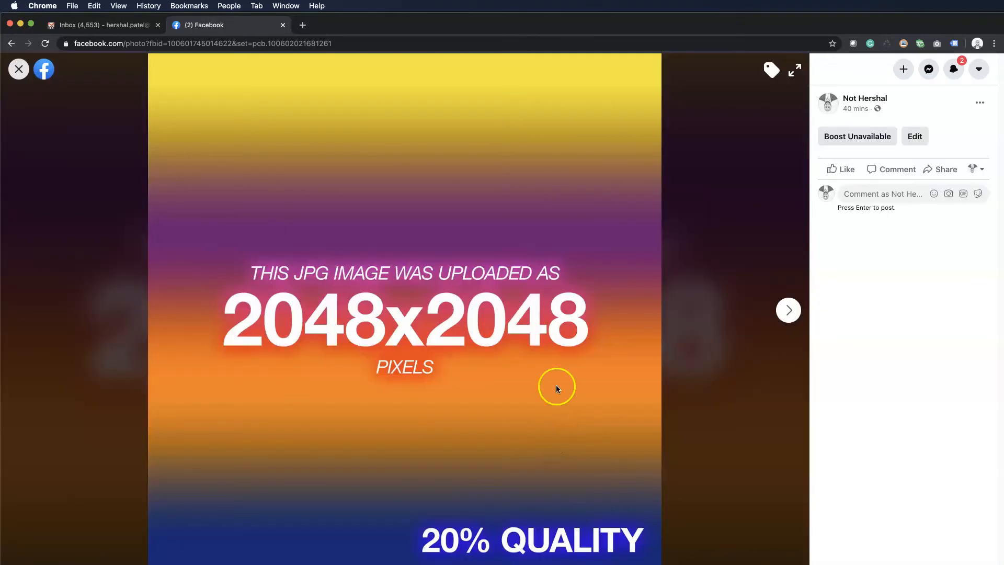
pyautogui.moveTo(763, 287)
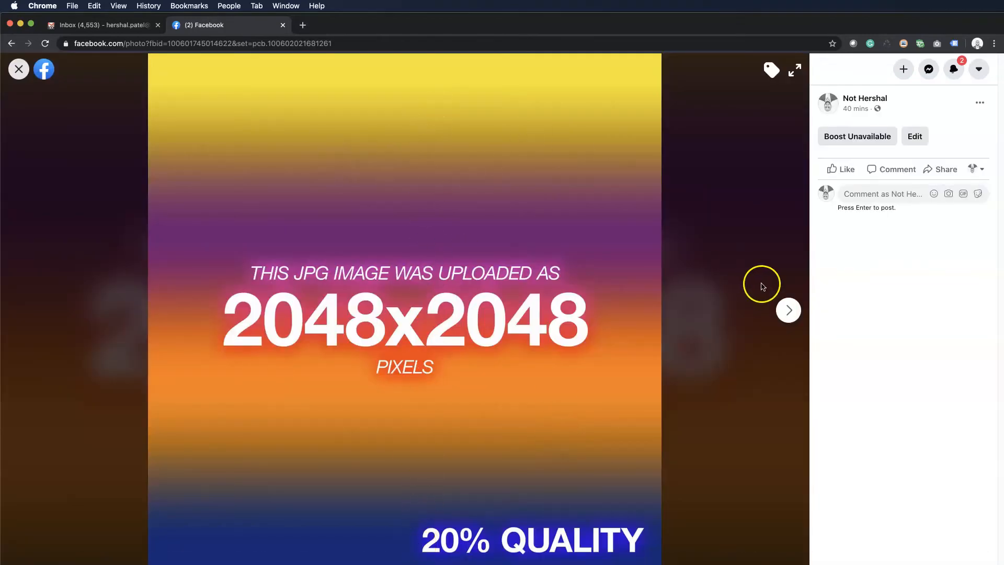
pyautogui.click(789, 311)
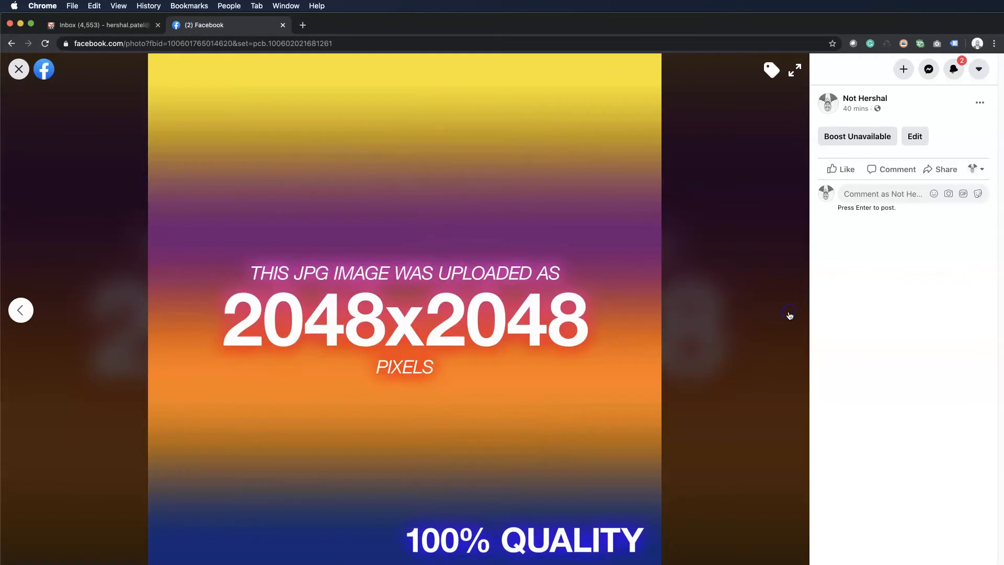
pyautogui.moveTo(382, 496)
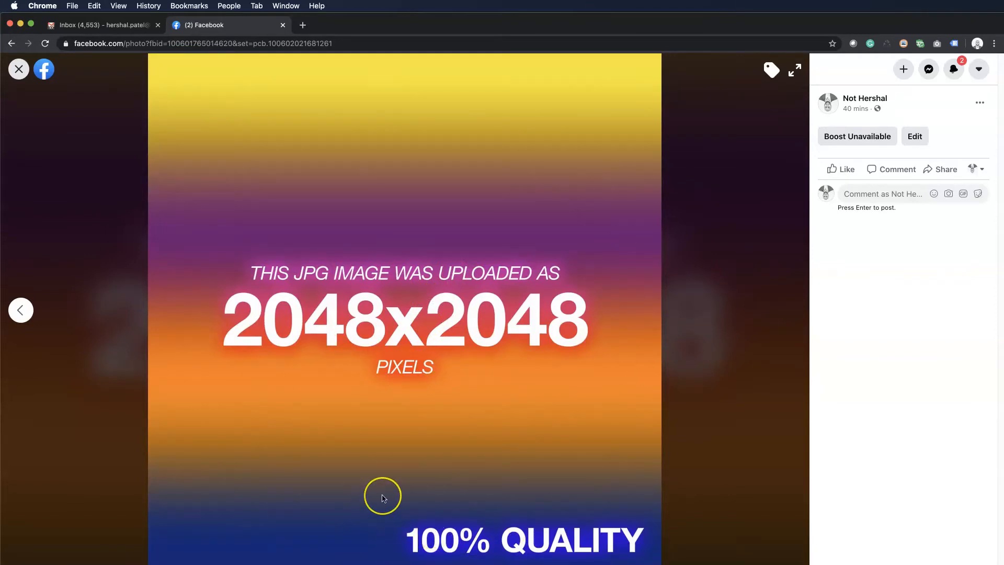
pyautogui.moveTo(429, 316)
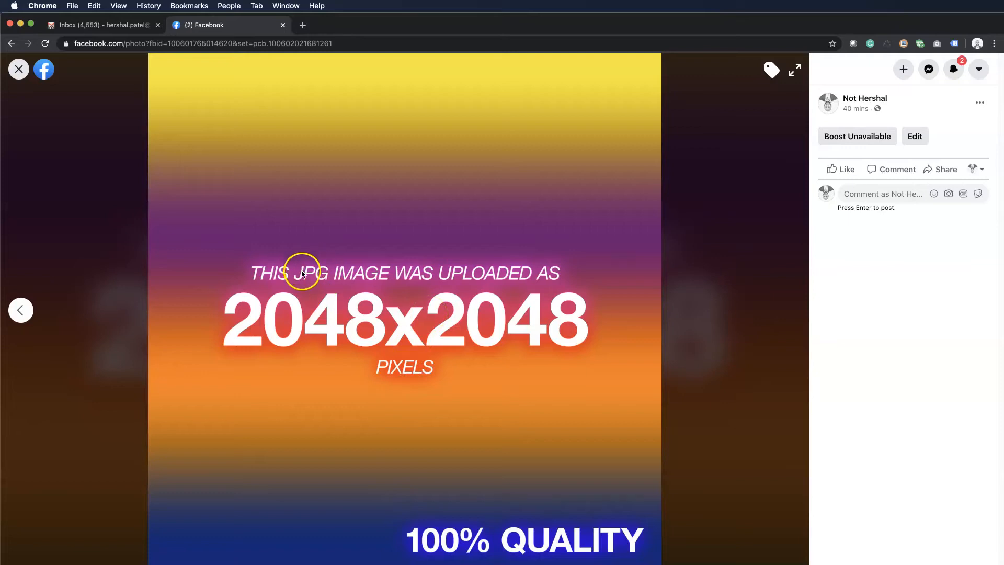
pyautogui.moveTo(363, 457)
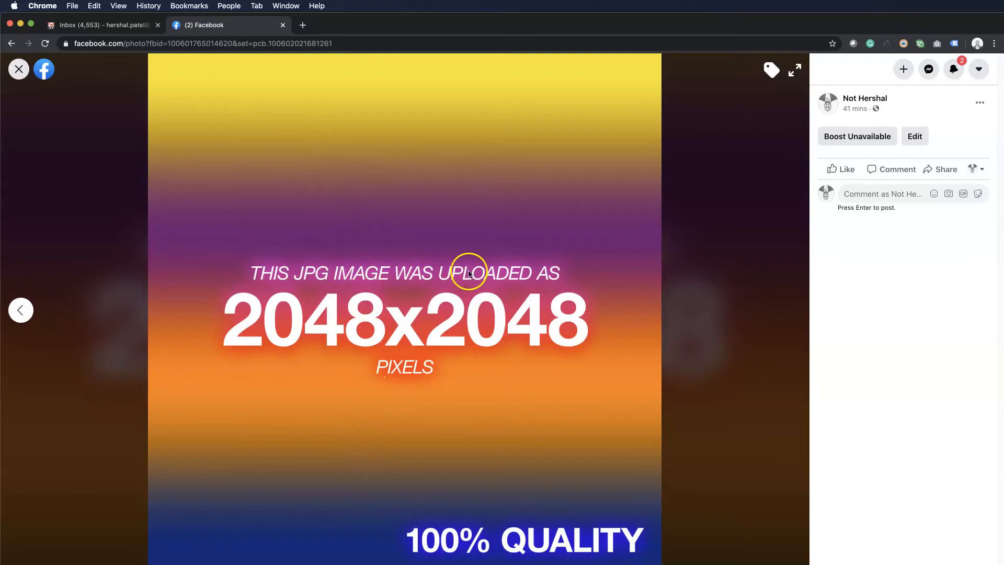
pyautogui.moveTo(21, 314)
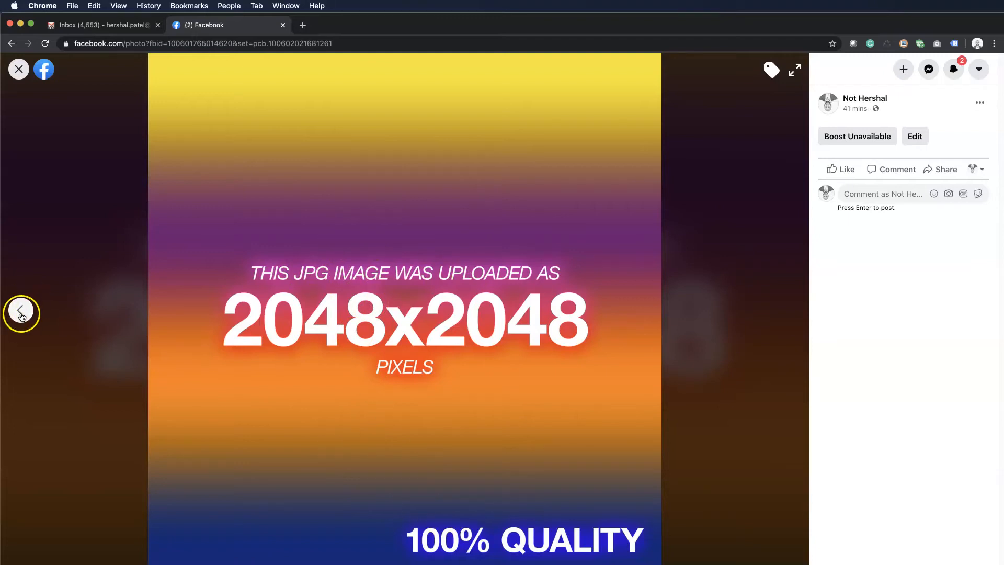
pyautogui.click(21, 311)
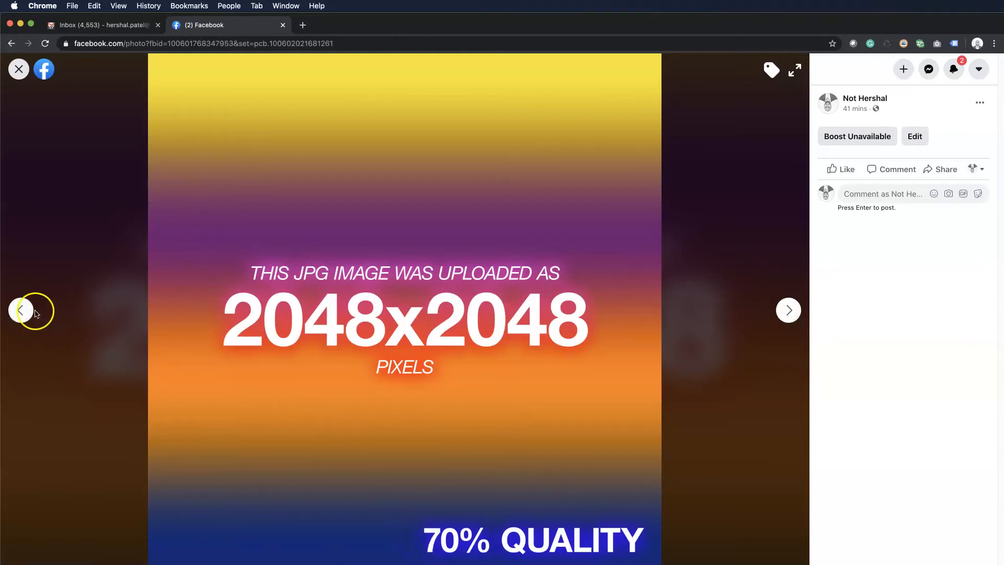
# Step back to the 20% quality 2048x2048 upload, then forward through the versions until the viewer closes.
pyautogui.click(21, 311)
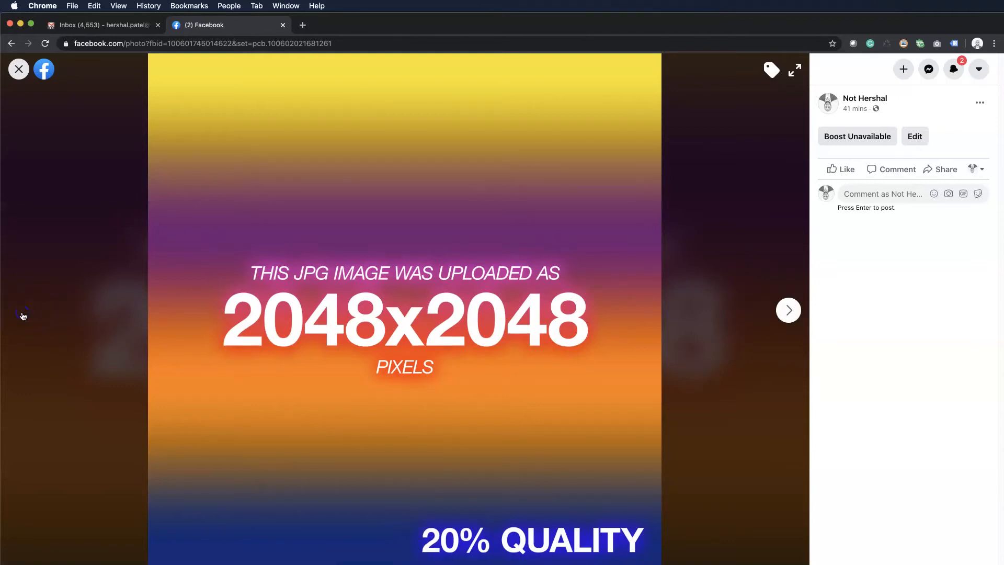
pyautogui.moveTo(549, 312)
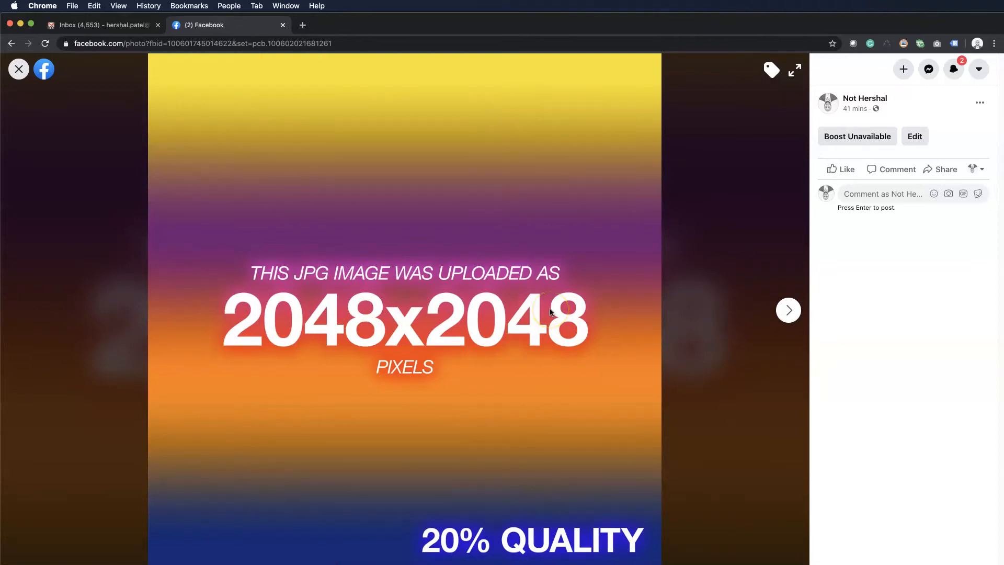
pyautogui.click(789, 310)
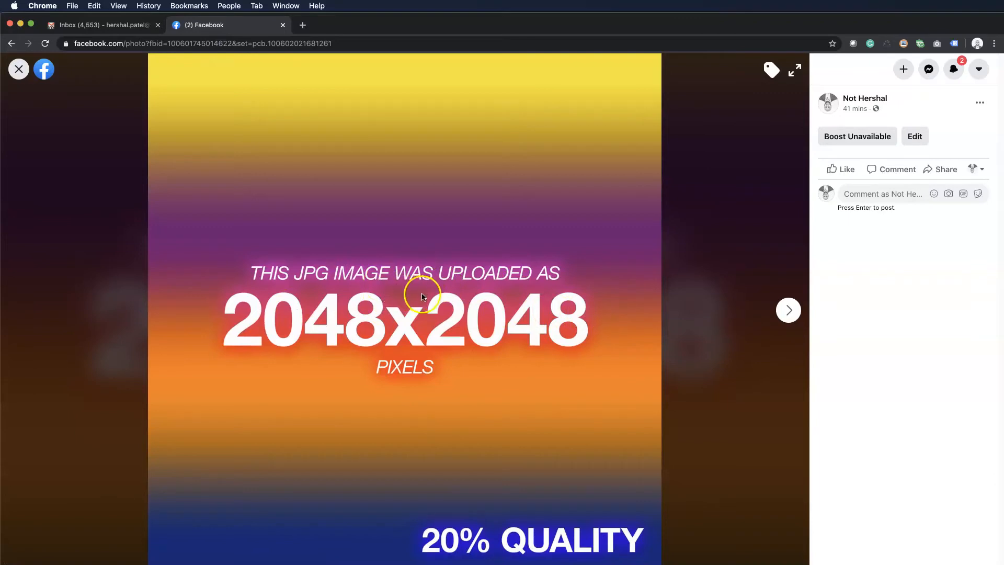
pyautogui.moveTo(415, 287)
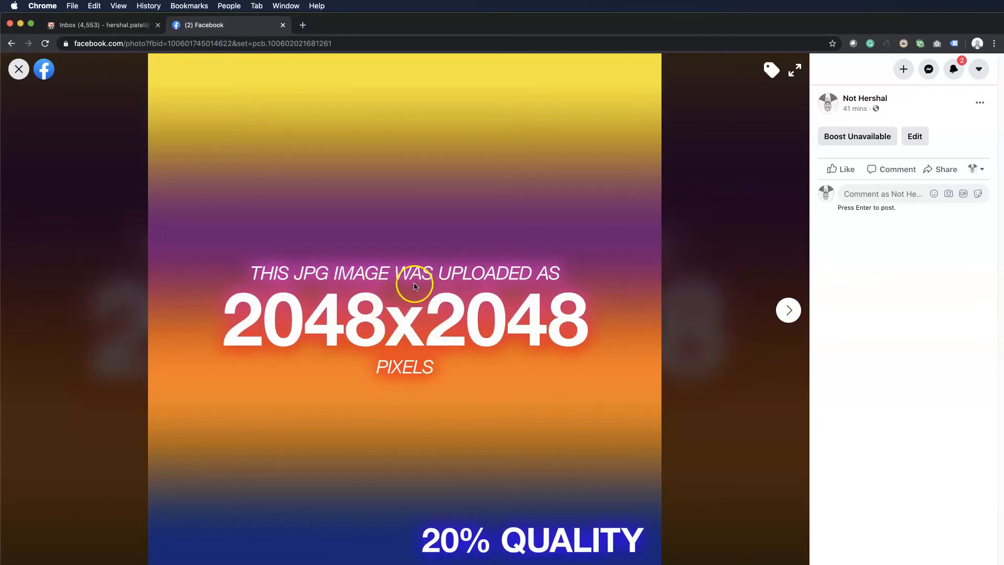
pyautogui.moveTo(475, 308)
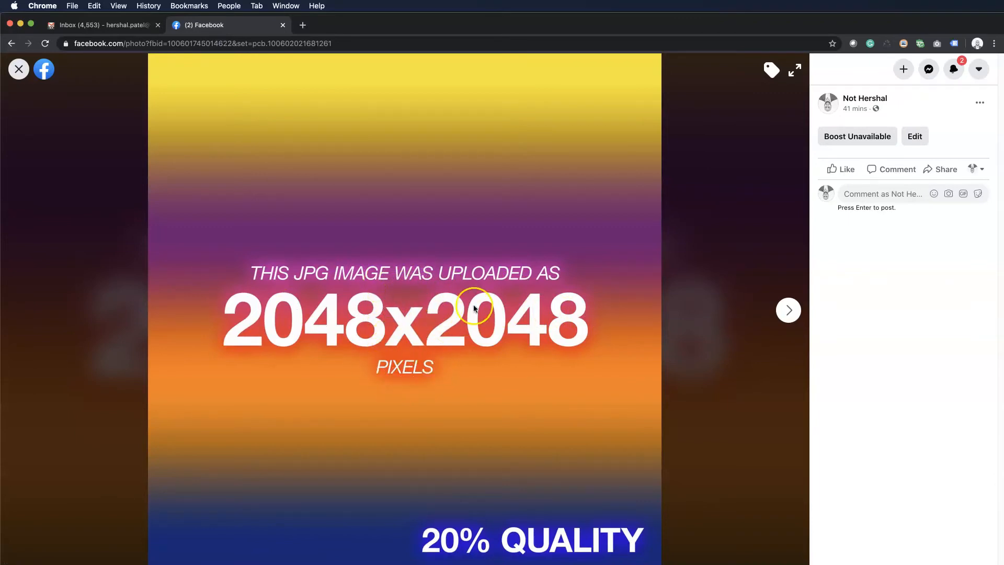
pyautogui.moveTo(589, 295)
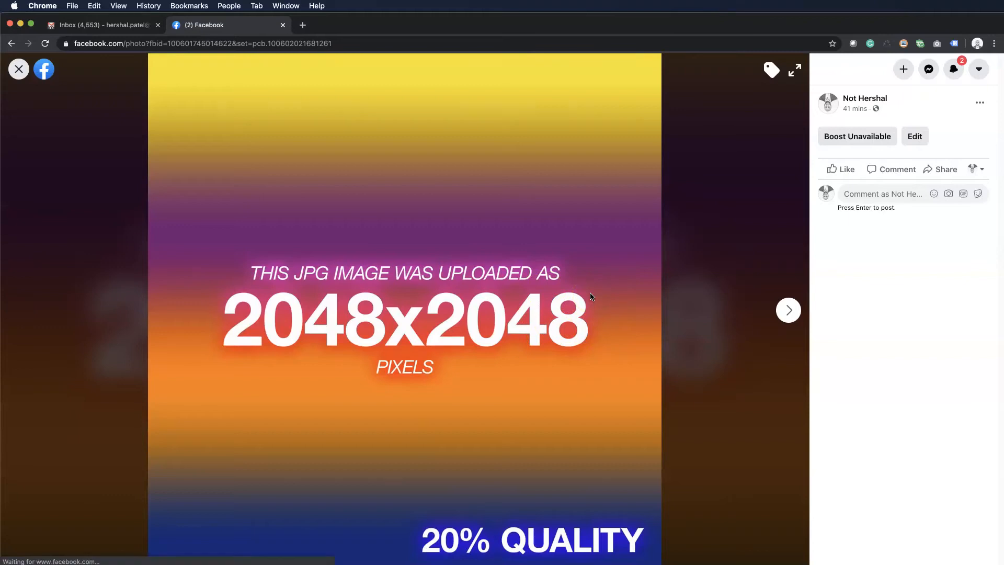
pyautogui.click(789, 310)
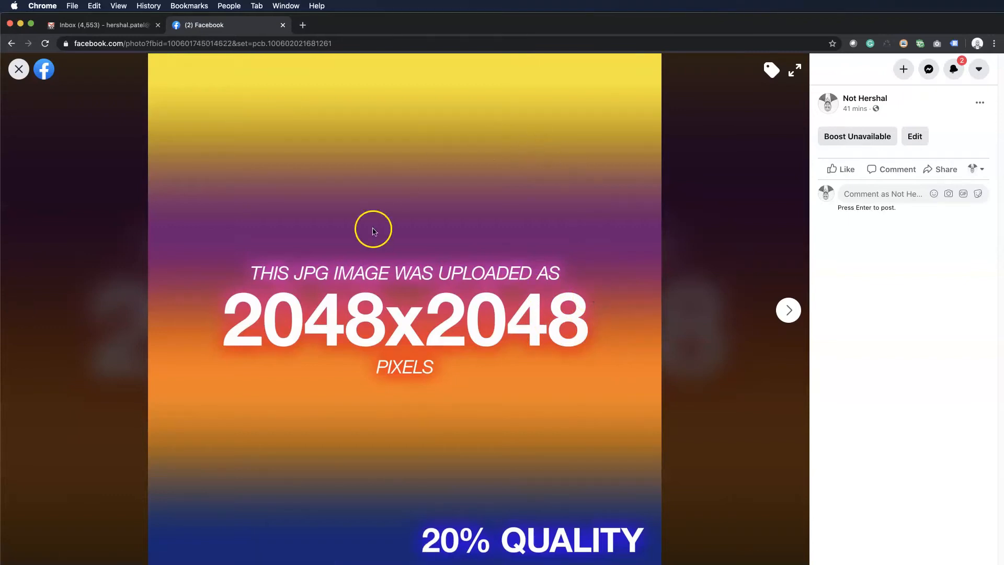
pyautogui.moveTo(436, 253)
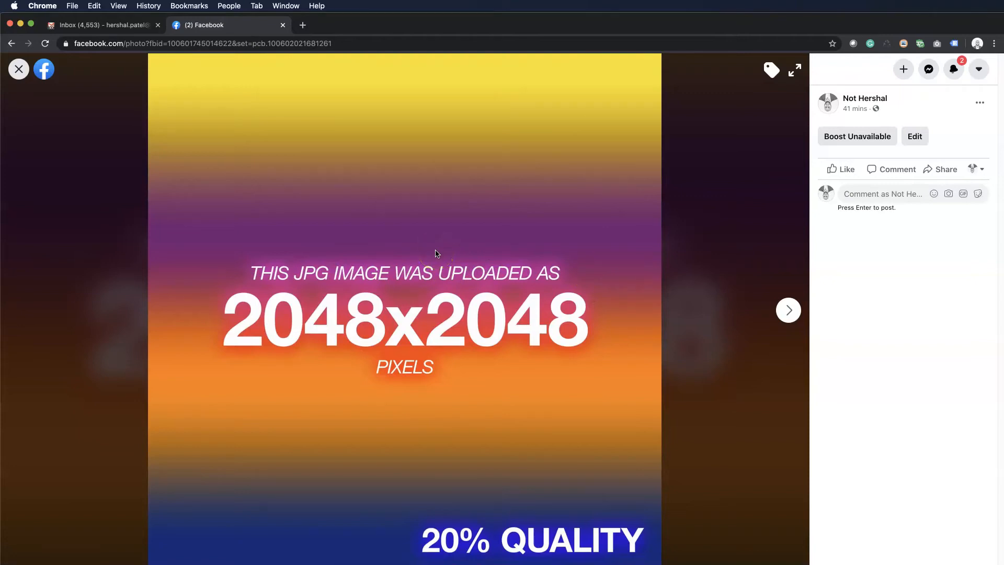
pyautogui.click(789, 310)
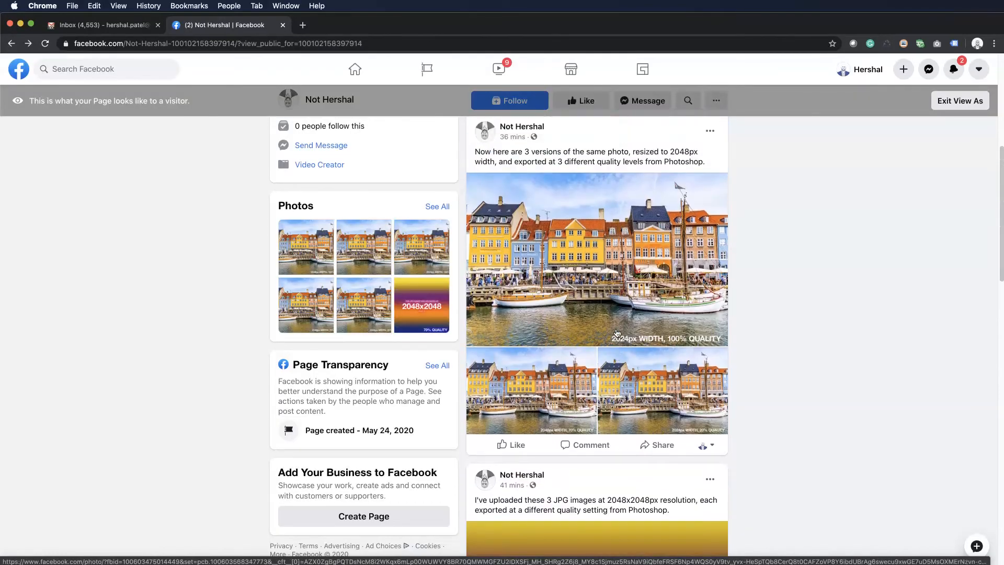
# Scroll the feed to the harbour photo post and view the 2048px, 100% quality photo full size.
pyautogui.scroll(-3)
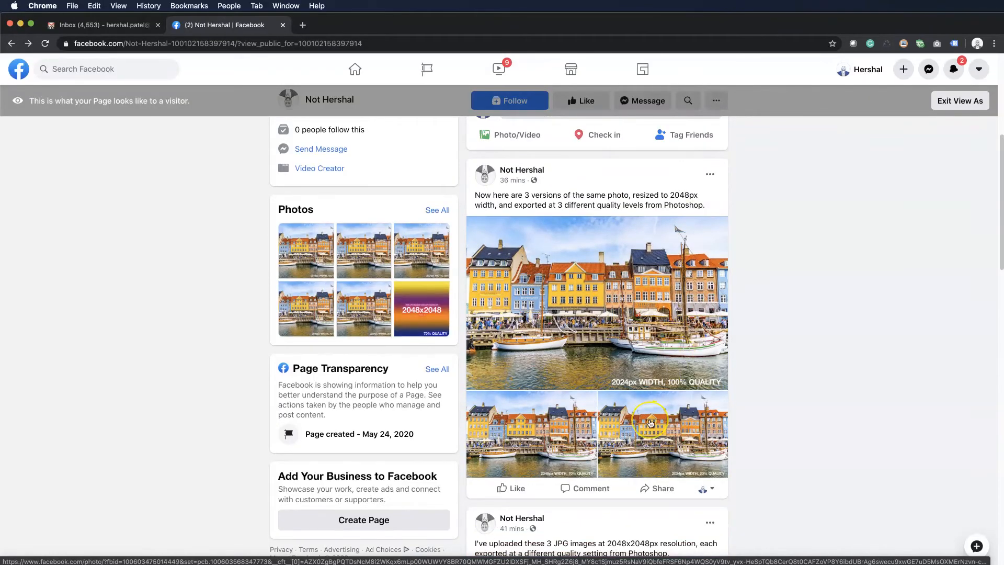
pyautogui.moveTo(615, 377)
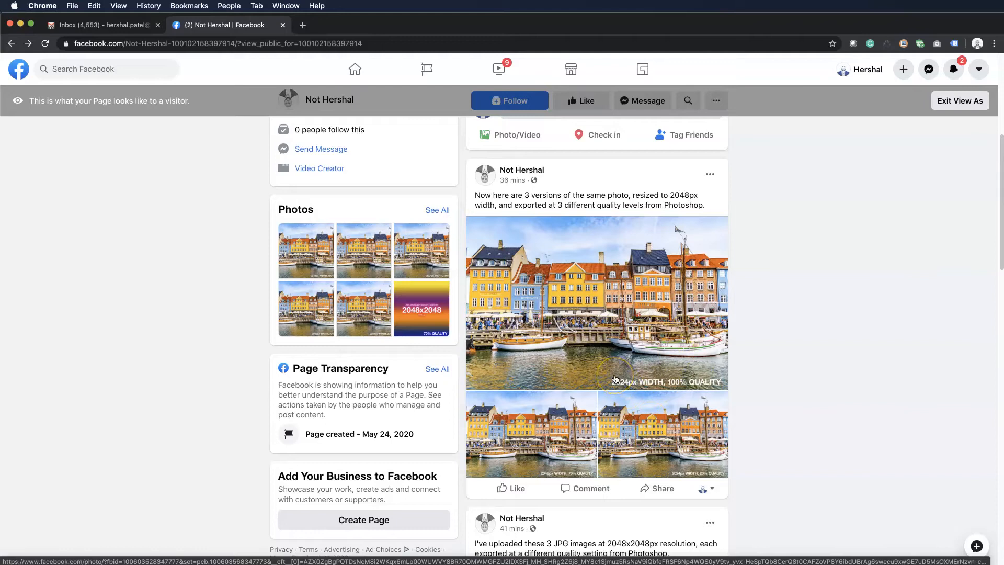
pyautogui.click(595, 301)
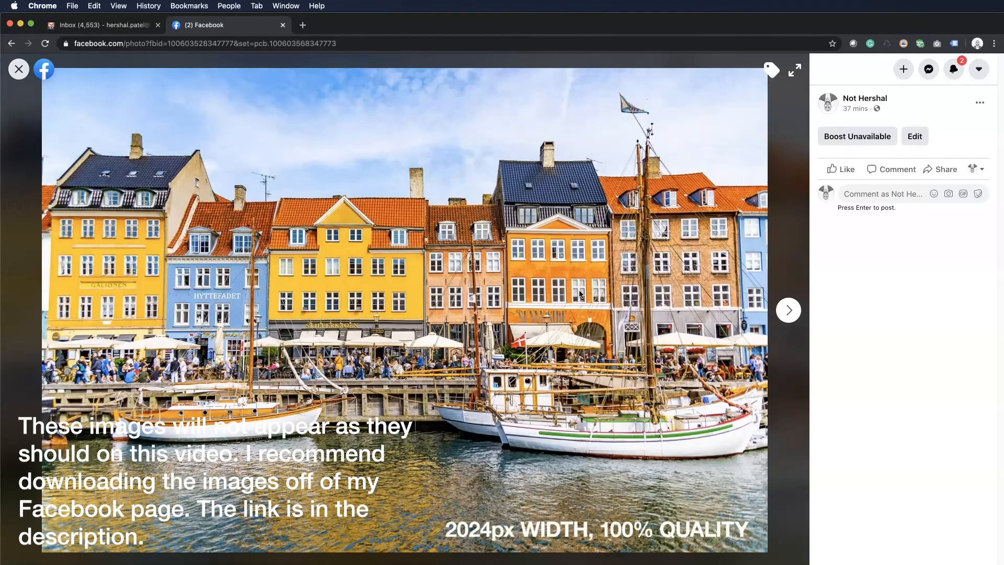
# Cycle the viewer between the 100%, 70% and 20% quality harbour uploads to compare them full size.
pyautogui.click(789, 310)
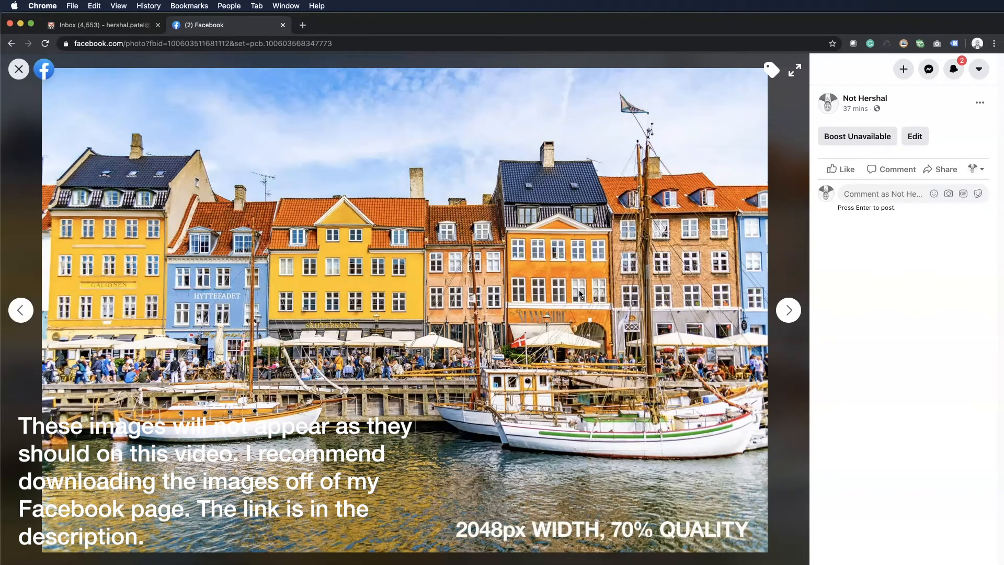
pyautogui.click(789, 309)
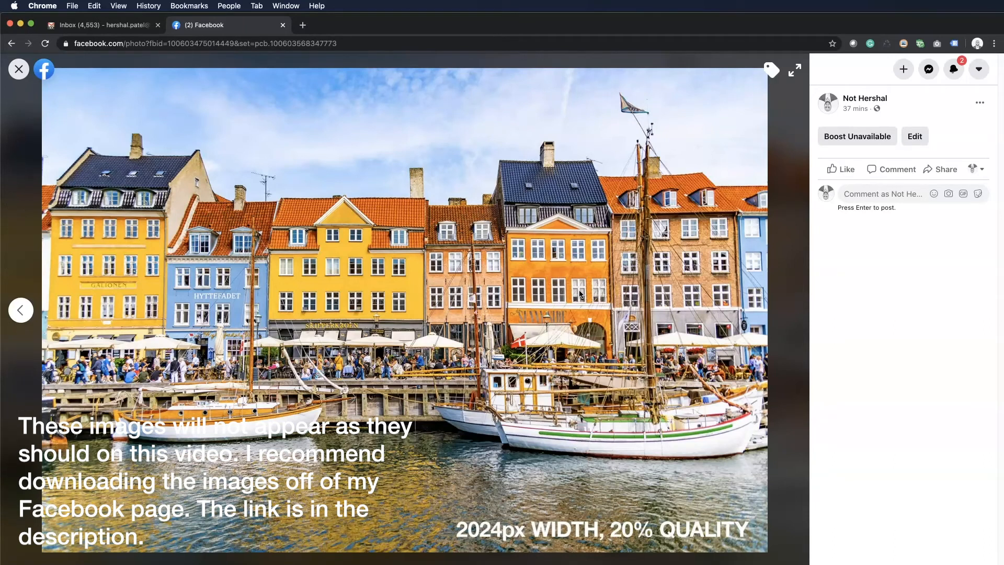
pyautogui.click(21, 310)
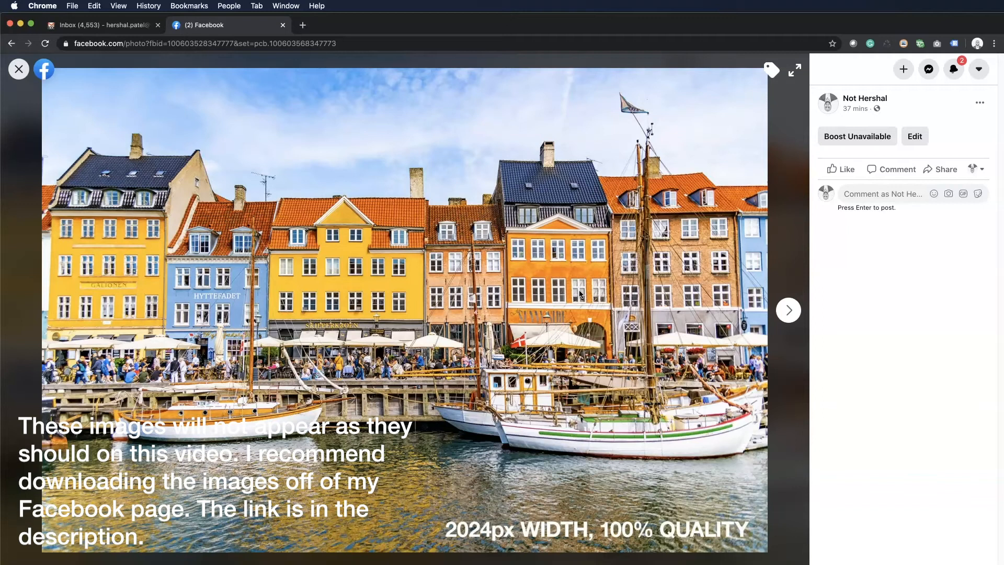
pyautogui.click(789, 311)
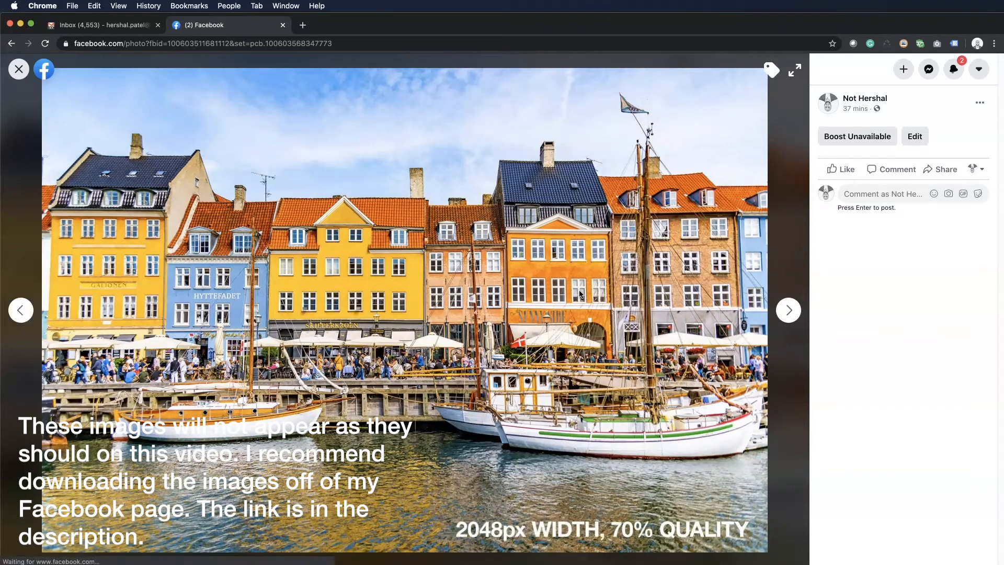
pyautogui.click(788, 309)
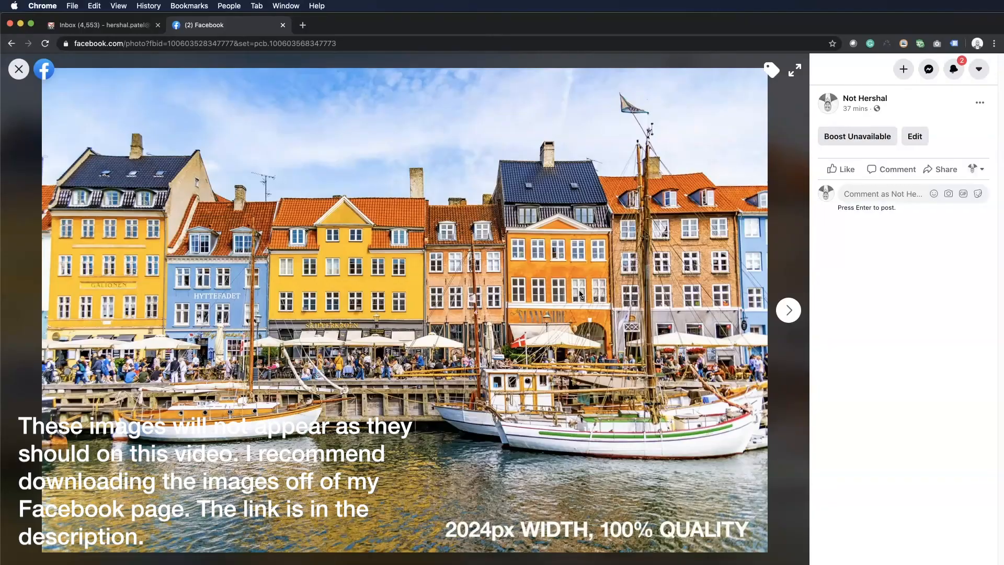
pyautogui.click(788, 310)
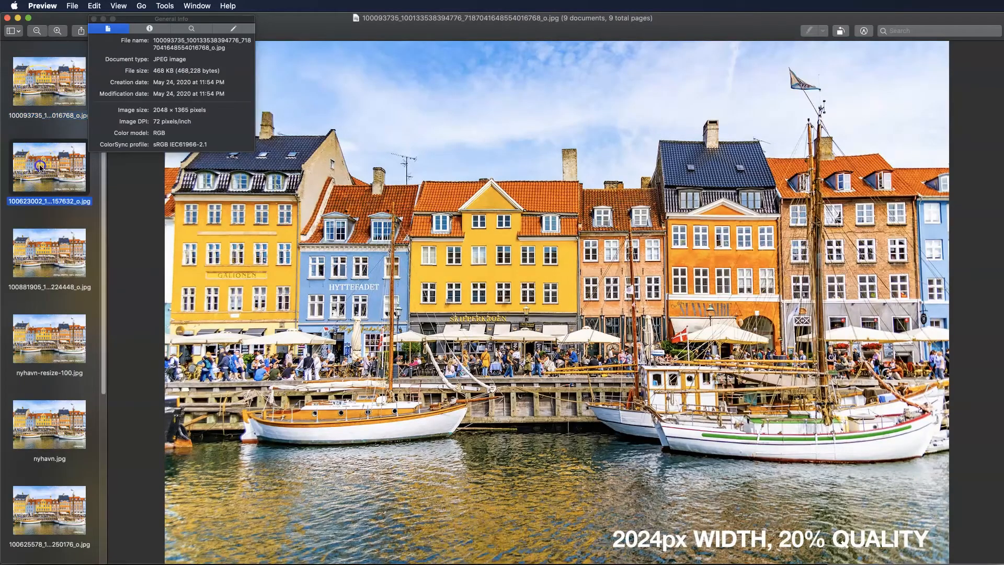
# Read file sizes of the 100% (949 KB), 70% (610 KB) and 20% (468 KB) harbour downloads in the Inspector.
pyautogui.click(49, 252)
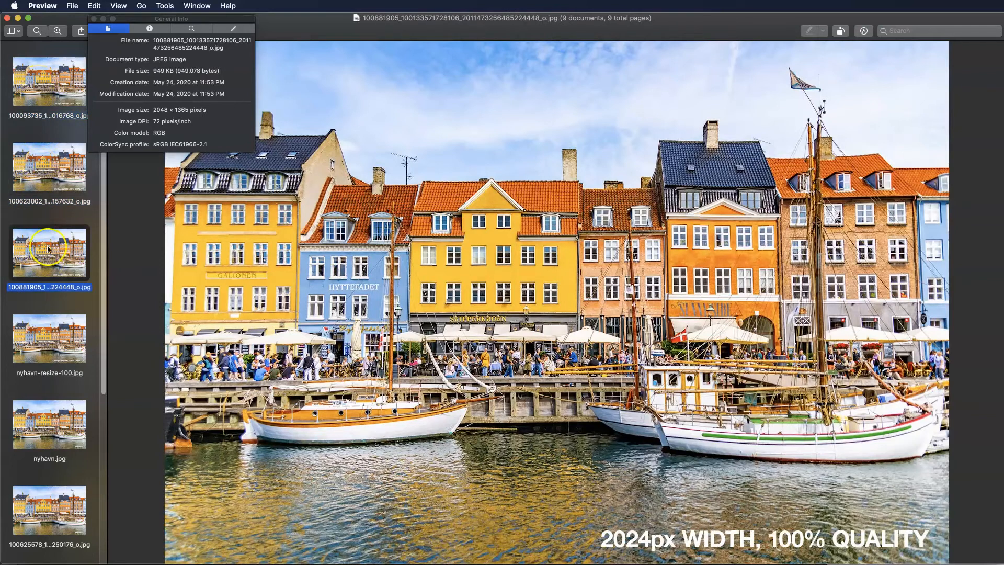
pyautogui.click(49, 168)
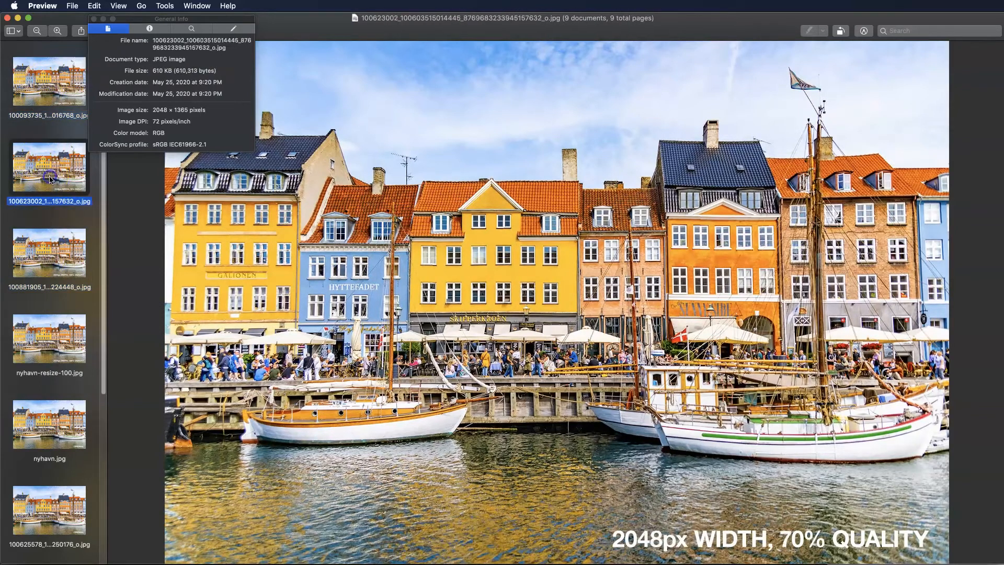
pyautogui.click(49, 252)
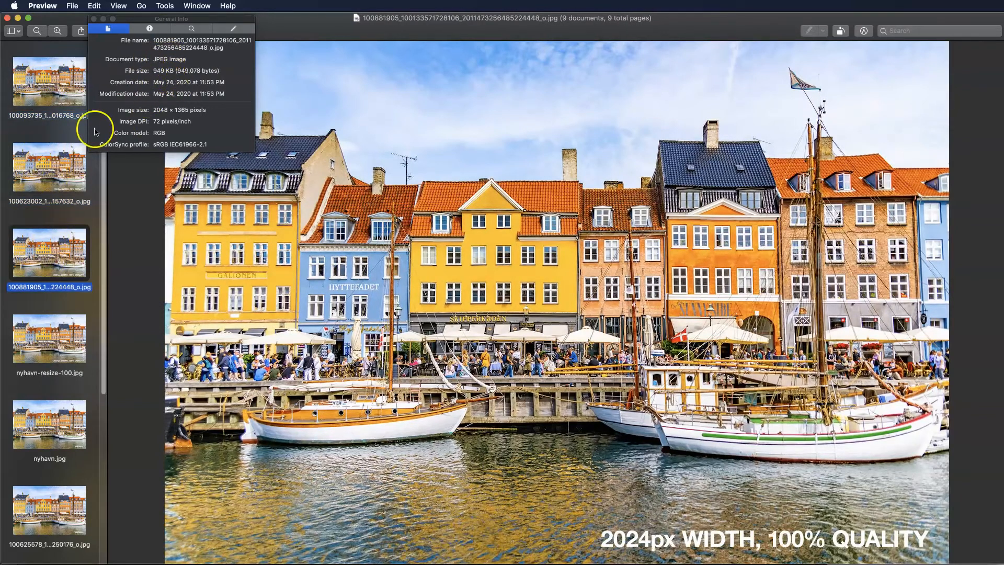
pyautogui.click(48, 81)
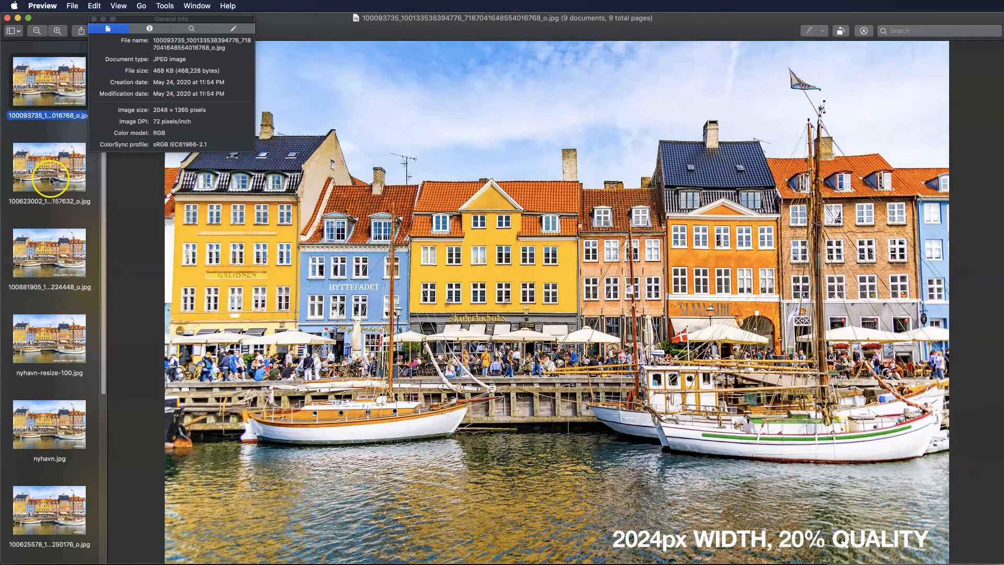
# Flip again between the 100%, 70% and 20% quality downloads, ending on the 610 KB 70% version.
pyautogui.click(48, 252)
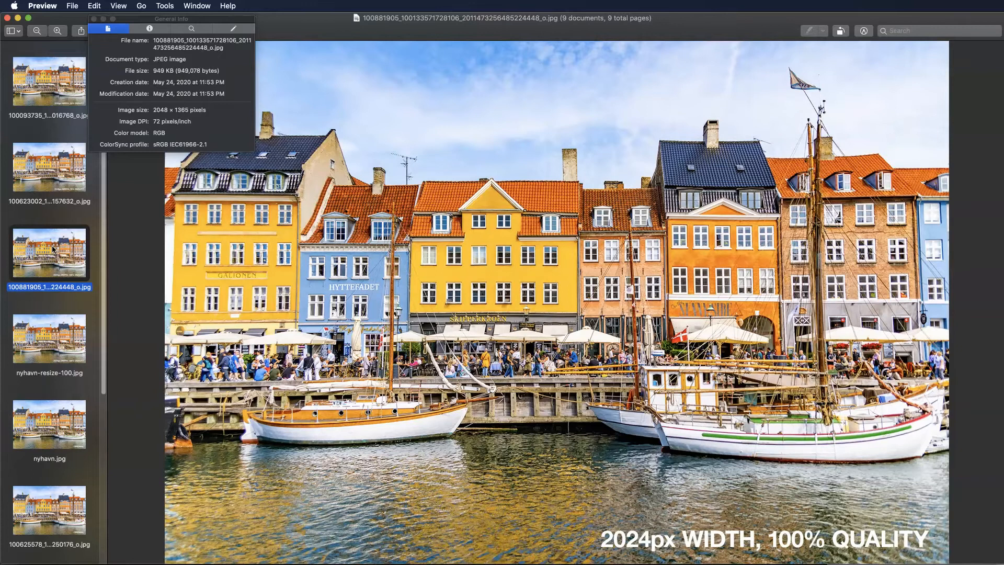
pyautogui.moveTo(633, 170)
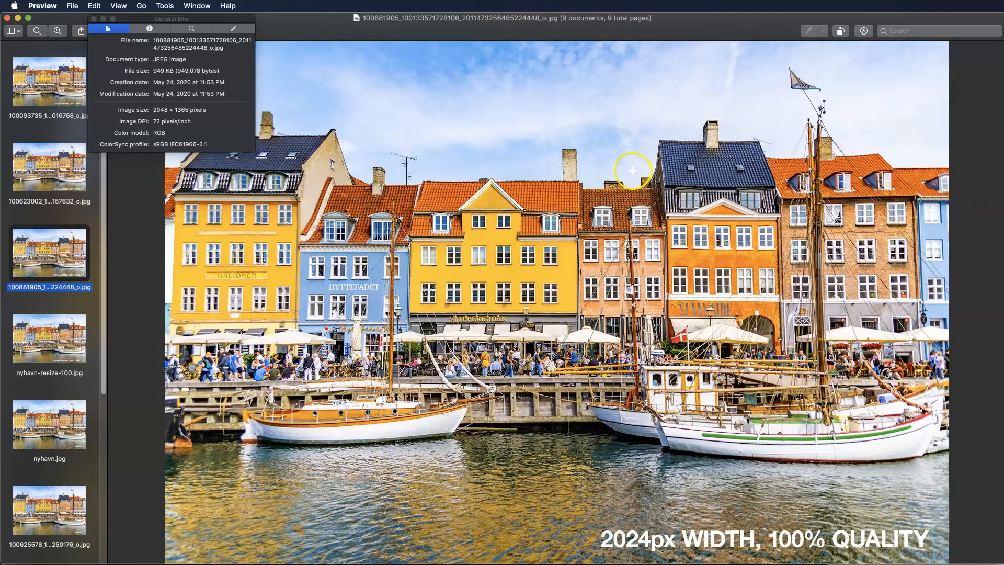
pyautogui.moveTo(579, 155)
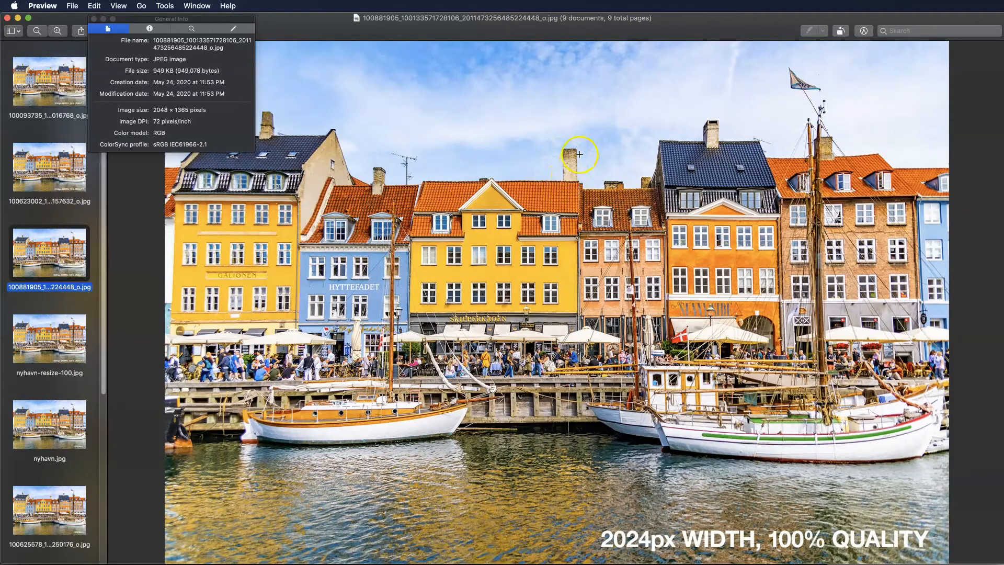
pyautogui.moveTo(809, 154)
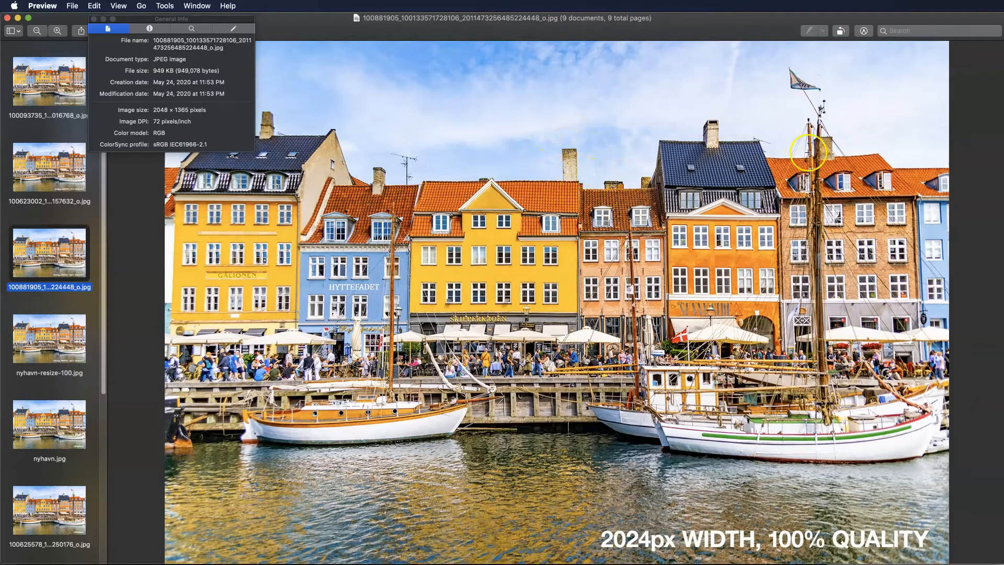
pyautogui.moveTo(56, 127)
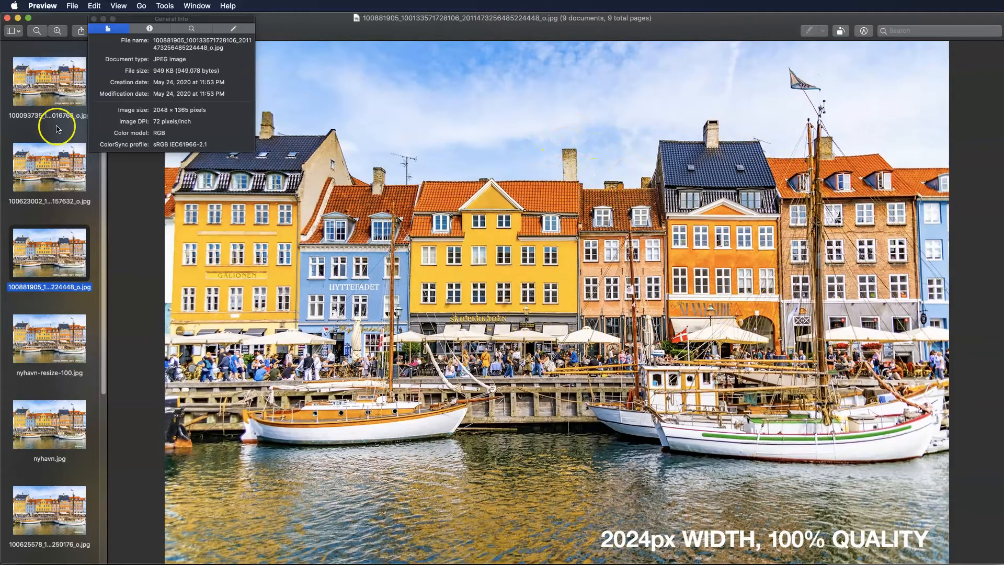
pyautogui.click(49, 167)
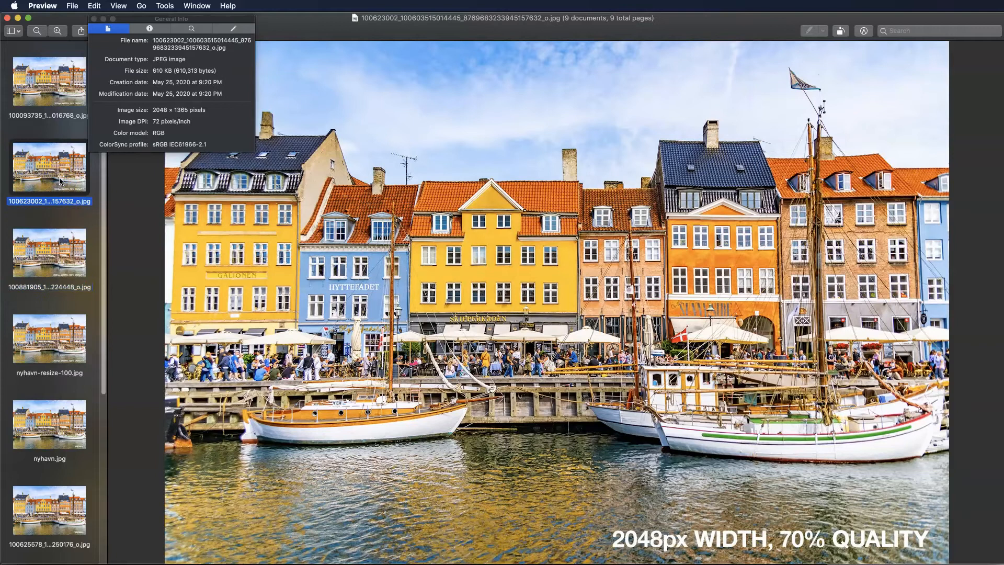
pyautogui.moveTo(569, 116)
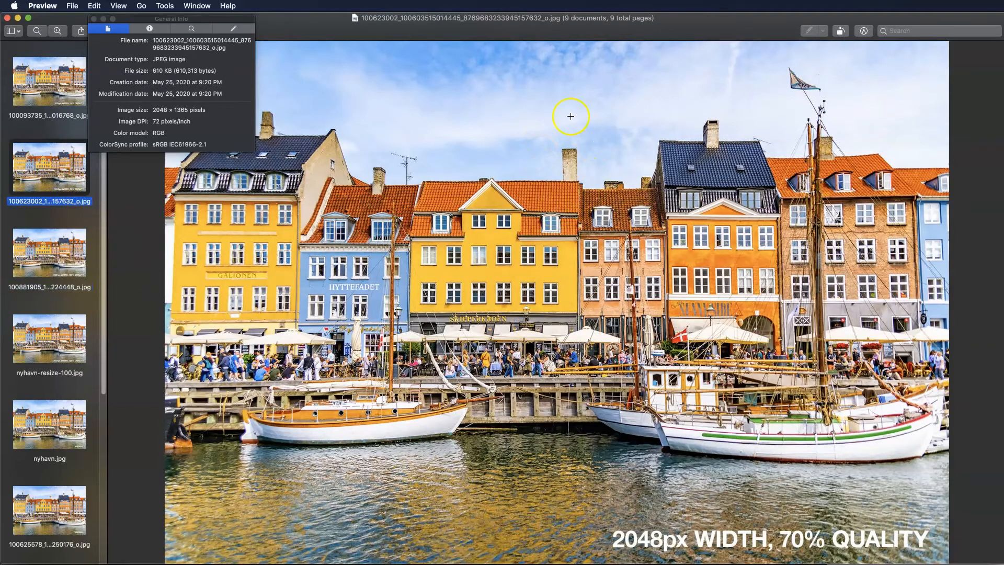
pyautogui.click(49, 81)
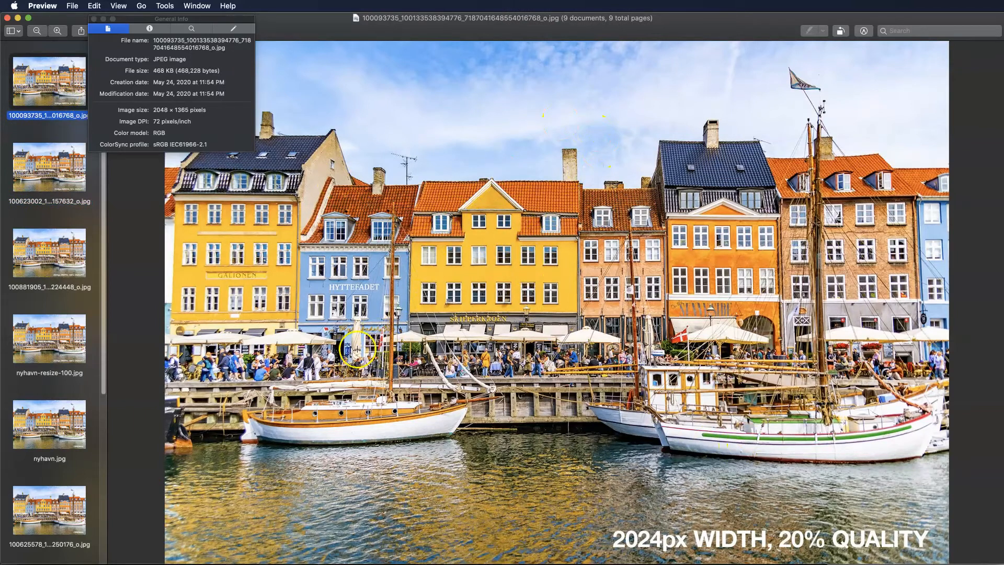
pyautogui.click(49, 168)
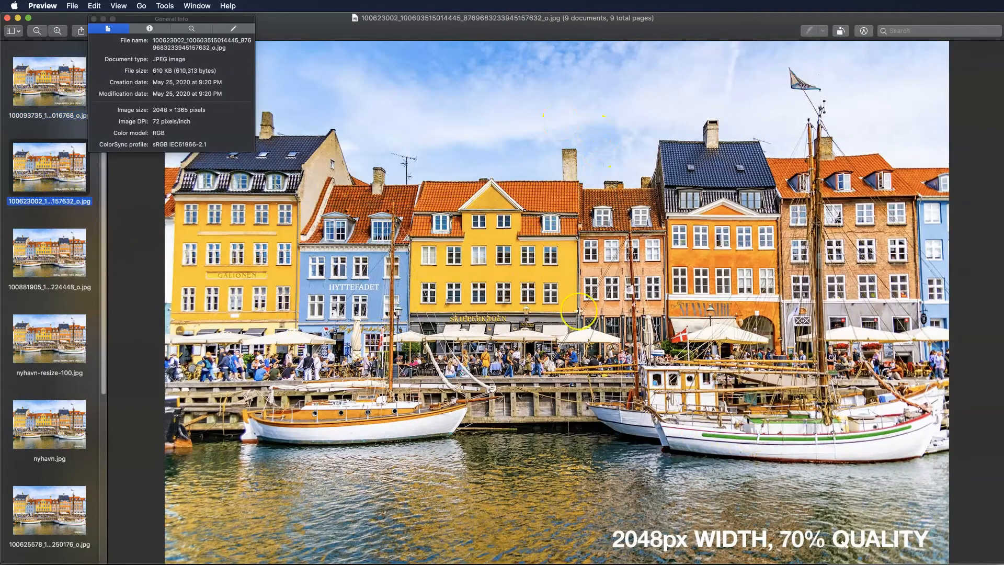
pyautogui.moveTo(616, 170)
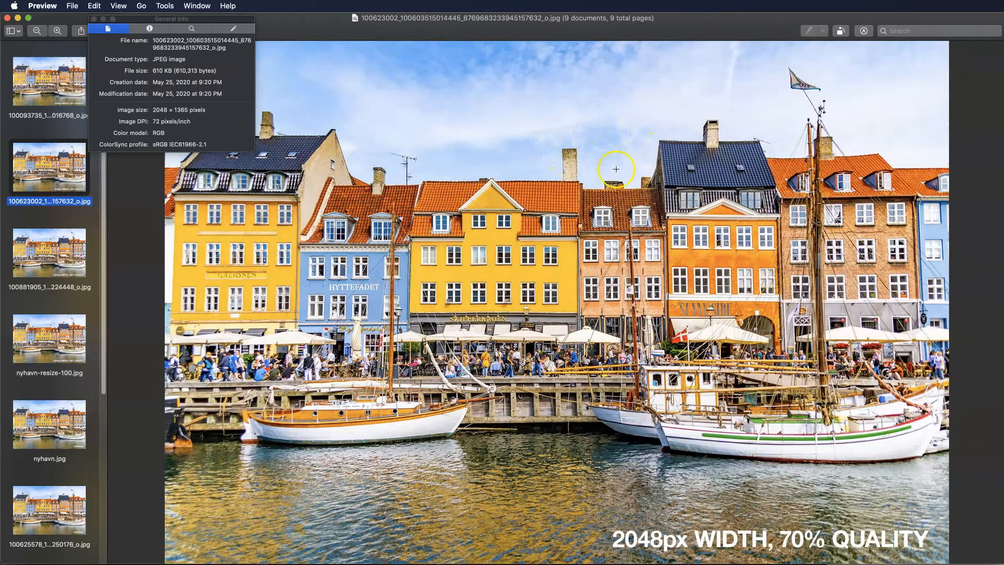
pyautogui.moveTo(545, 335)
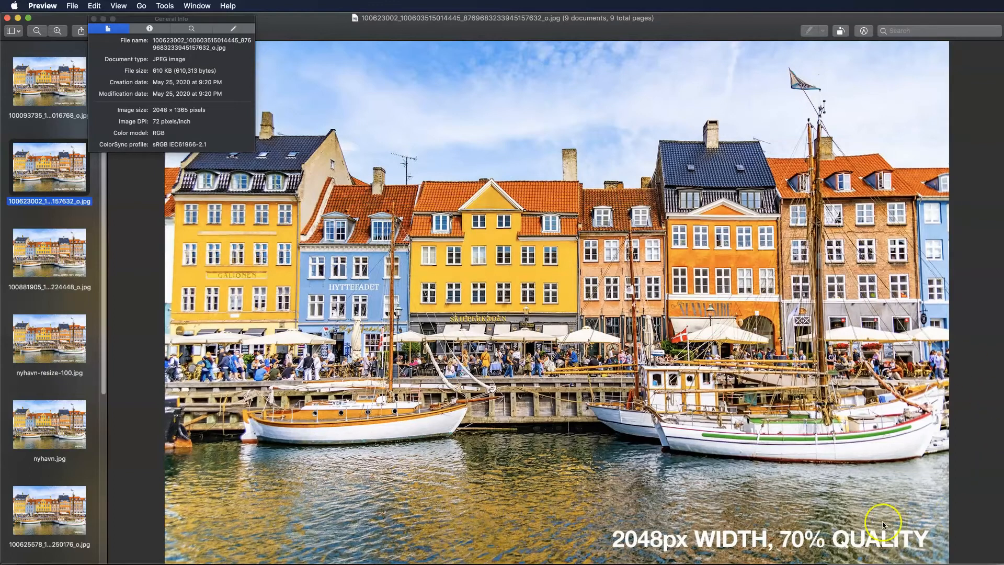
pyautogui.moveTo(893, 529)
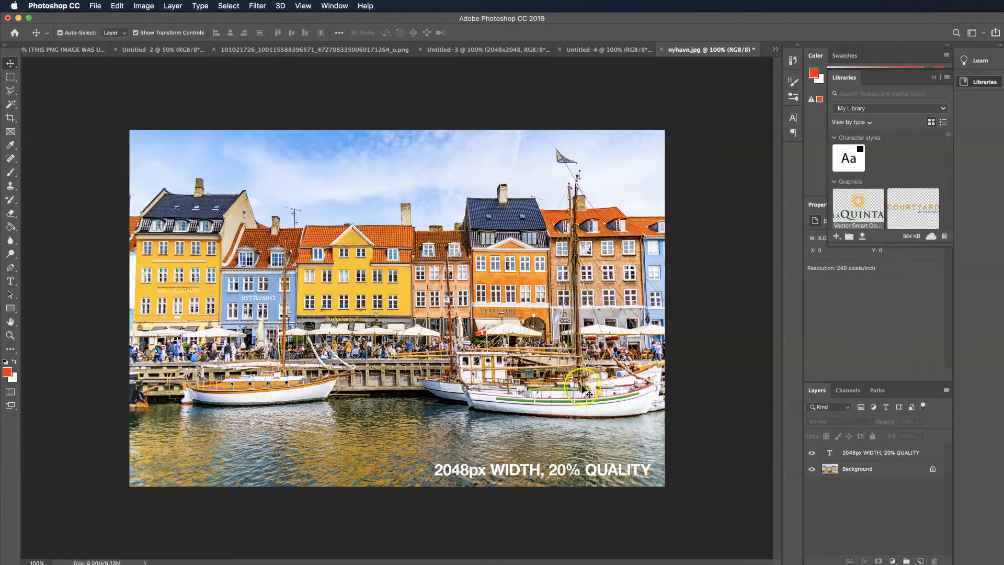
pyautogui.moveTo(417, 444)
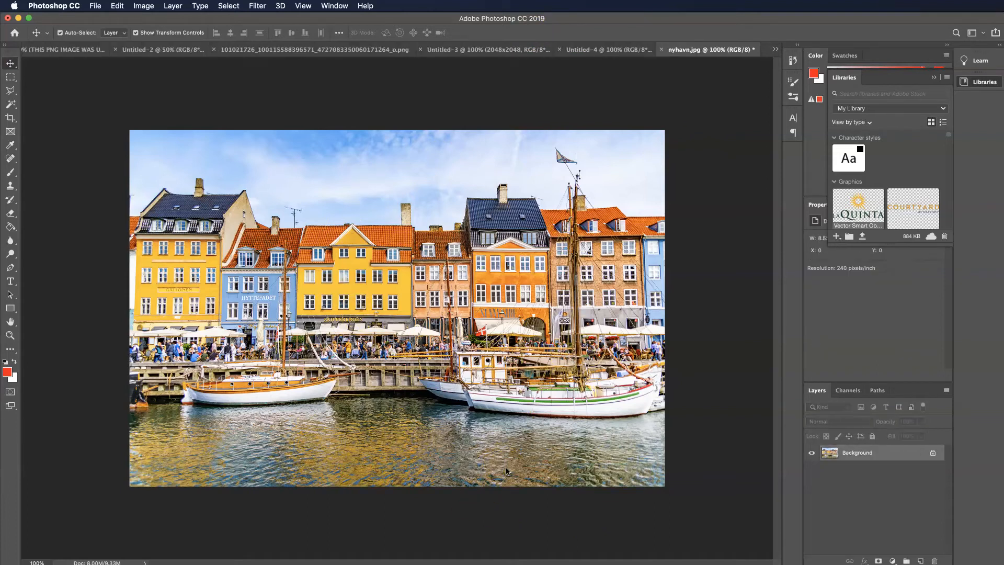
pyautogui.moveTo(127, 20)
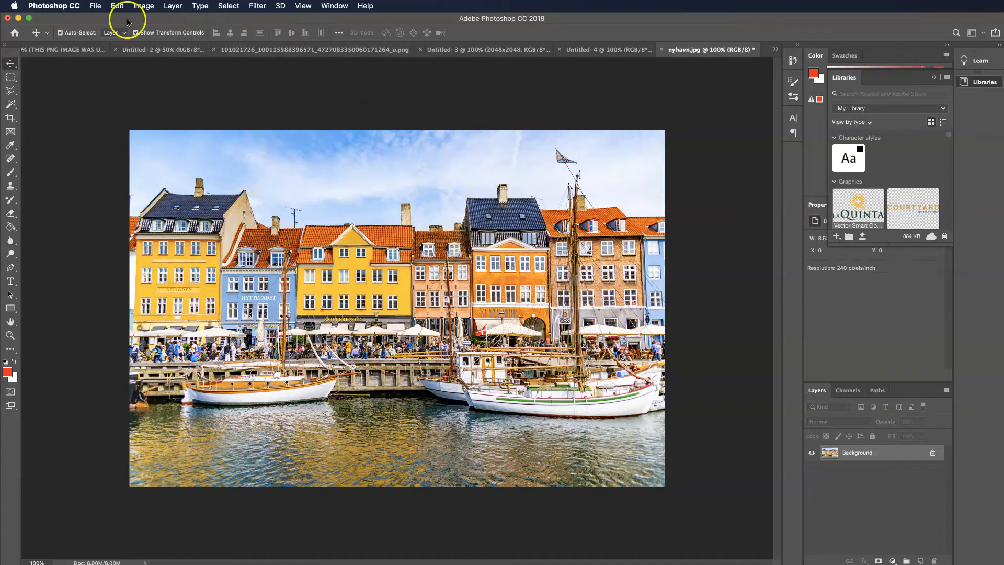
pyautogui.moveTo(175, 154)
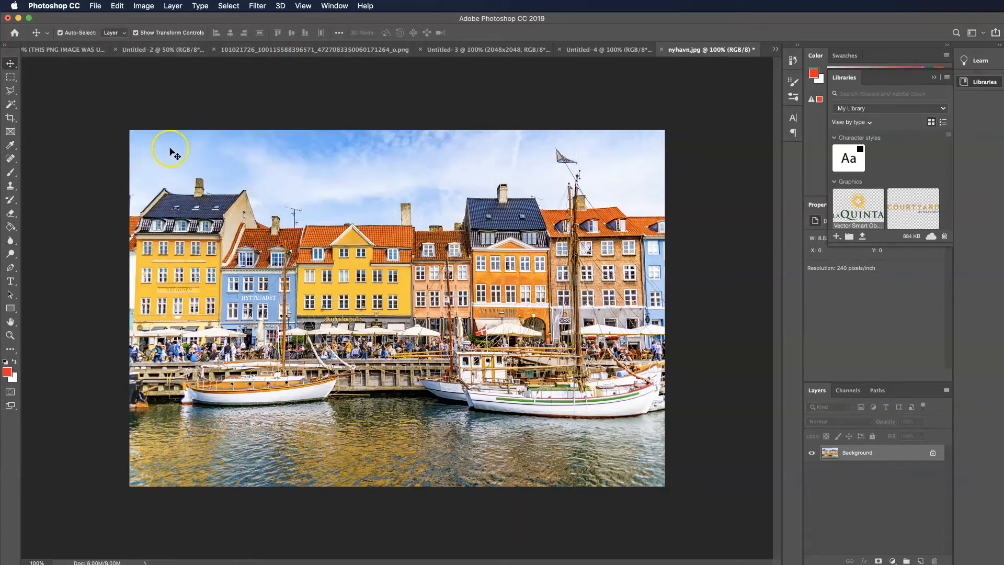
pyautogui.moveTo(160, 58)
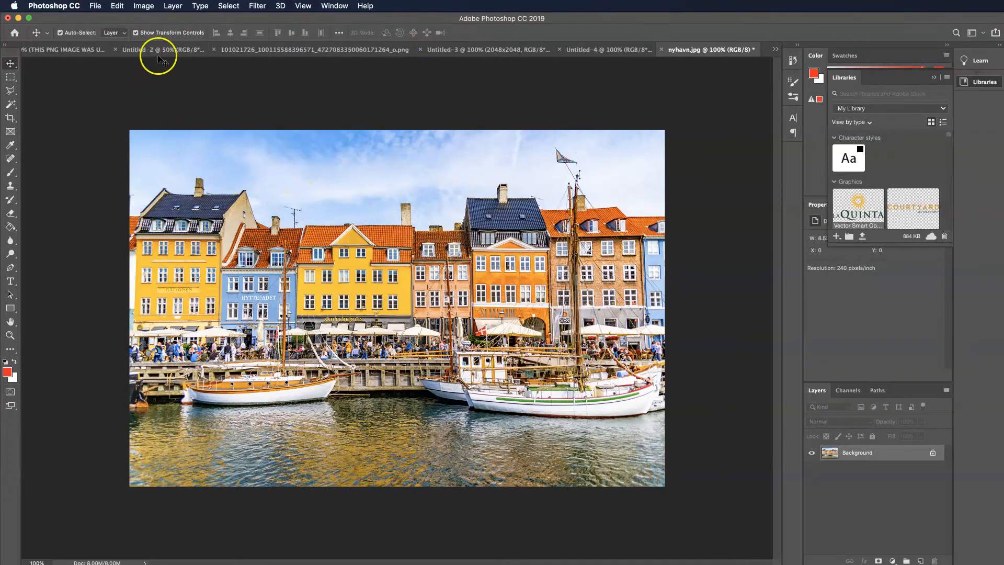
# Bring up the File menu to reach the export commands for nyhavn.jpg.
pyautogui.click(96, 6)
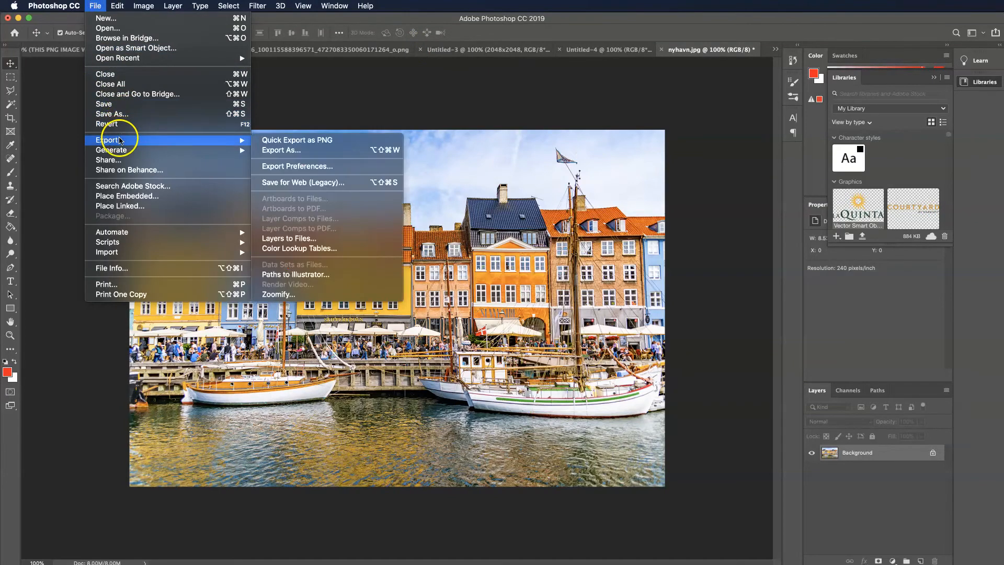
# Bring up Export As for the 2048 × 1365 harbour photo and zoom the preview up to 200%.
pyautogui.click(281, 150)
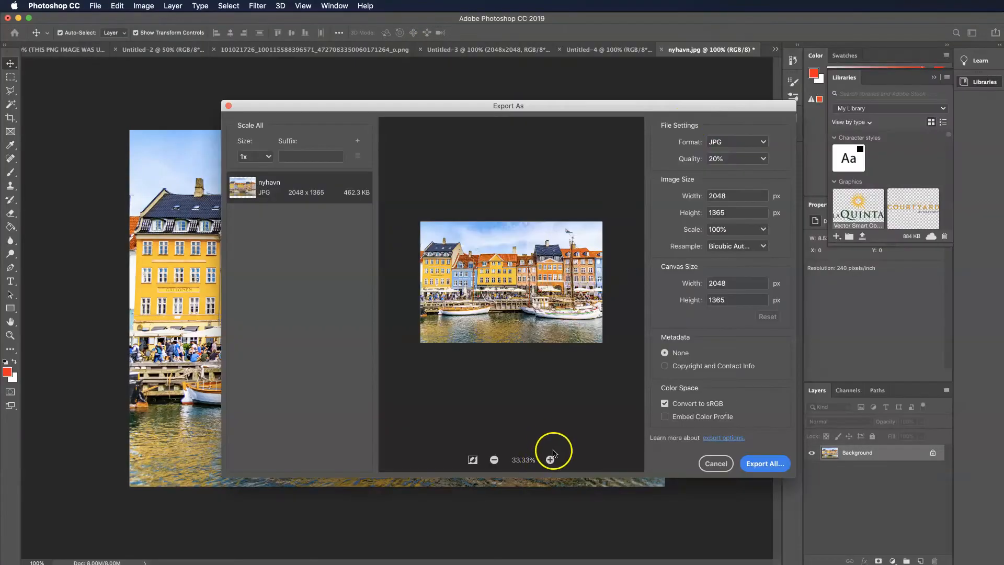
pyautogui.moveTo(574, 280)
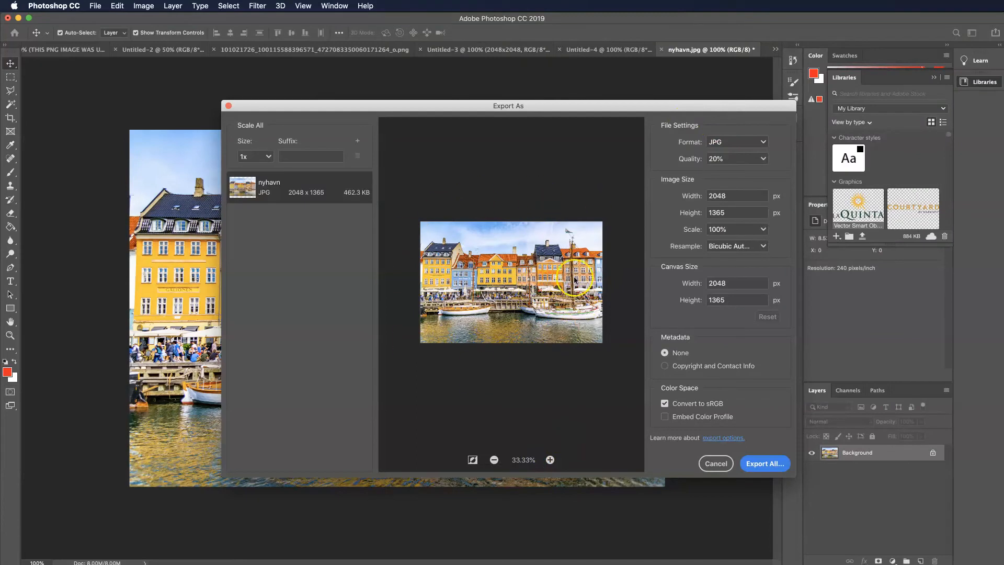
pyautogui.moveTo(729, 171)
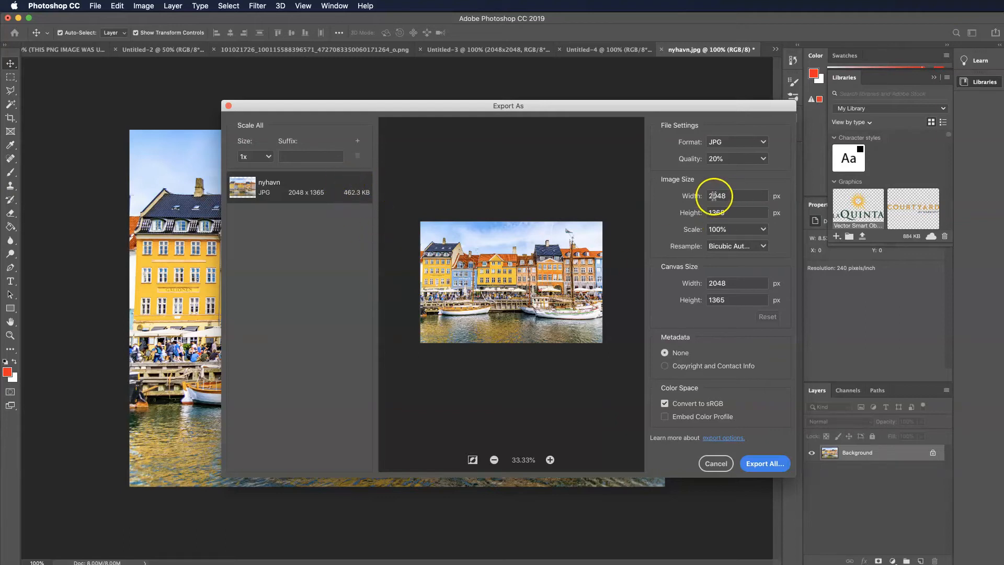
pyautogui.moveTo(730, 196)
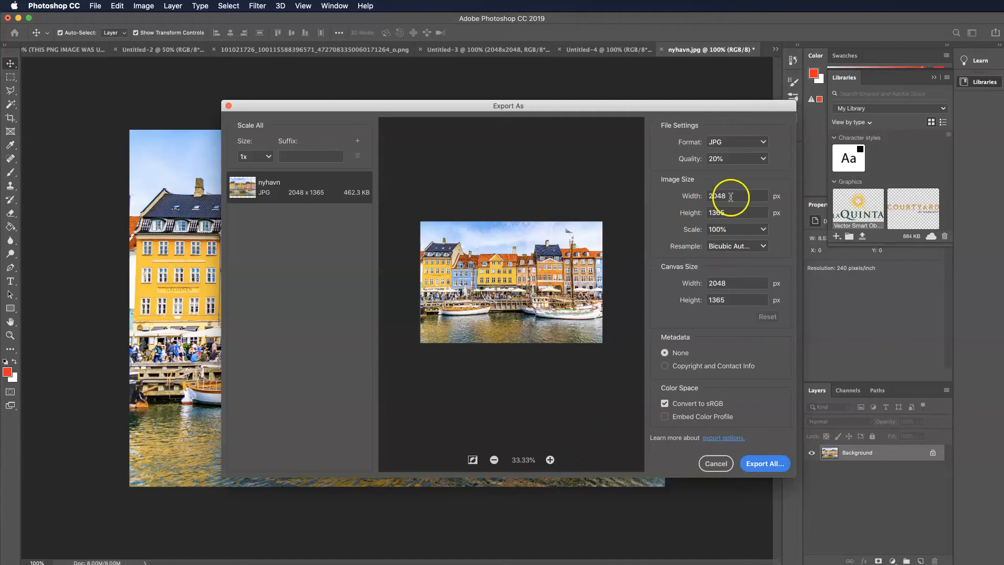
pyautogui.moveTo(549, 461)
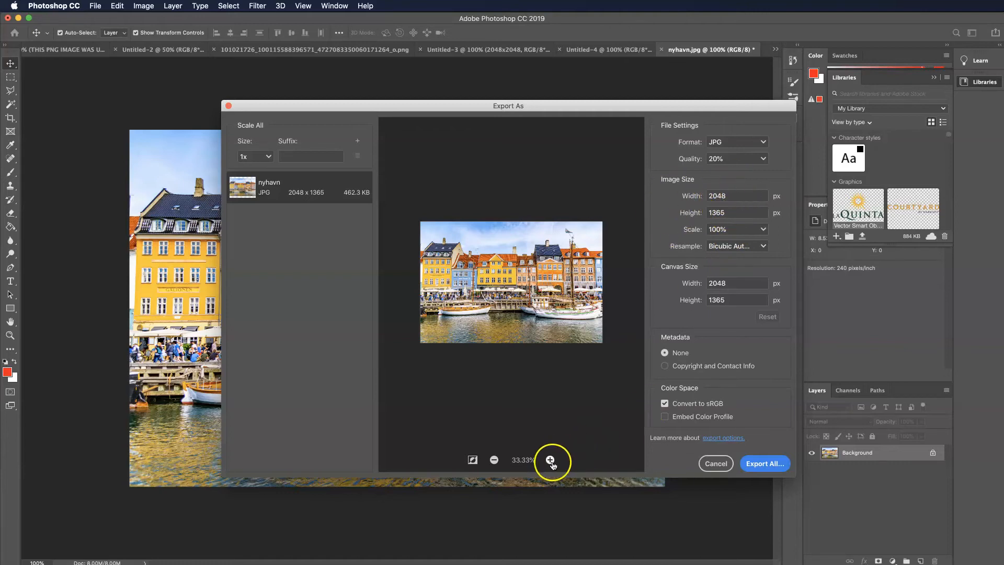
pyautogui.click(552, 460)
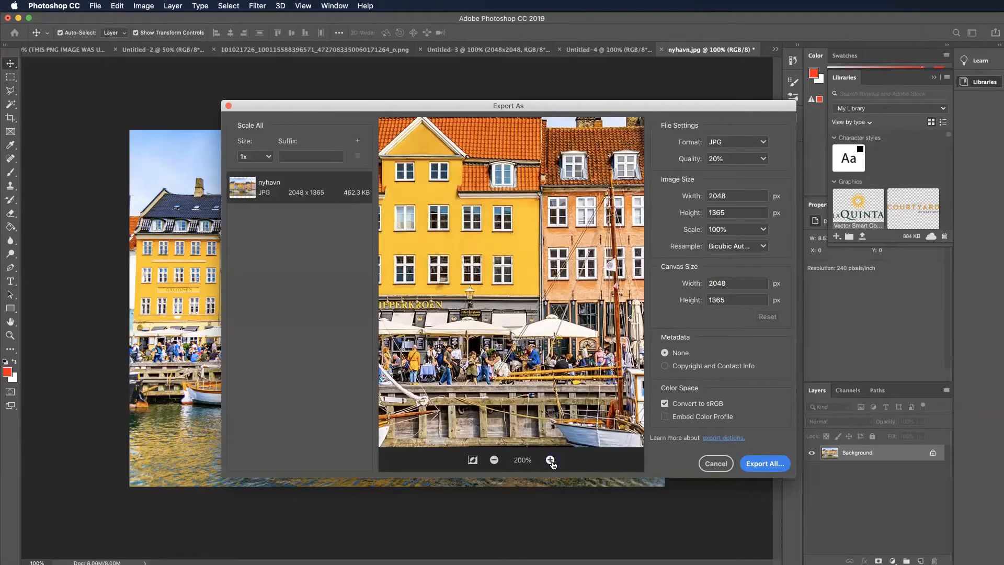
pyautogui.click(492, 460)
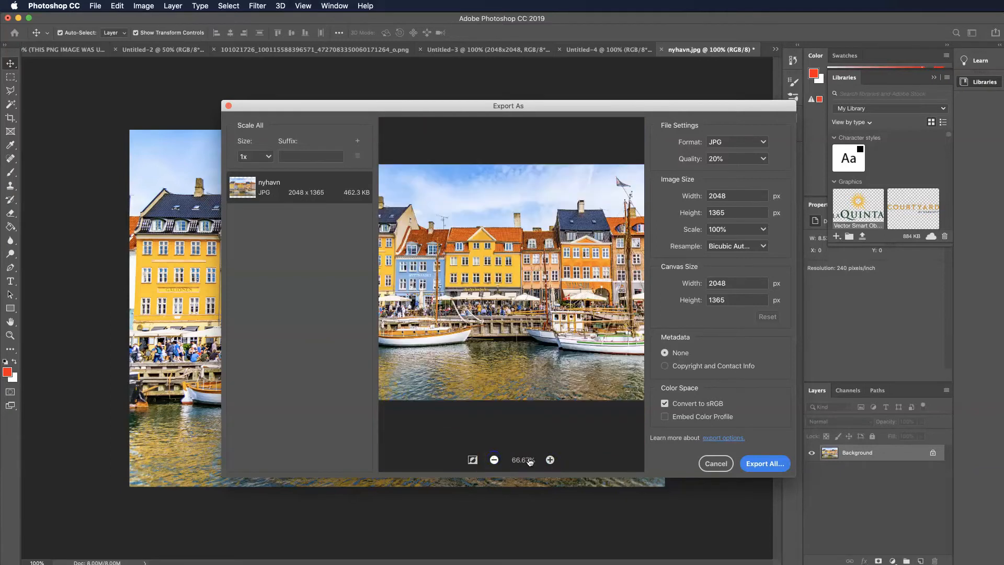
pyautogui.click(549, 460)
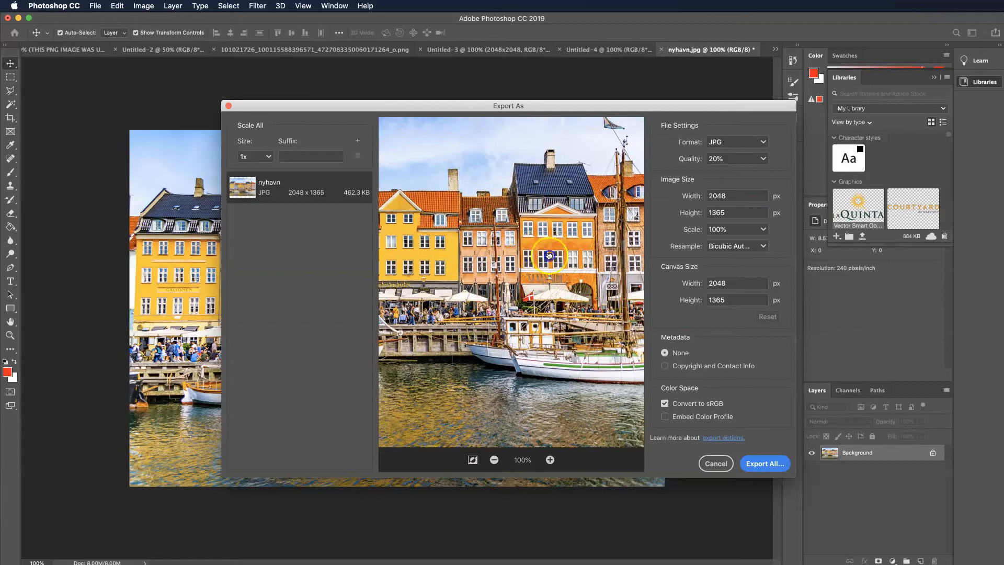
pyautogui.click(549, 460)
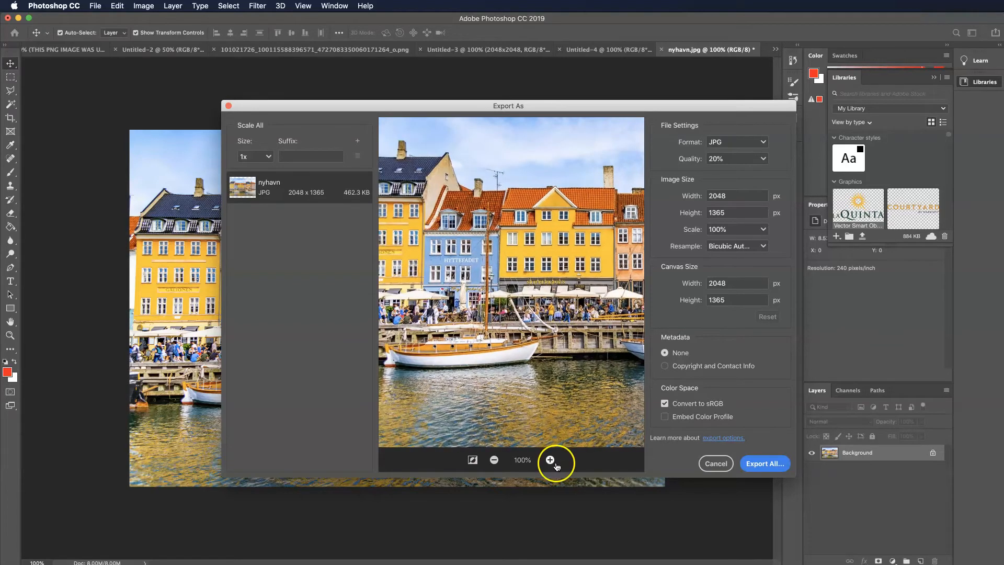
pyautogui.click(550, 461)
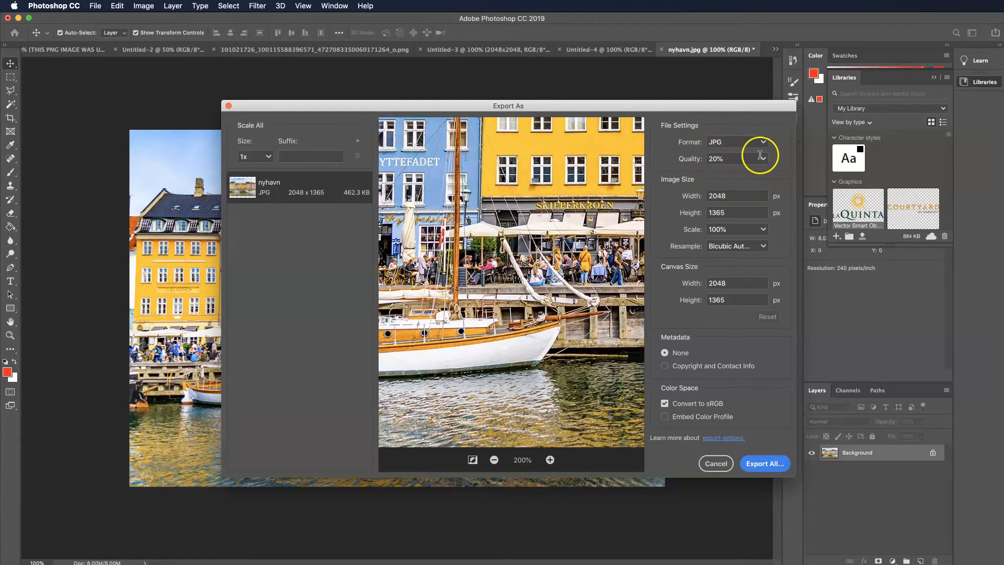
# Set JPG quality to 100%, then 70%, viewing the preview at 100% in an enlarged window.
pyautogui.click(737, 158)
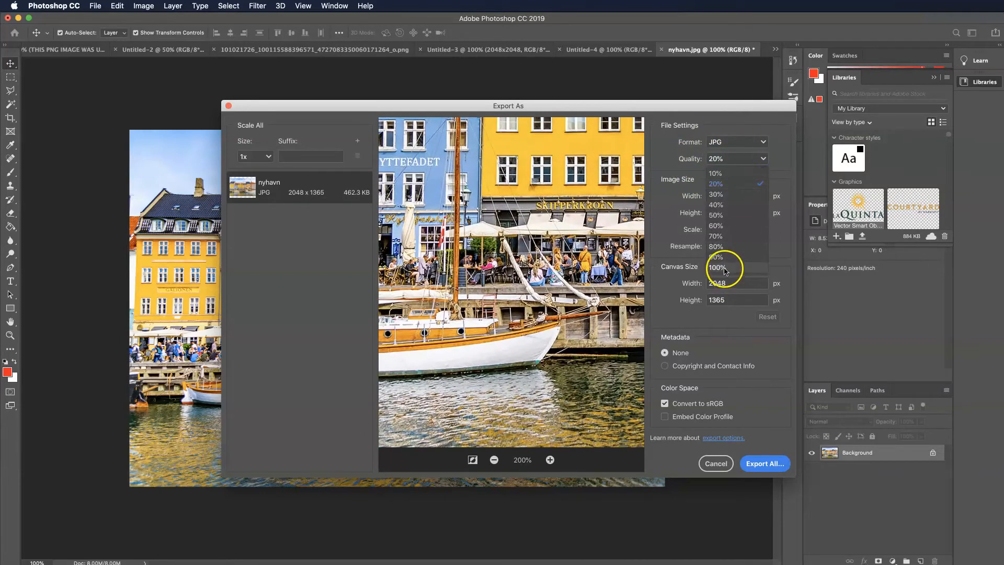
pyautogui.click(716, 267)
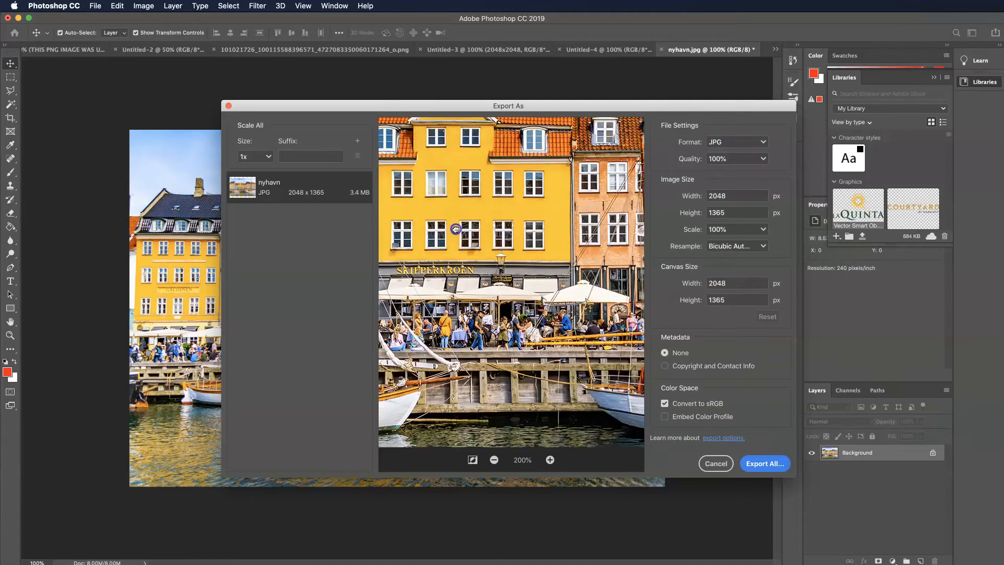
pyautogui.click(493, 460)
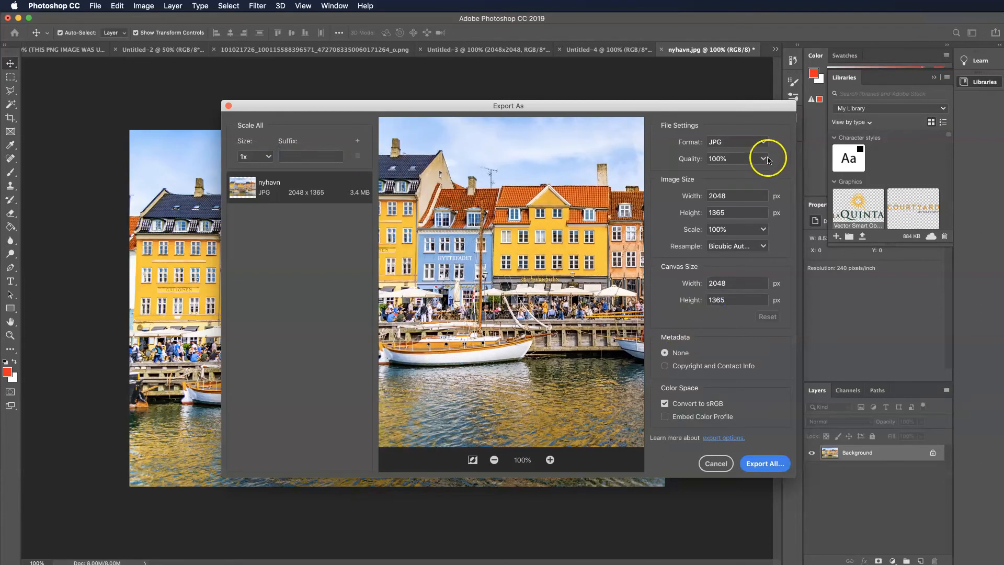
pyautogui.click(763, 159)
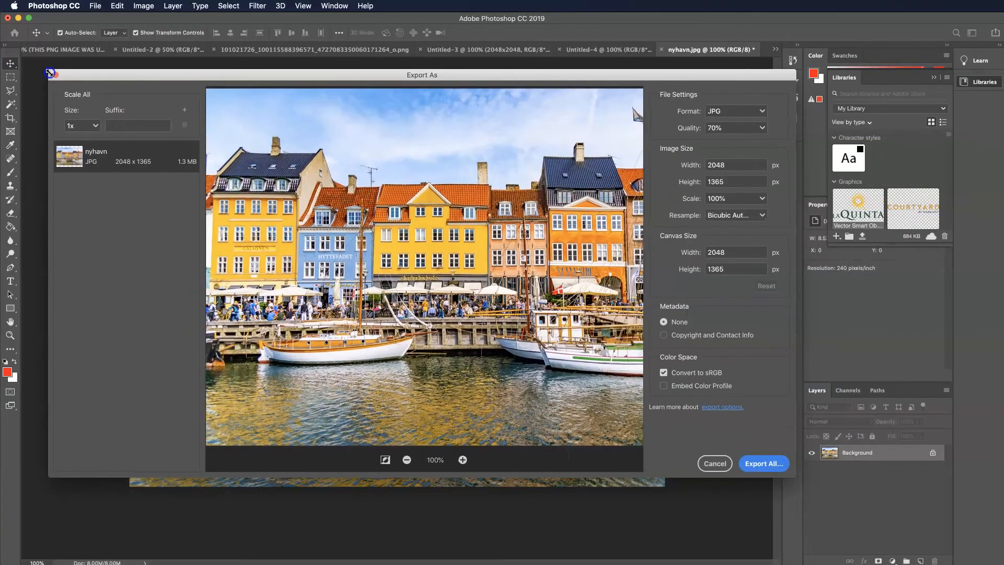
pyautogui.moveTo(422, 74); pyautogui.dragTo(412, 73)
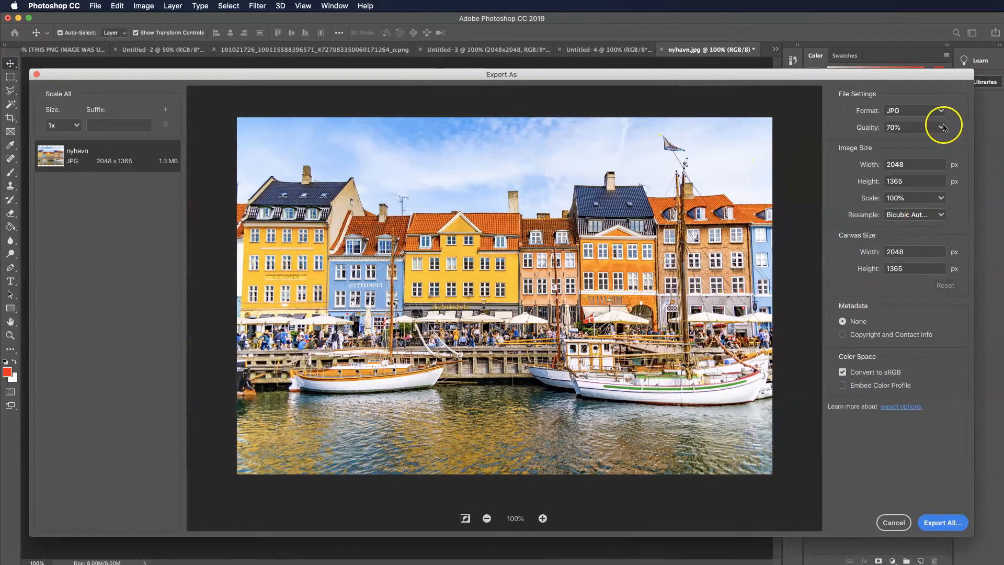
# Compare 20% against 70% JPG quality in the zoomed preview, then cancel without exporting.
pyautogui.click(942, 127)
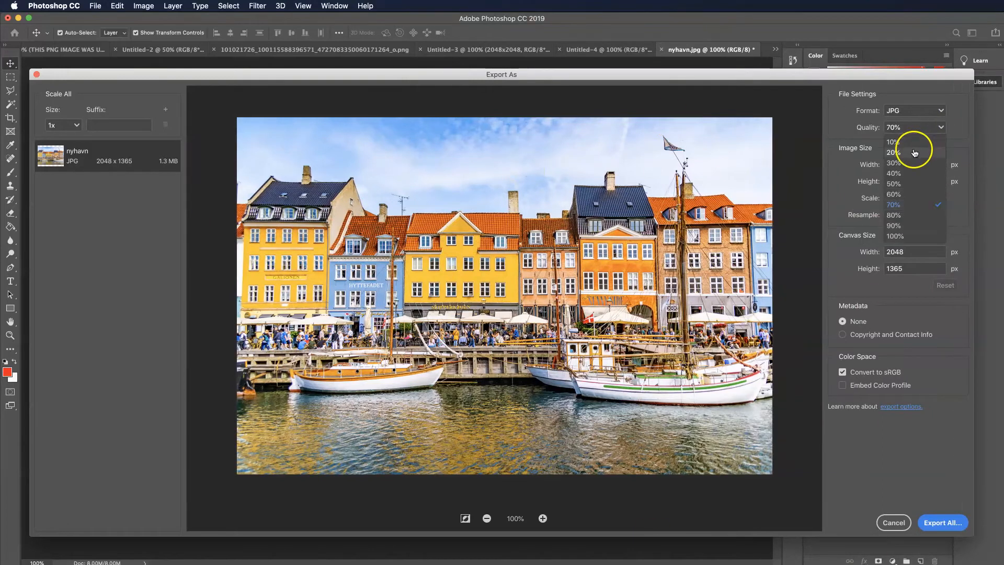
pyautogui.click(893, 153)
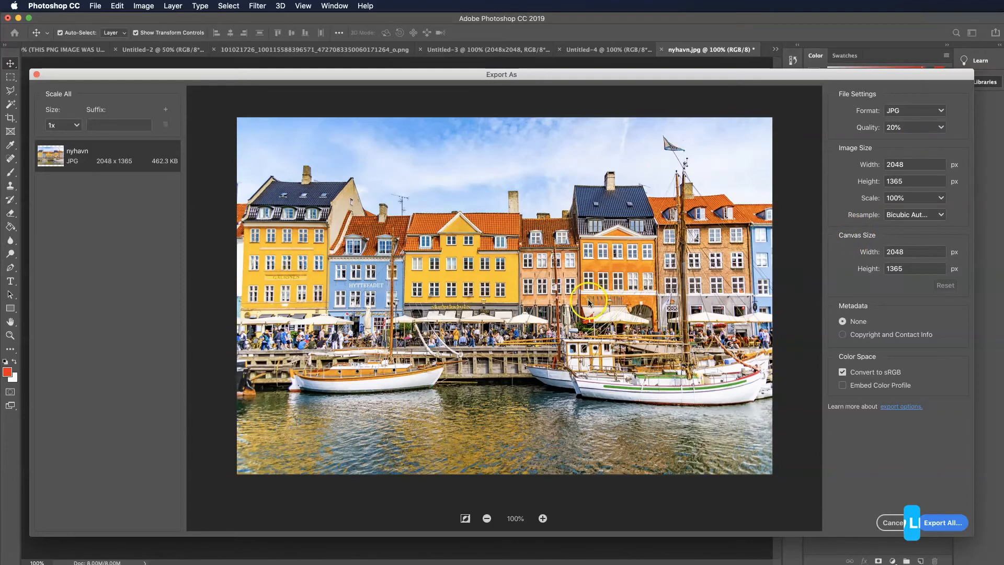
pyautogui.moveTo(537, 477)
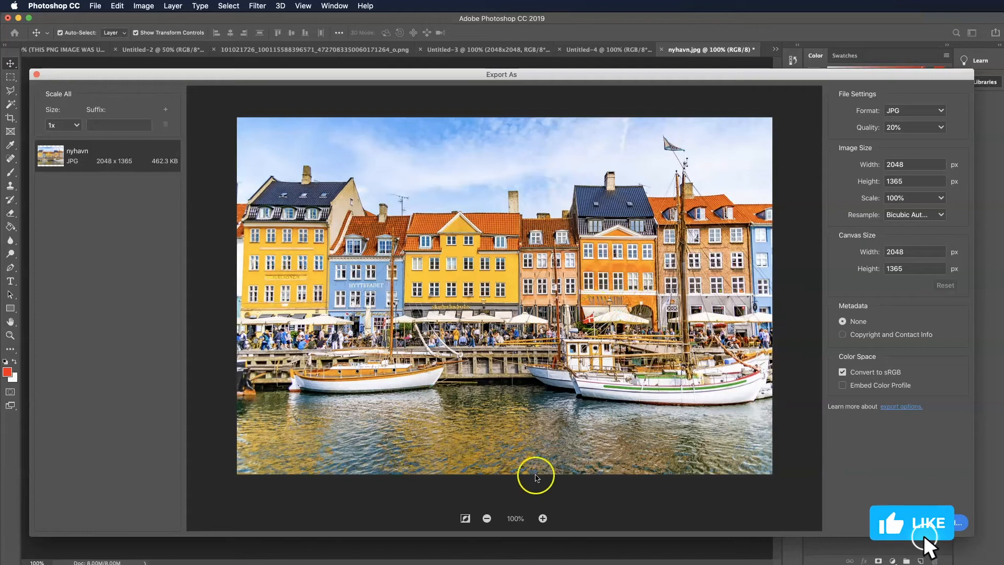
pyautogui.click(543, 518)
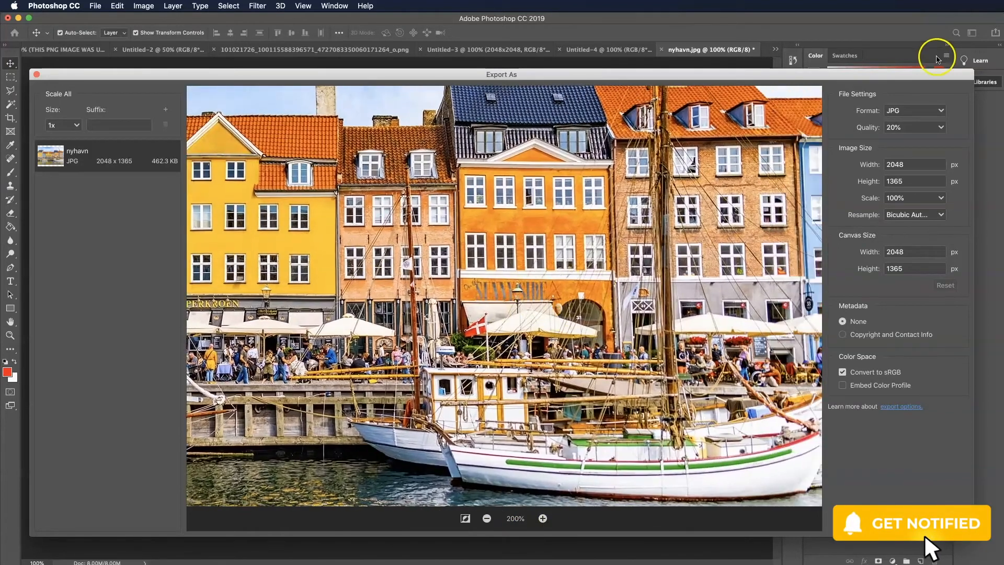
pyautogui.click(916, 126)
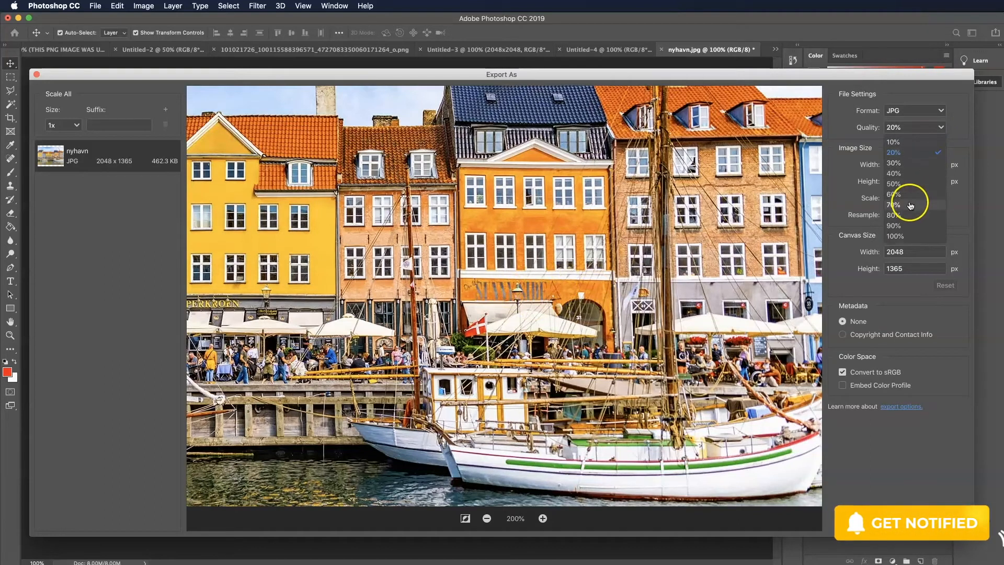
pyautogui.click(893, 205)
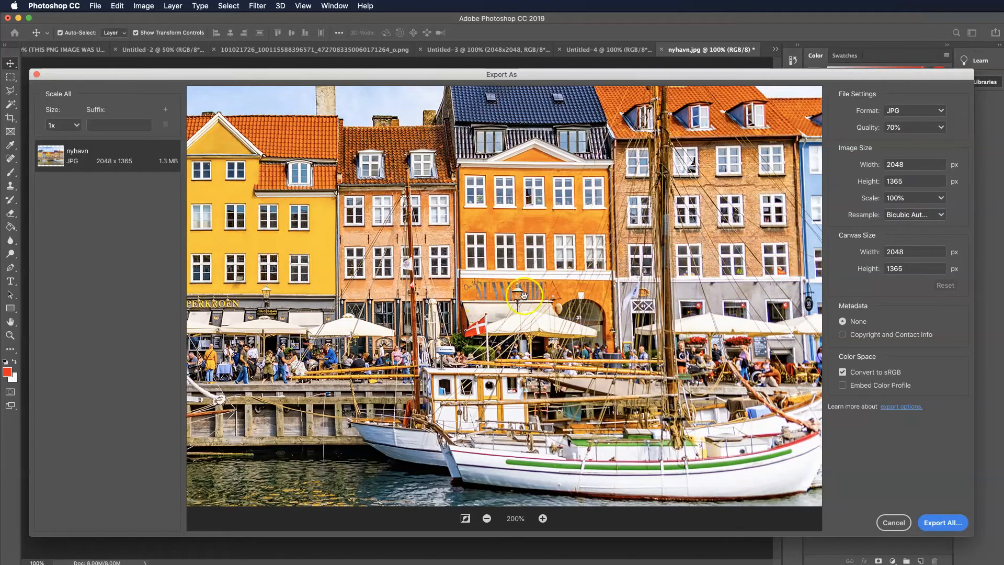
pyautogui.moveTo(939, 128)
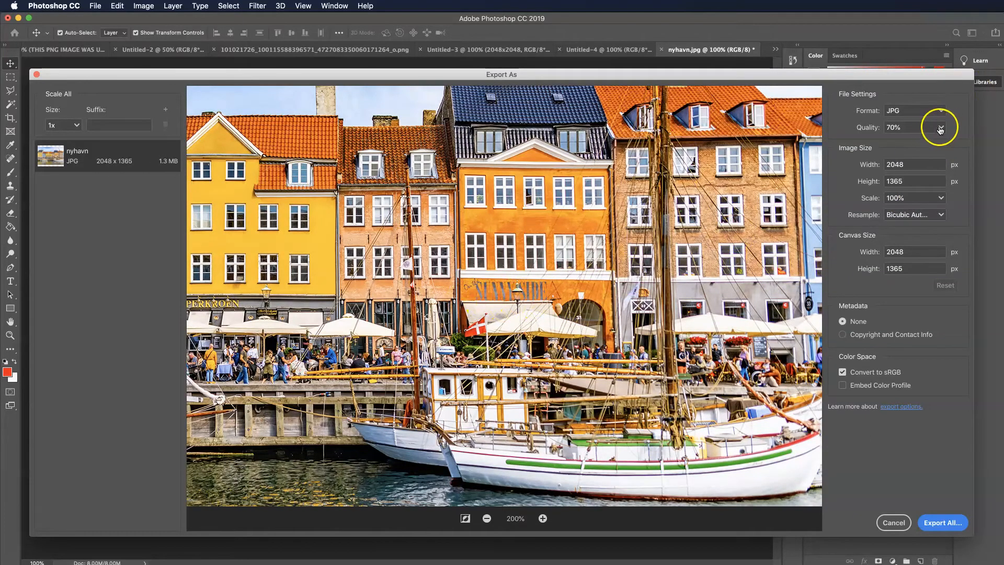
pyautogui.click(939, 127)
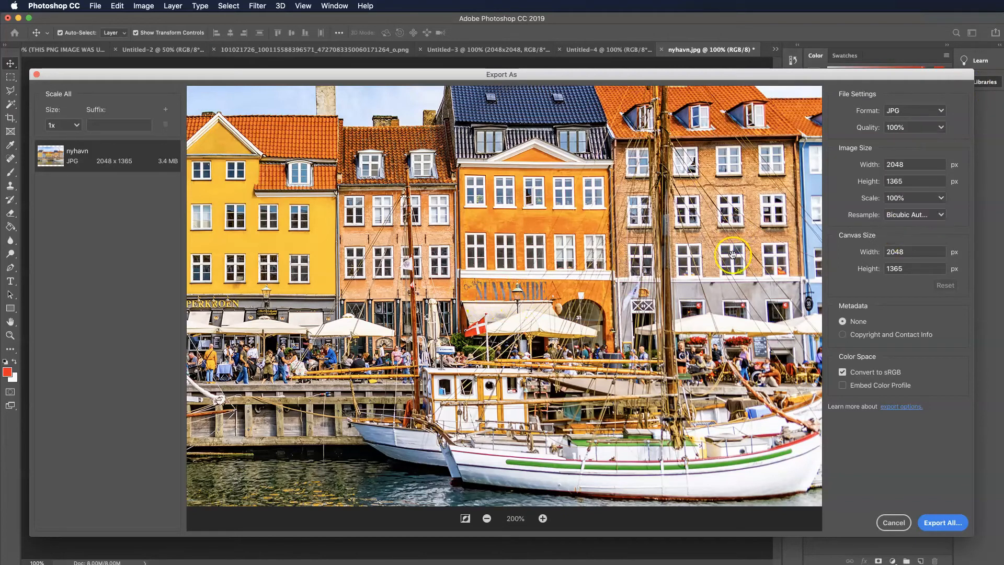
pyautogui.moveTo(741, 270)
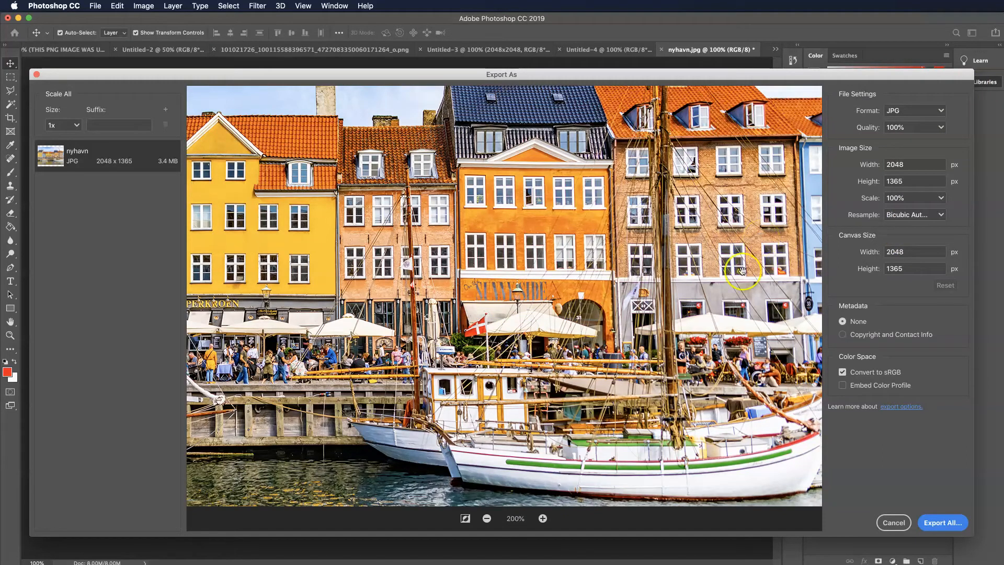
pyautogui.click(487, 519)
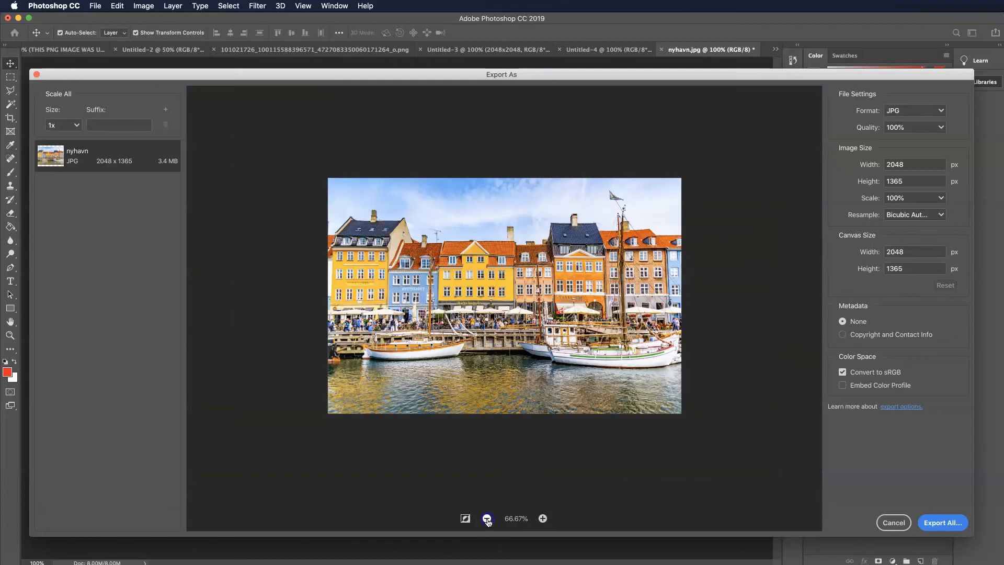
pyautogui.moveTo(935, 468)
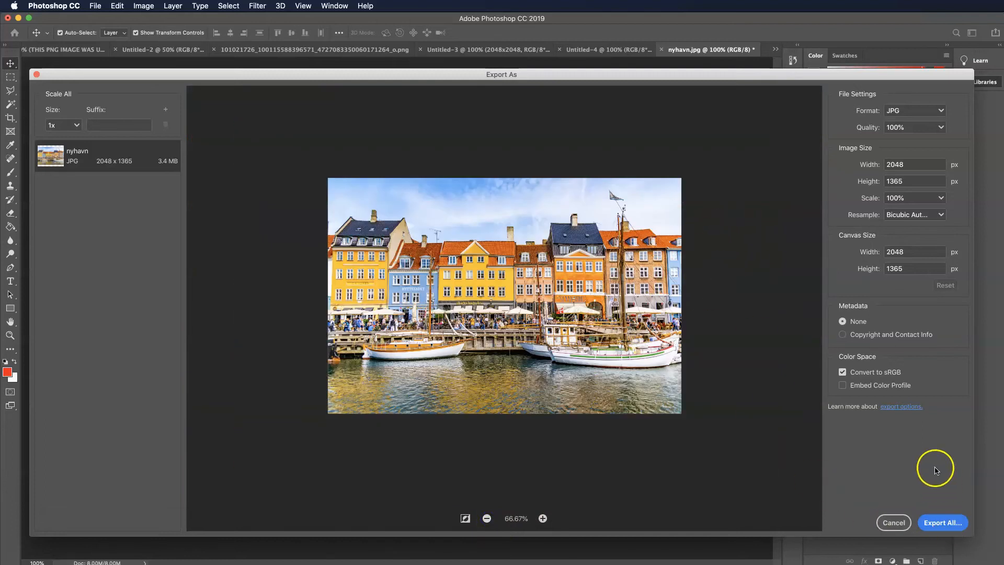
pyautogui.moveTo(857, 310)
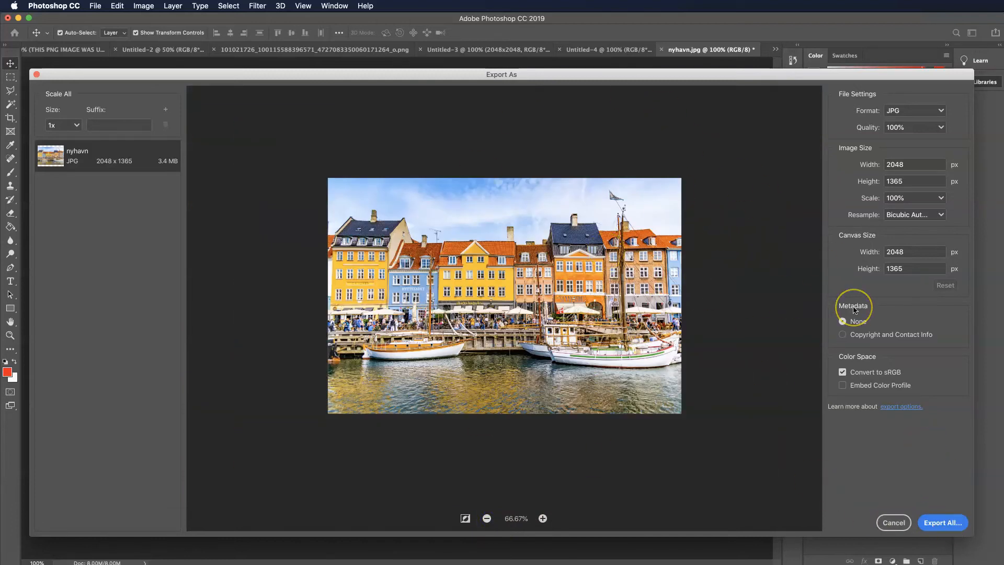
pyautogui.moveTo(501, 355)
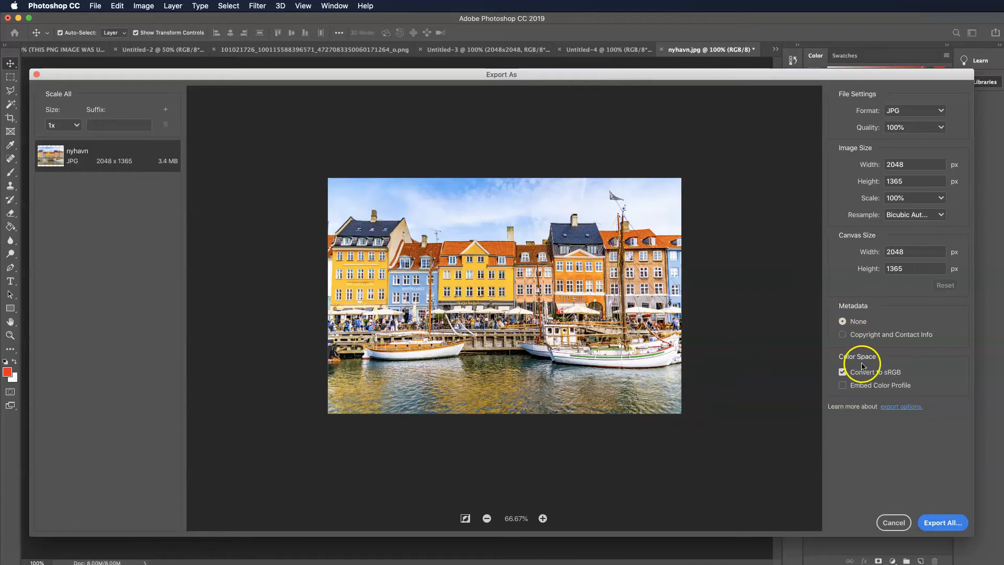
pyautogui.moveTo(826, 390)
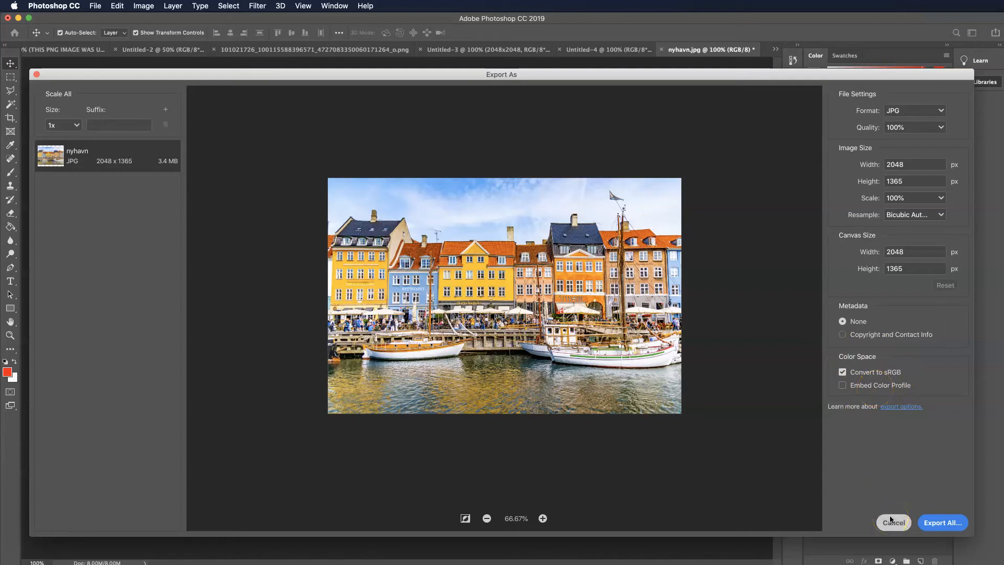
pyautogui.click(892, 522)
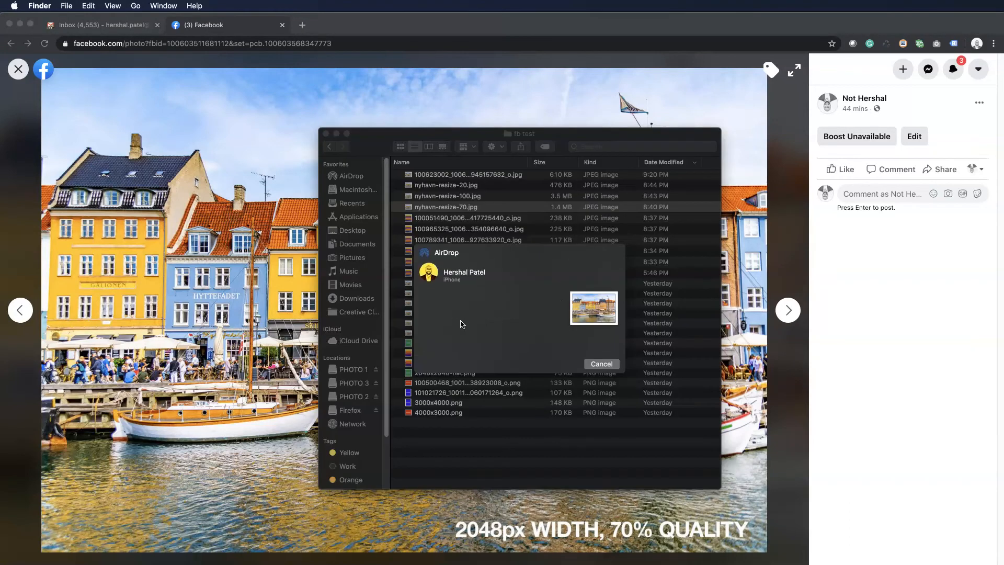
# AirDrop the photo to the iPhone, publish the Nyhavn post from the iOS app and check it on the Page.
pyautogui.click(452, 272)
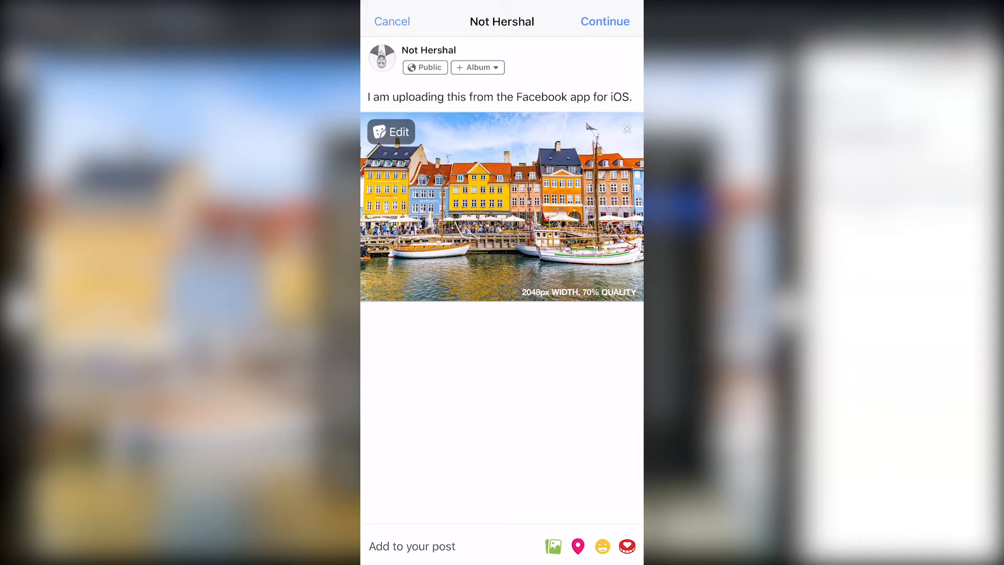
pyautogui.click(604, 21)
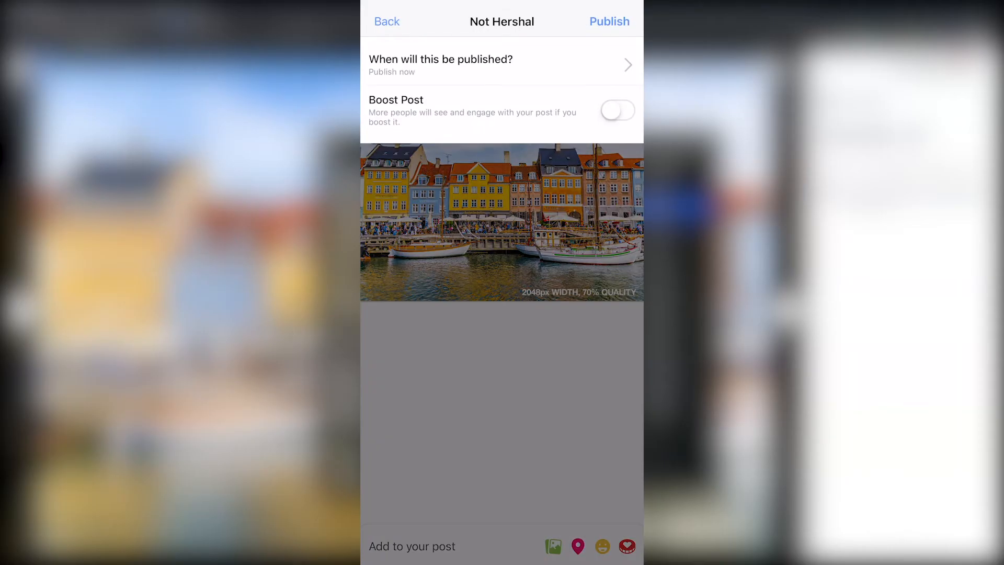
pyautogui.click(609, 21)
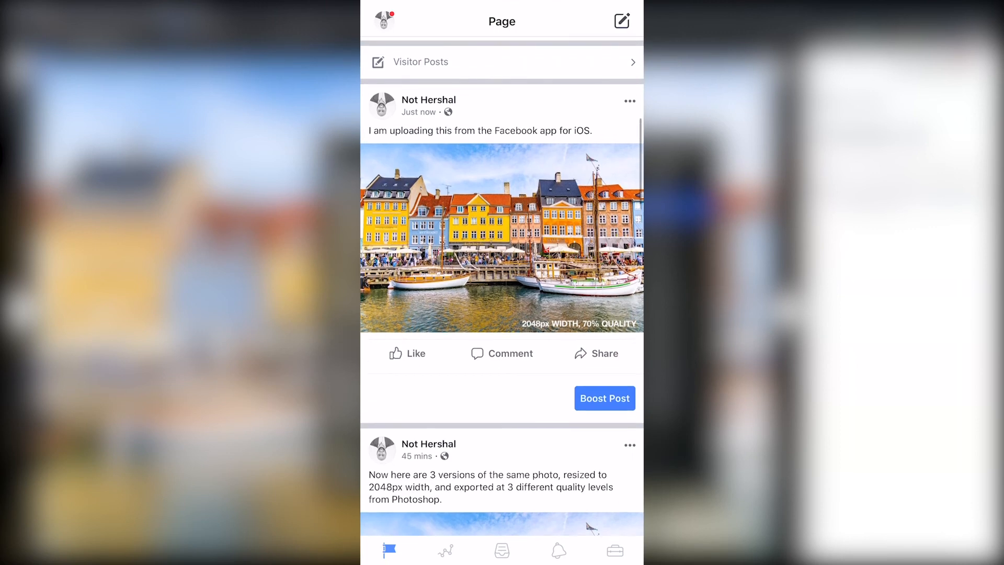
pyautogui.scroll(3)
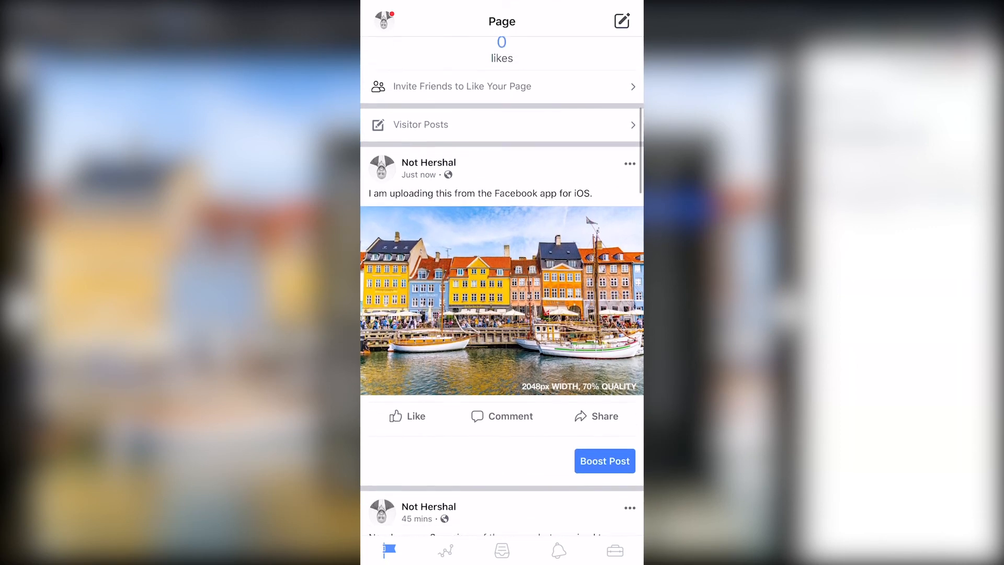
pyautogui.scroll(-3)
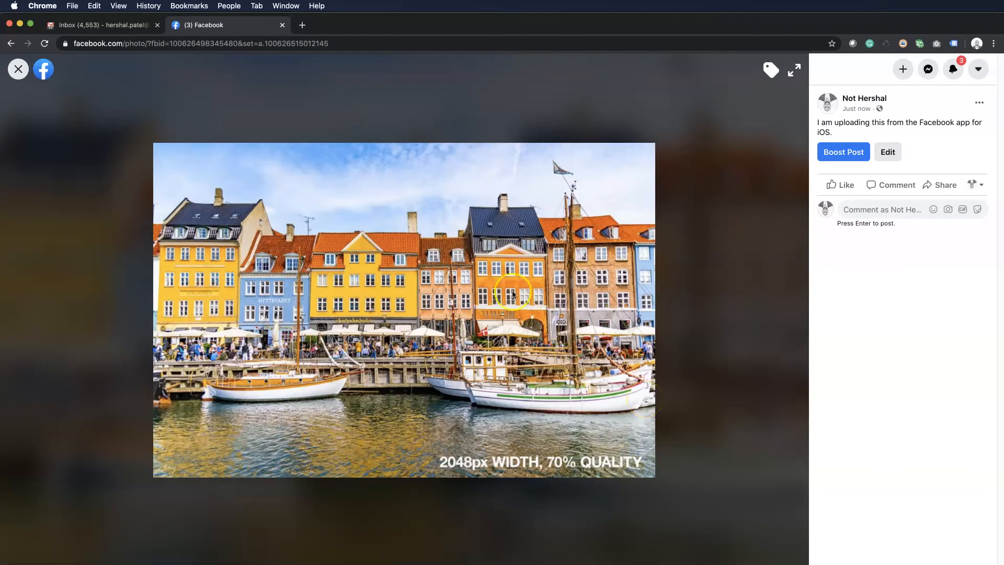
pyautogui.moveTo(601, 401)
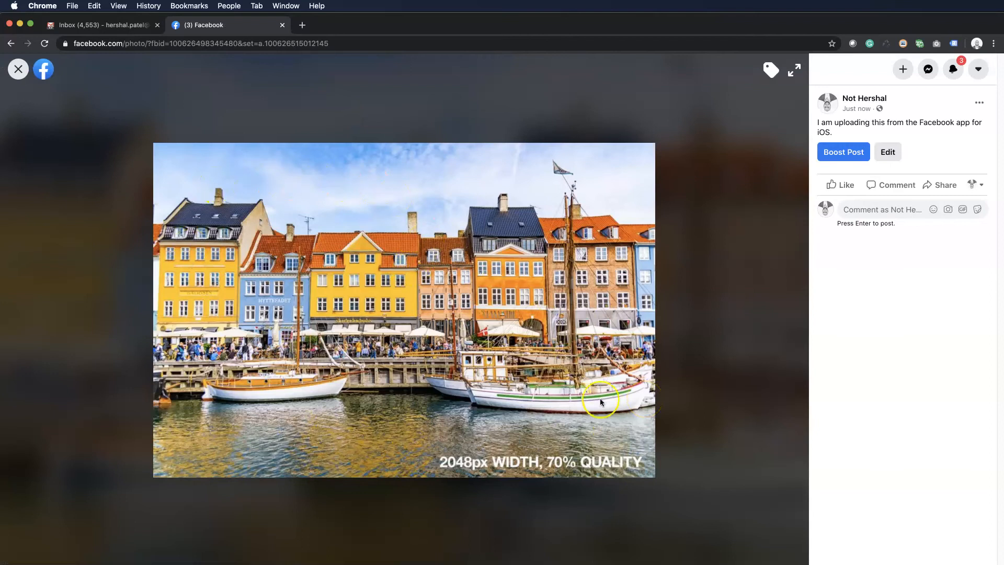
# Bring up save options on the viewer photo to download the iPhone-uploaded harbour image.
pyautogui.rightClick(600, 402)
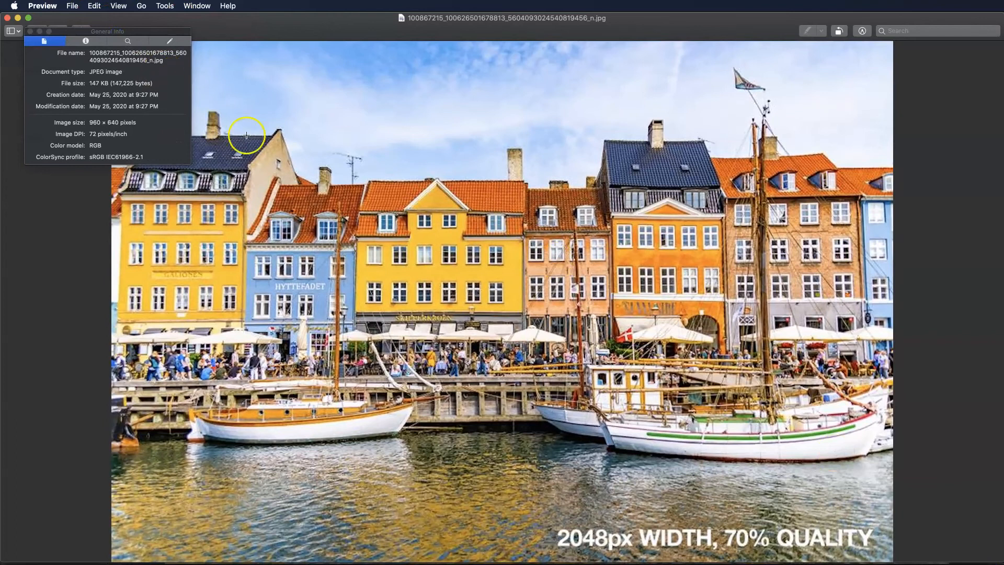
pyautogui.moveTo(287, 23)
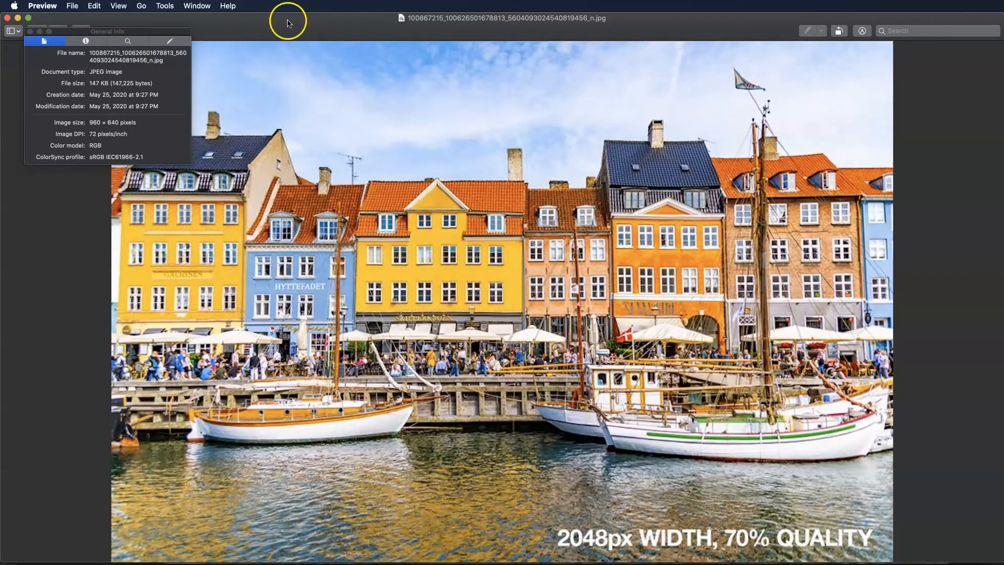
pyautogui.moveTo(107, 115)
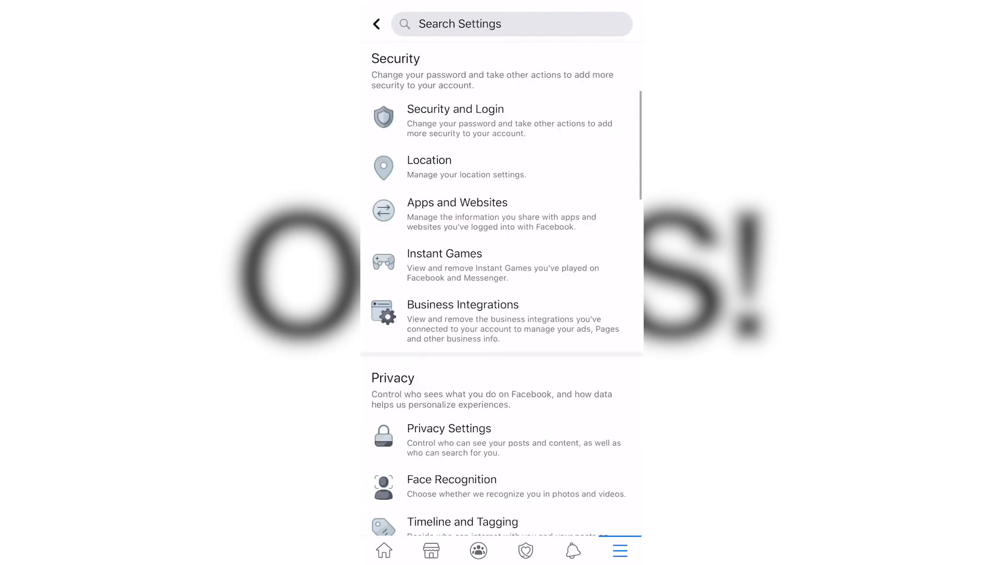
# Under Media and Contacts, enable Upload HD for videos and for photos in Videos and Photos settings.
pyautogui.scroll(-3)
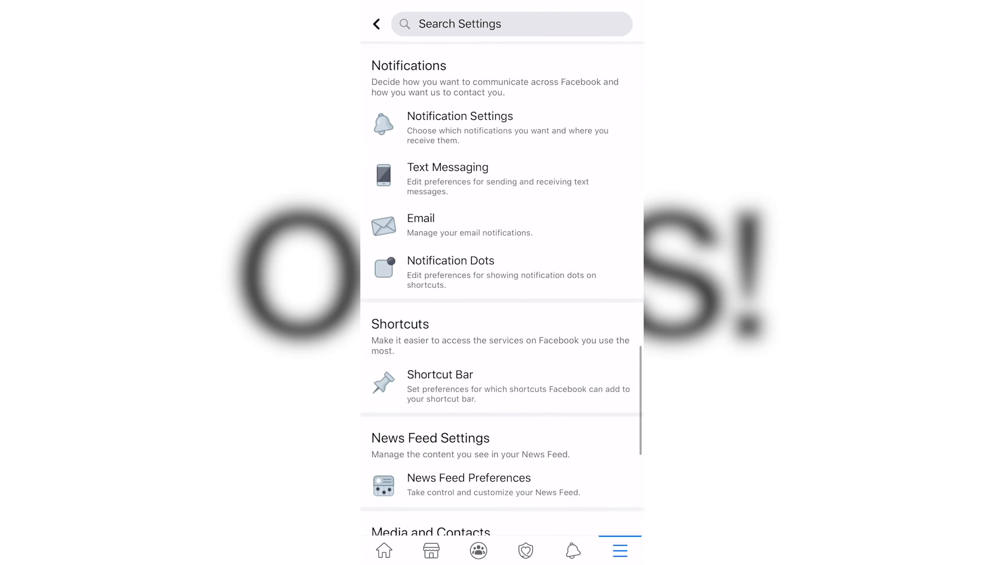
pyautogui.scroll(-3)
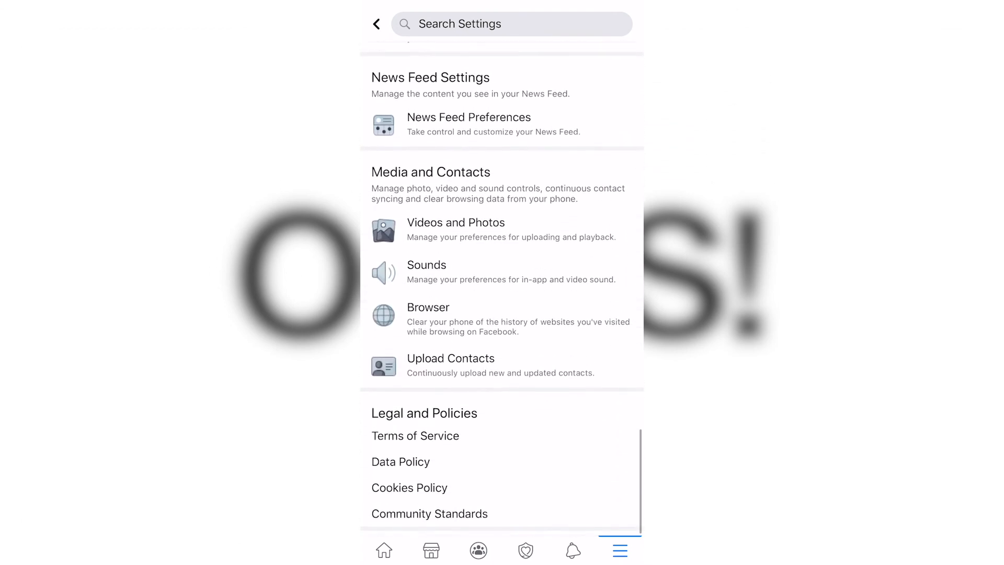
pyautogui.click(455, 221)
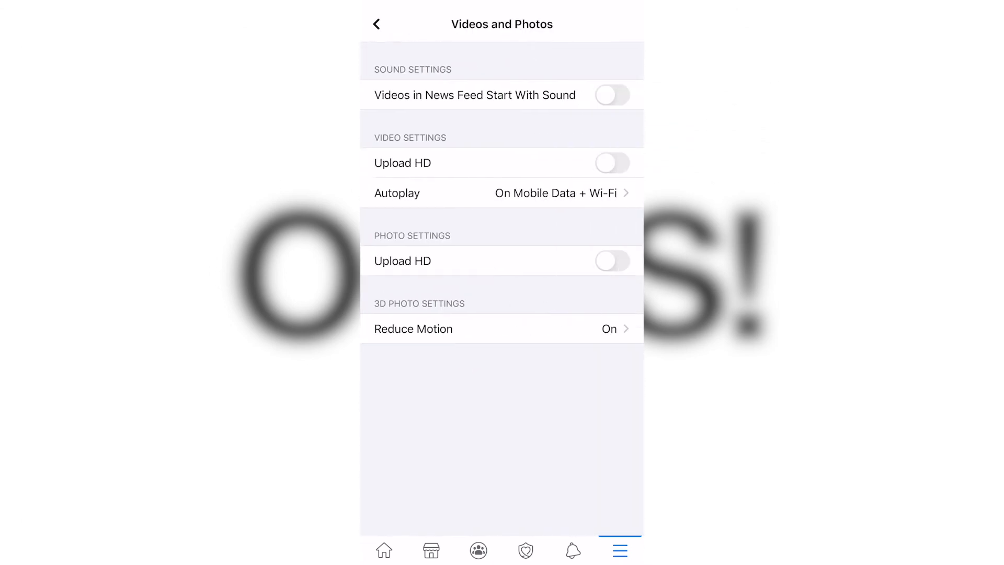
pyautogui.click(612, 163)
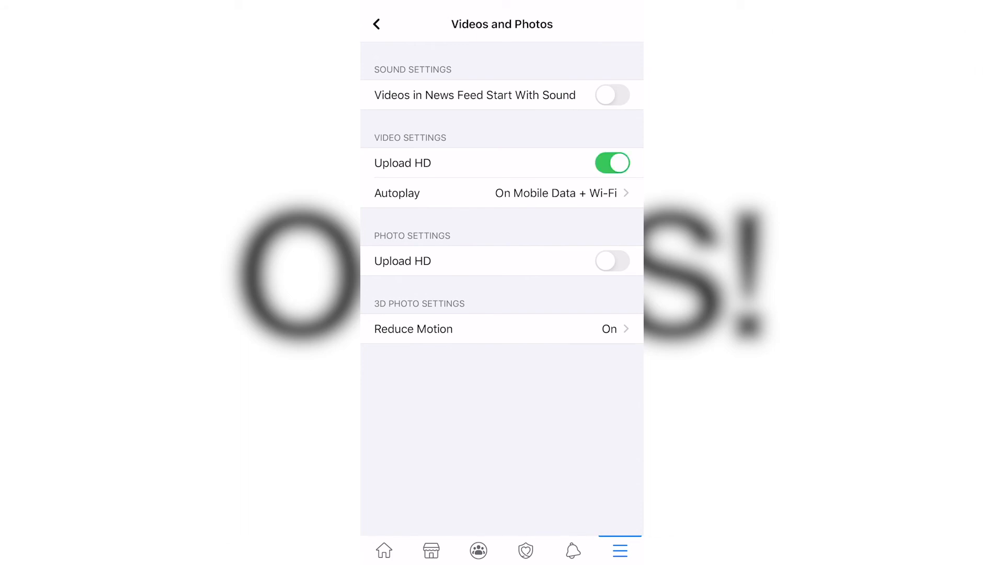
pyautogui.click(612, 261)
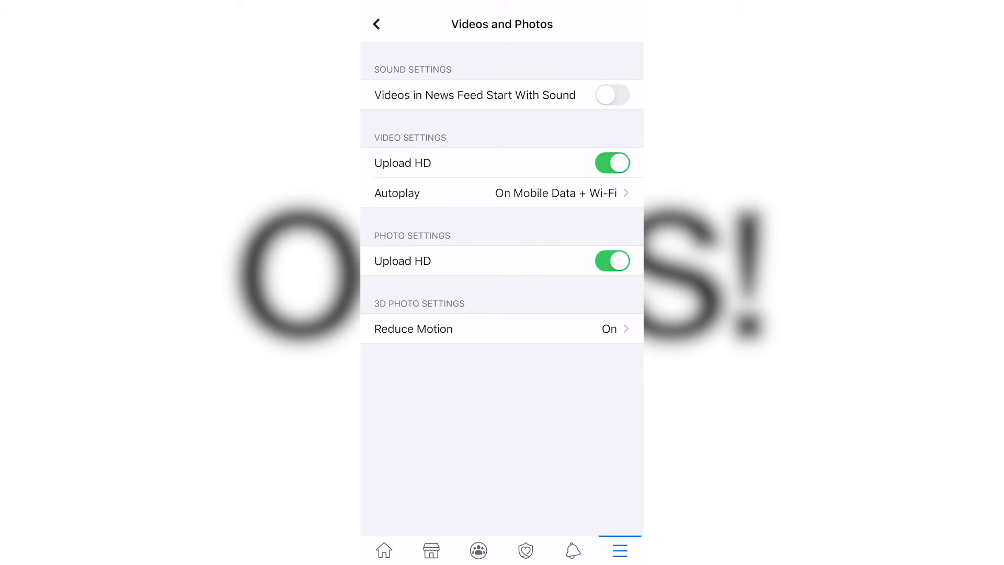
pyautogui.click(377, 24)
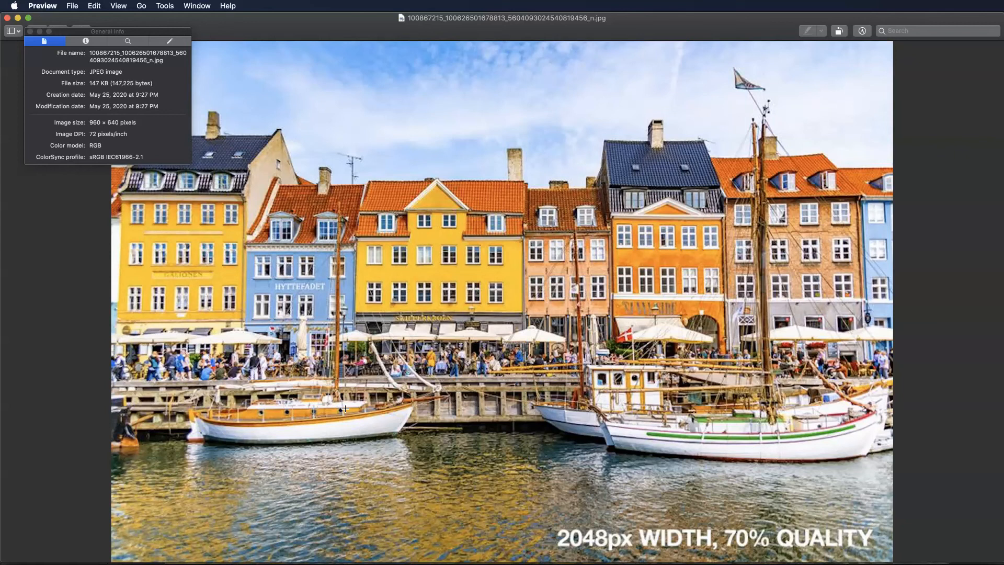
pyautogui.moveTo(46, 21)
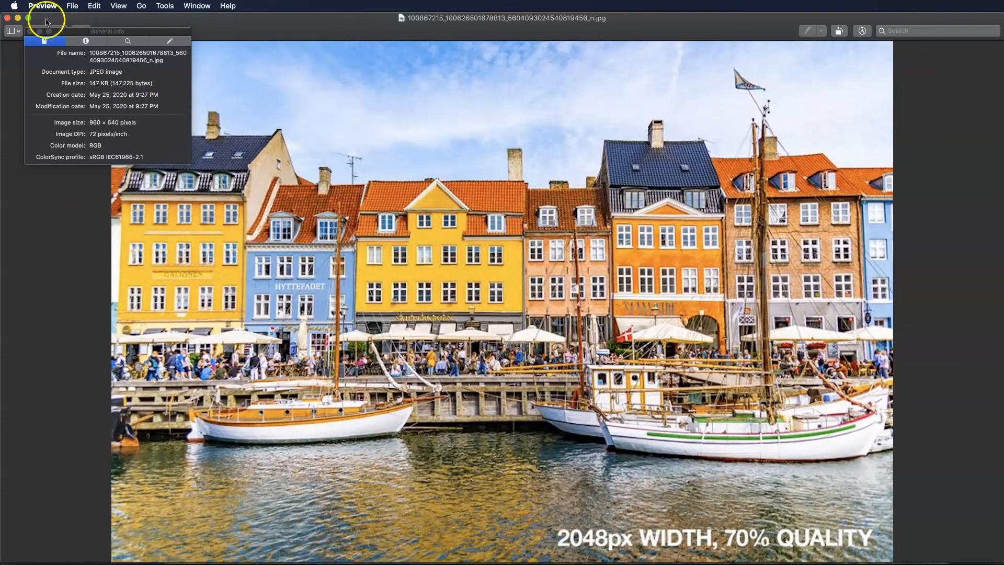
pyautogui.moveTo(109, 99)
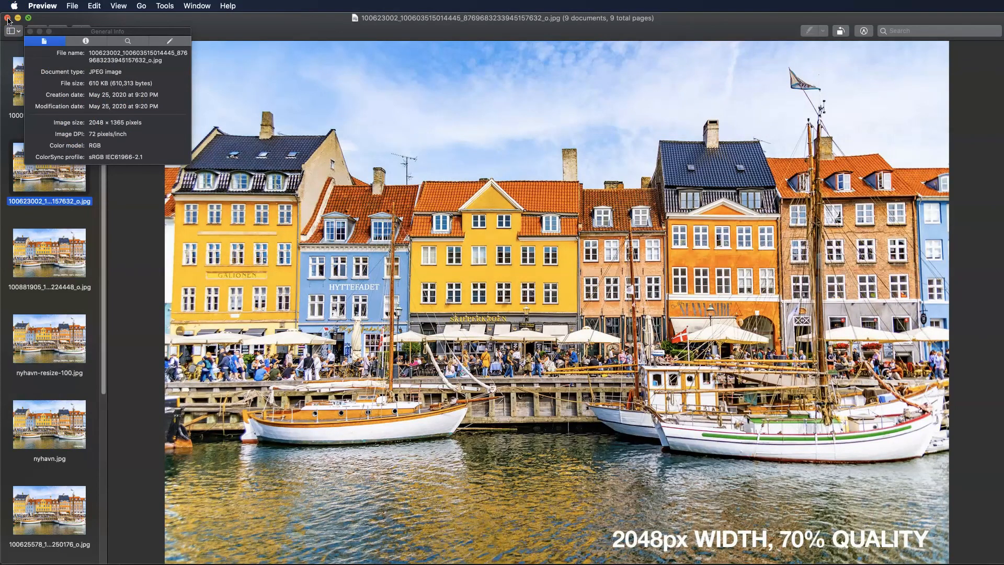
# Close the Inspector showing the 2048 × 1365, 610 KB harbour download.
pyautogui.click(18, 17)
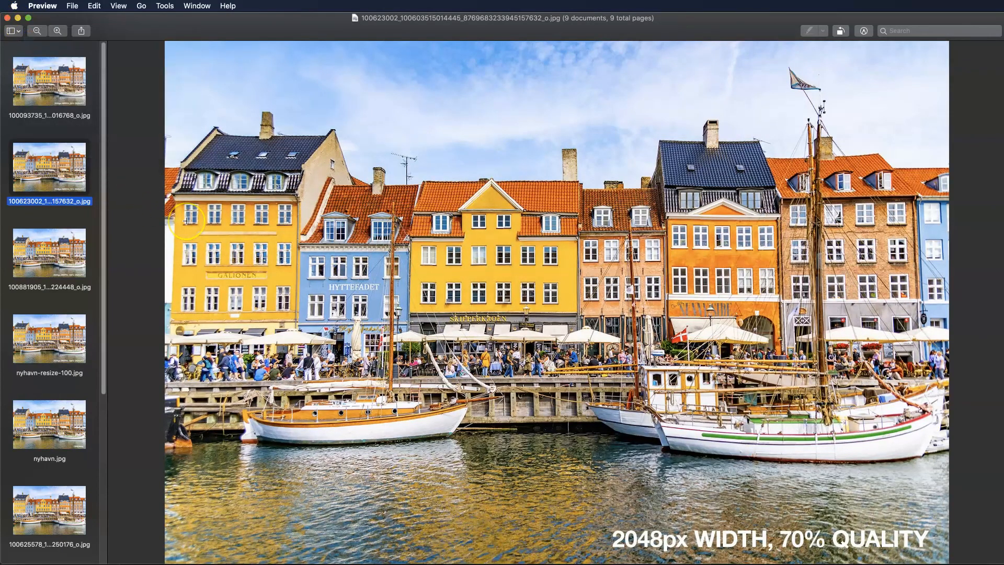